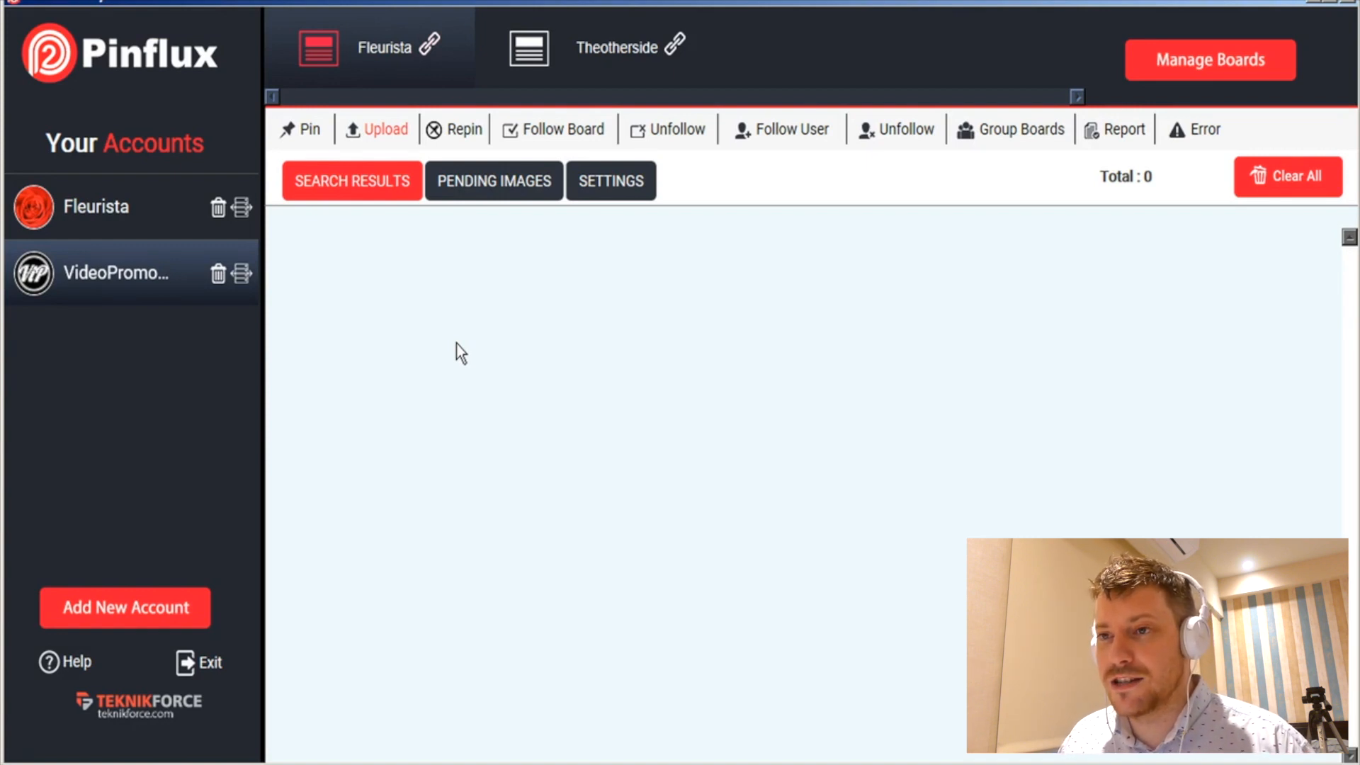
{"action": "mouse_move", "coordinate": [357, 322]}
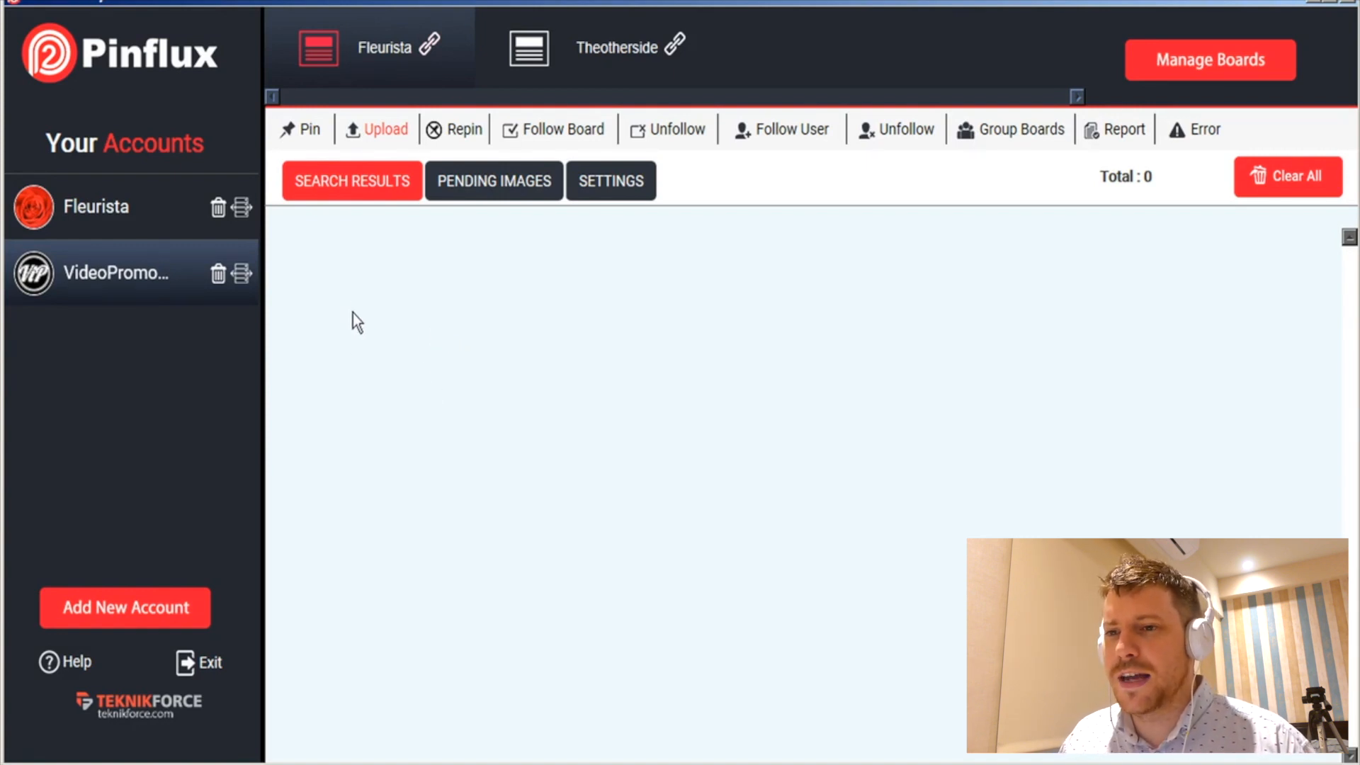
{"action": "mouse_move", "coordinate": [325, 297]}
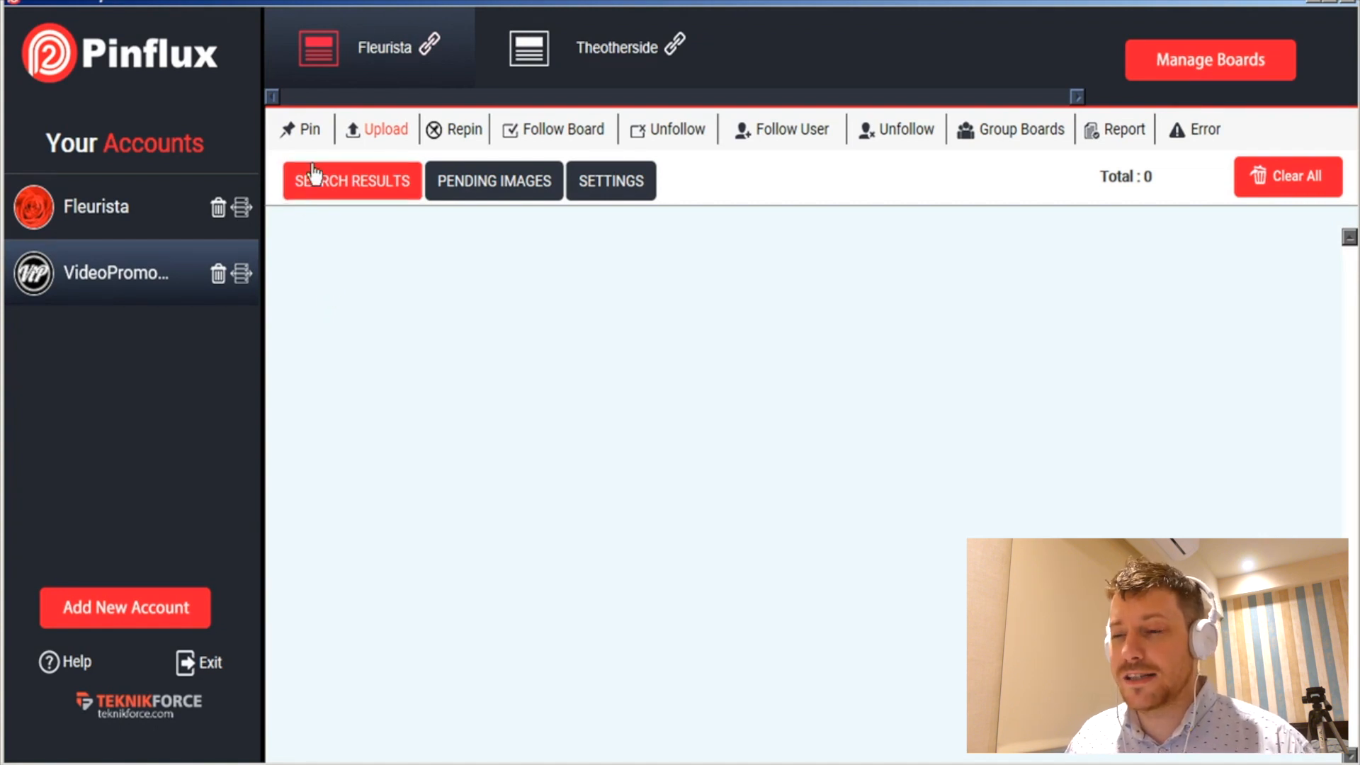
{"action": "mouse_move", "coordinate": [464, 355]}
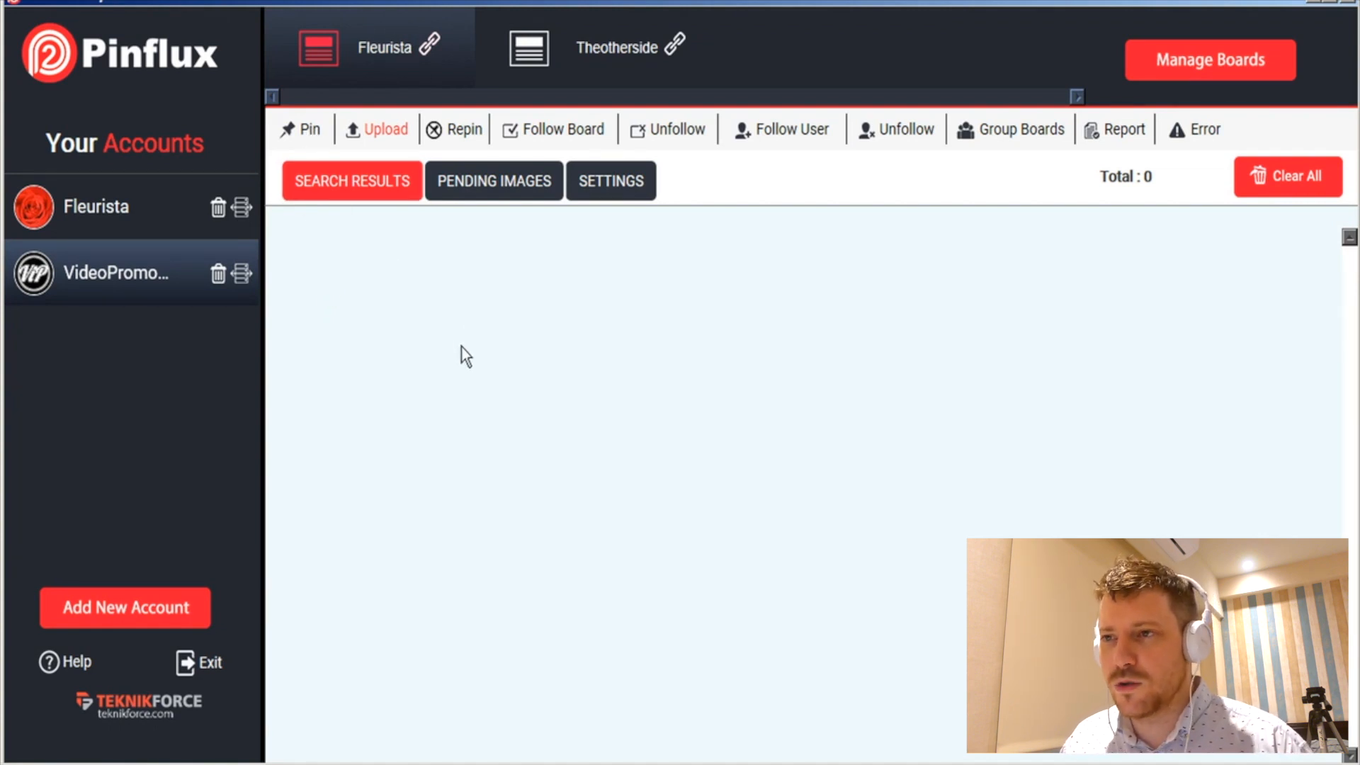
- Show the Pin settings, then the Upload scheduling settings, then the Repin feature
{"action": "left_click", "coordinate": [308, 129]}
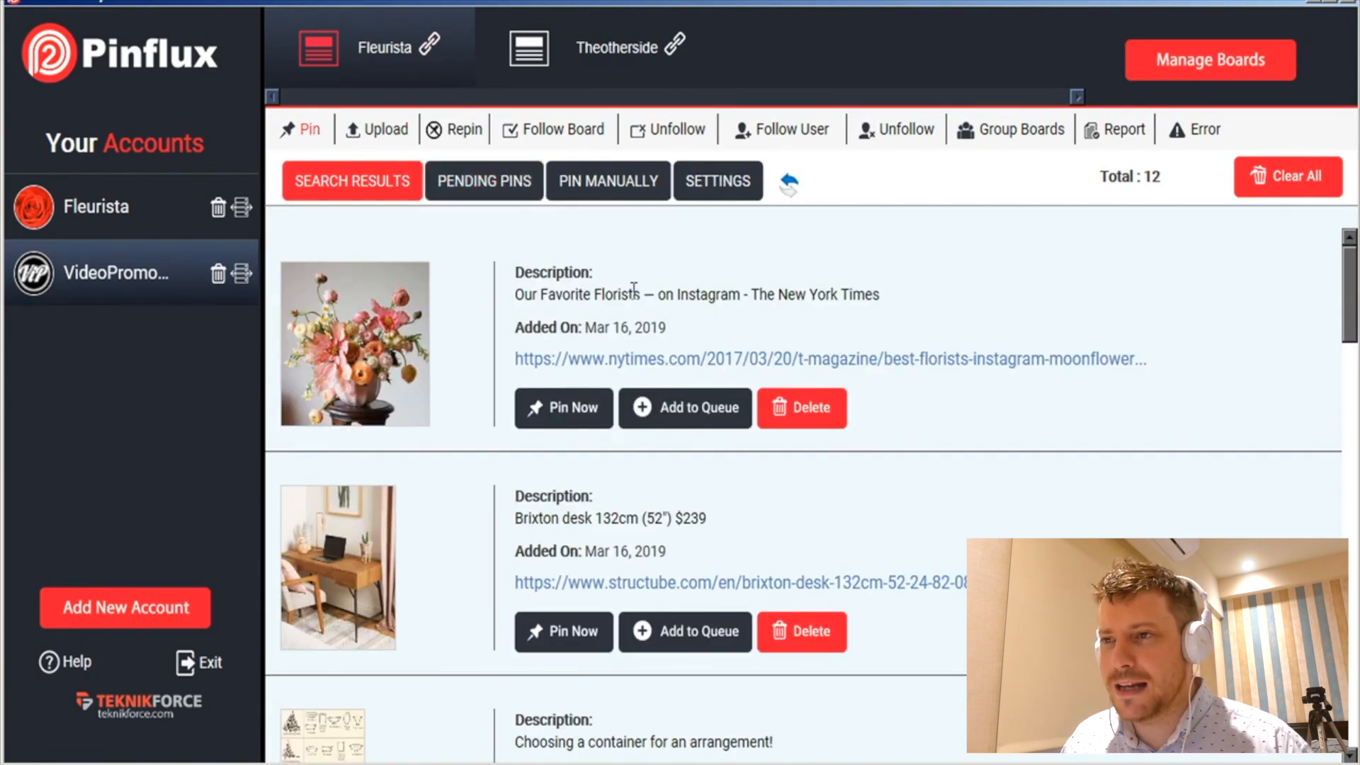
{"action": "left_click", "coordinate": [717, 180]}
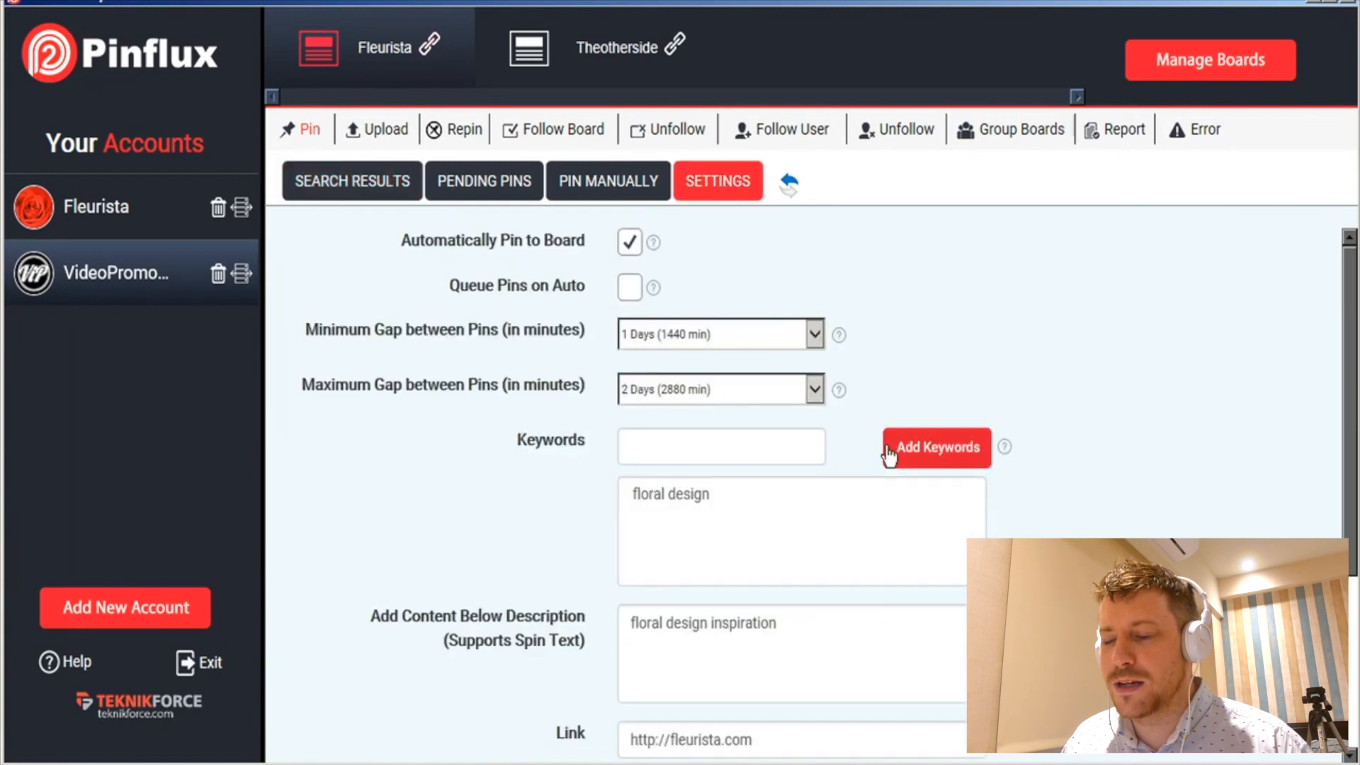
{"action": "mouse_move", "coordinate": [384, 129]}
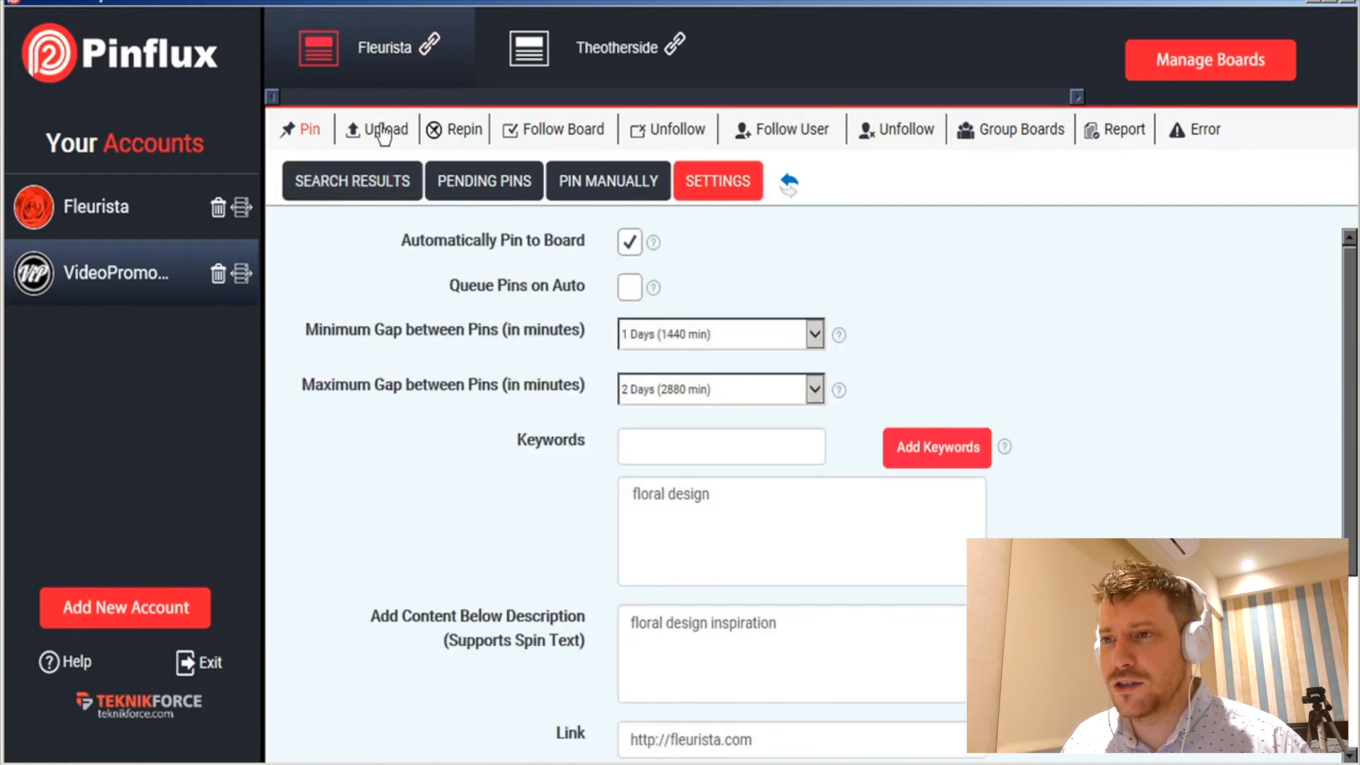
{"action": "left_click", "coordinate": [385, 129]}
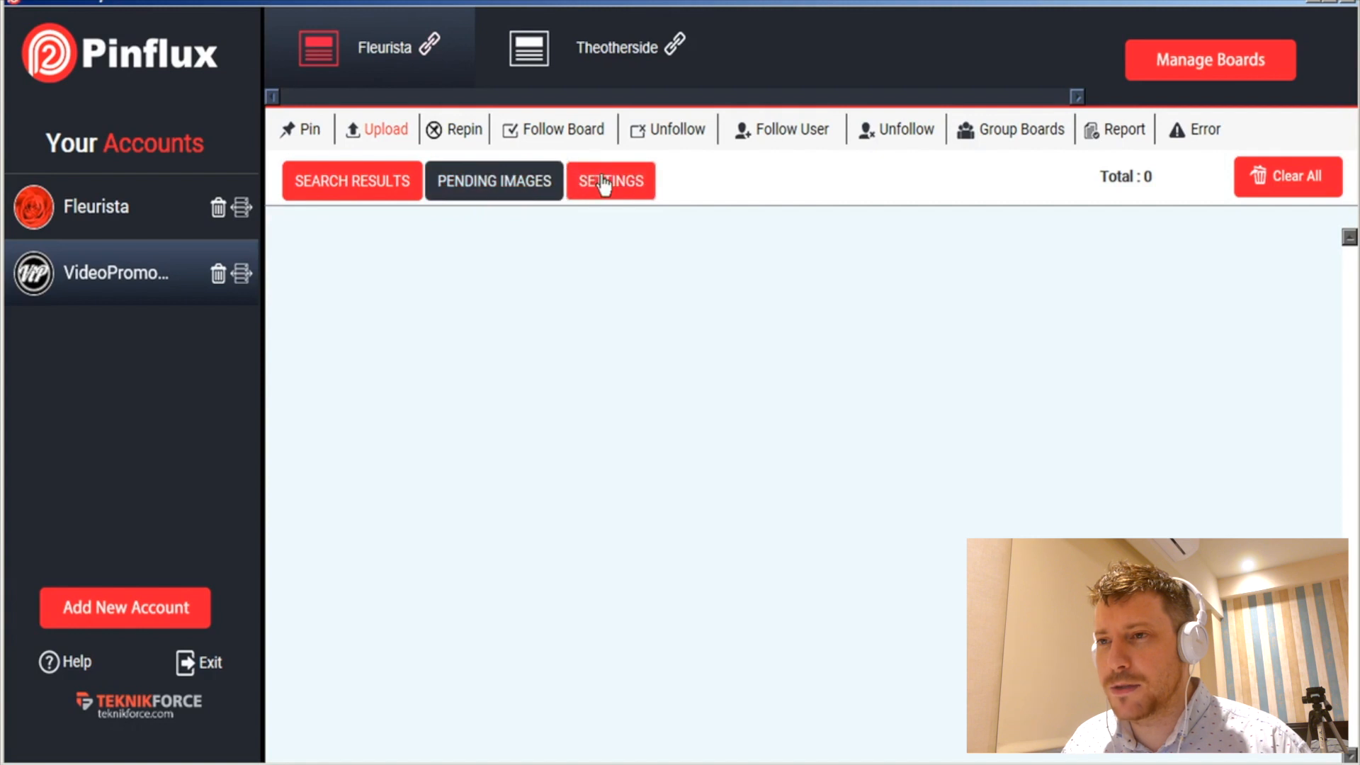
{"action": "left_click", "coordinate": [610, 180]}
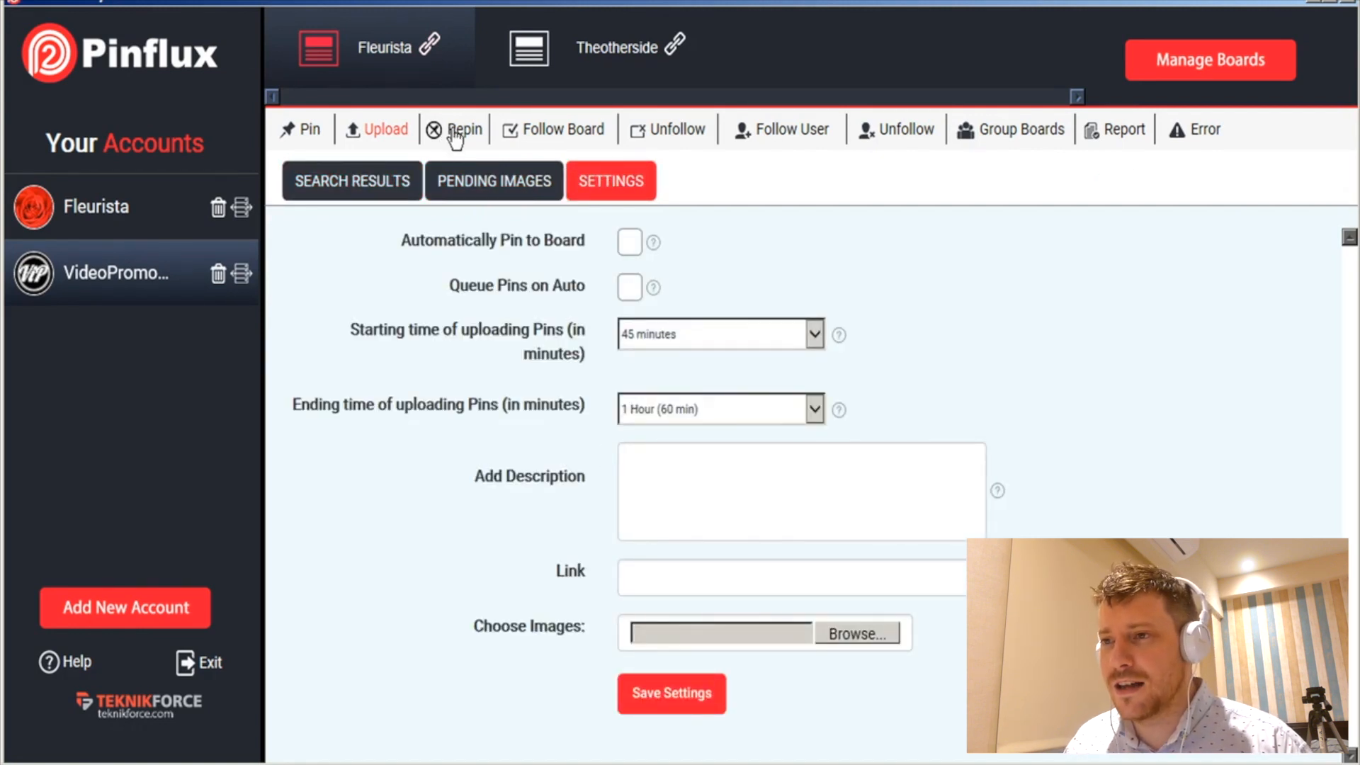
{"action": "left_click", "coordinate": [463, 129]}
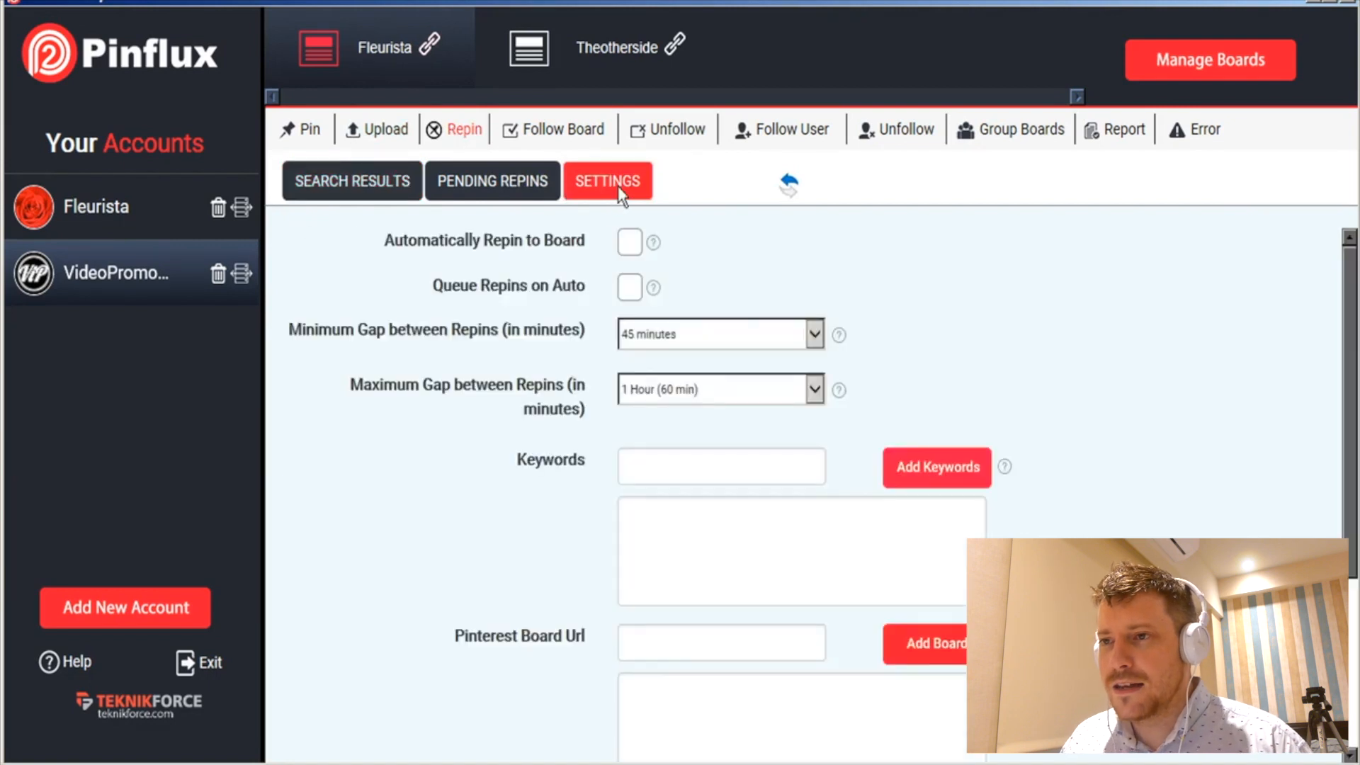
{"action": "mouse_move", "coordinate": [937, 466]}
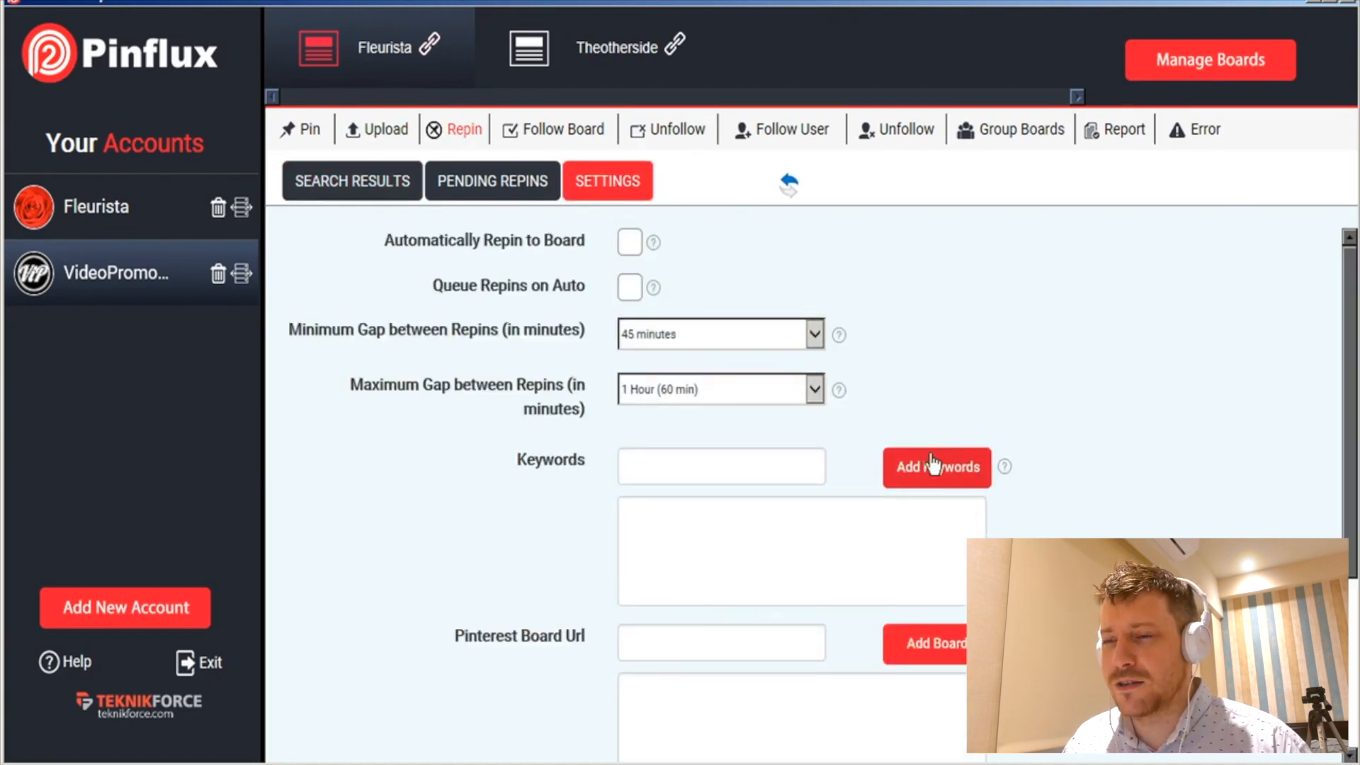
{"action": "mouse_move", "coordinate": [563, 178]}
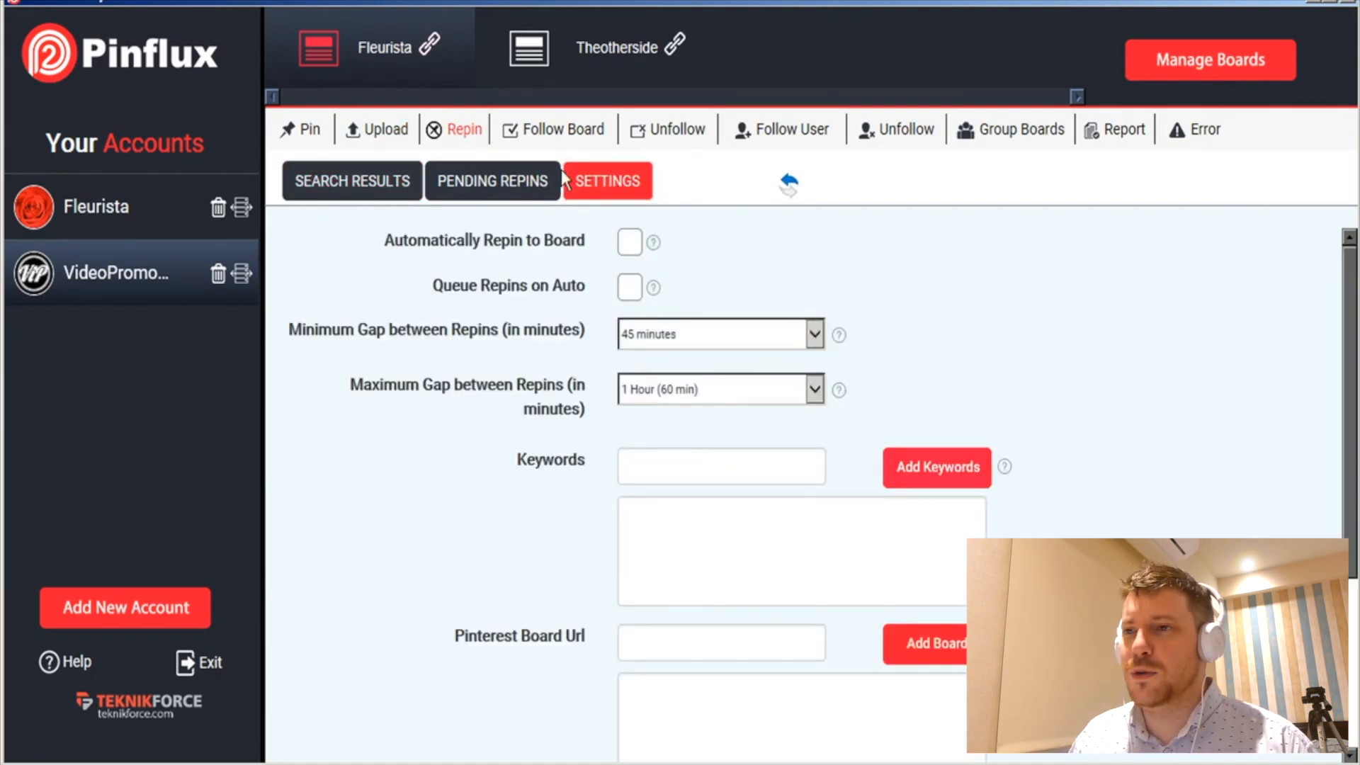
- Show the Follow Board settings, the Follow User settings, then the automatic Unfollow settings
{"action": "left_click", "coordinate": [563, 129]}
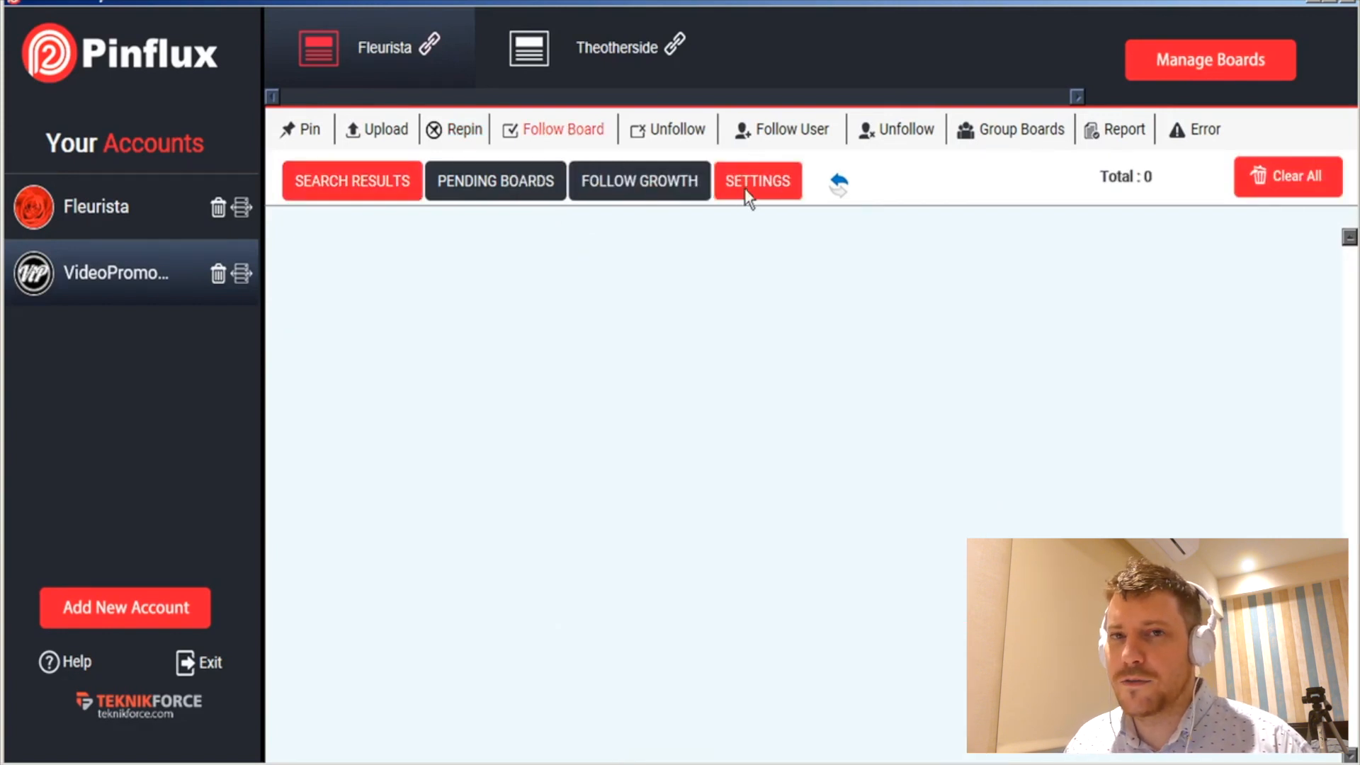
{"action": "left_click", "coordinate": [757, 180]}
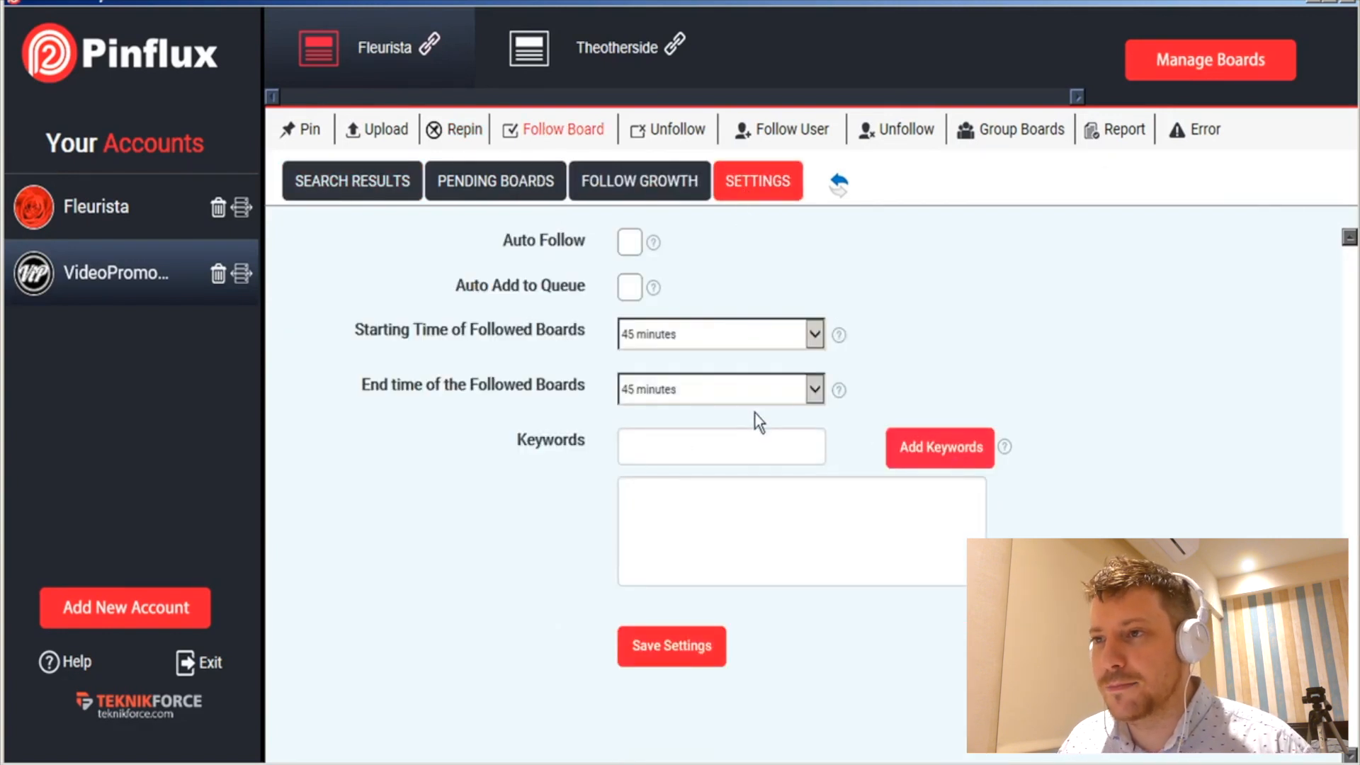
{"action": "mouse_move", "coordinate": [682, 130]}
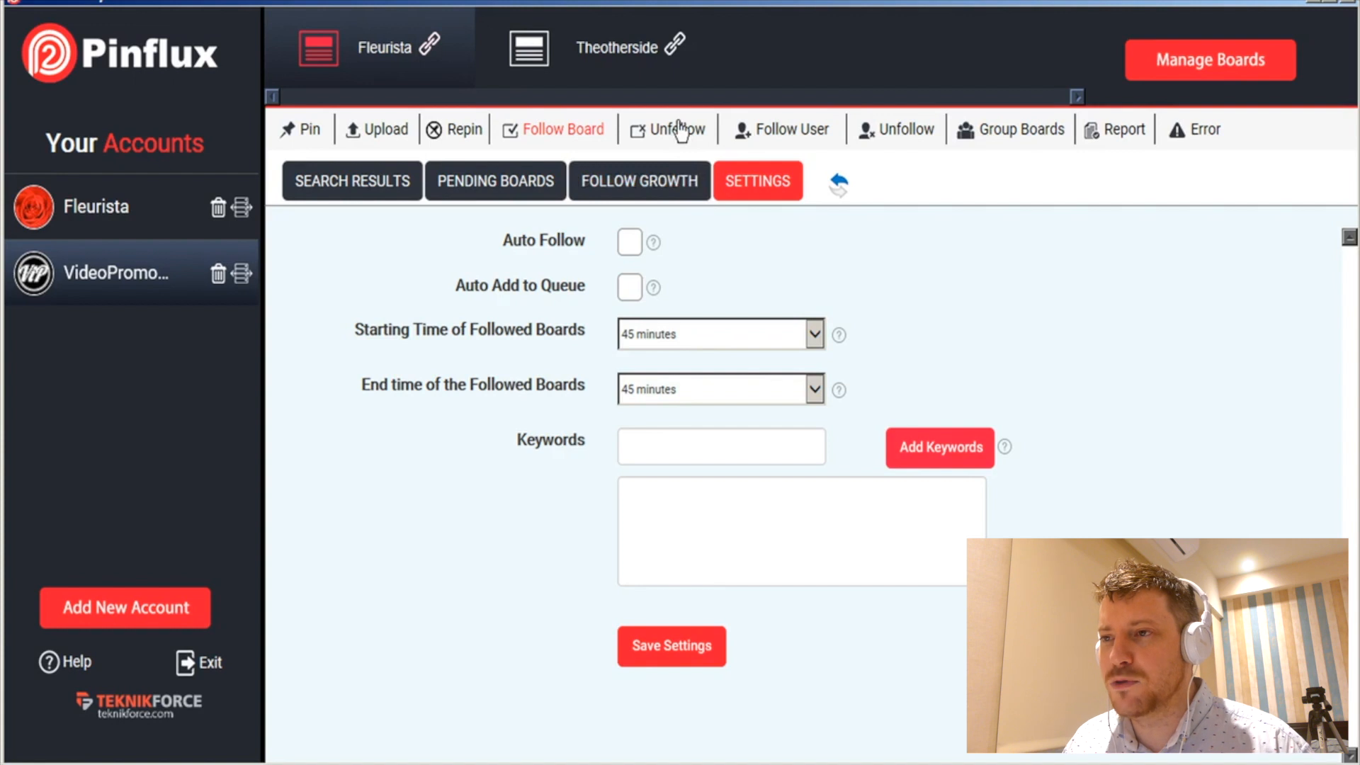
{"action": "left_click", "coordinate": [791, 129]}
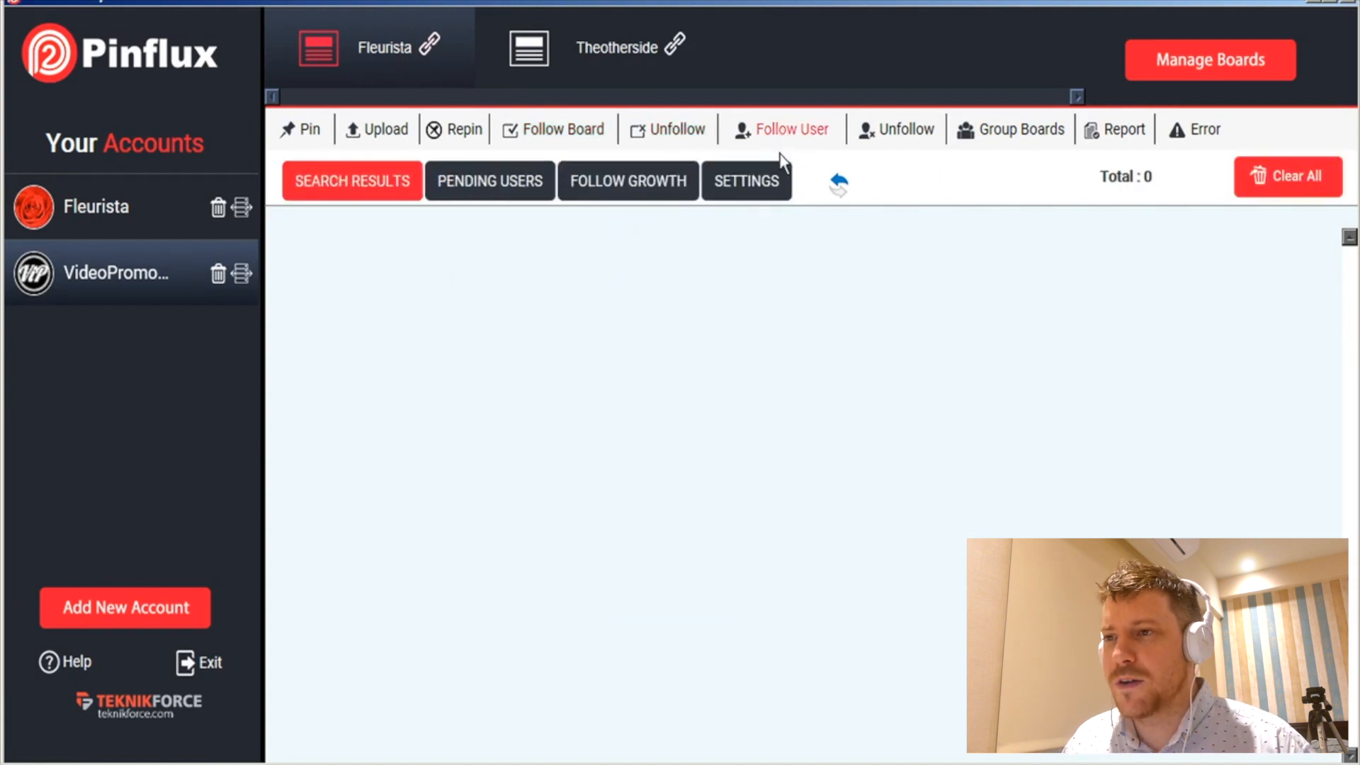
{"action": "left_click", "coordinate": [746, 180]}
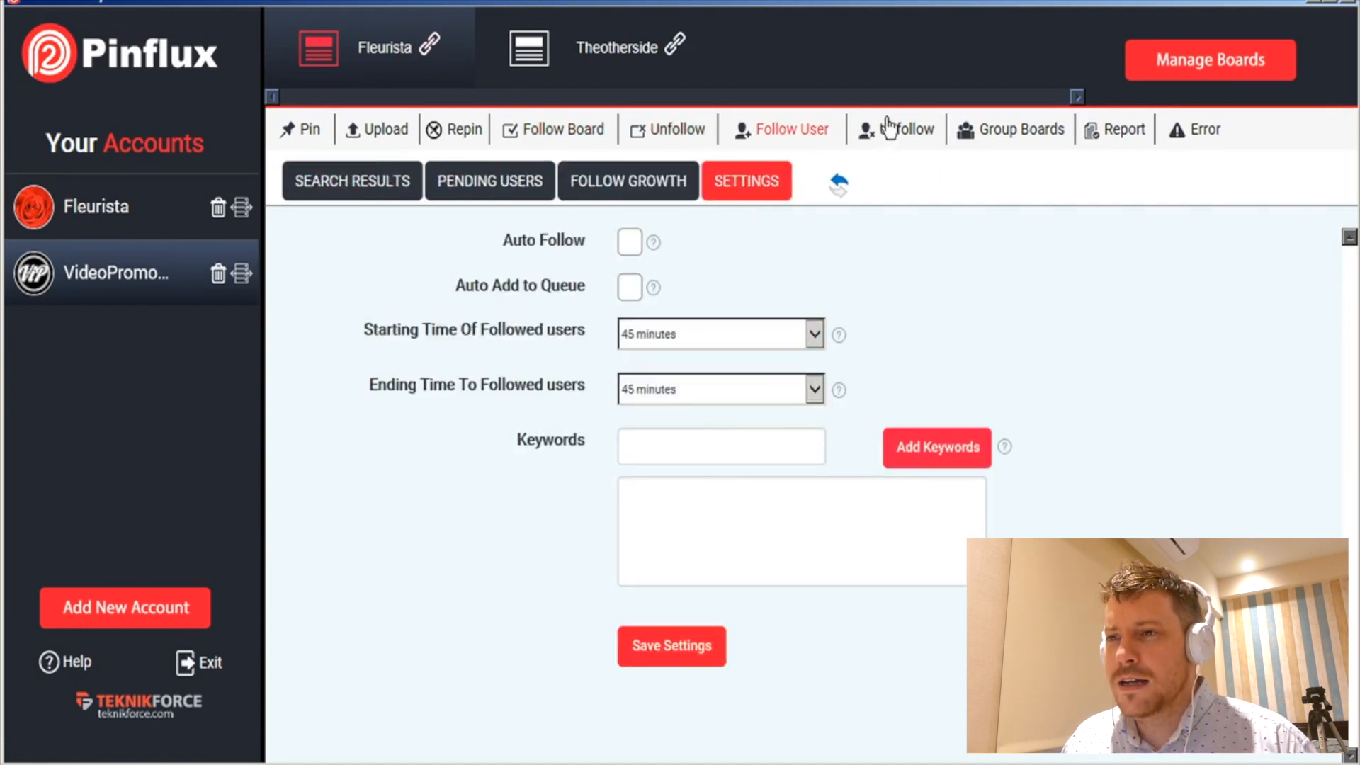
{"action": "left_click", "coordinate": [906, 129]}
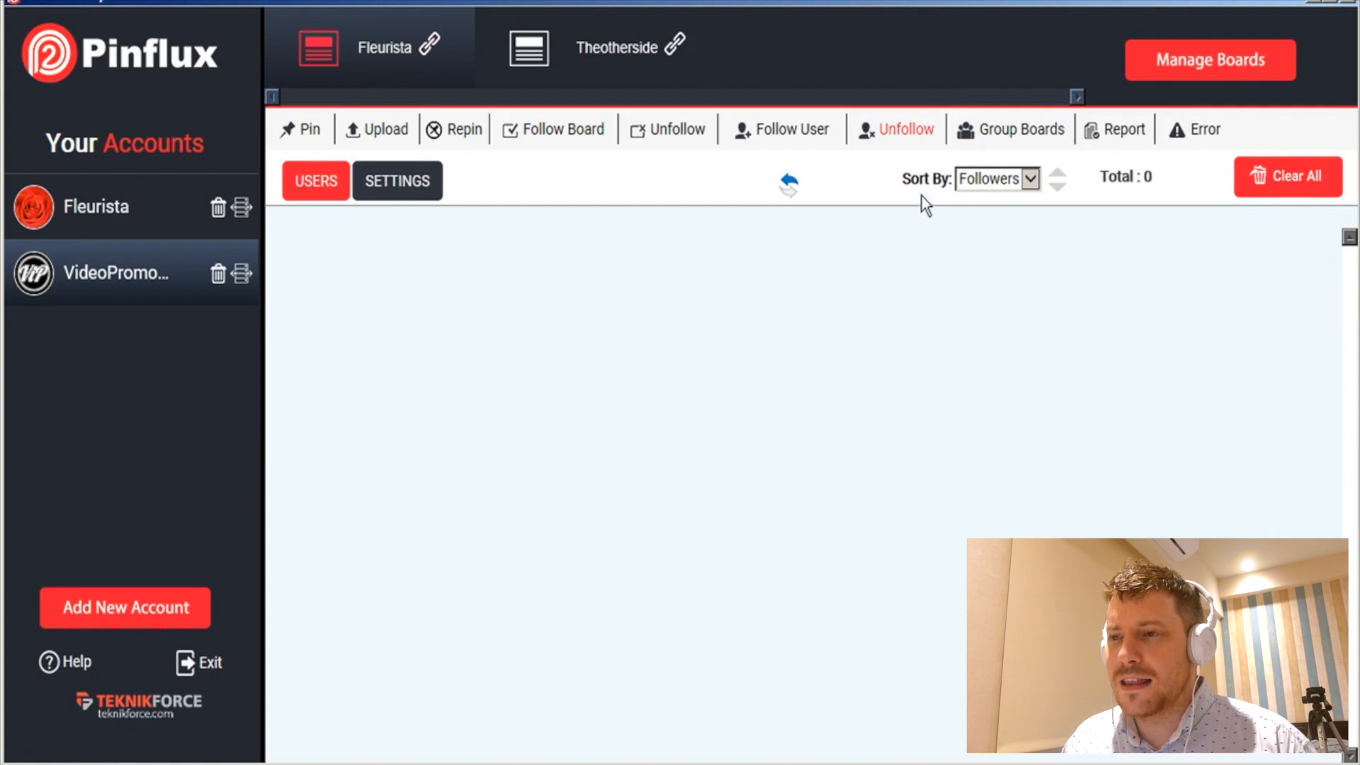
{"action": "mouse_move", "coordinate": [909, 168]}
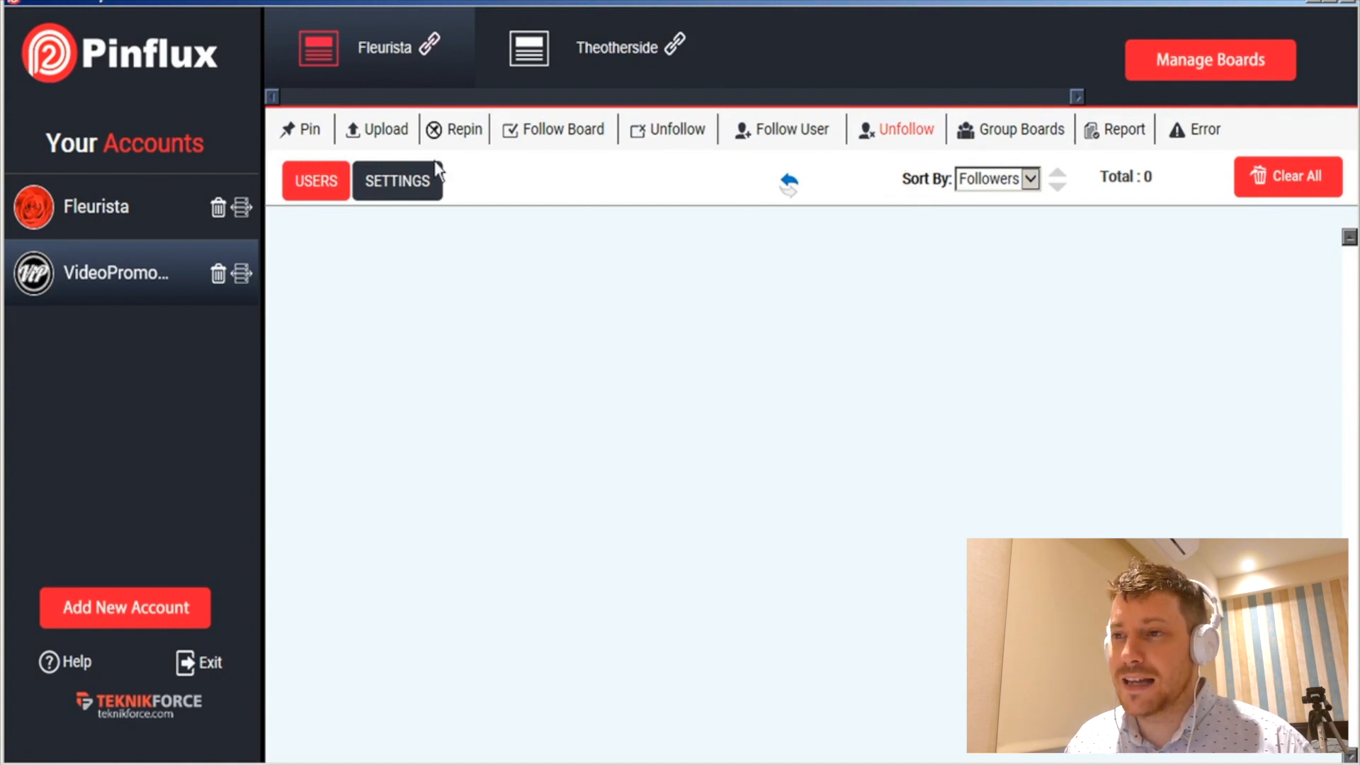
{"action": "mouse_move", "coordinate": [391, 160]}
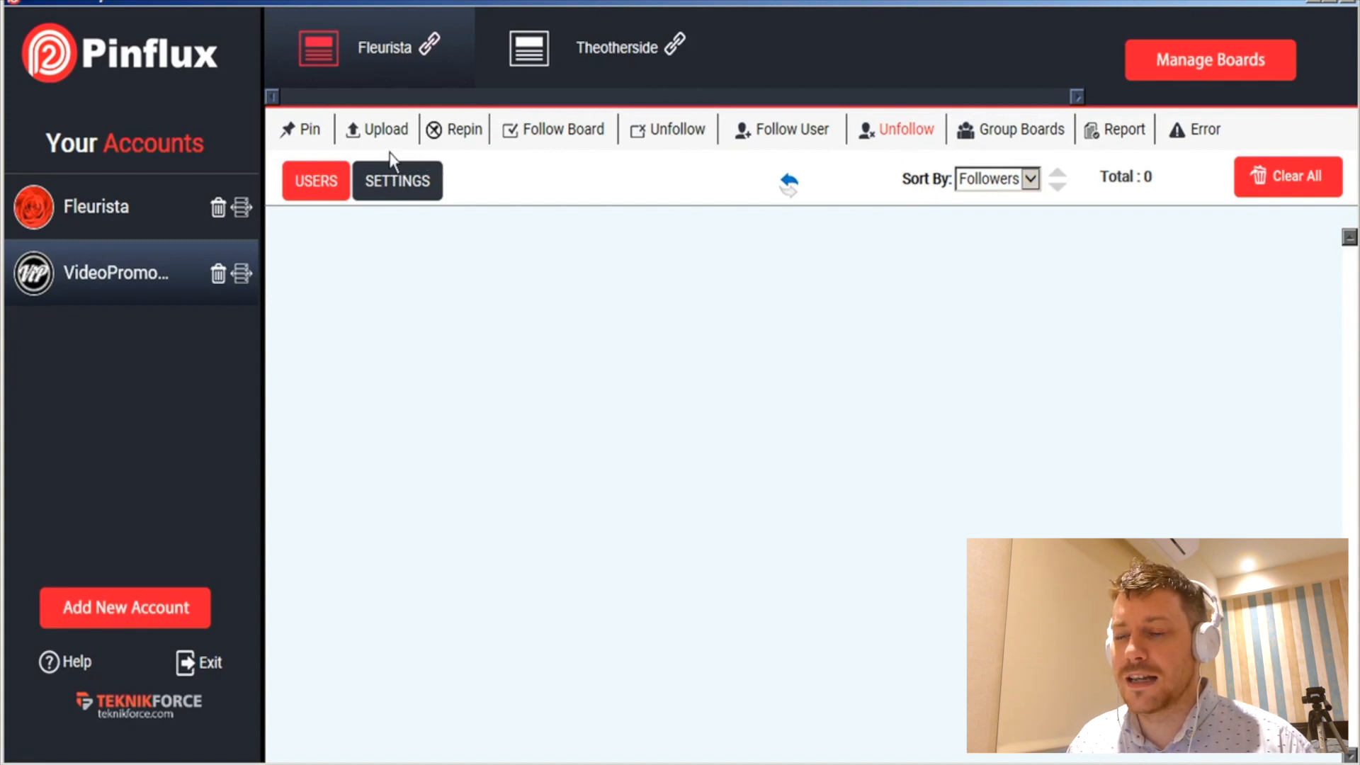
{"action": "mouse_move", "coordinate": [396, 180]}
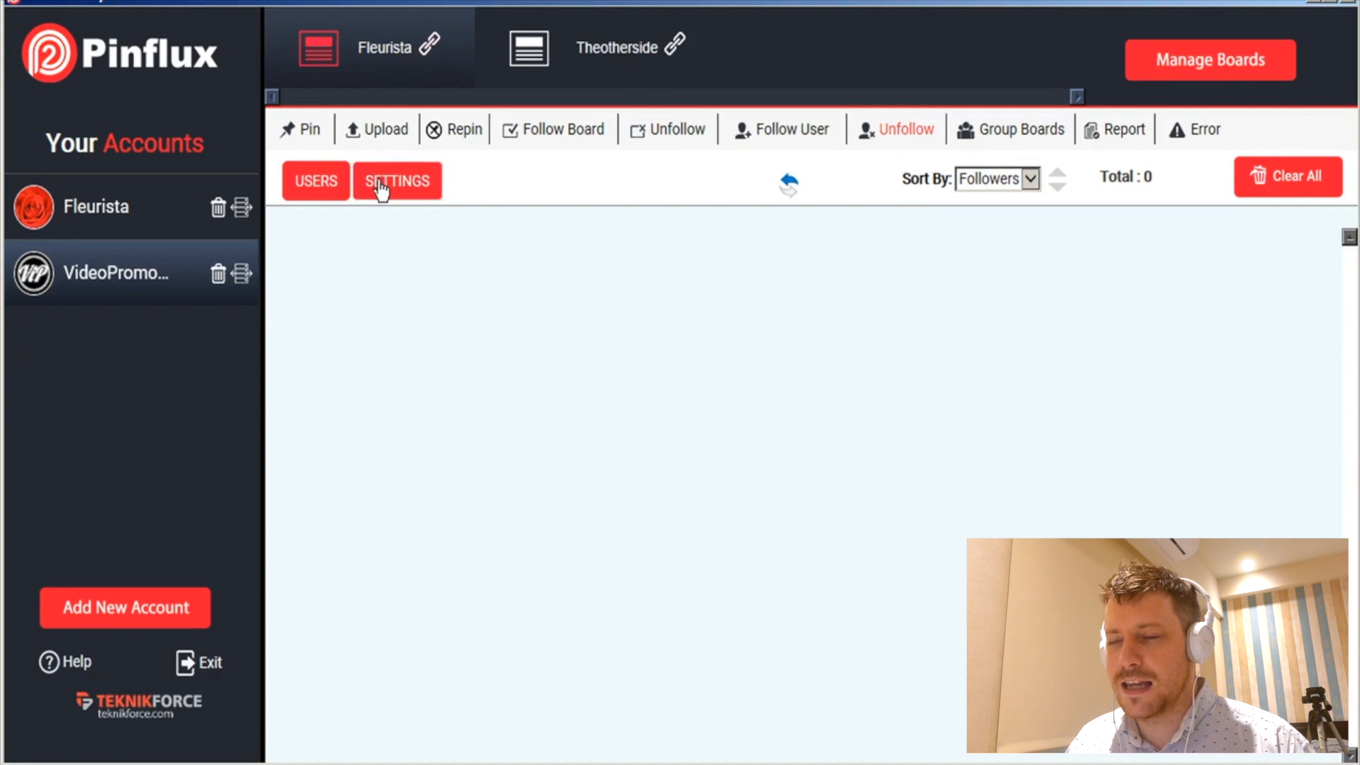
{"action": "left_click", "coordinate": [396, 180]}
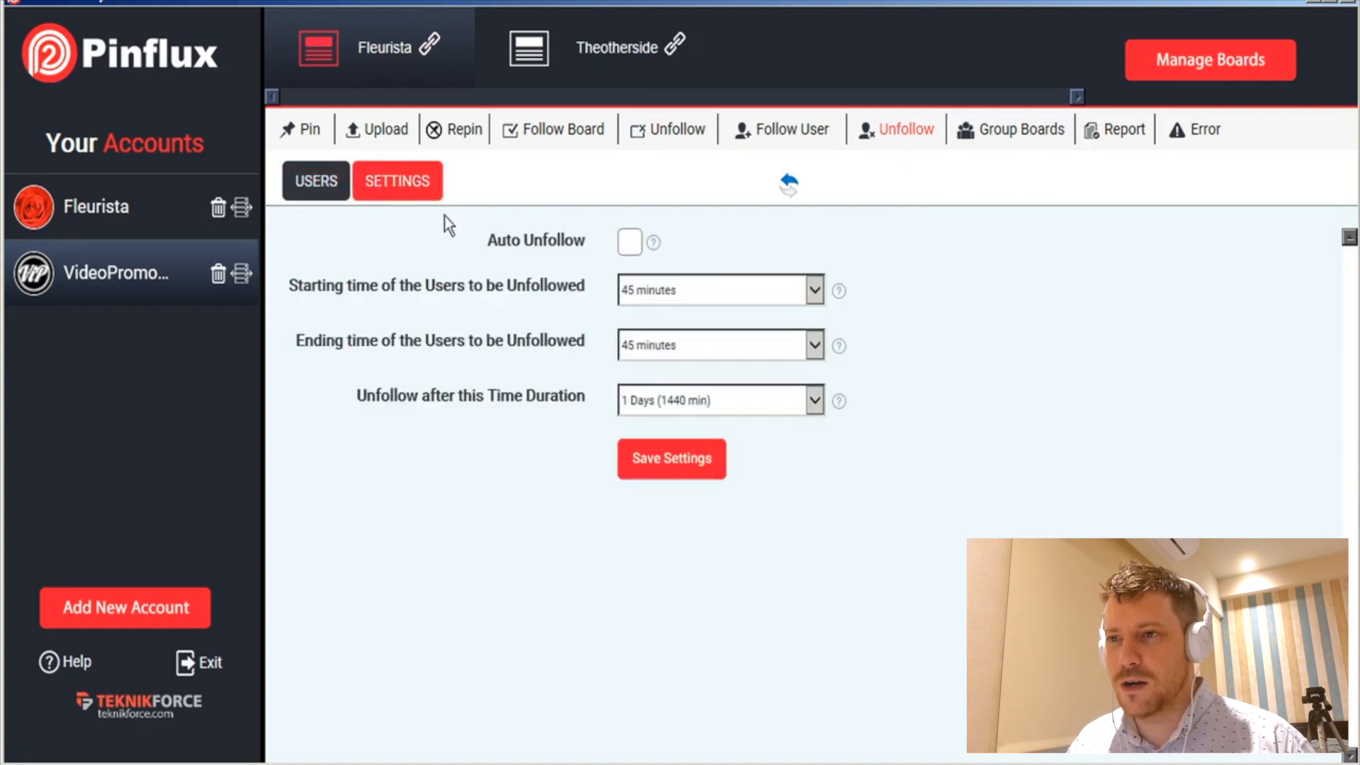
{"action": "mouse_move", "coordinate": [652, 332]}
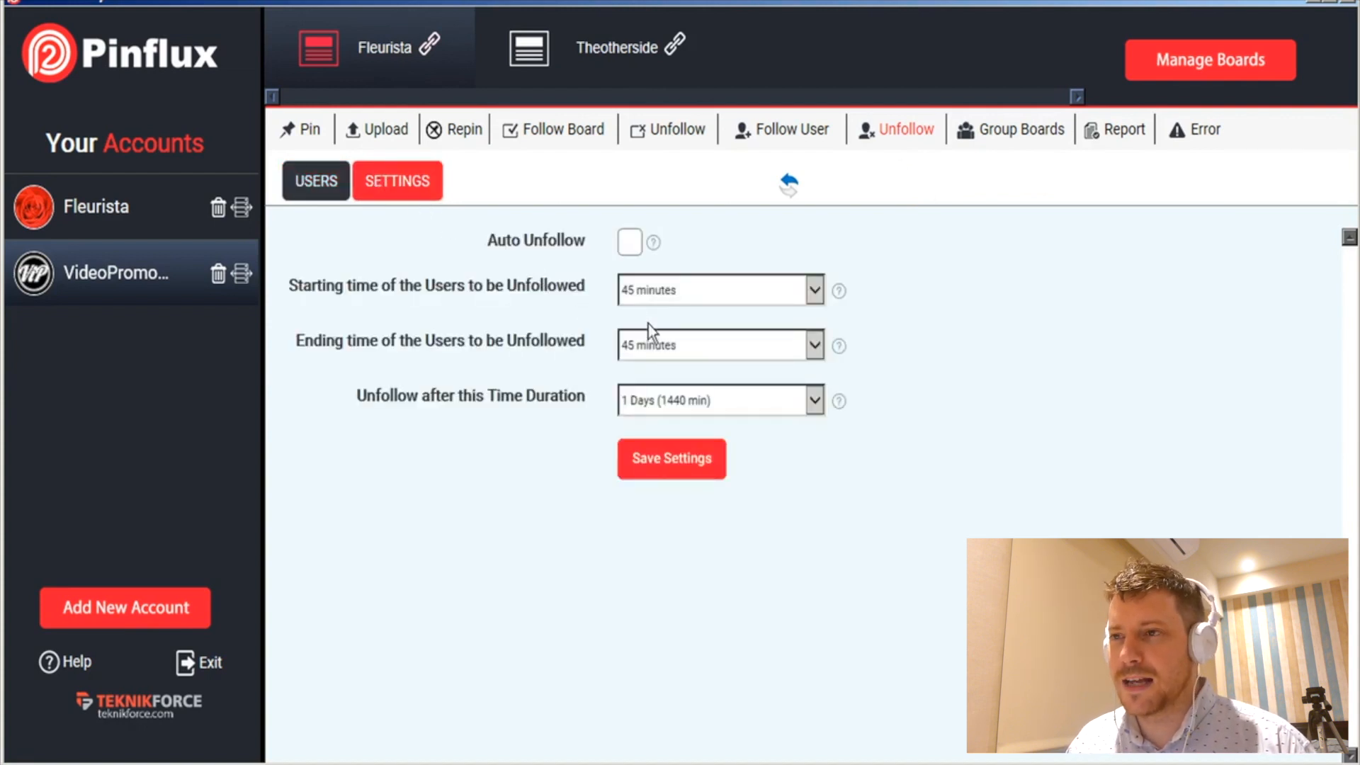
{"action": "mouse_move", "coordinate": [995, 180]}
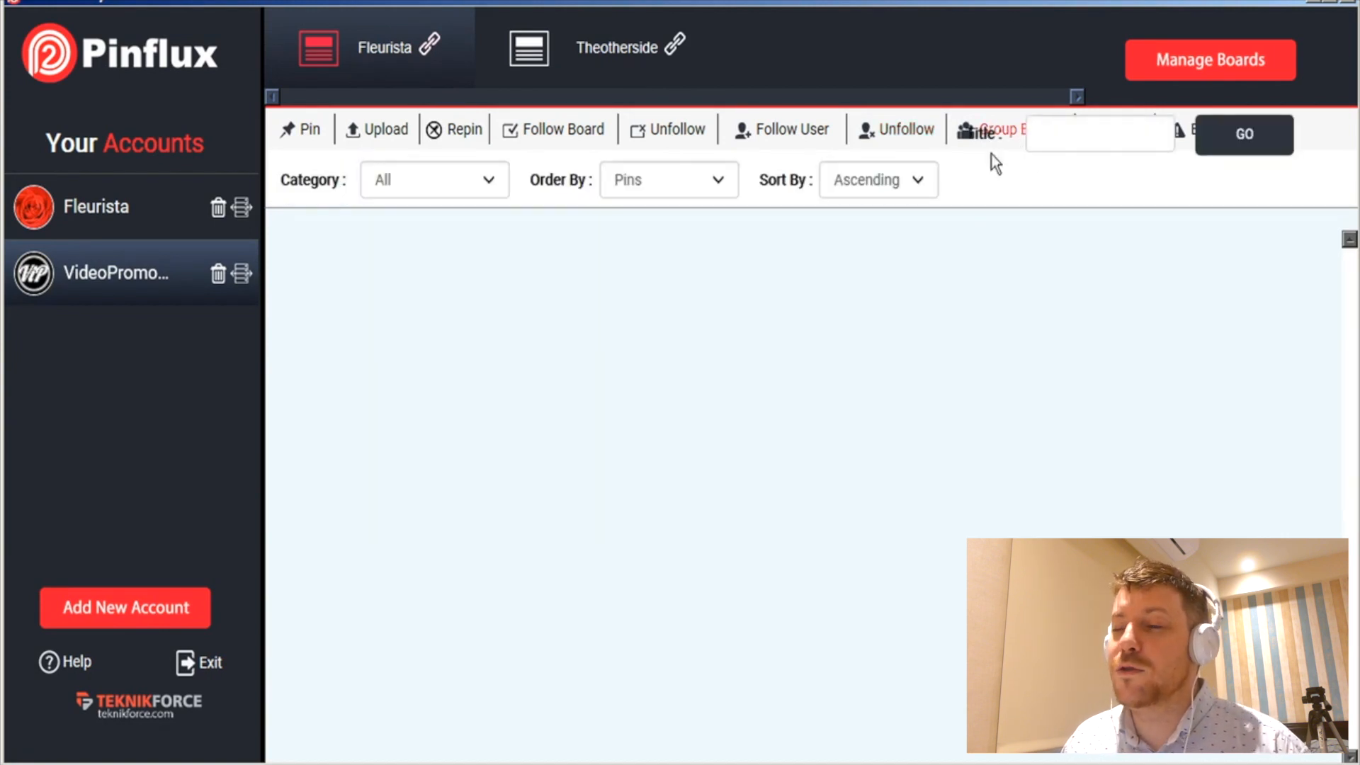
{"action": "mouse_move", "coordinate": [674, 206]}
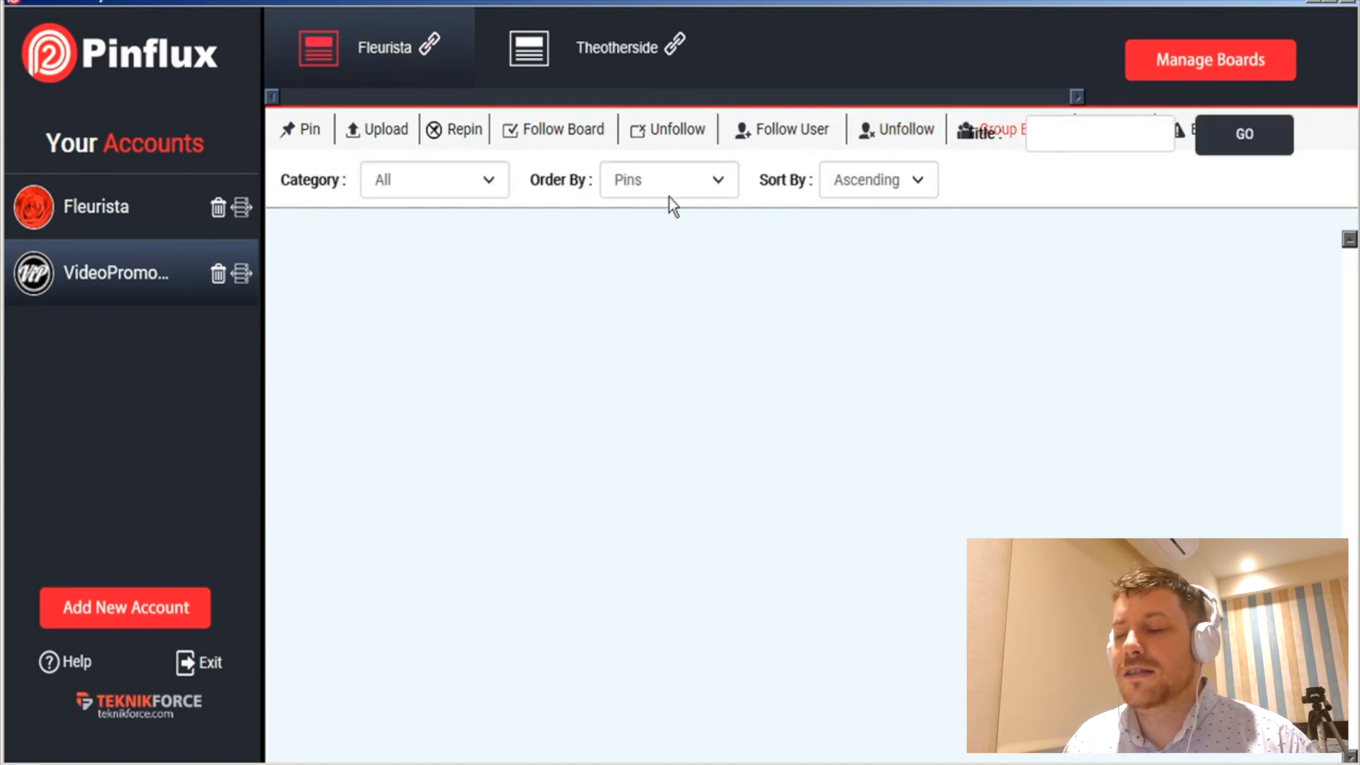
{"action": "mouse_move", "coordinate": [493, 199]}
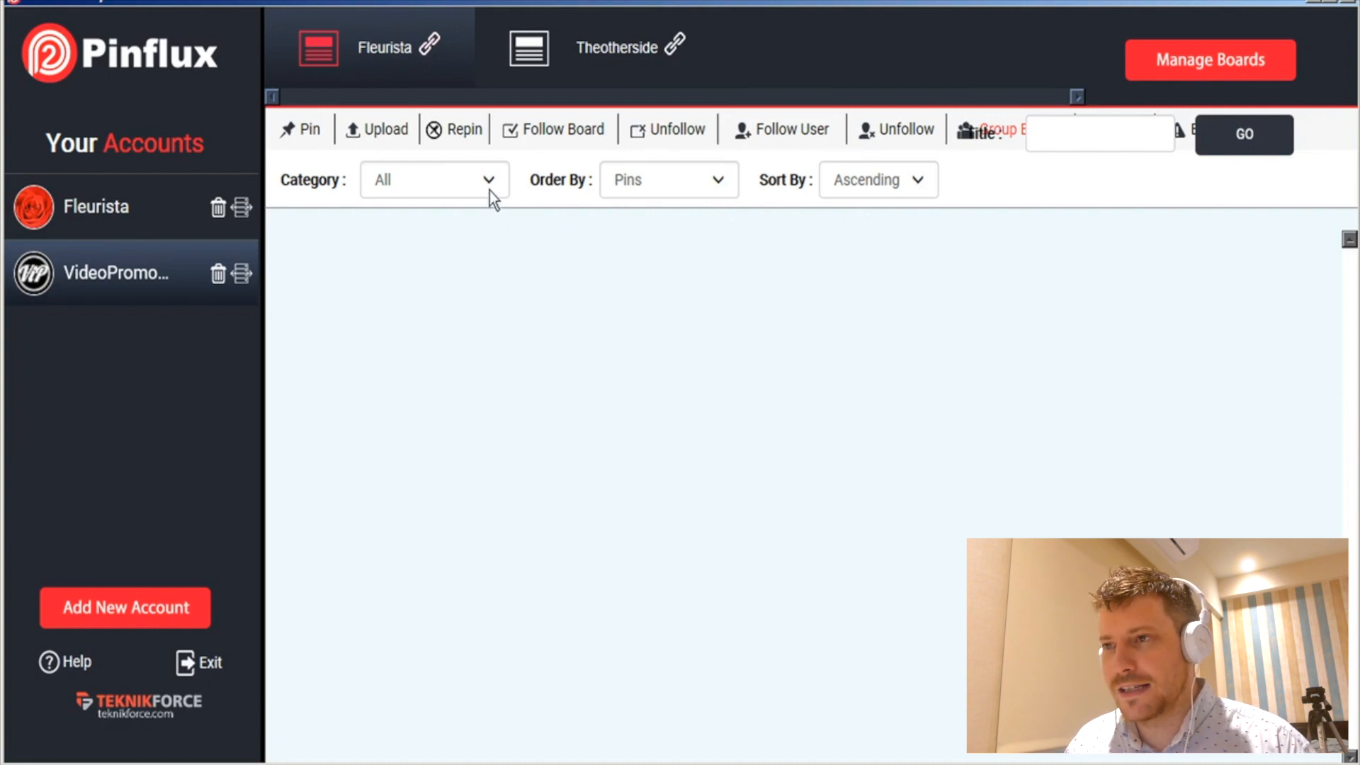
- Glance at group boards and the Unfollow list, the task report, then the empty error log
{"action": "left_click", "coordinate": [433, 180]}
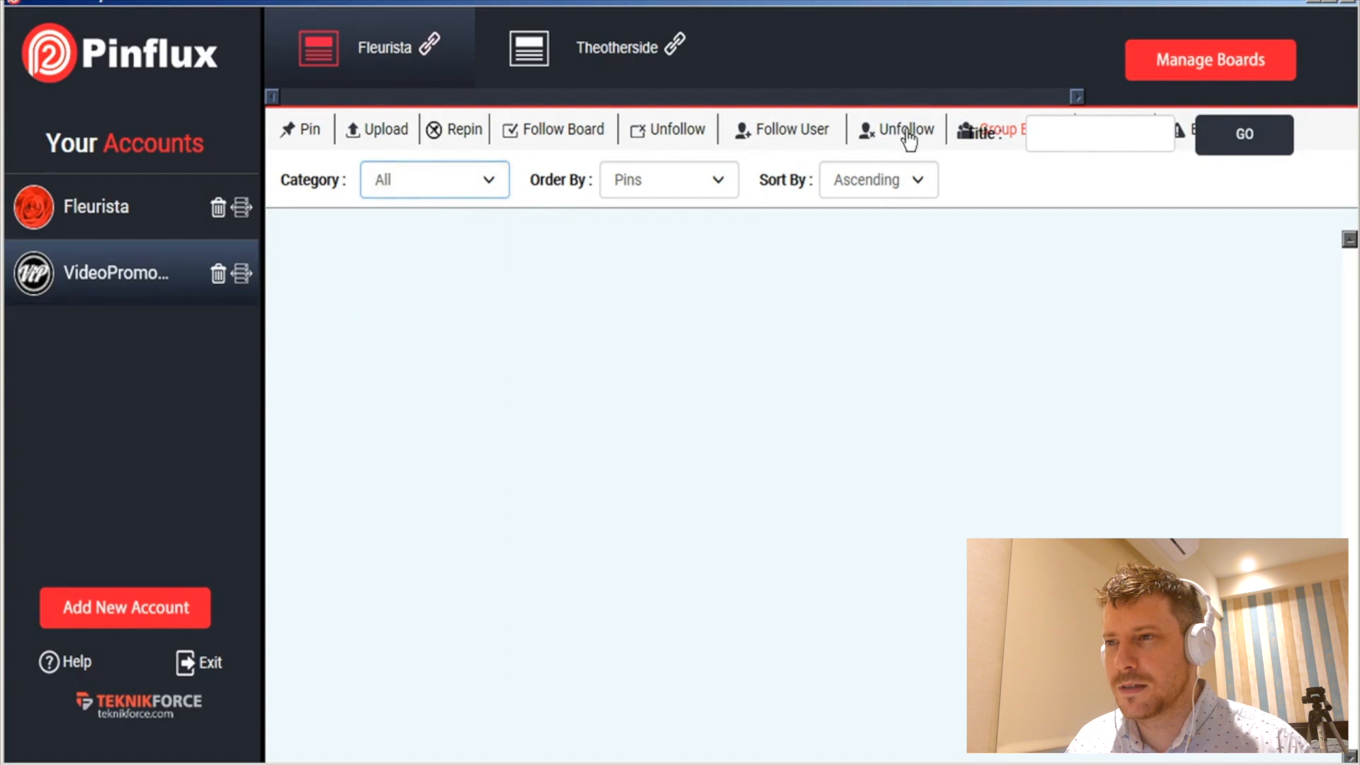
{"action": "left_click", "coordinate": [895, 129]}
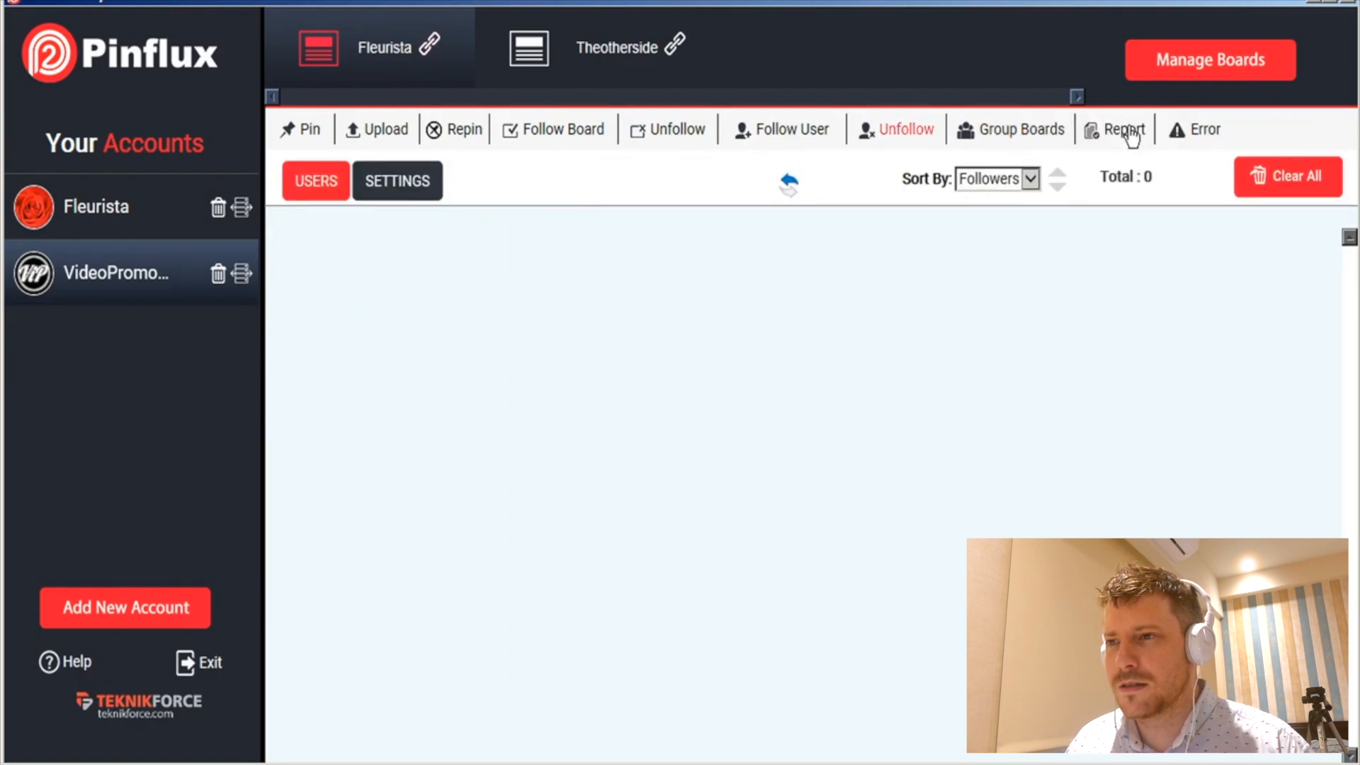
{"action": "left_click", "coordinate": [1123, 129]}
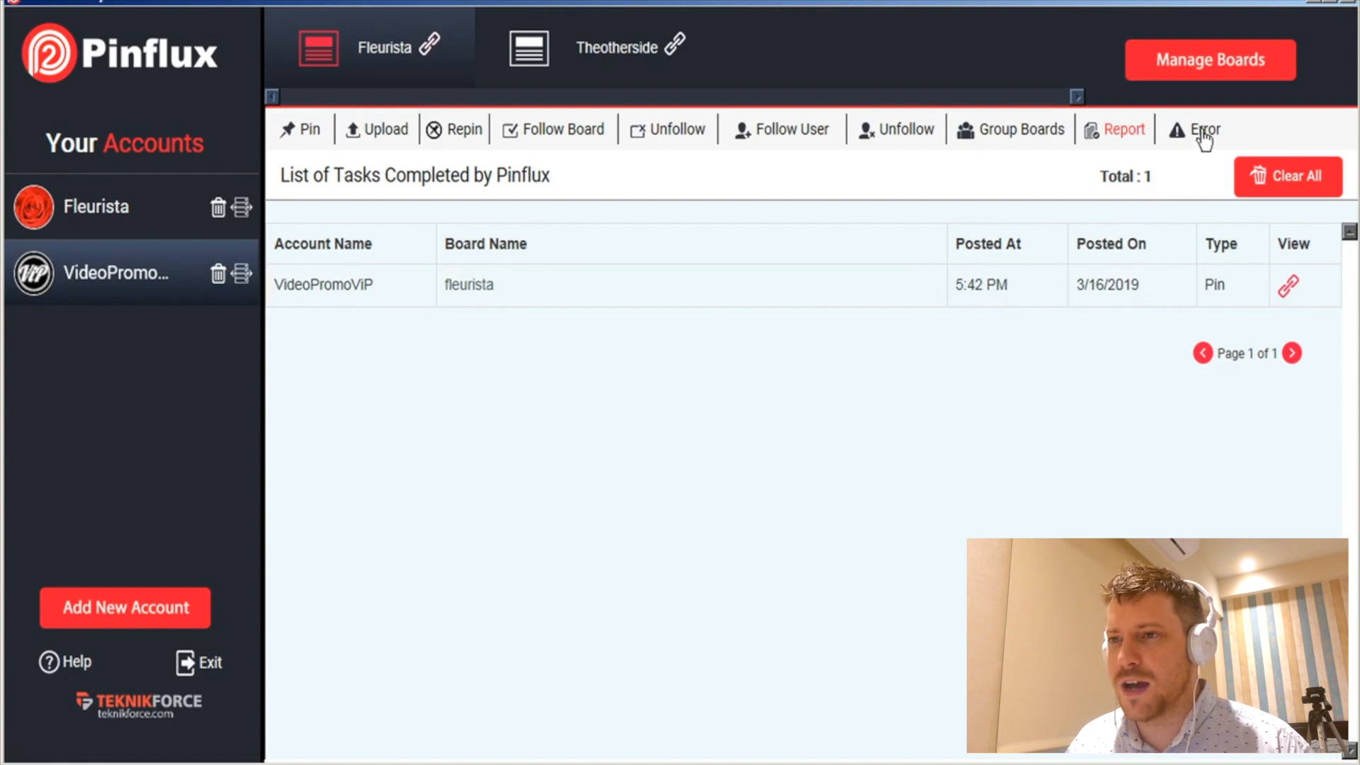
{"action": "left_click", "coordinate": [1204, 129]}
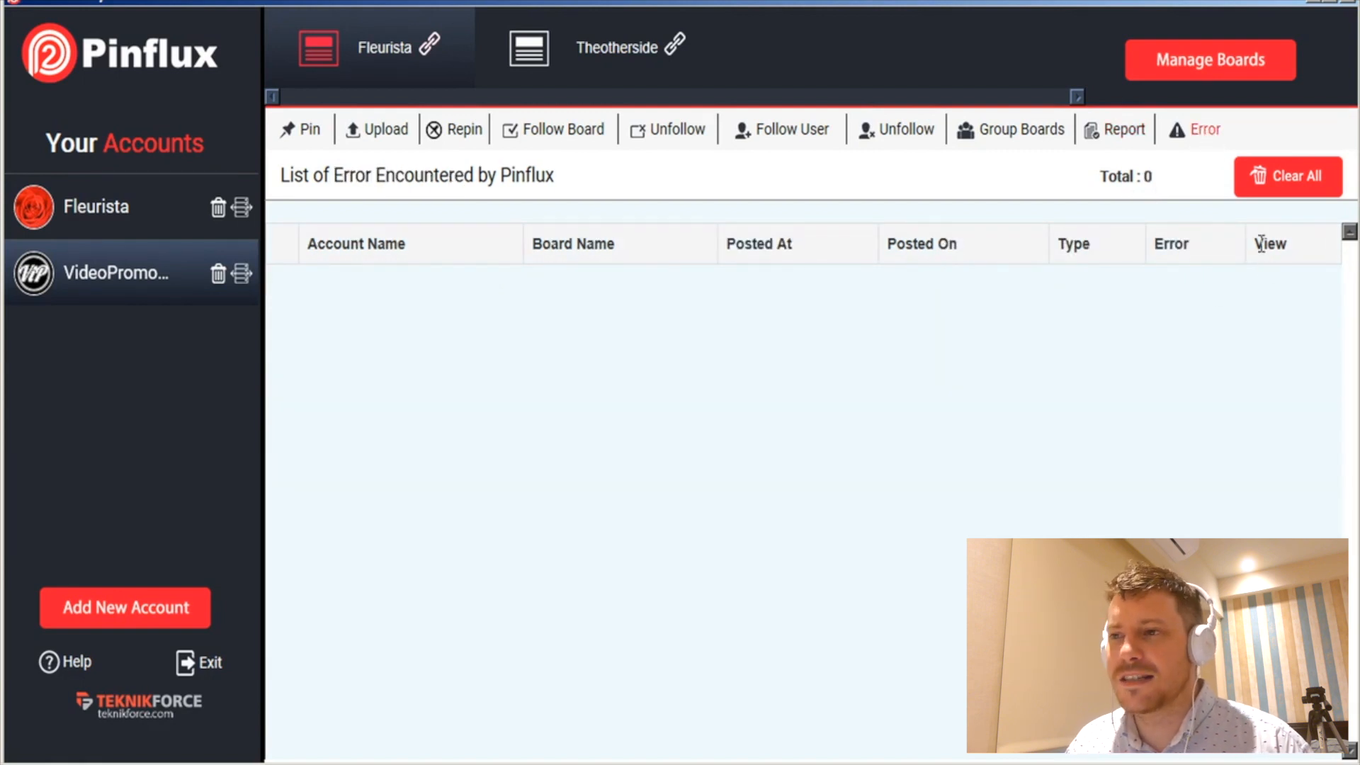
{"action": "mouse_move", "coordinate": [1260, 281]}
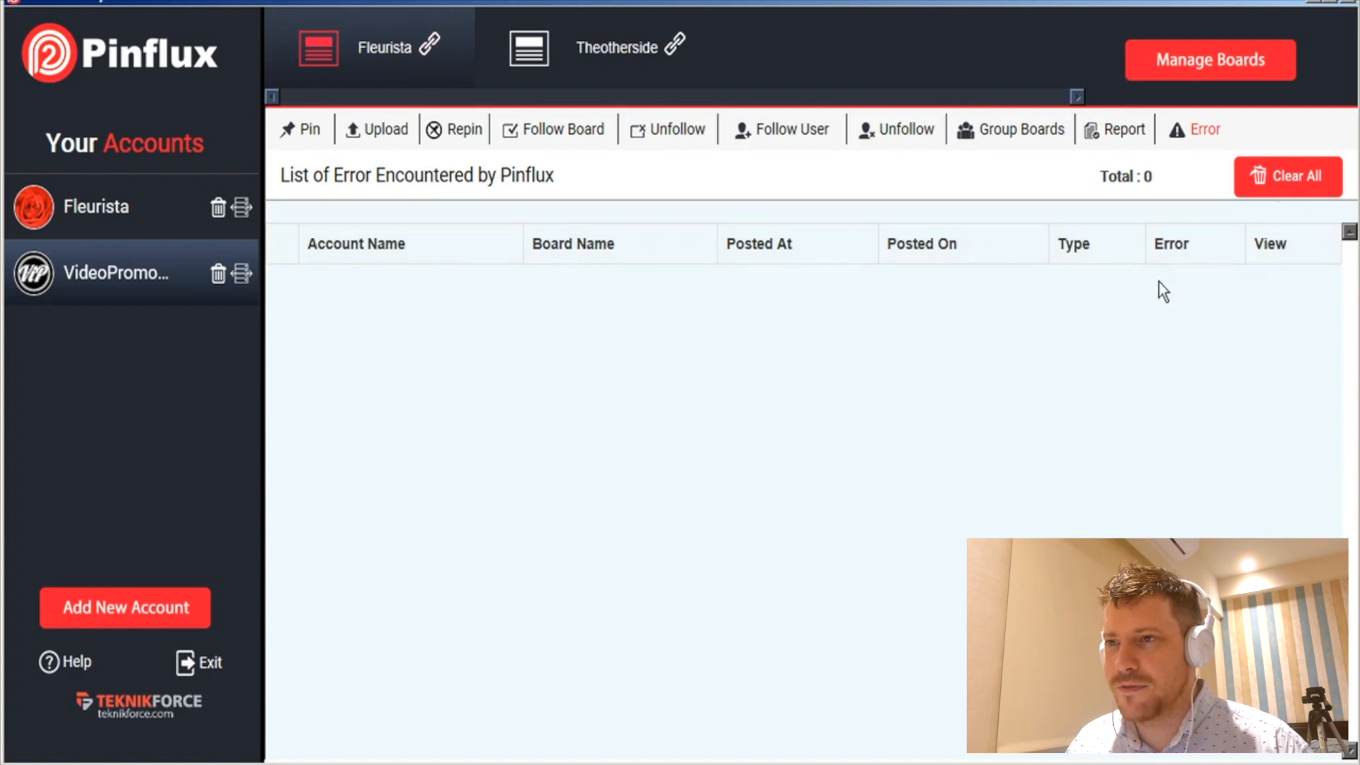
{"action": "mouse_move", "coordinate": [1216, 353]}
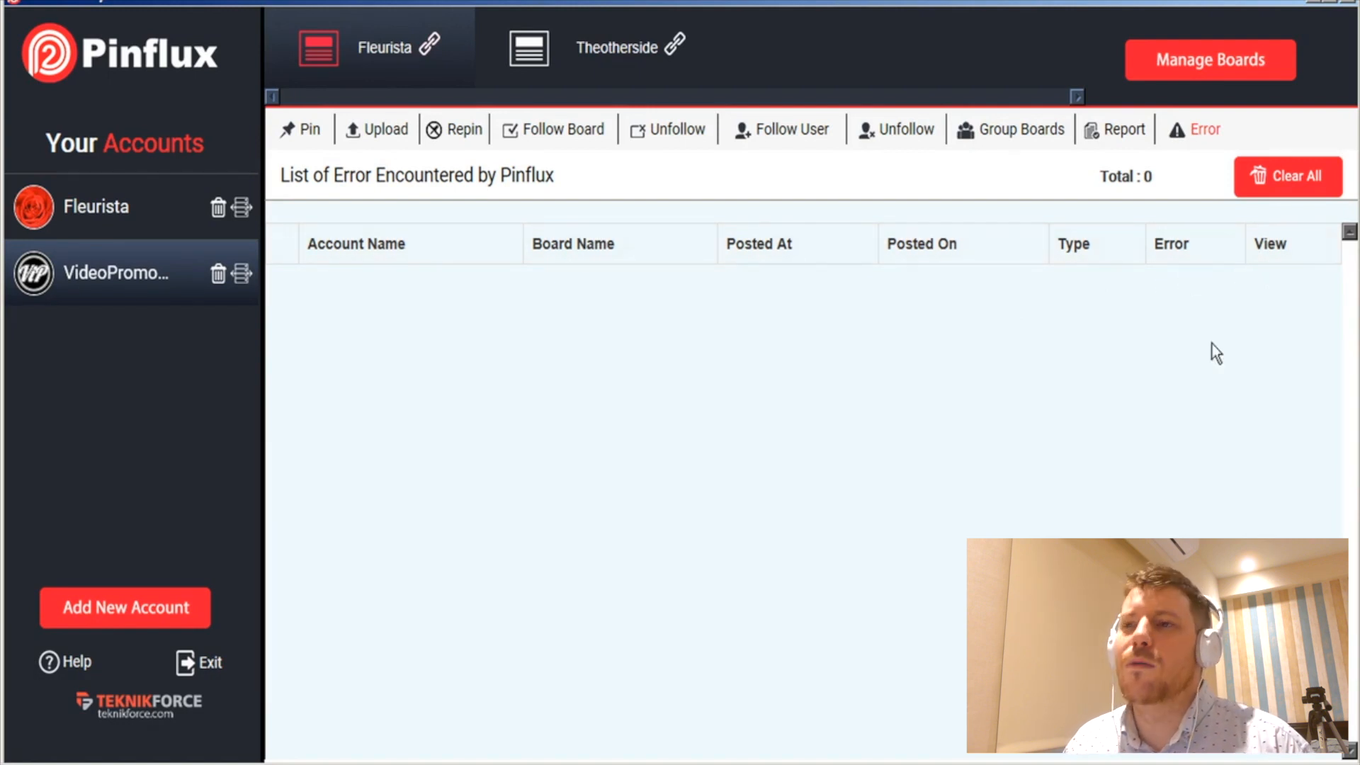
{"action": "mouse_move", "coordinate": [1040, 315]}
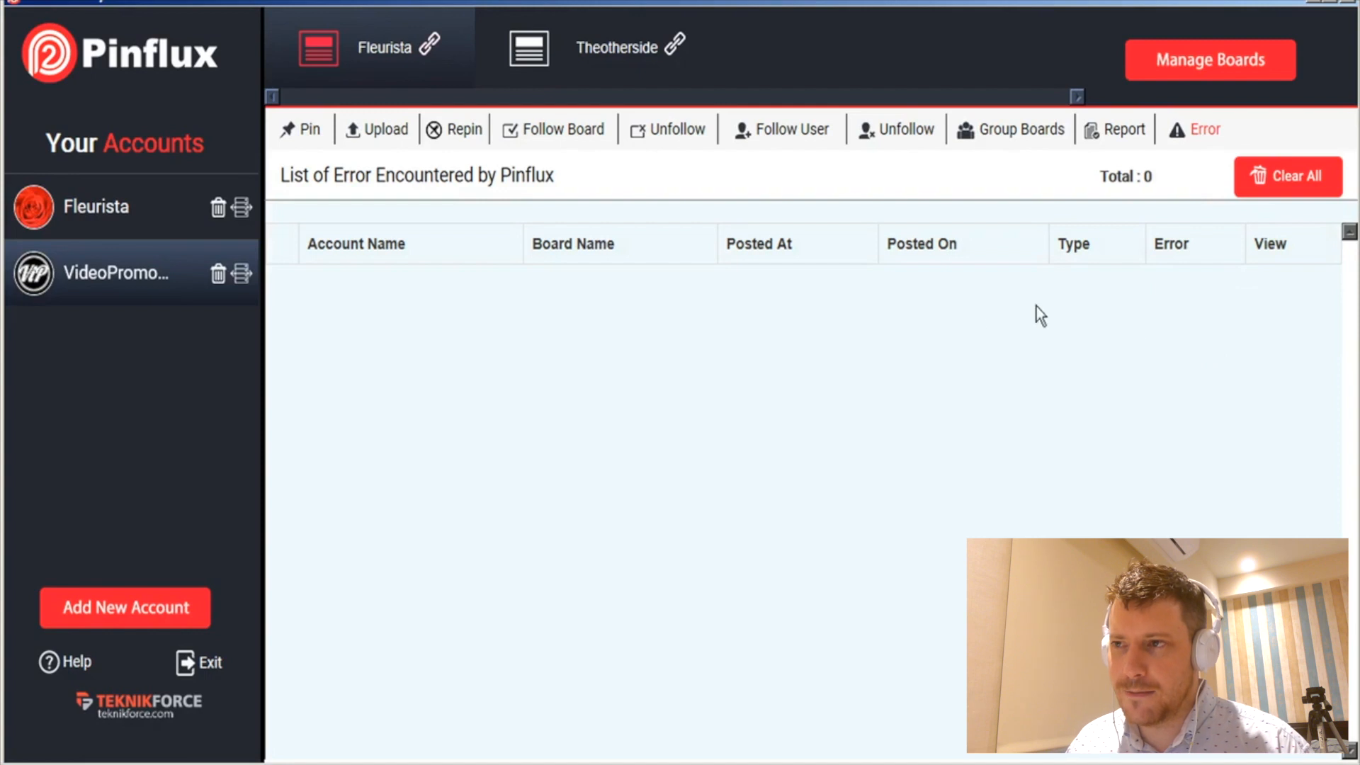
{"action": "mouse_move", "coordinate": [767, 350]}
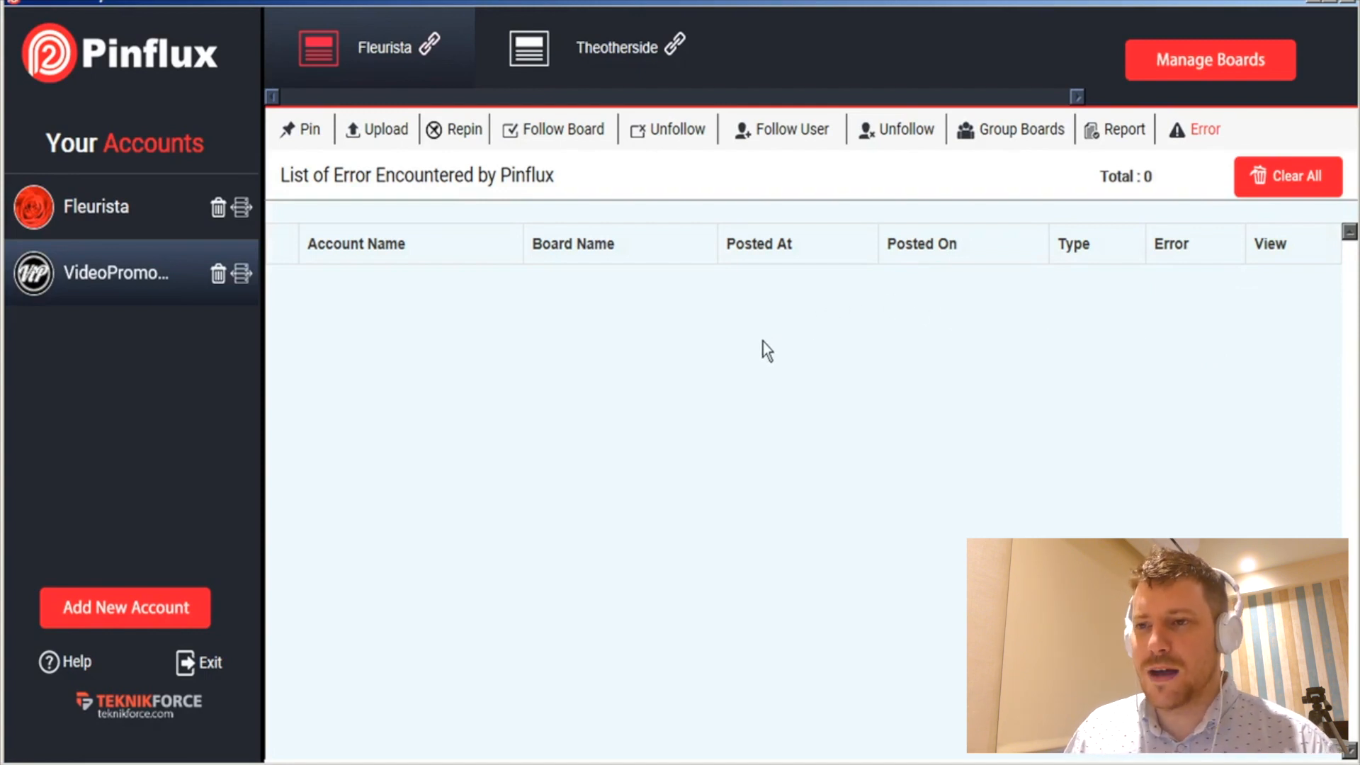
{"action": "mouse_move", "coordinate": [498, 270]}
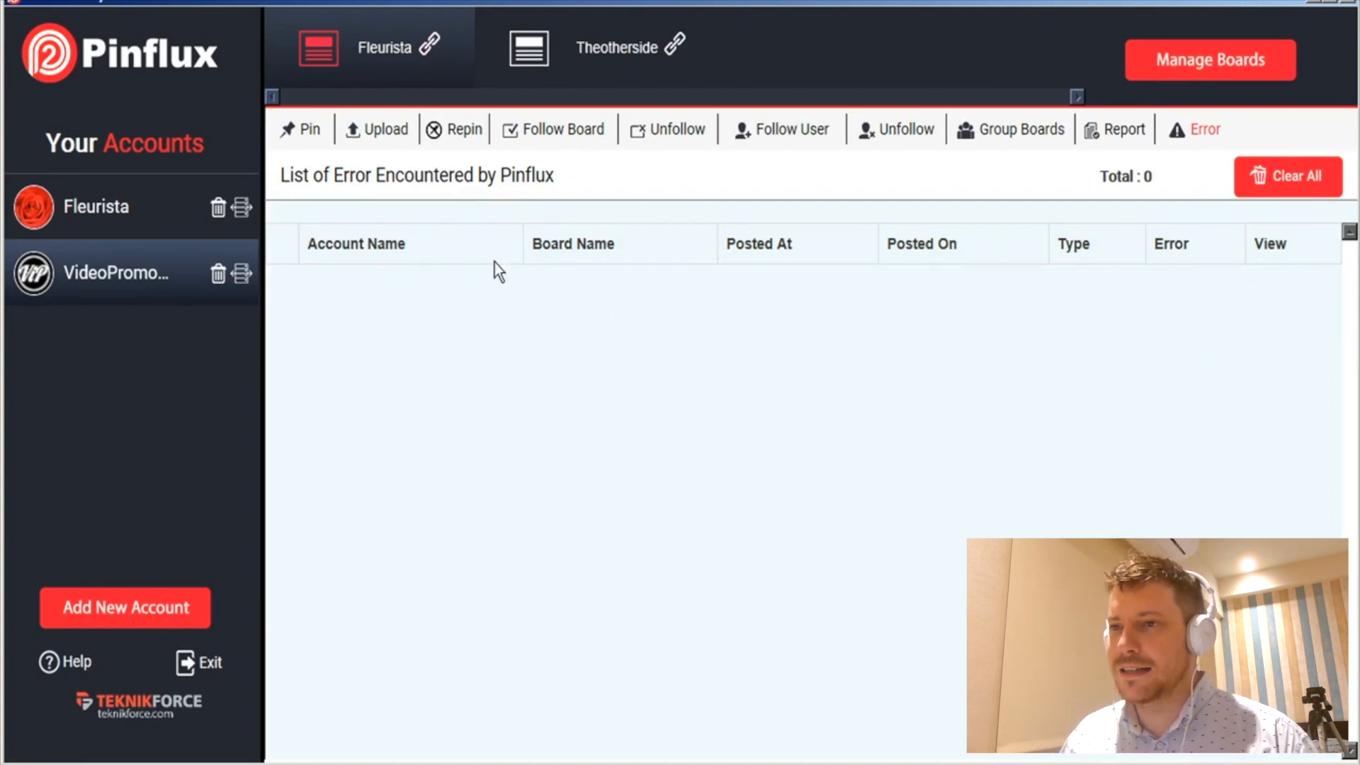
{"action": "mouse_move", "coordinate": [311, 154]}
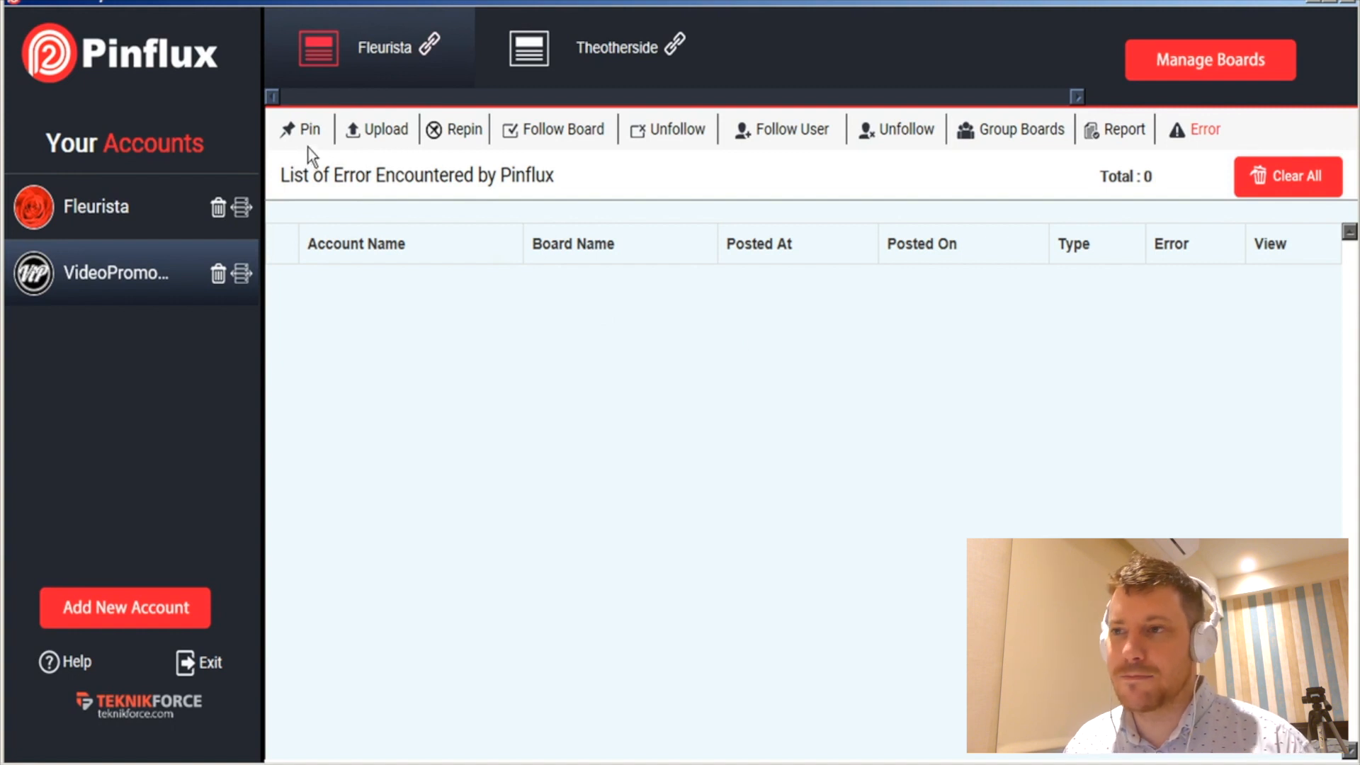
{"action": "mouse_move", "coordinate": [307, 134]}
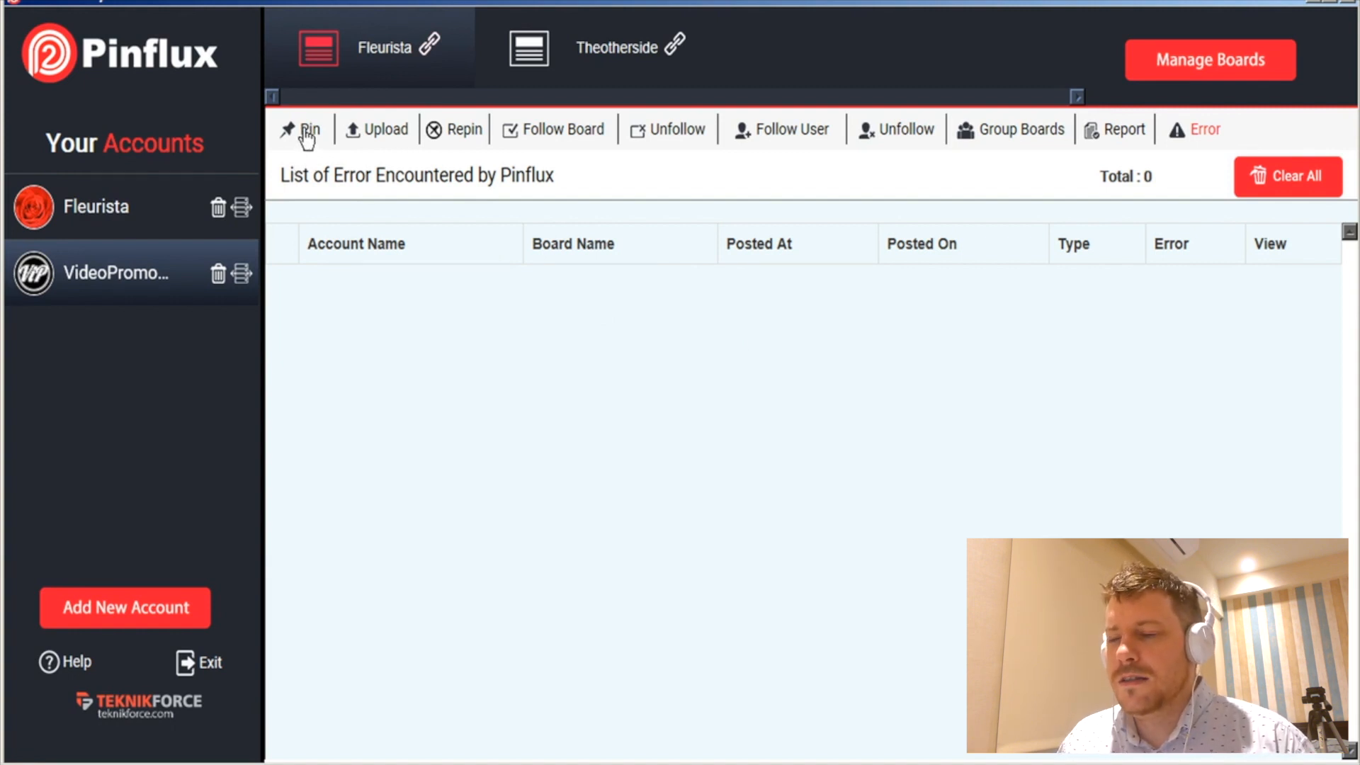
{"action": "left_click", "coordinate": [125, 608]}
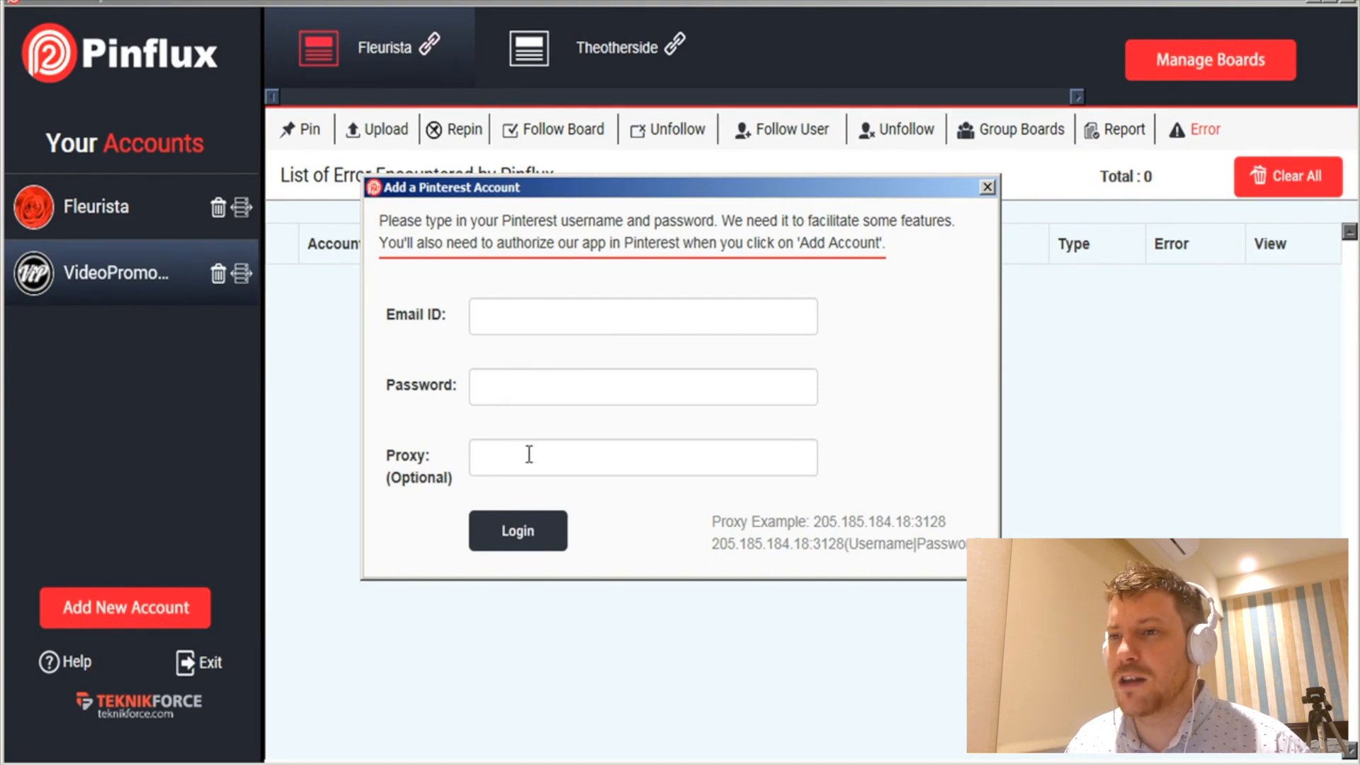
{"action": "mouse_move", "coordinate": [920, 556]}
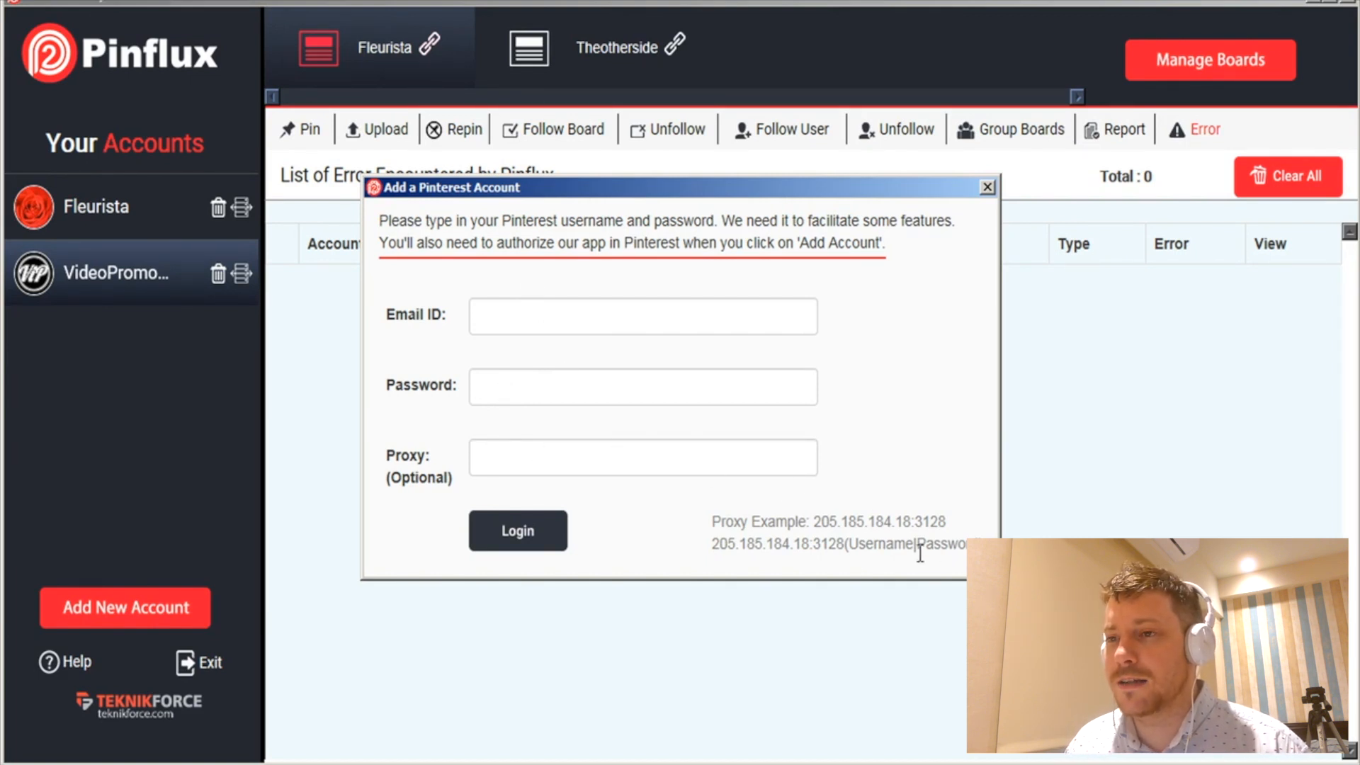
{"action": "mouse_move", "coordinate": [633, 276]}
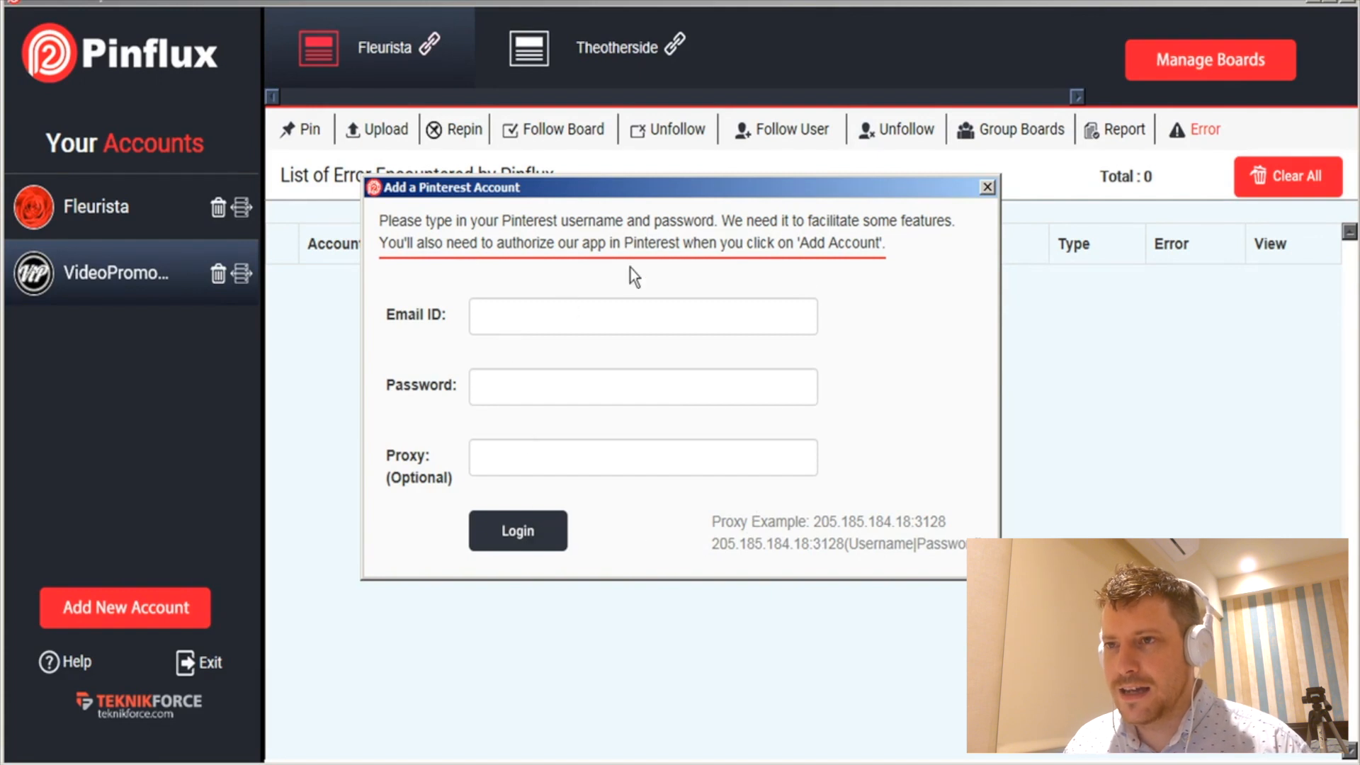
{"action": "left_click", "coordinate": [986, 187]}
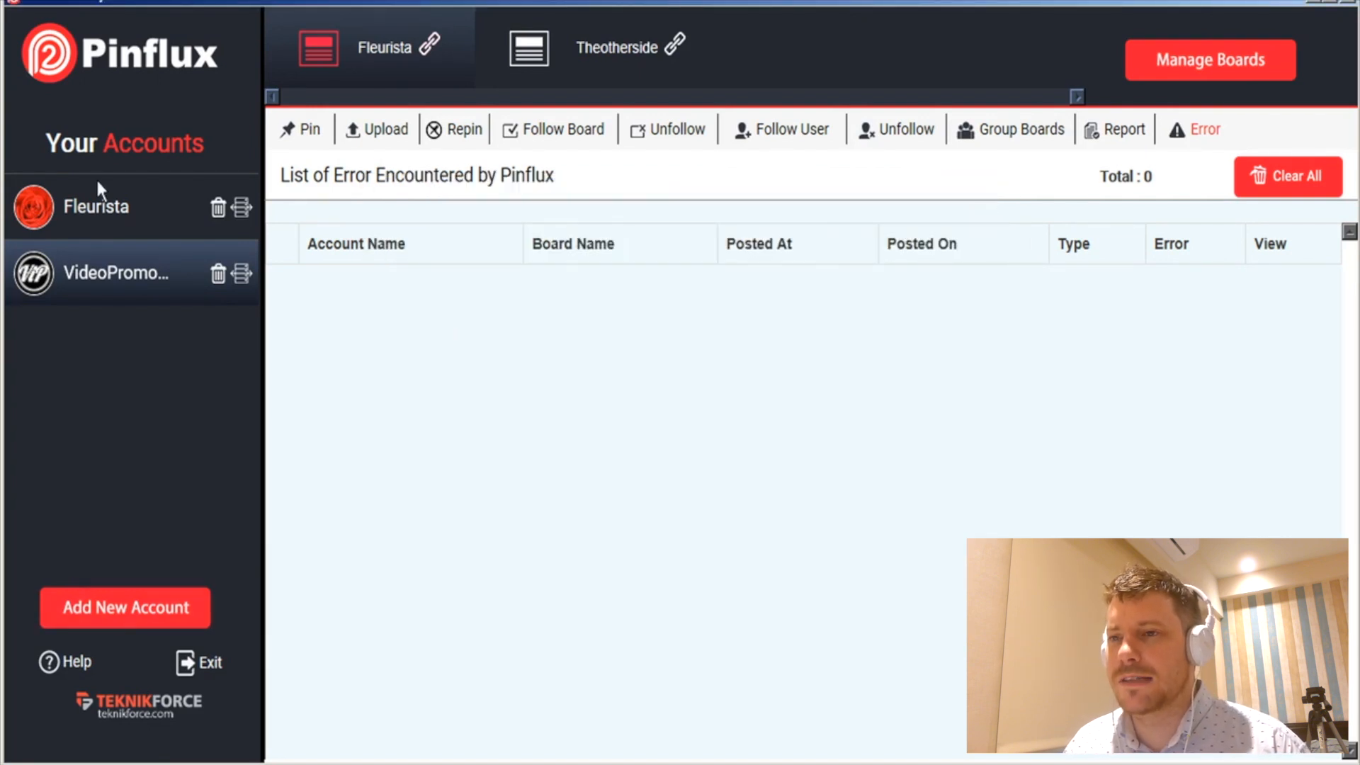
{"action": "mouse_move", "coordinate": [113, 208]}
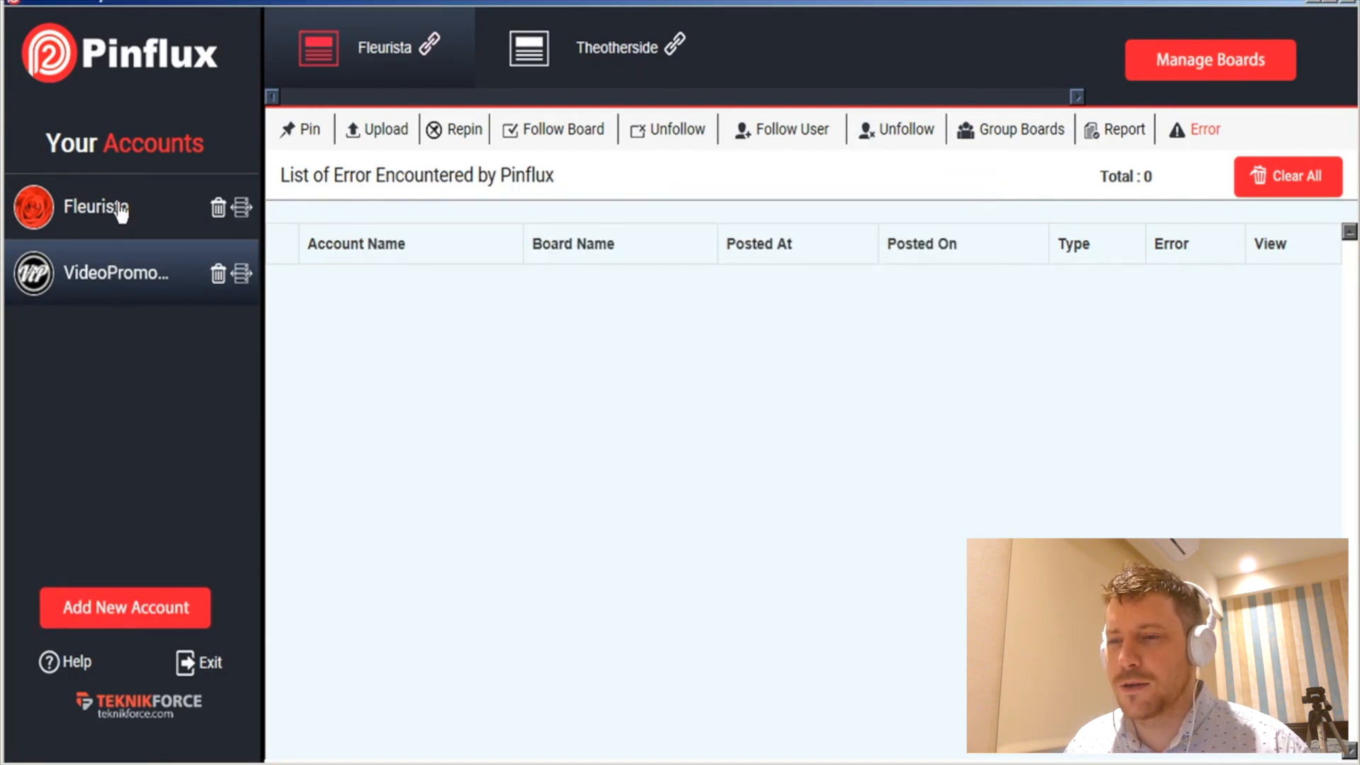
- Switch to the Fleurista account and dismiss the Manage Board window to see its 12 results
{"action": "left_click", "coordinate": [1209, 60]}
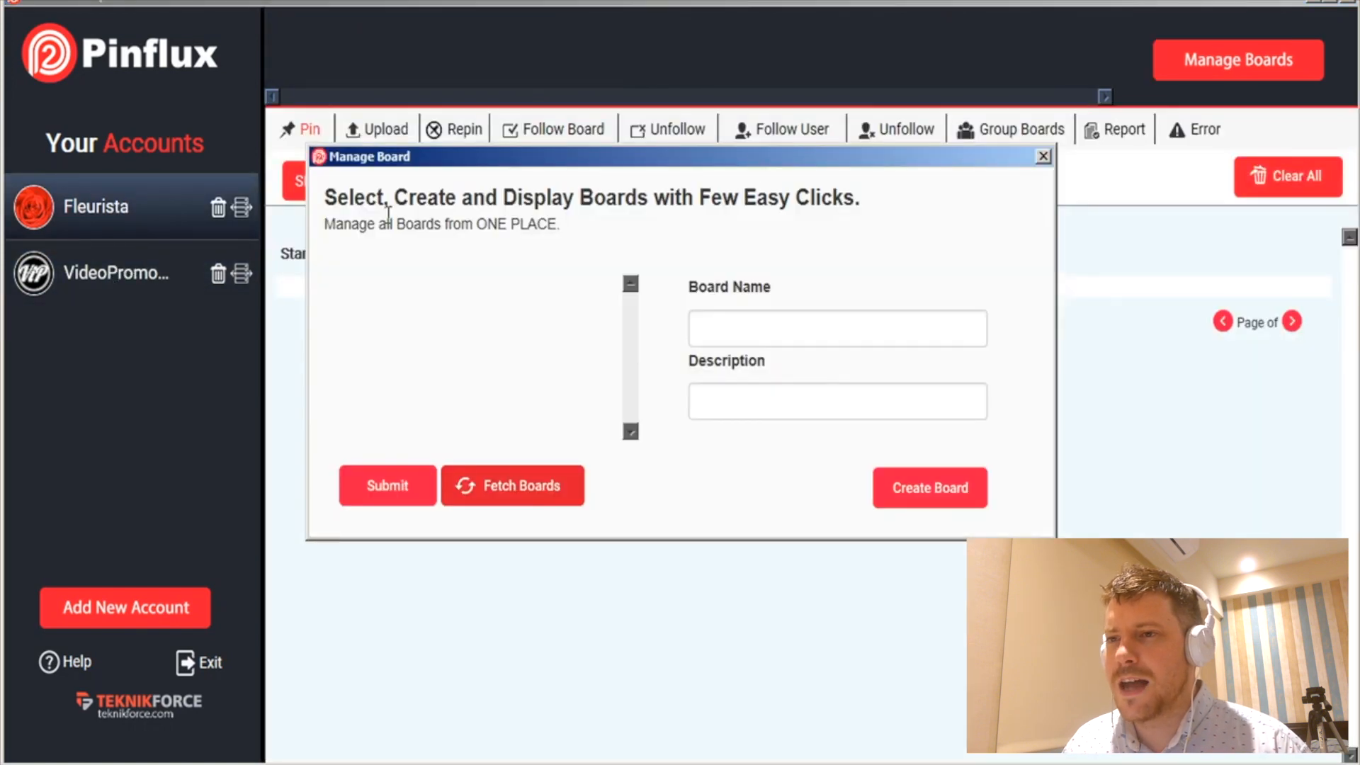
{"action": "left_click", "coordinate": [1043, 156]}
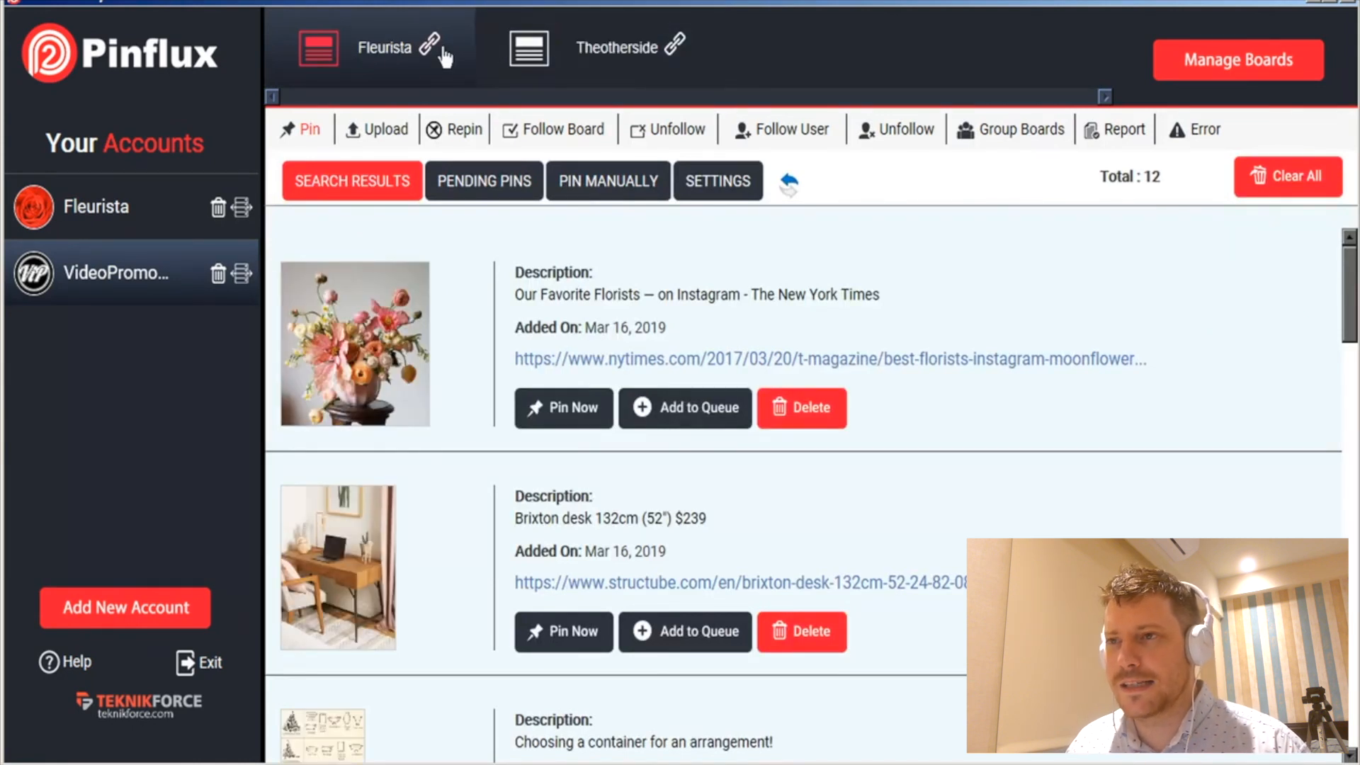
{"action": "mouse_move", "coordinate": [618, 48]}
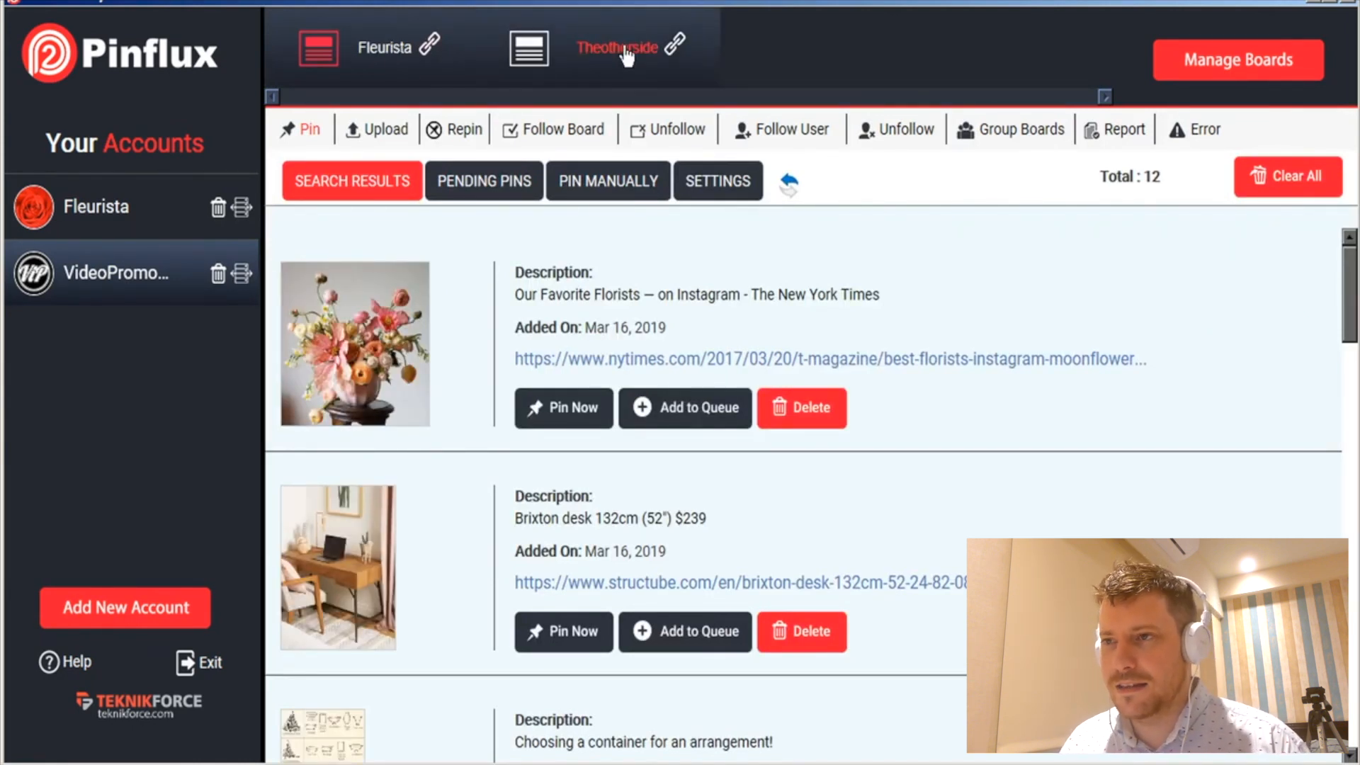
{"action": "mouse_move", "coordinate": [780, 78]}
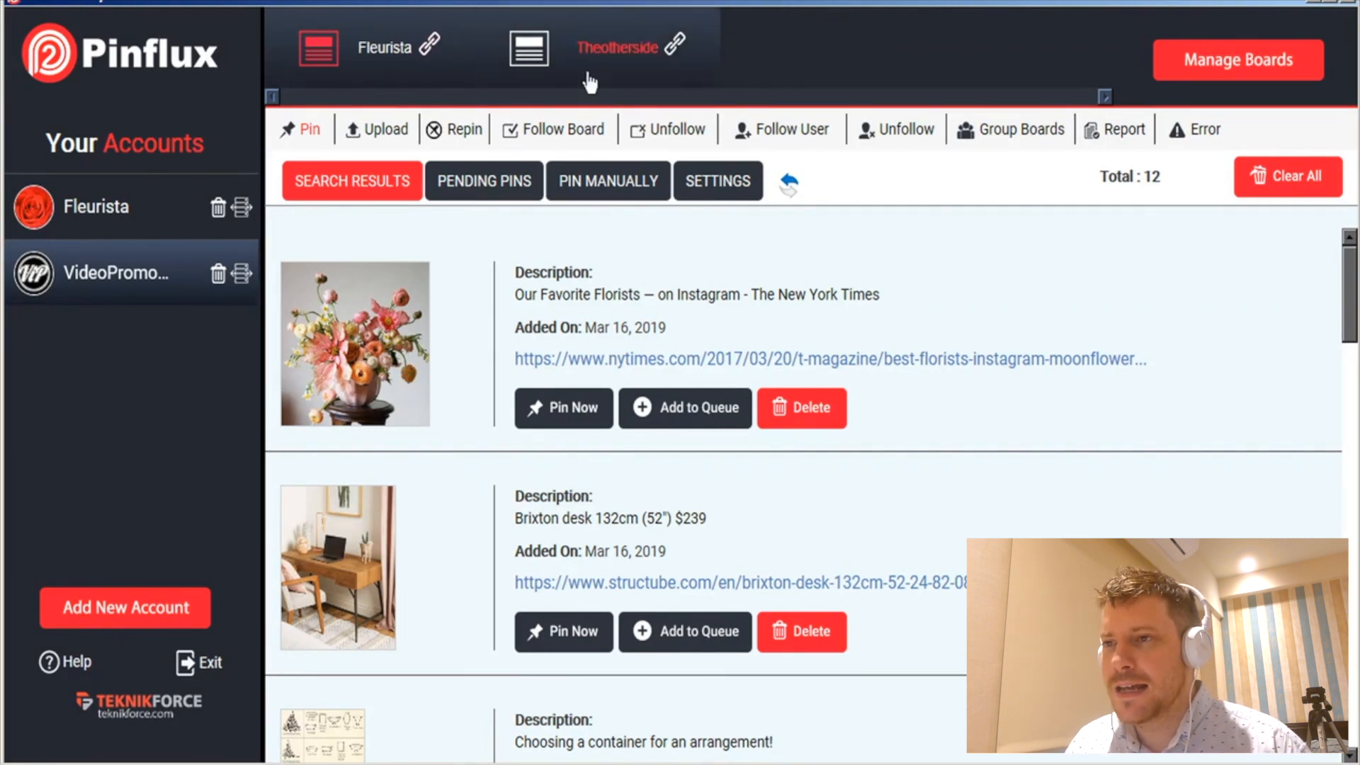
{"action": "mouse_move", "coordinate": [1045, 24]}
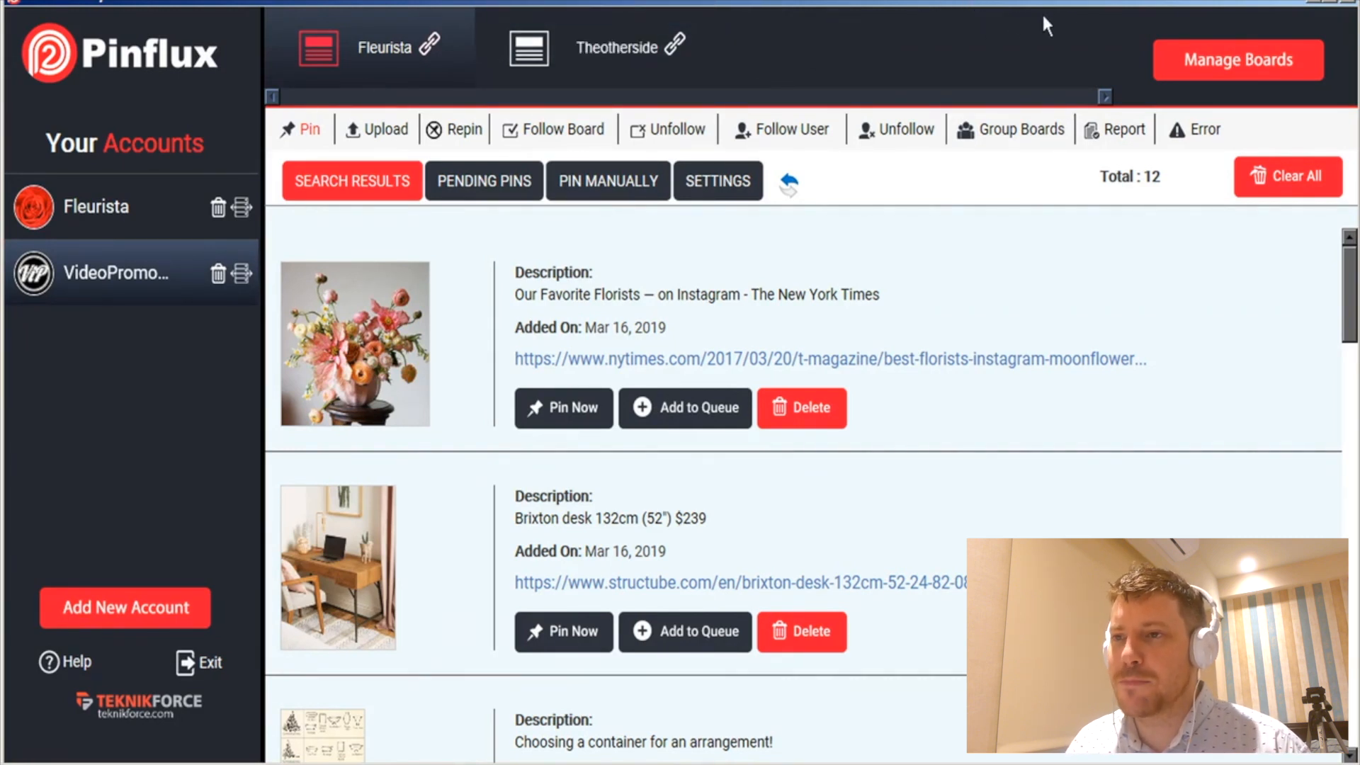
{"action": "left_click", "coordinate": [1238, 60]}
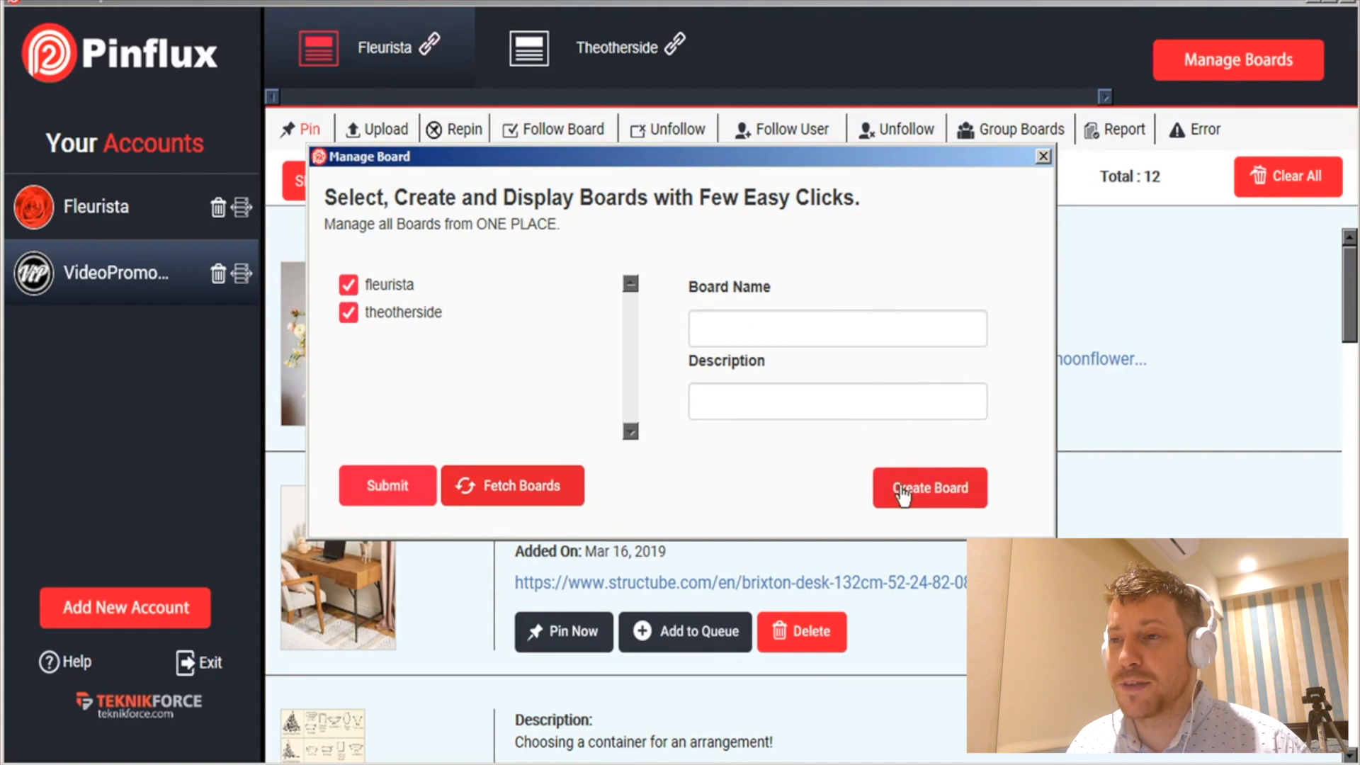
{"action": "mouse_move", "coordinate": [893, 231]}
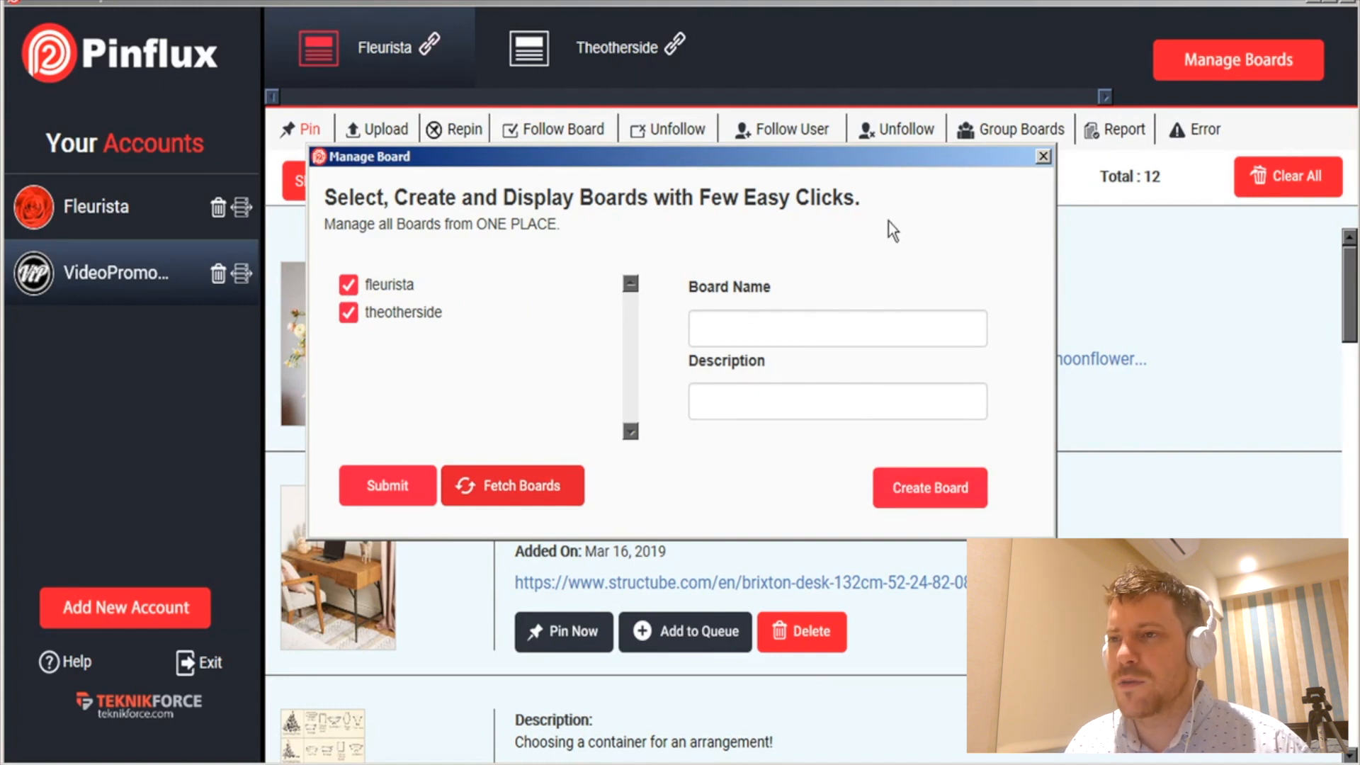
{"action": "left_click", "coordinate": [1043, 156]}
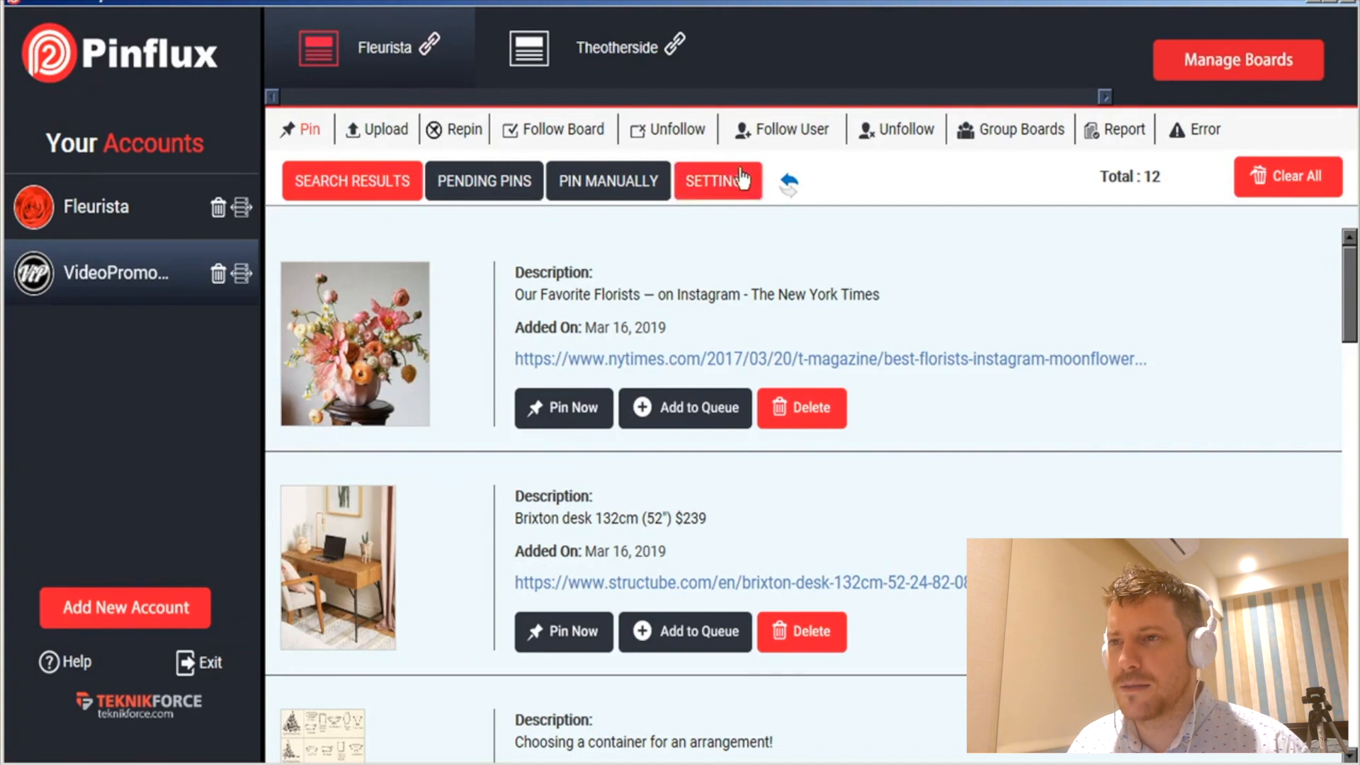
{"action": "left_click", "coordinate": [717, 180]}
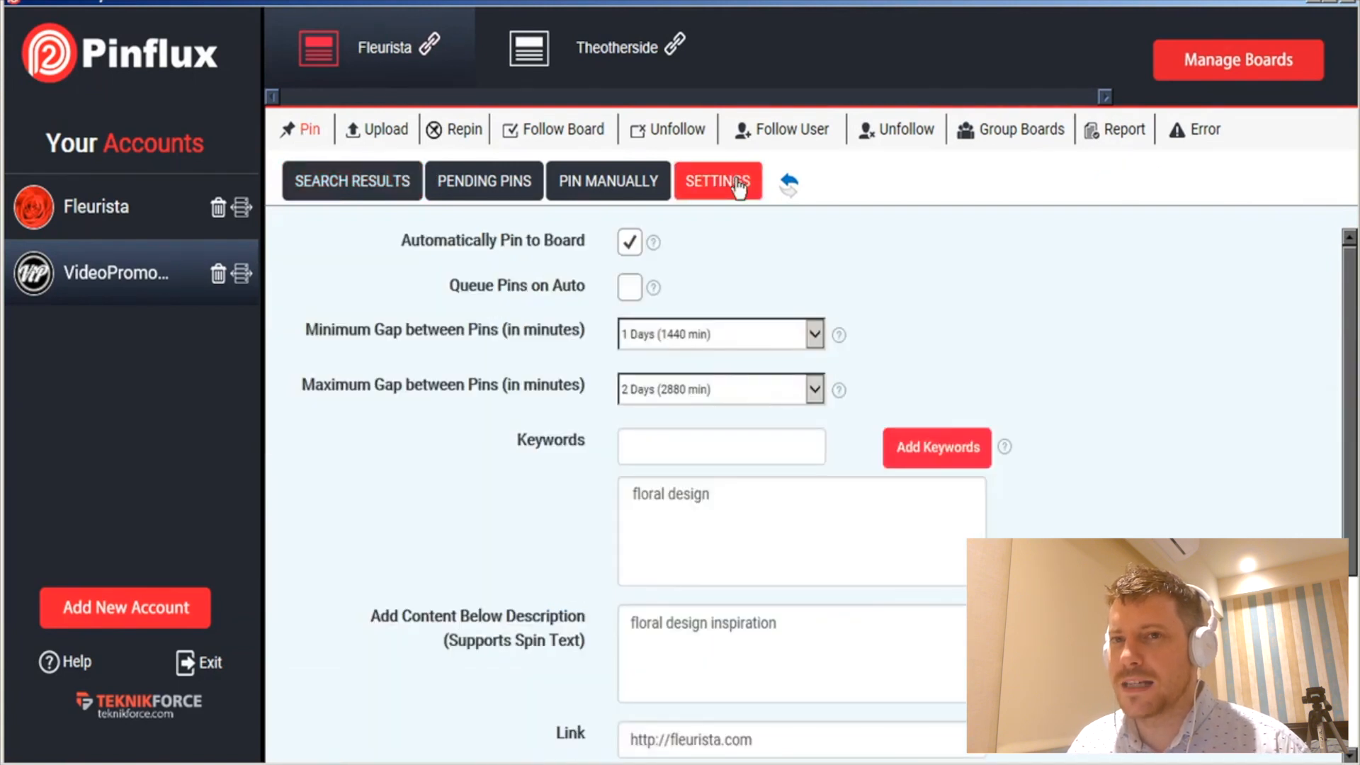
{"action": "mouse_move", "coordinate": [923, 352]}
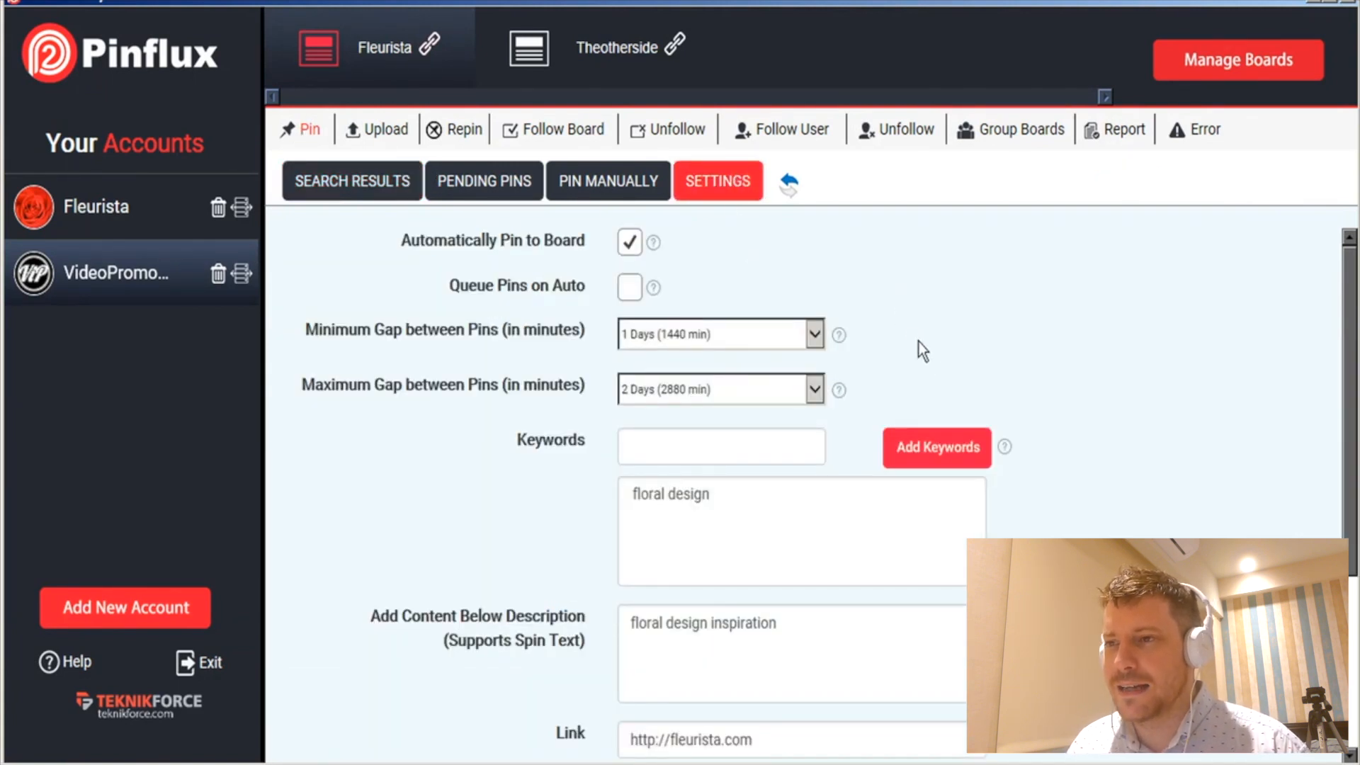
{"action": "left_click", "coordinate": [721, 446]}
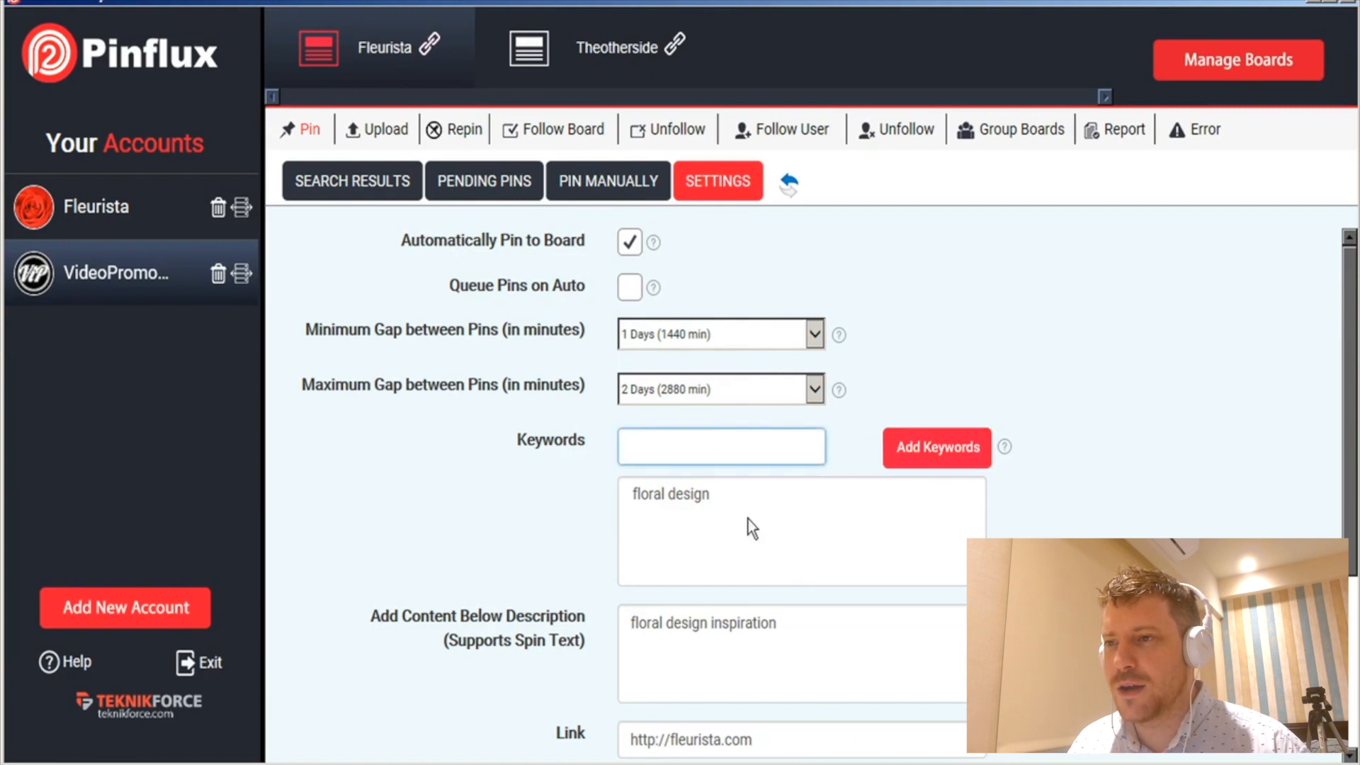
{"action": "mouse_move", "coordinate": [694, 552]}
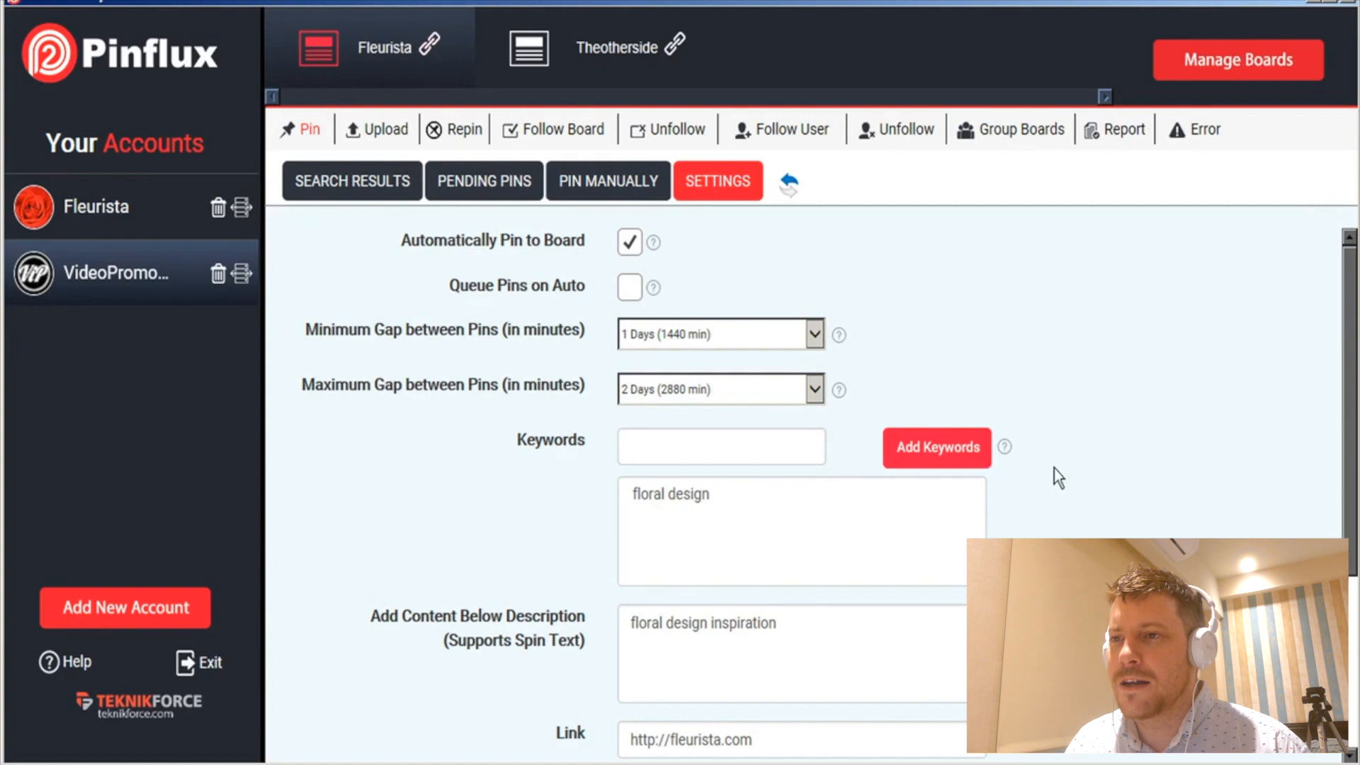
{"action": "scroll", "scroll_direction": "down", "scroll_amount": 3}
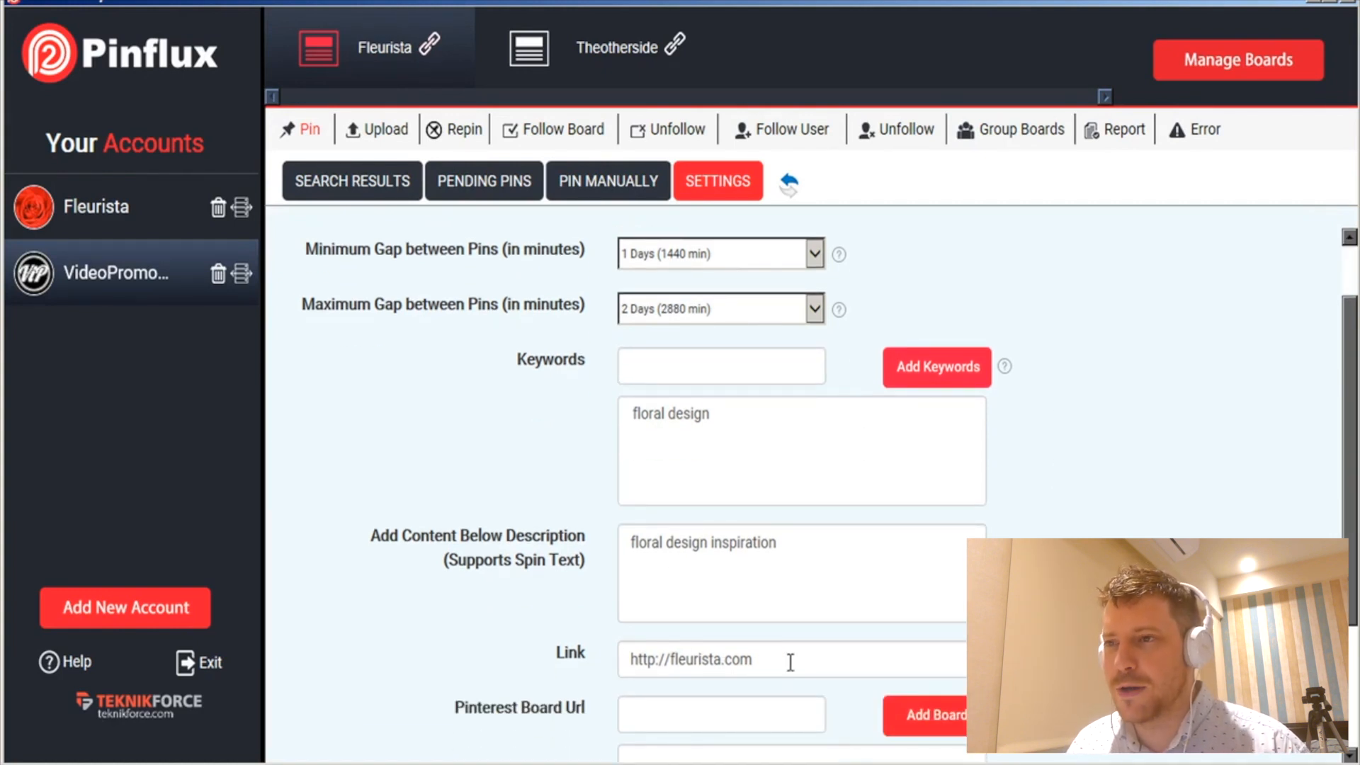
{"action": "scroll", "scroll_direction": "down", "scroll_amount": 3}
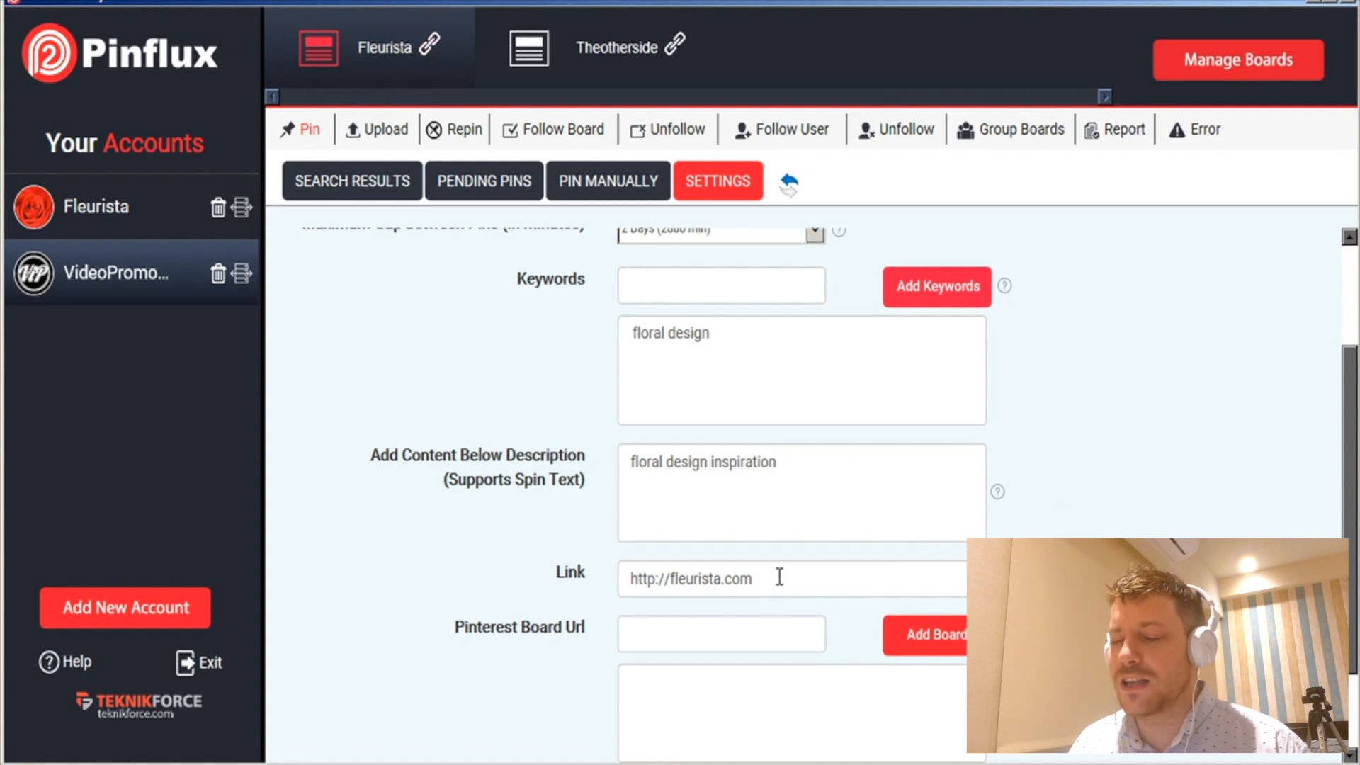
{"action": "scroll", "scroll_direction": "down", "scroll_amount": 3}
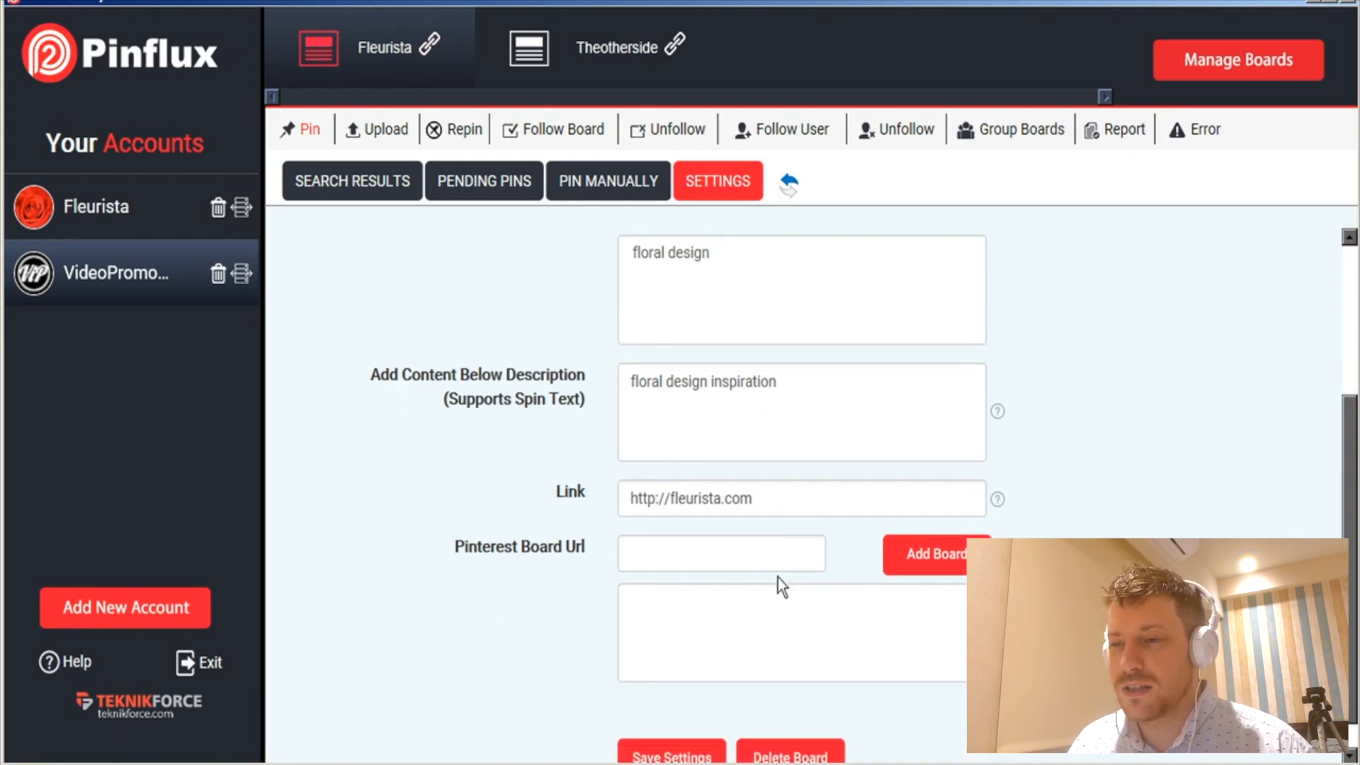
{"action": "mouse_move", "coordinate": [781, 583]}
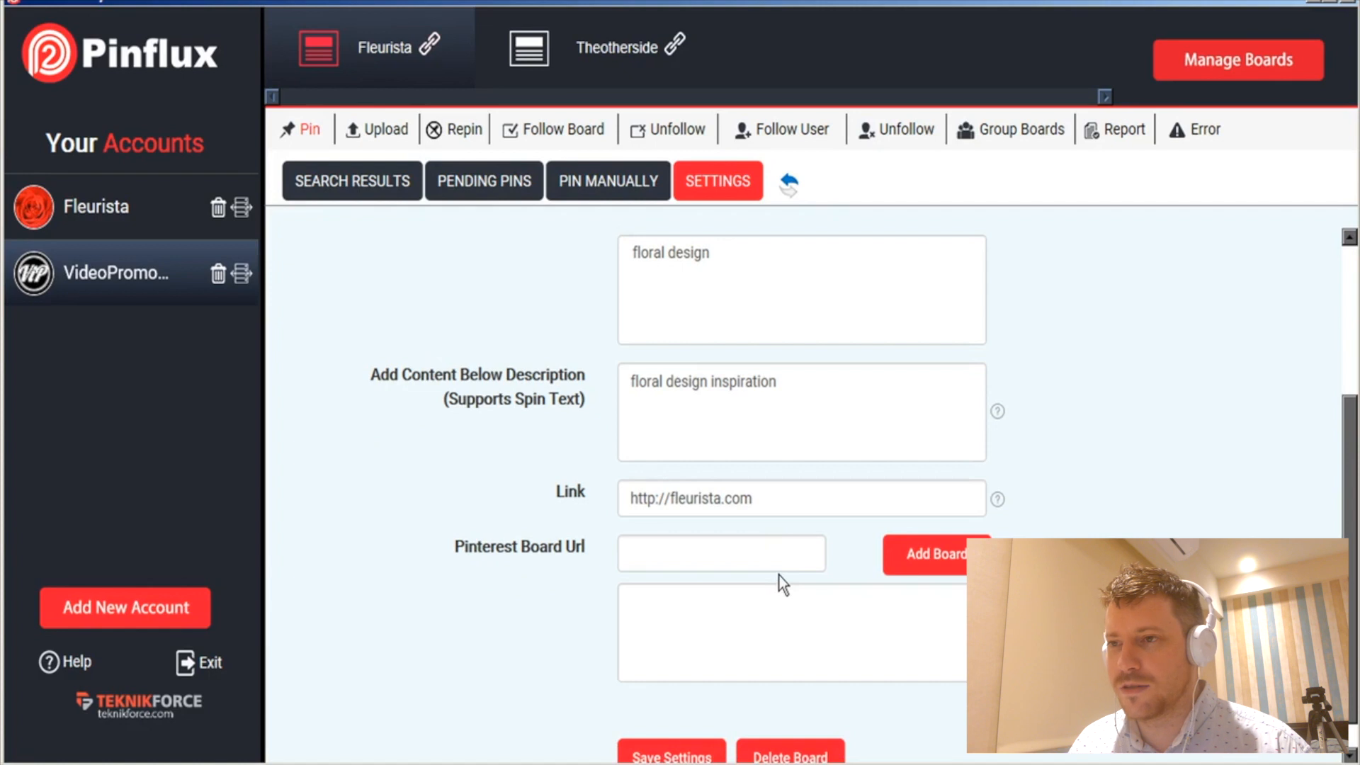
{"action": "scroll", "scroll_direction": "up", "scroll_amount": 3}
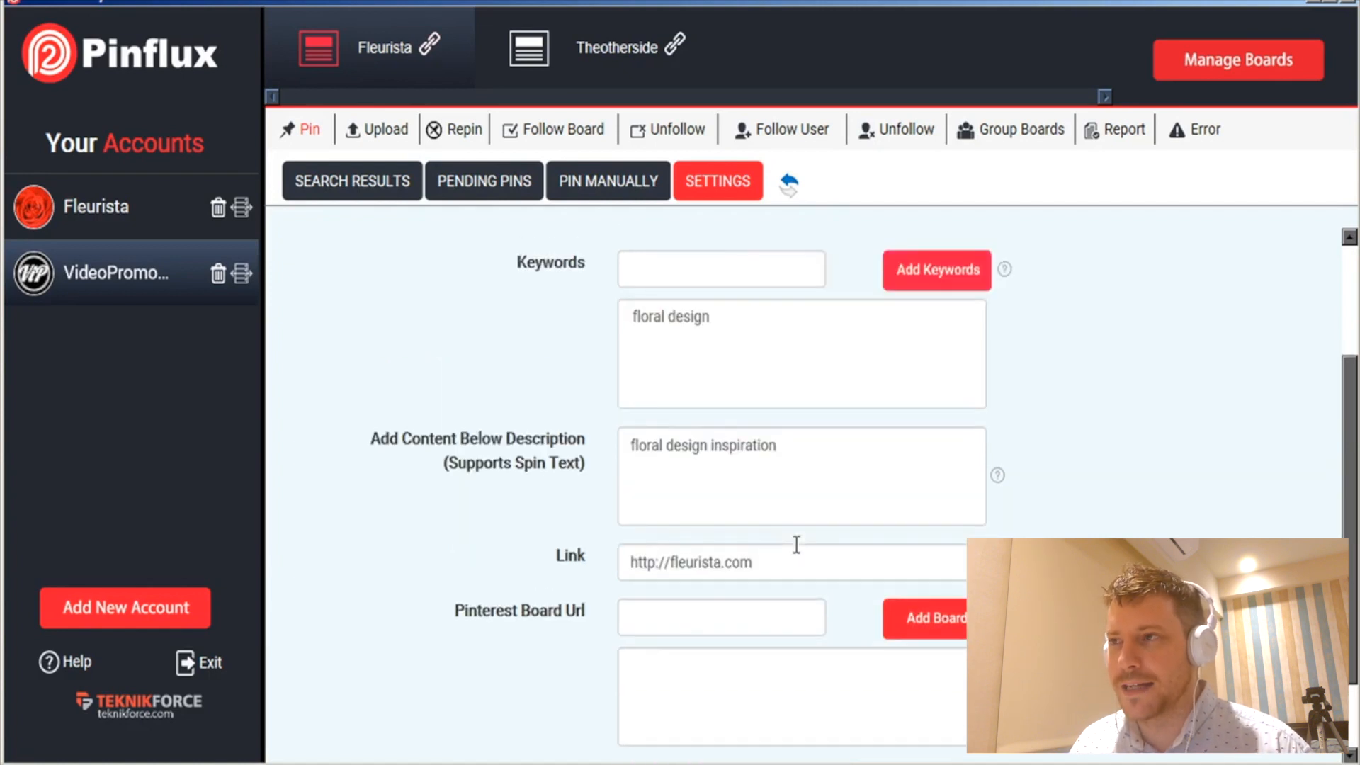
{"action": "scroll", "scroll_direction": "up", "scroll_amount": 3}
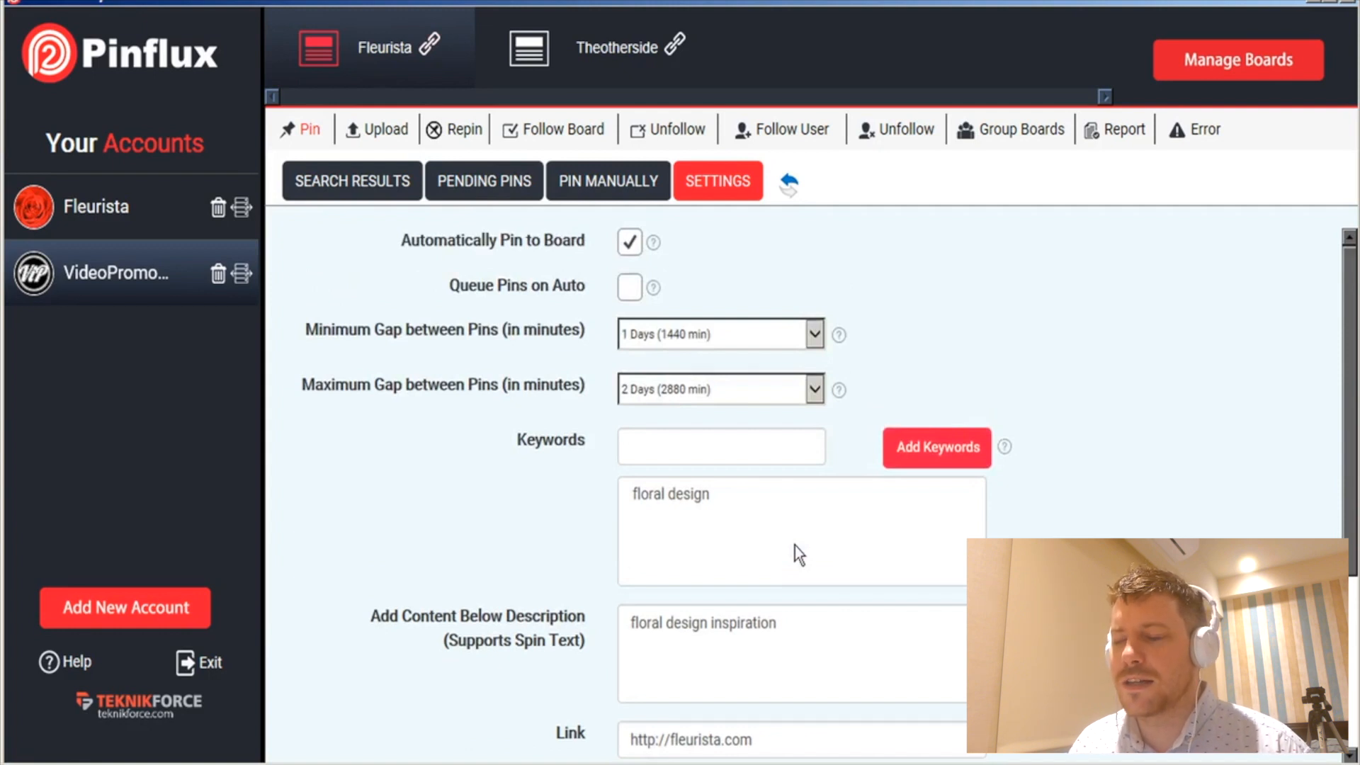
{"action": "mouse_move", "coordinate": [736, 233]}
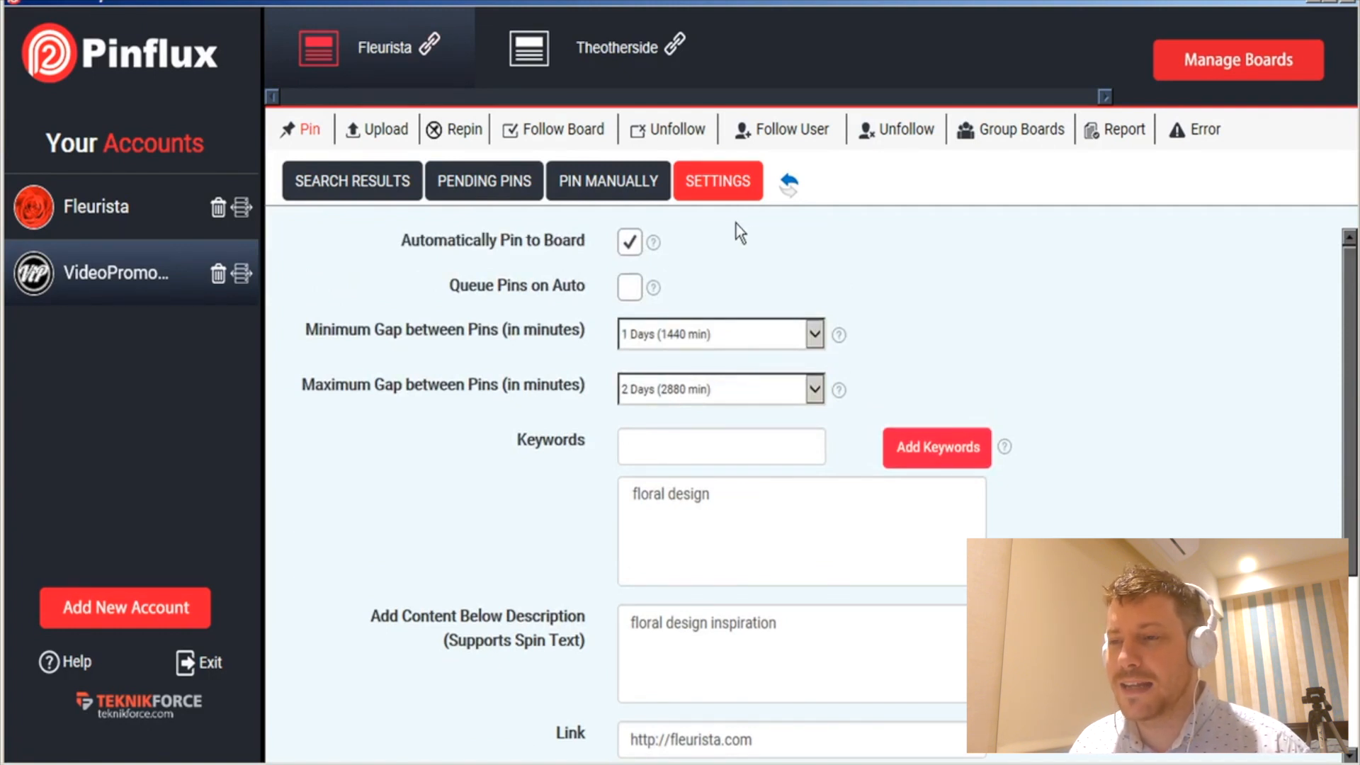
{"action": "mouse_move", "coordinate": [543, 252]}
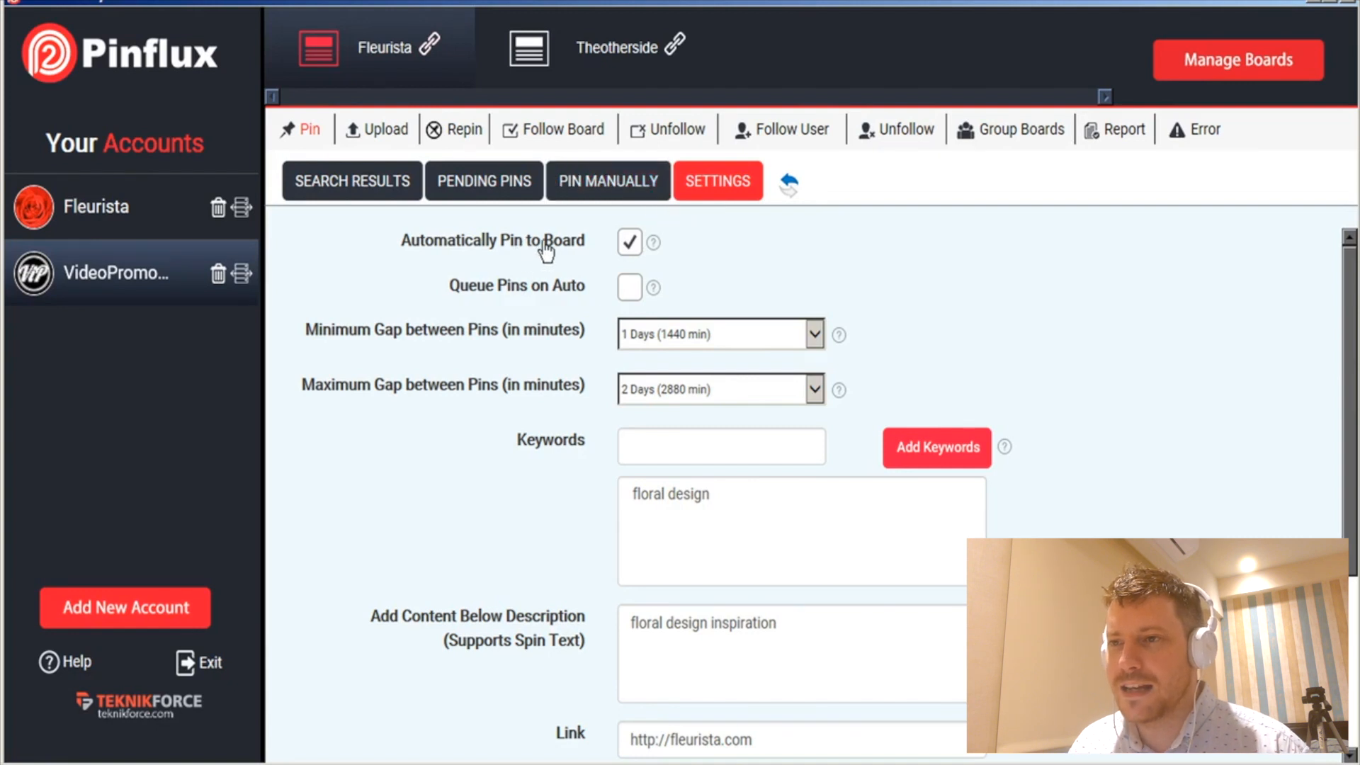
{"action": "mouse_move", "coordinate": [638, 337]}
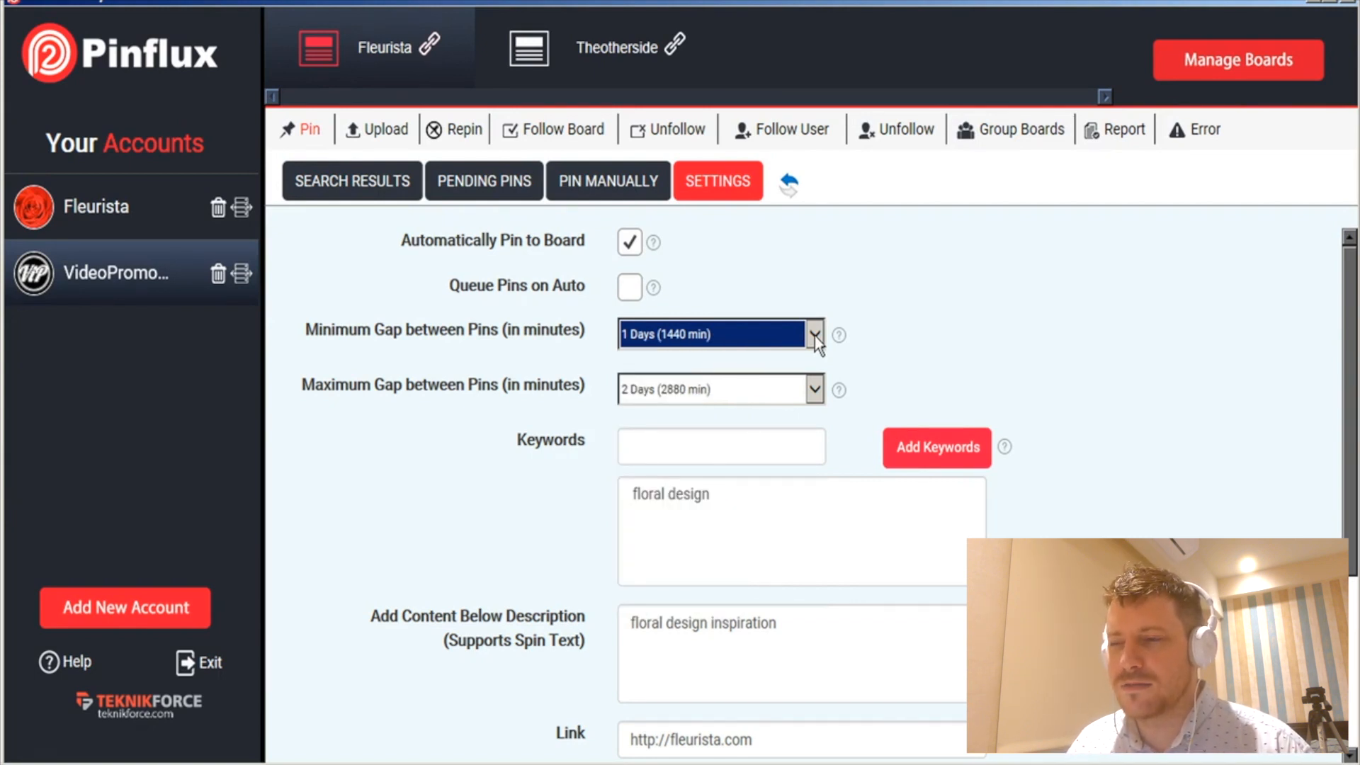
{"action": "mouse_move", "coordinate": [649, 346]}
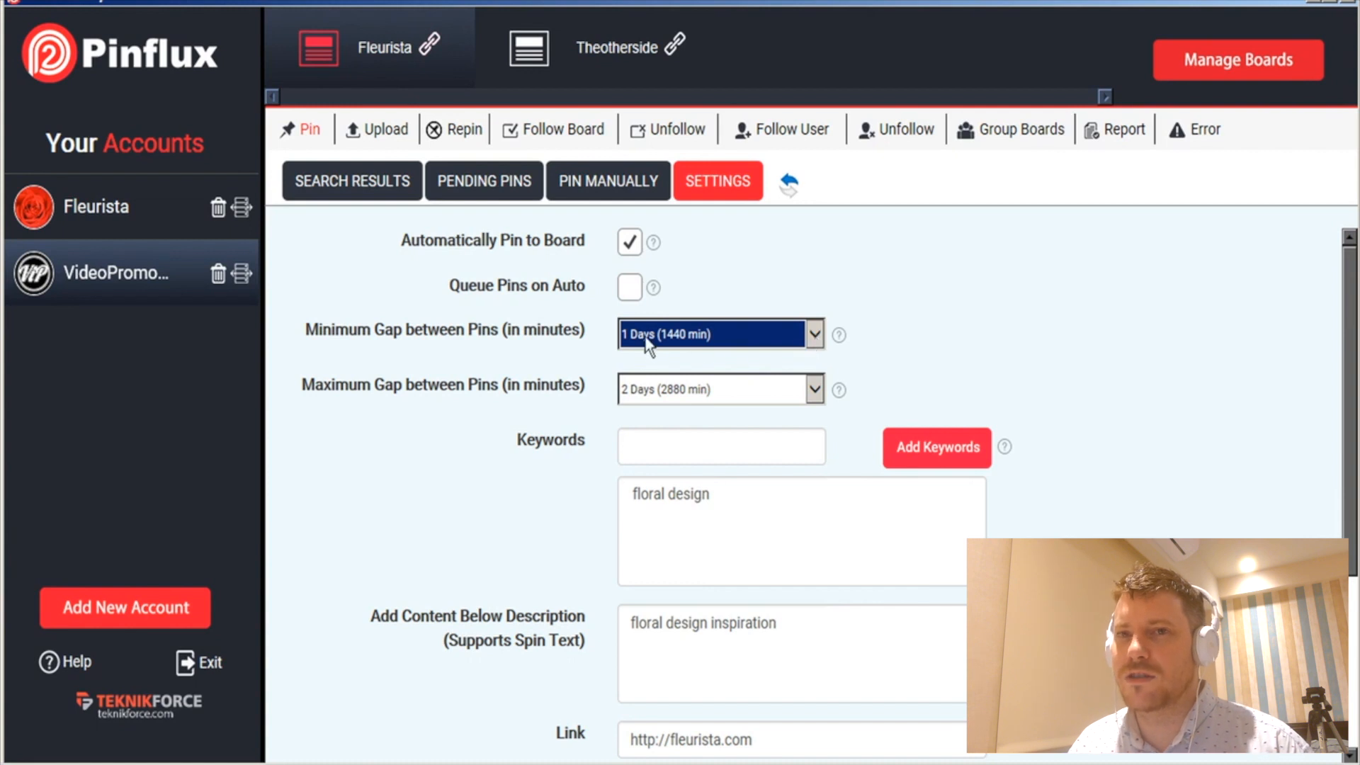
{"action": "mouse_move", "coordinate": [655, 401]}
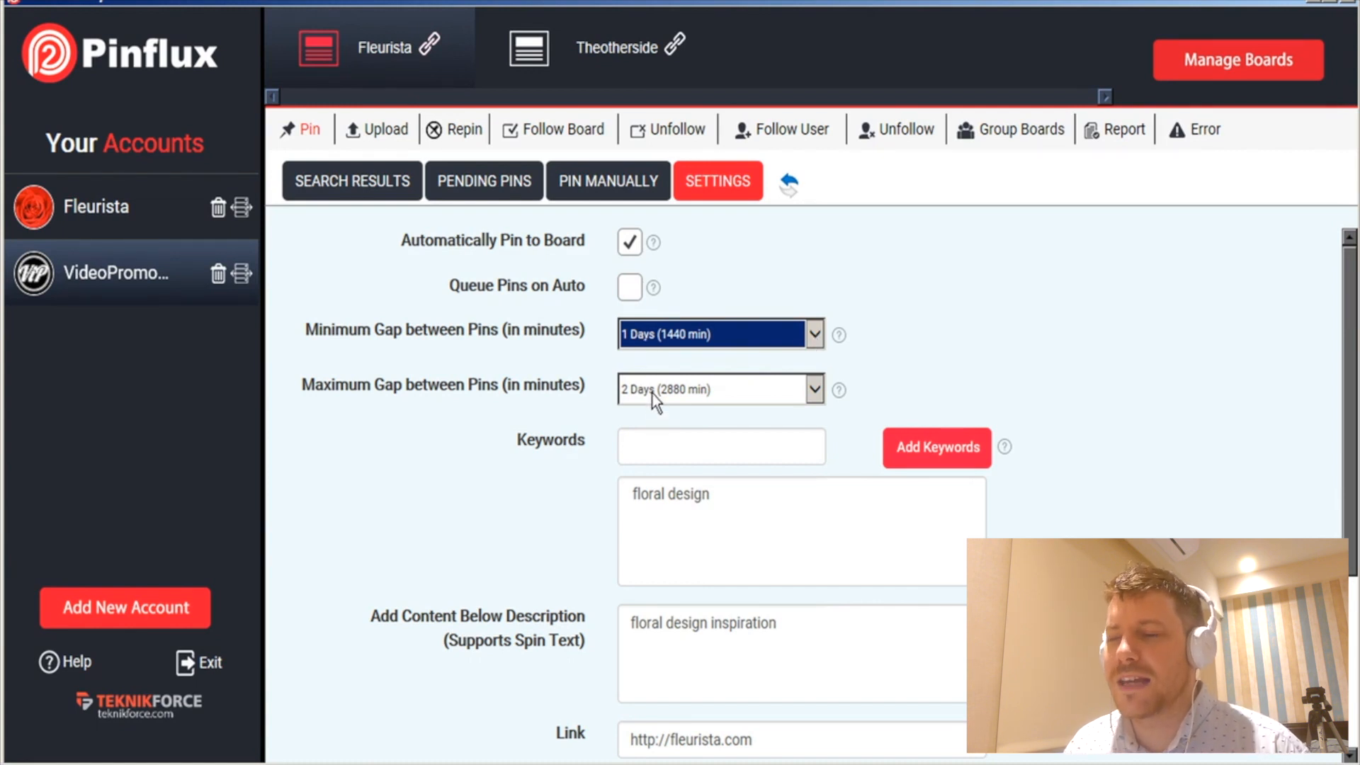
{"action": "mouse_move", "coordinate": [694, 368]}
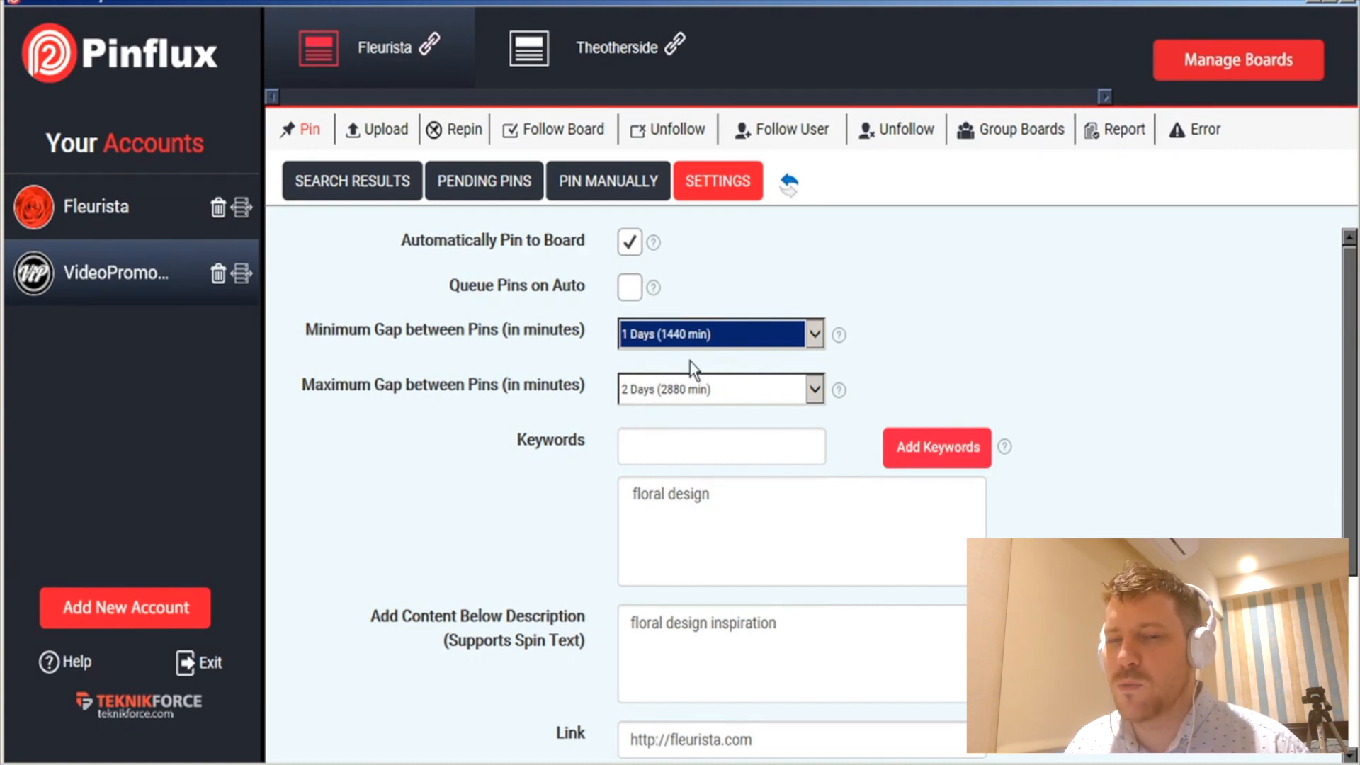
{"action": "mouse_move", "coordinate": [351, 181]}
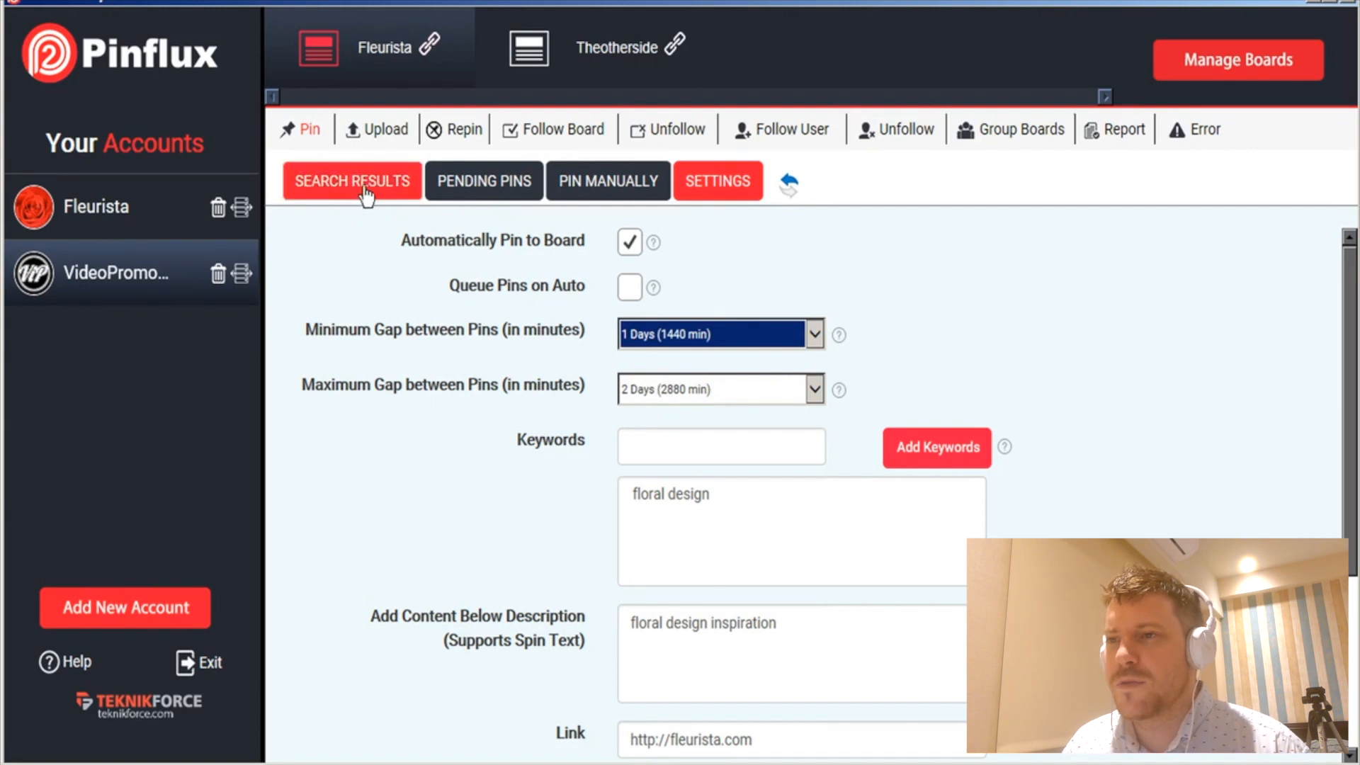
- In Search Results, pin the New York Times florists image now and queue the Squarespace bouquet pin
{"action": "left_click", "coordinate": [352, 180]}
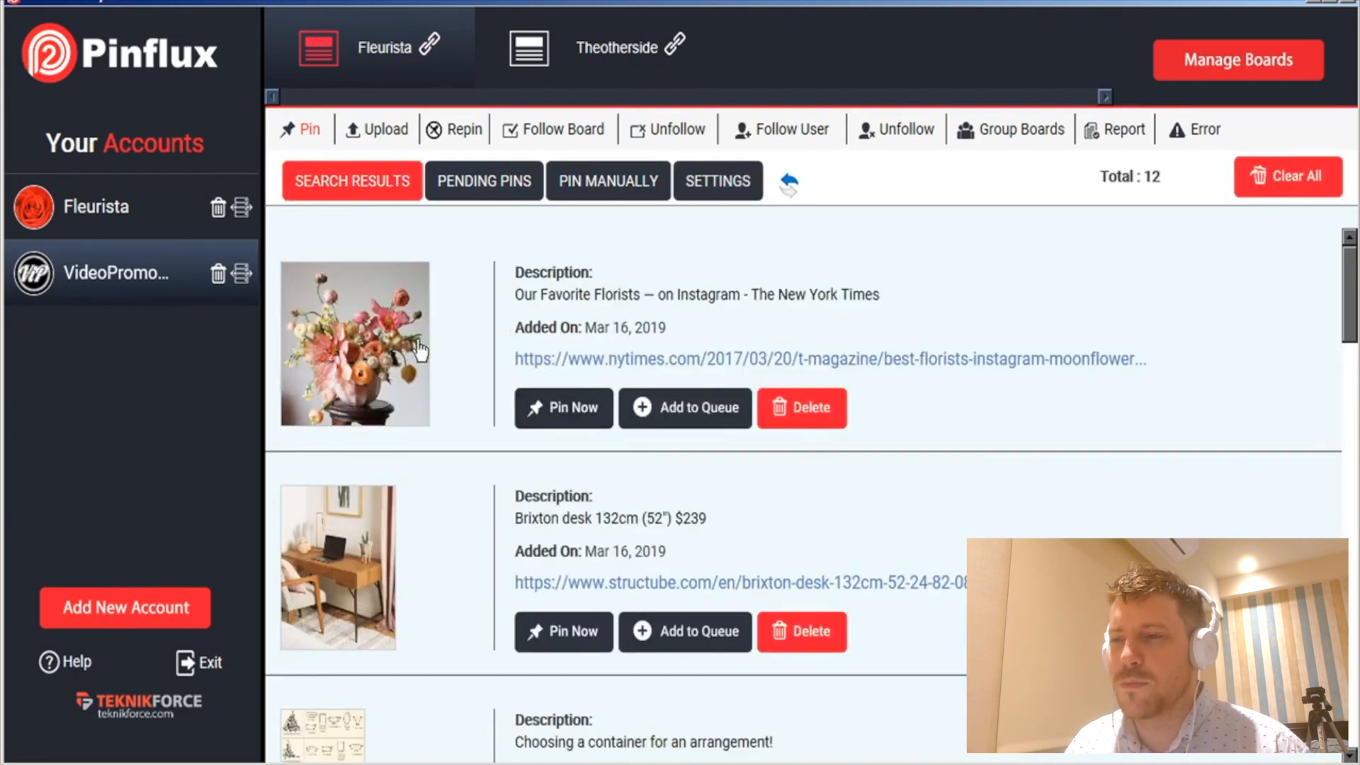
{"action": "mouse_move", "coordinate": [421, 391]}
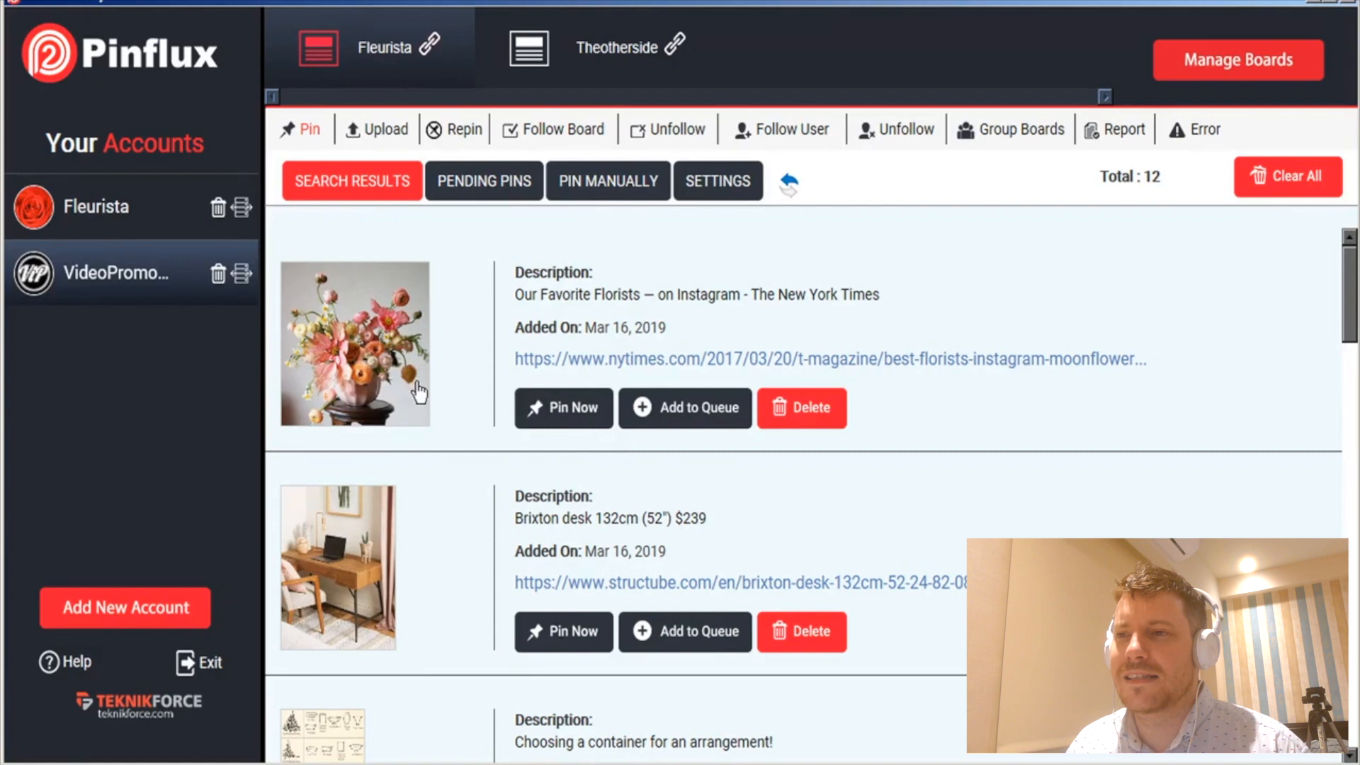
{"action": "scroll", "scroll_direction": "down", "scroll_amount": 3}
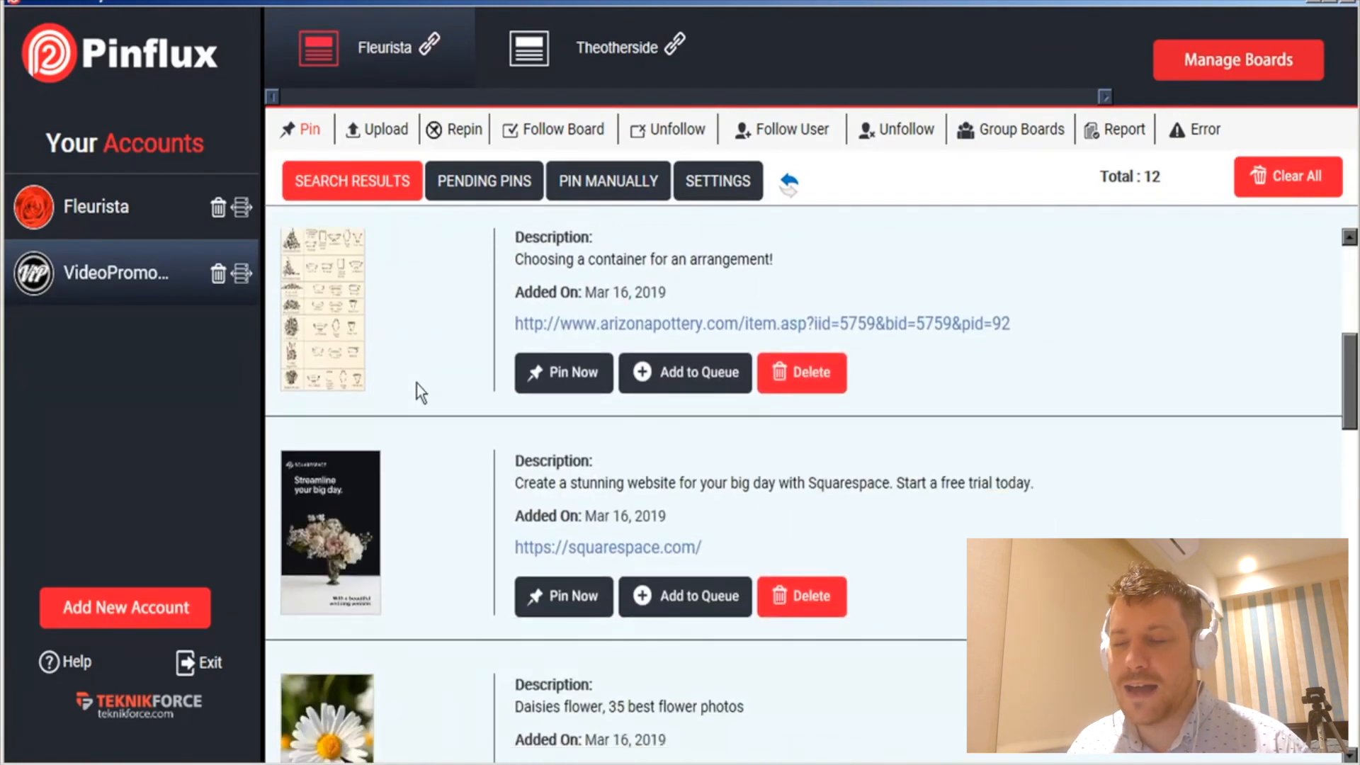
{"action": "scroll", "scroll_direction": "up", "scroll_amount": 3}
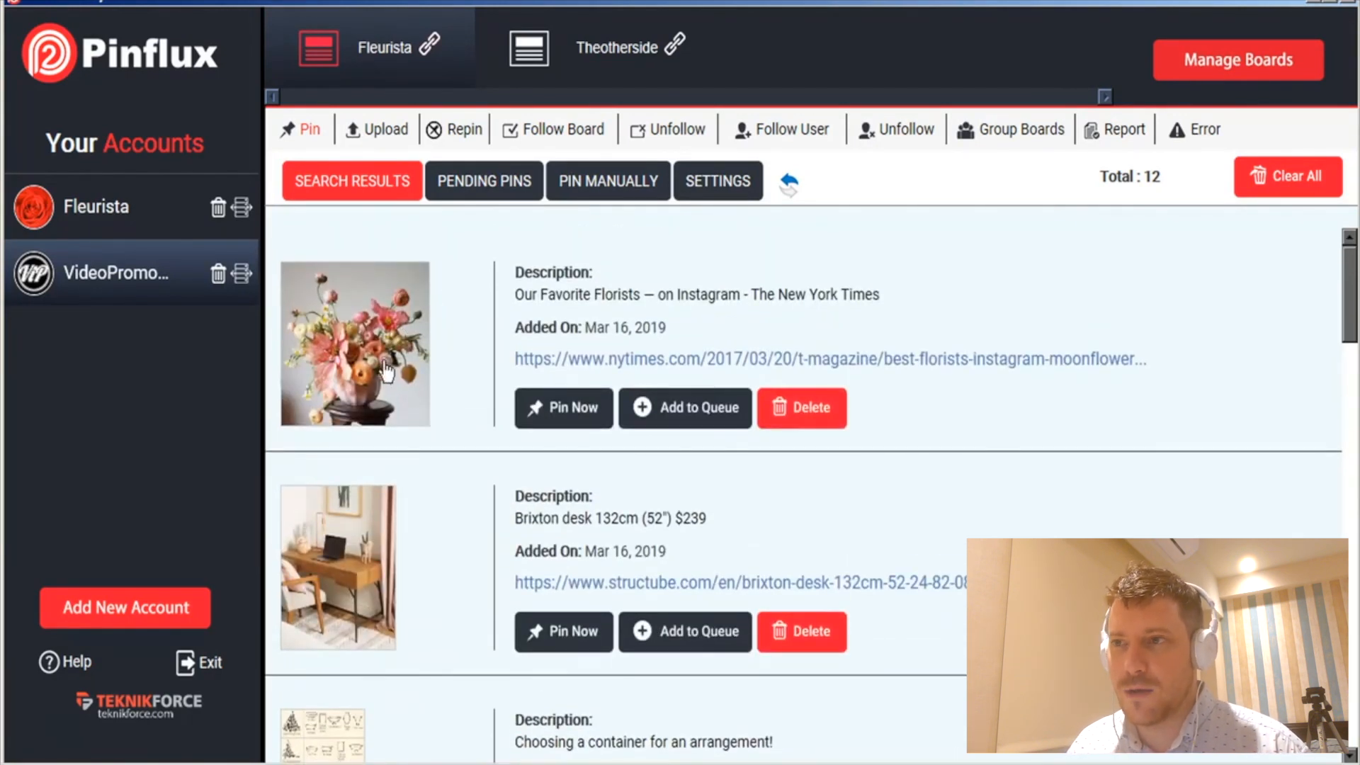
{"action": "mouse_move", "coordinate": [442, 347]}
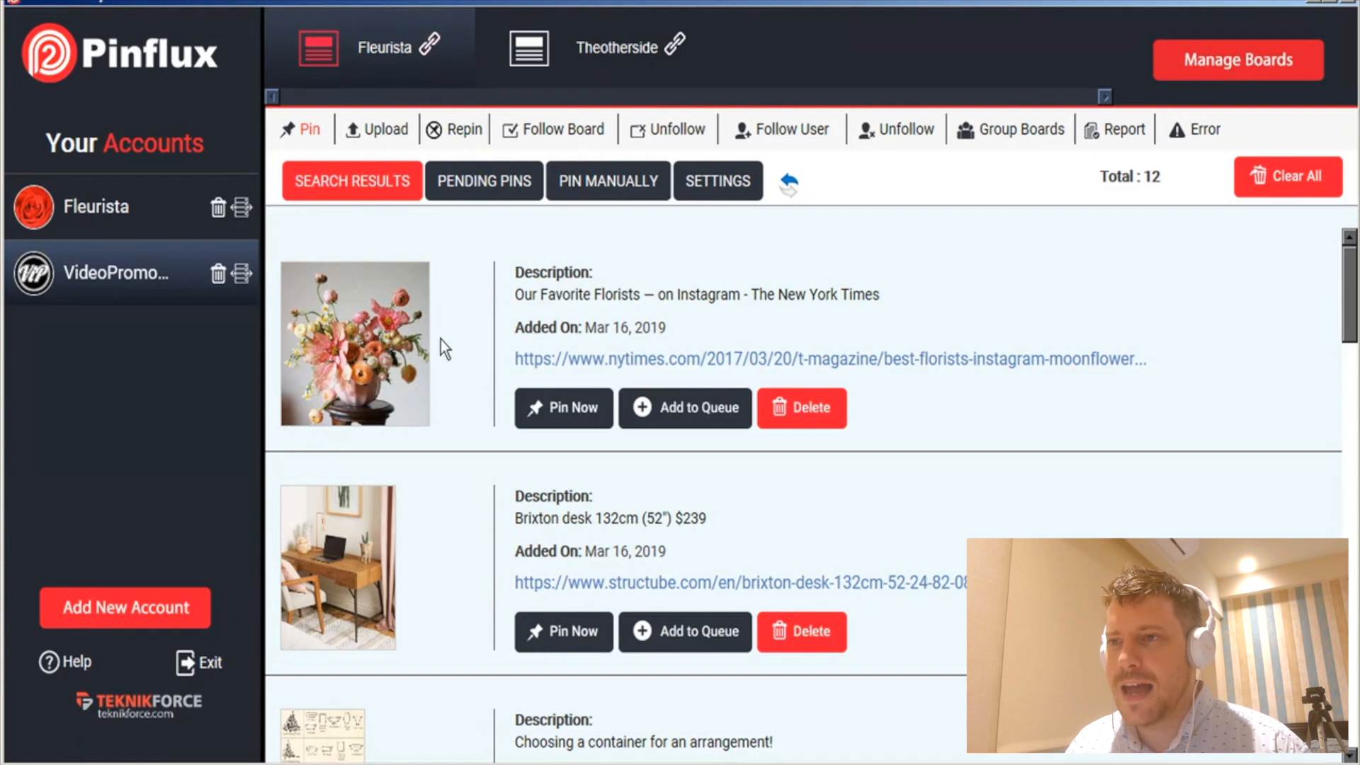
{"action": "mouse_move", "coordinate": [568, 429]}
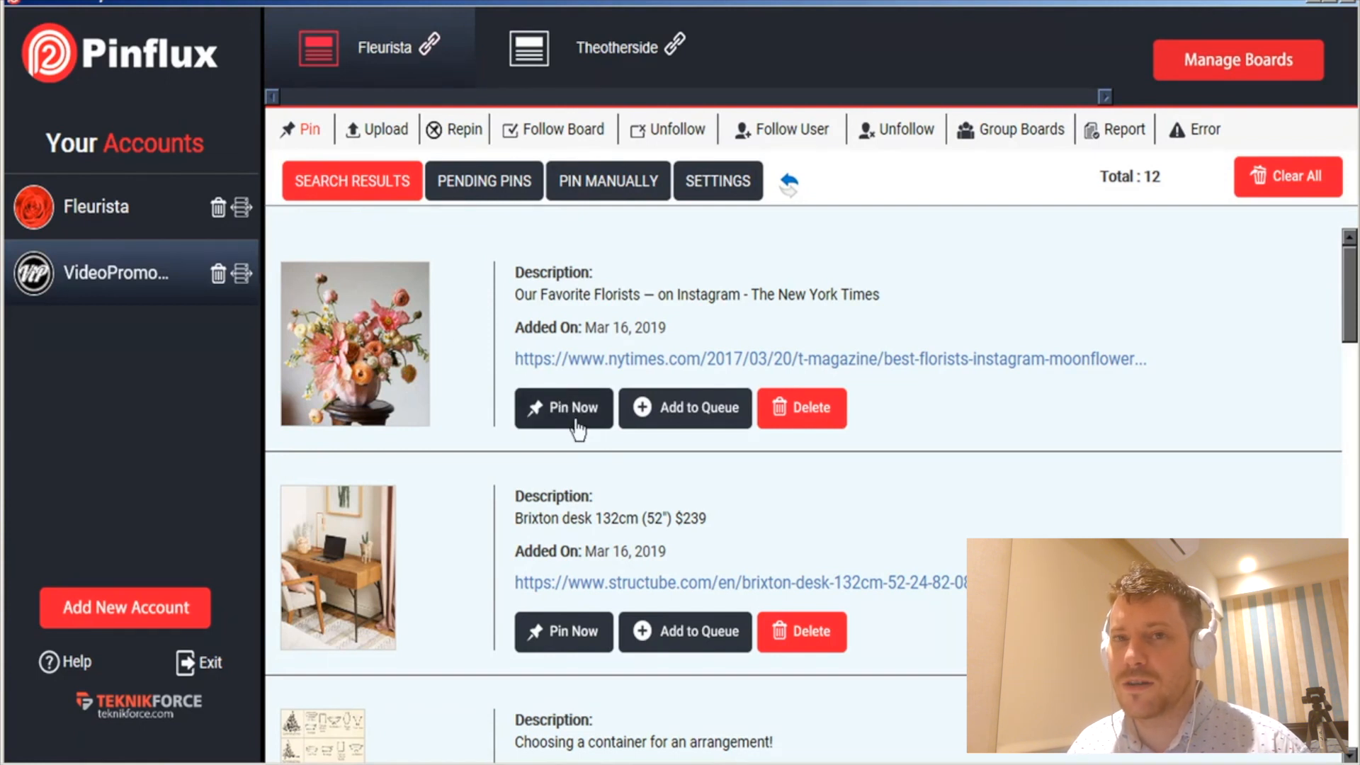
{"action": "mouse_move", "coordinate": [568, 421]}
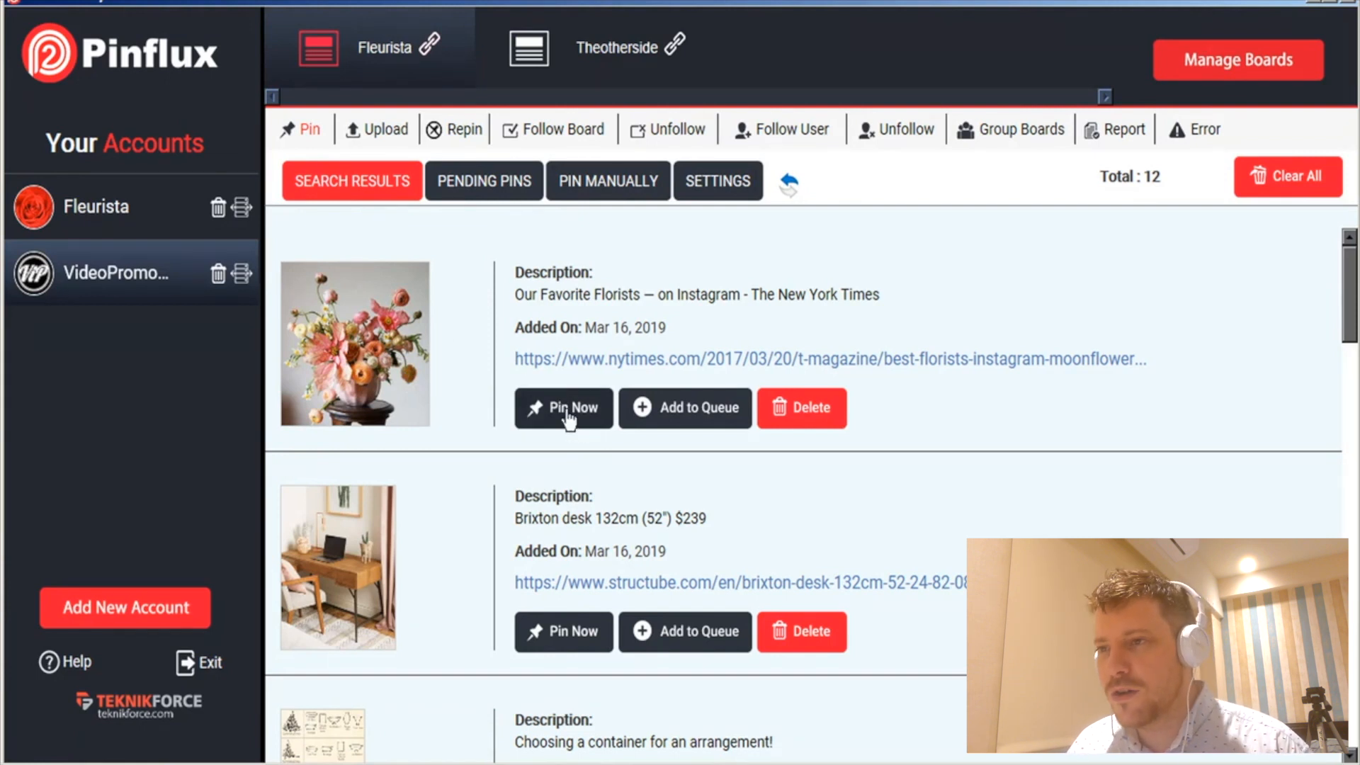
{"action": "left_click", "coordinate": [562, 408]}
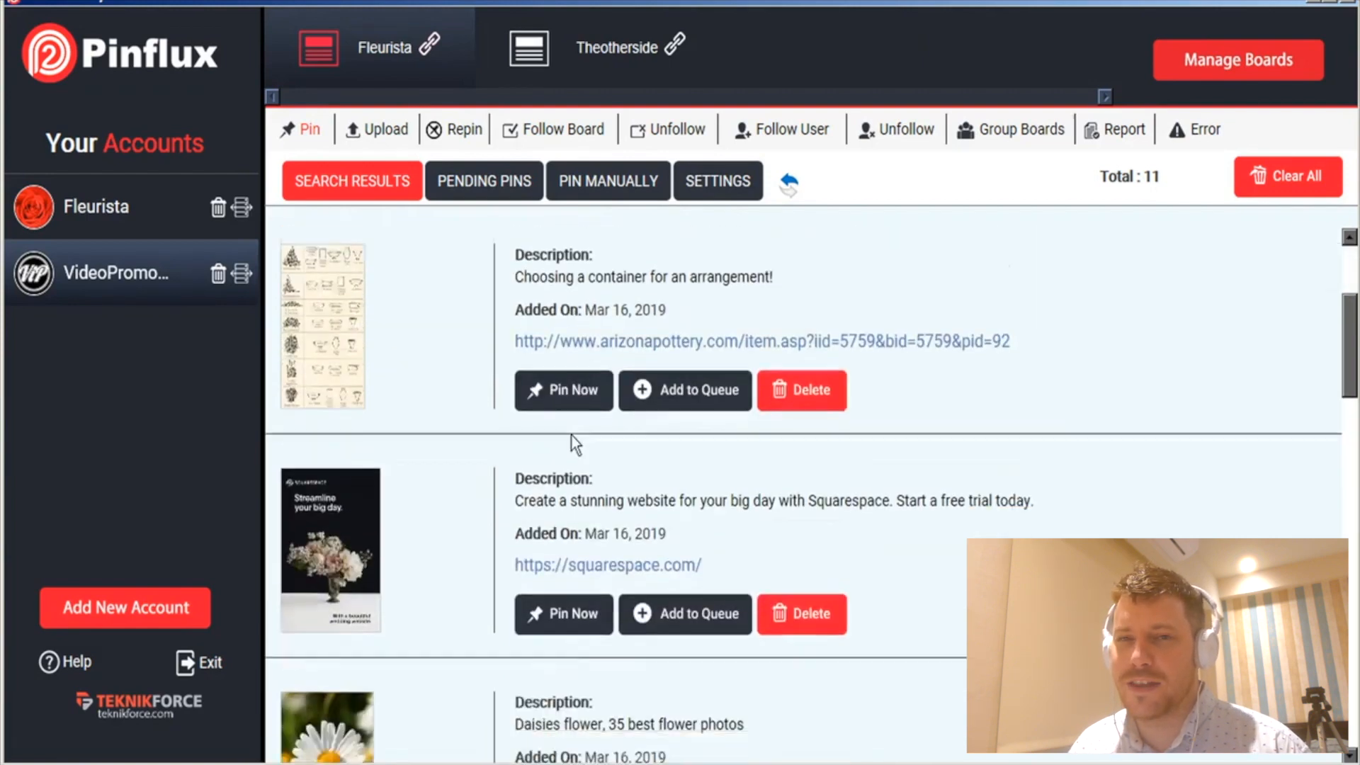
{"action": "scroll", "scroll_direction": "down", "scroll_amount": 3}
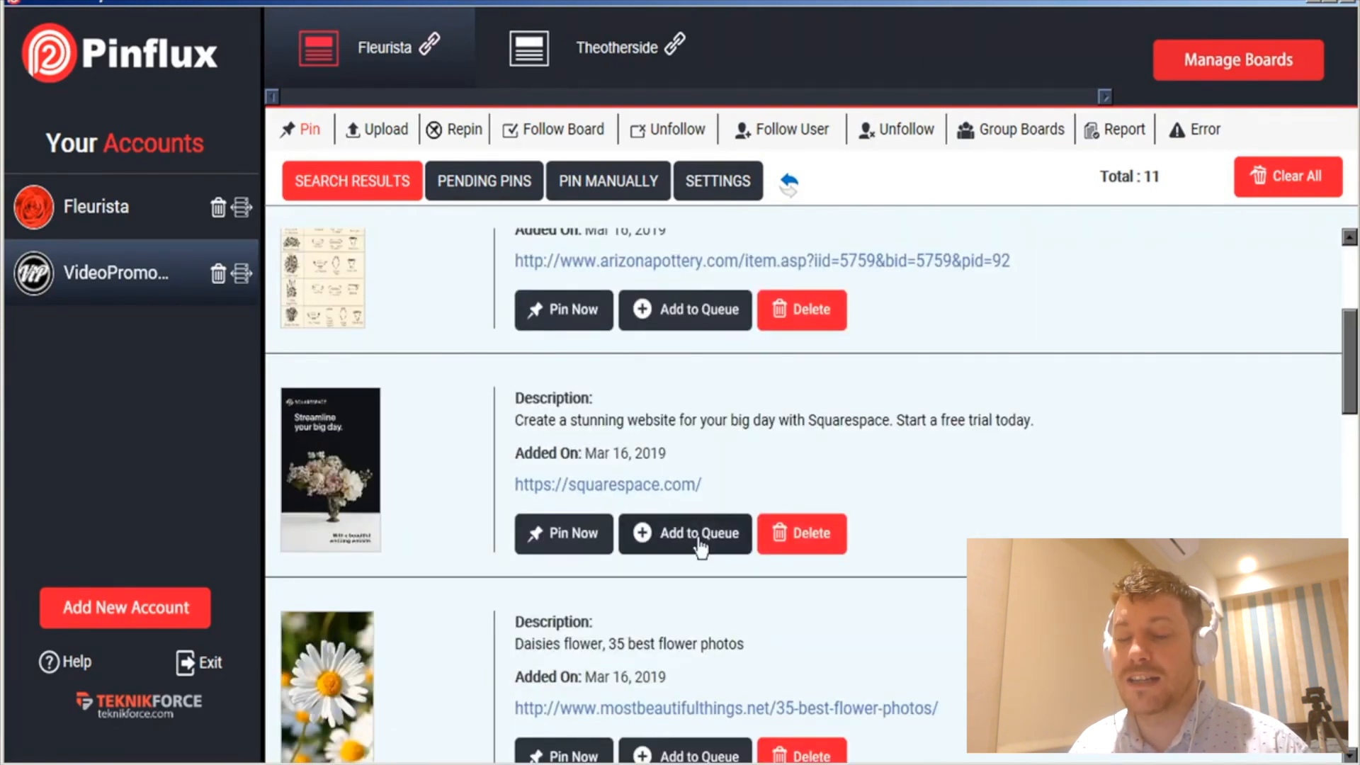
{"action": "left_click", "coordinate": [685, 533]}
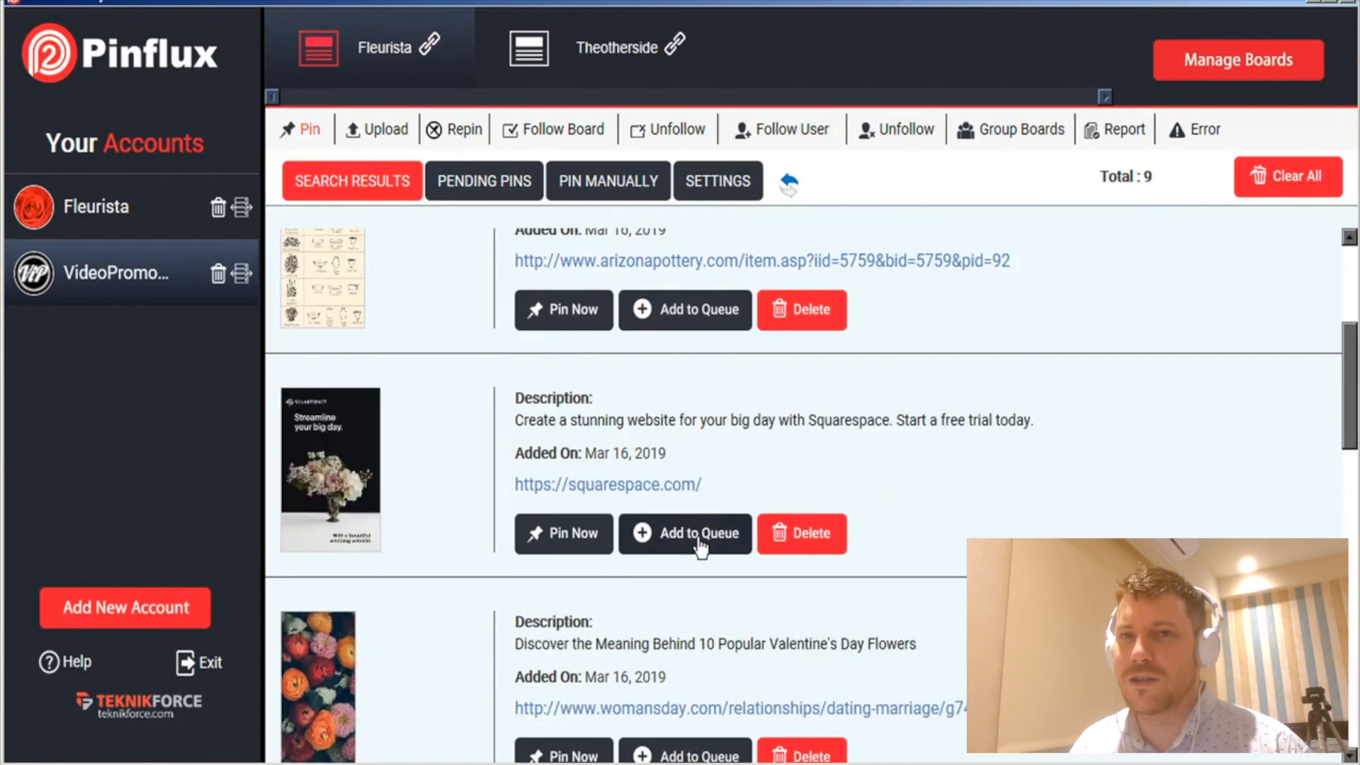
{"action": "scroll", "scroll_direction": "down", "scroll_amount": 3}
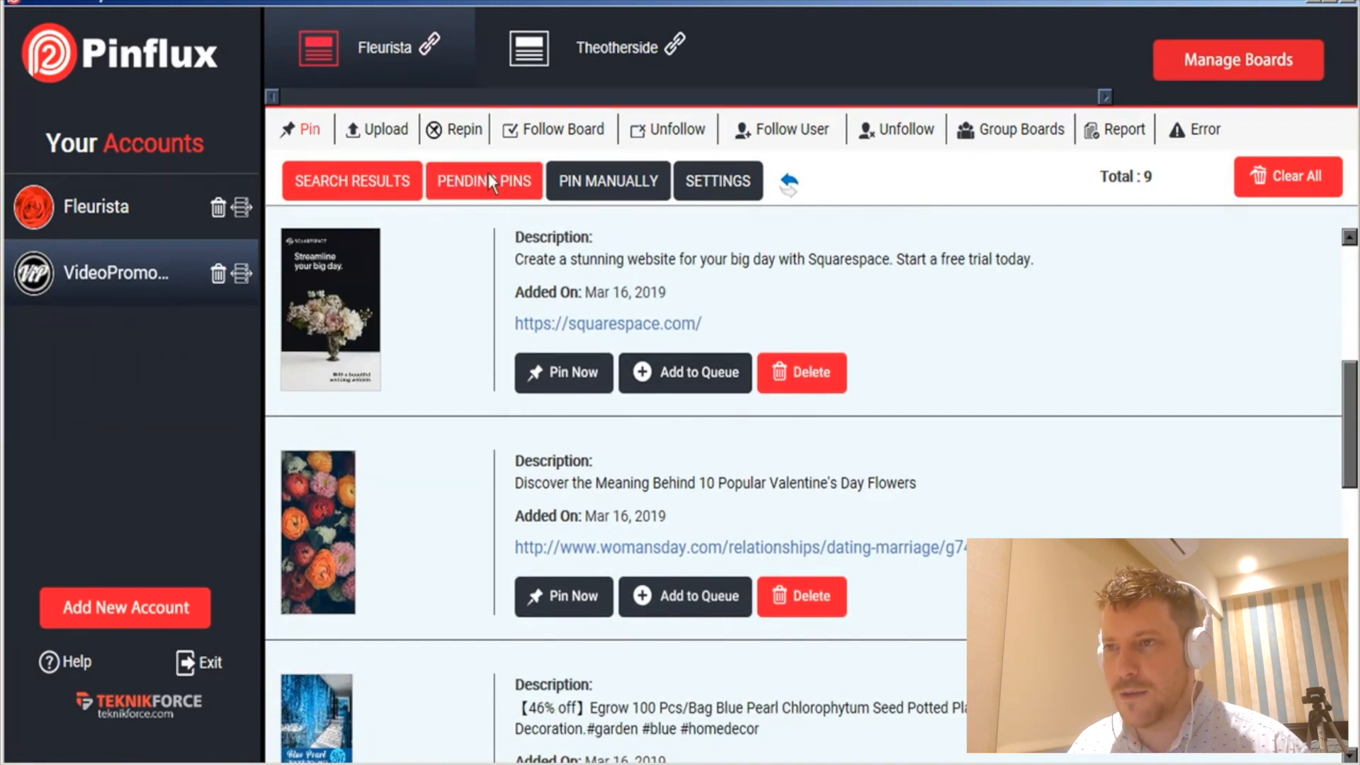
- Scroll through the 61 pending pins for Fleurista, then move to the Upload feature
{"action": "left_click", "coordinate": [483, 180]}
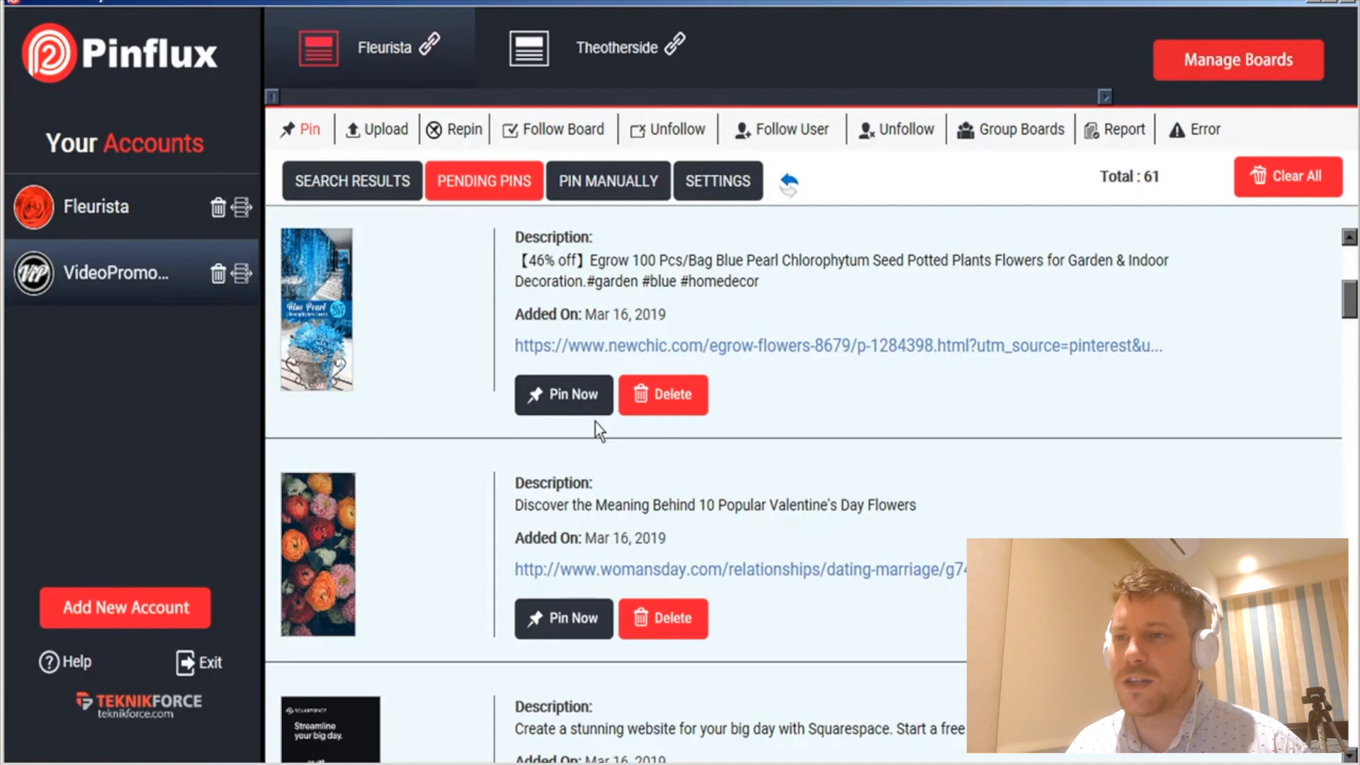
{"action": "scroll", "scroll_direction": "down", "scroll_amount": 3}
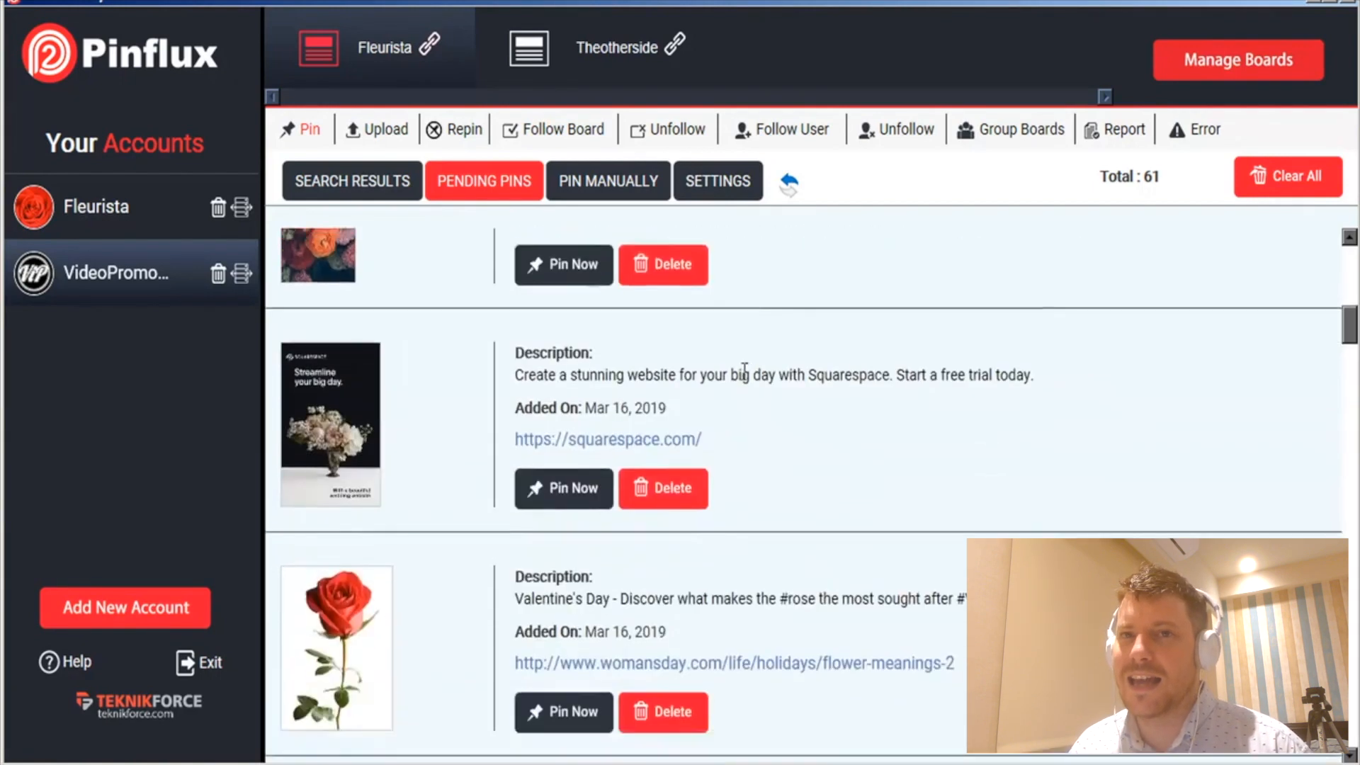
{"action": "scroll", "scroll_direction": "down", "scroll_amount": 3}
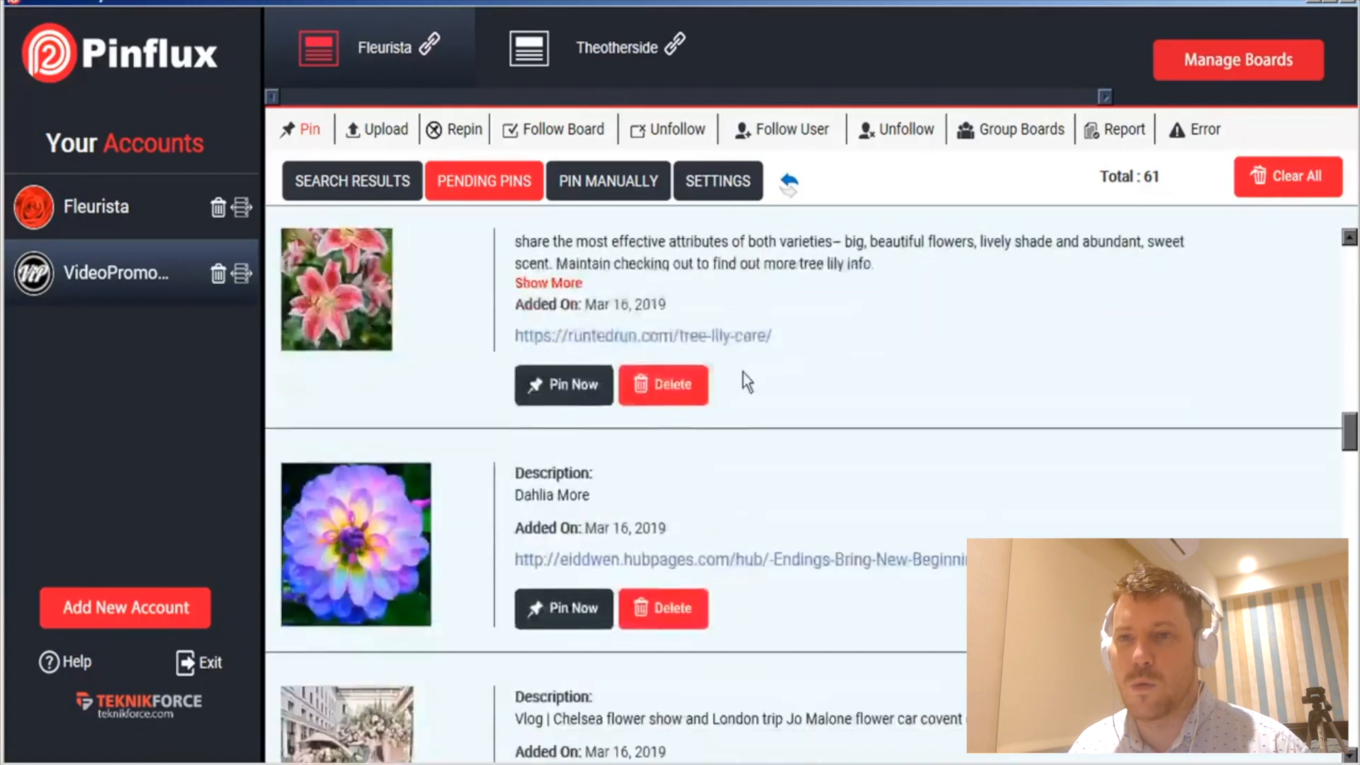
{"action": "left_click", "coordinate": [385, 129]}
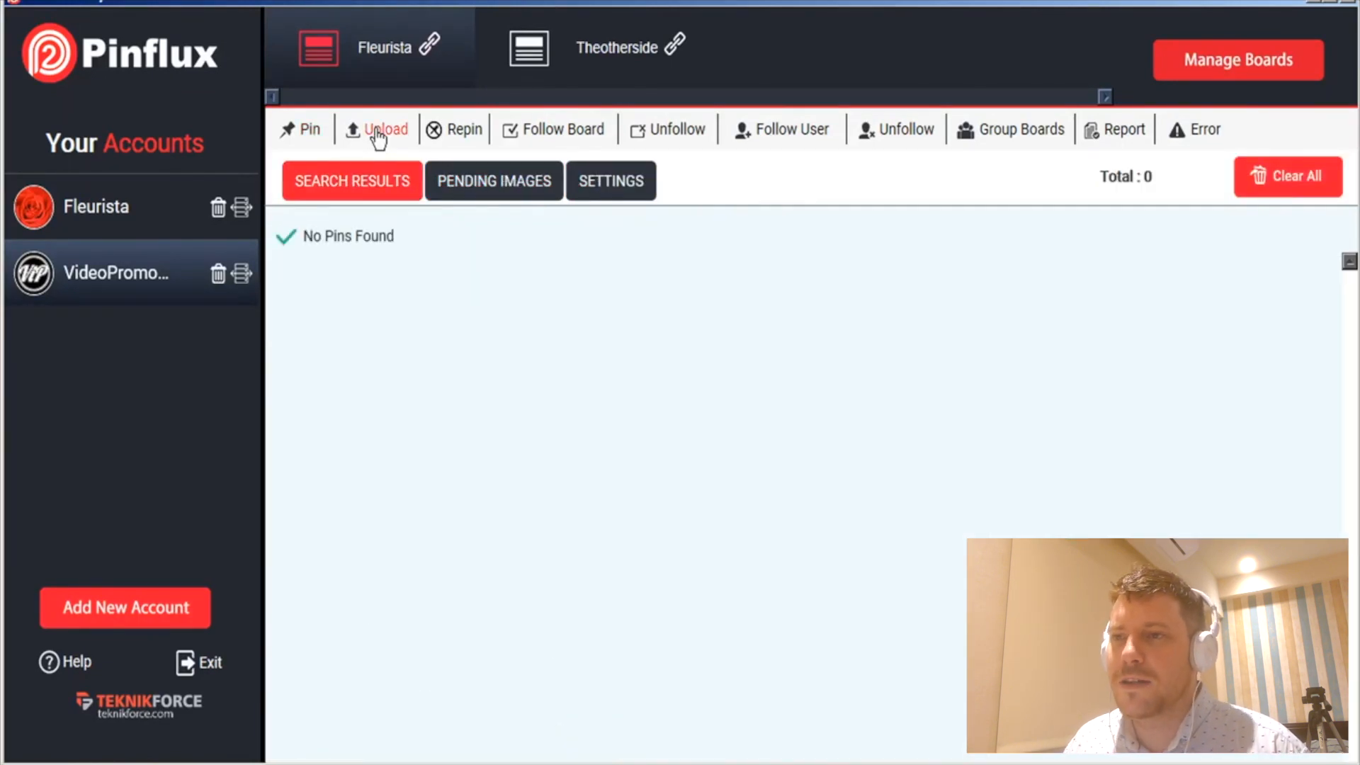
- In Upload settings, browse and select the three cake images from disk
{"action": "left_click", "coordinate": [611, 180]}
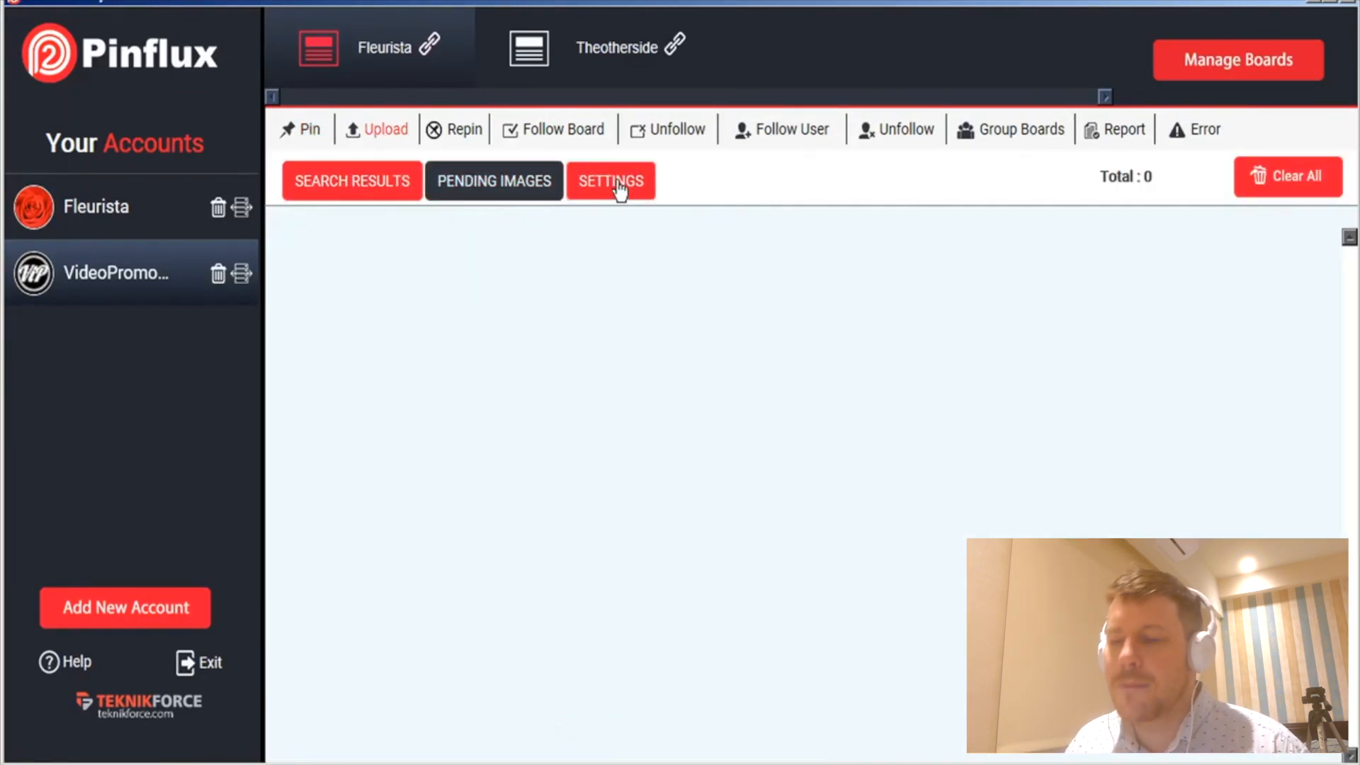
{"action": "left_click", "coordinate": [610, 180]}
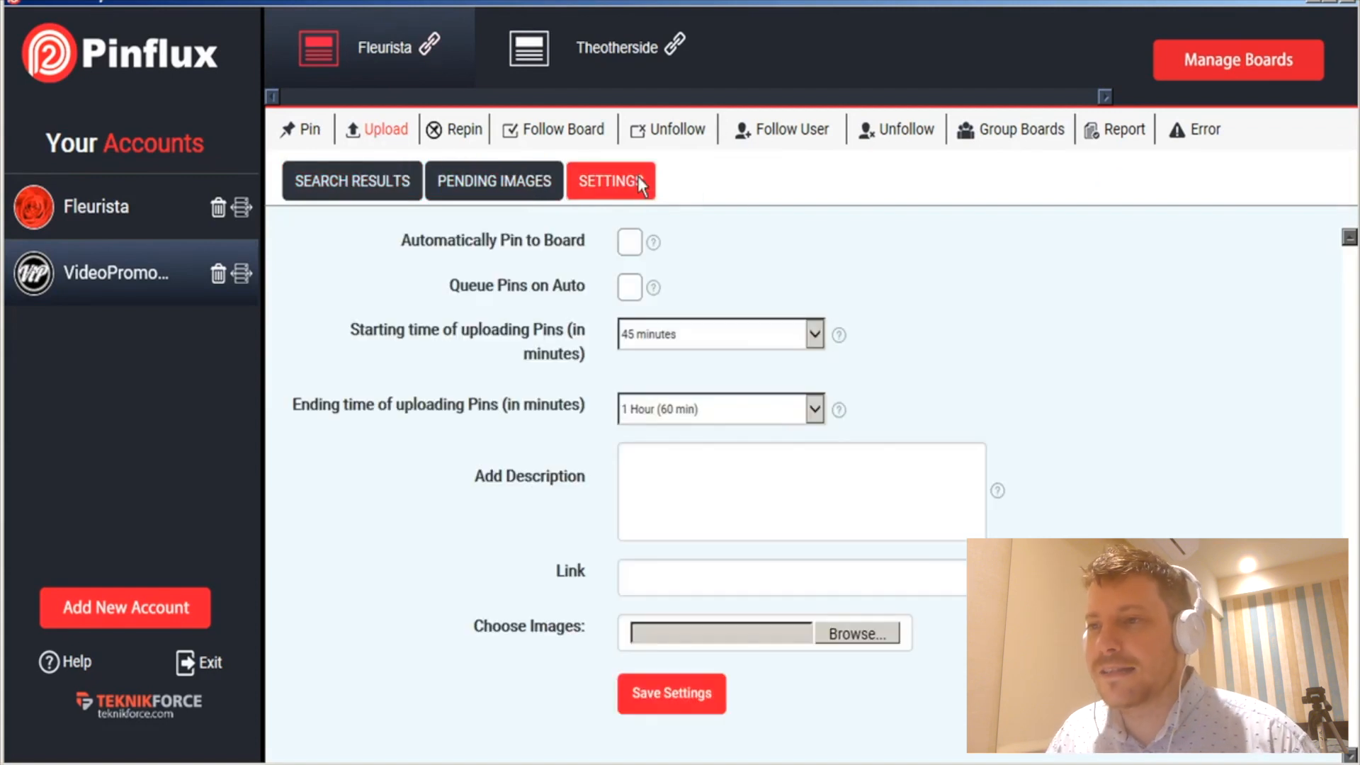
{"action": "mouse_move", "coordinate": [864, 646]}
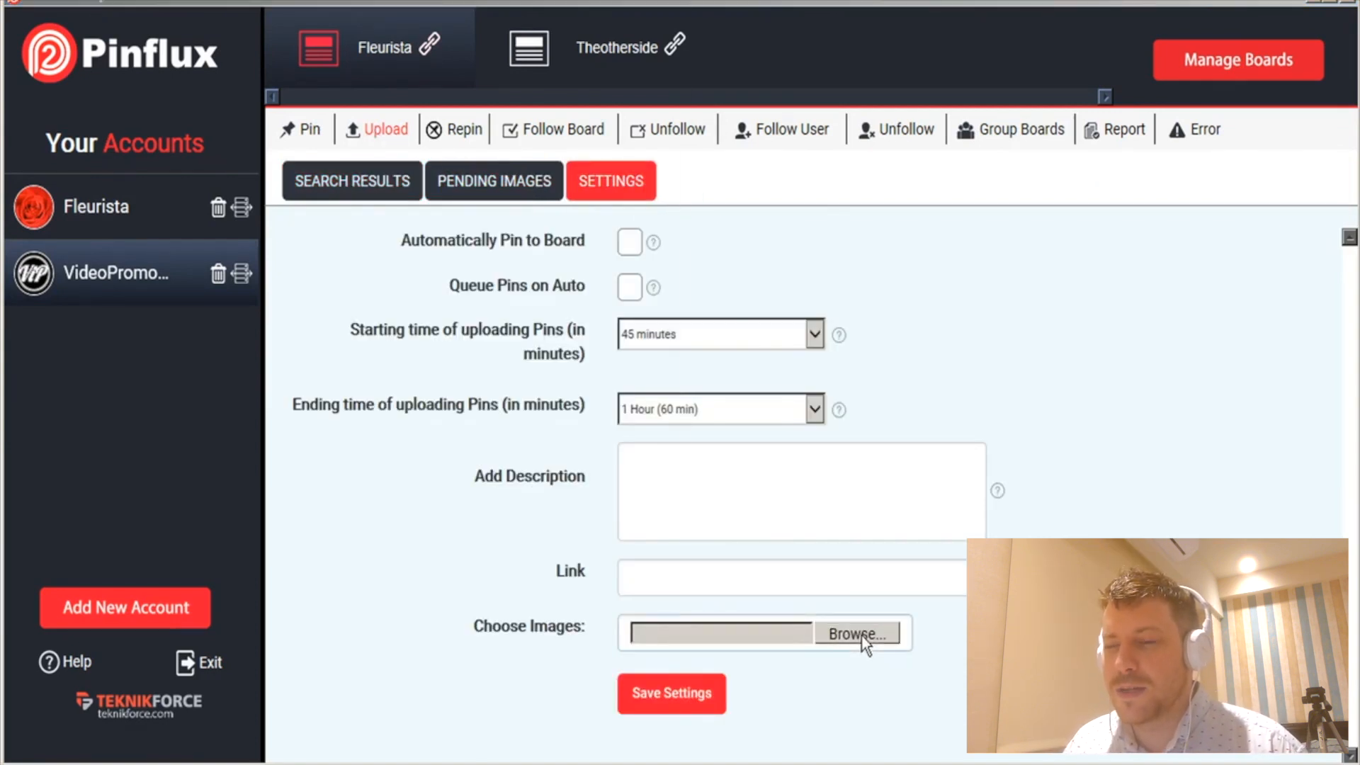
{"action": "left_click", "coordinate": [854, 634]}
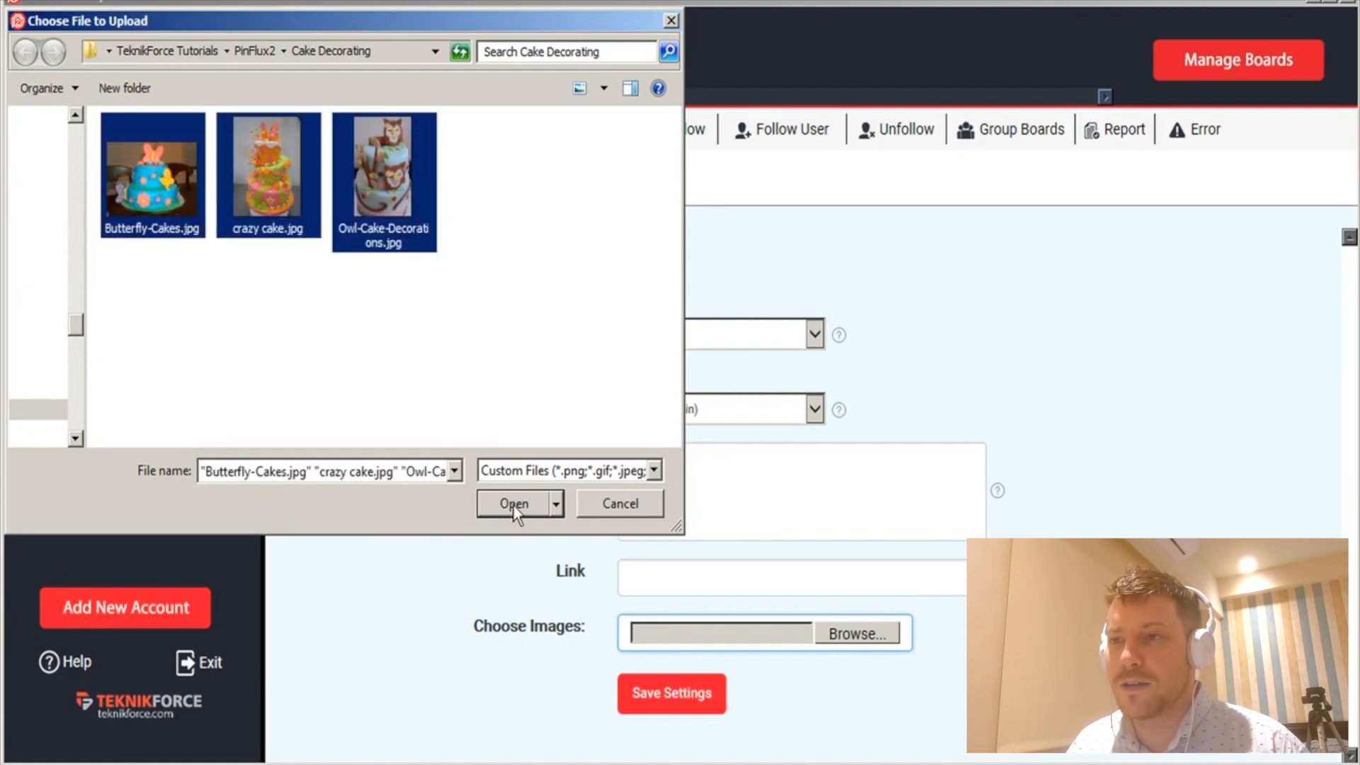
{"action": "left_click", "coordinate": [513, 503]}
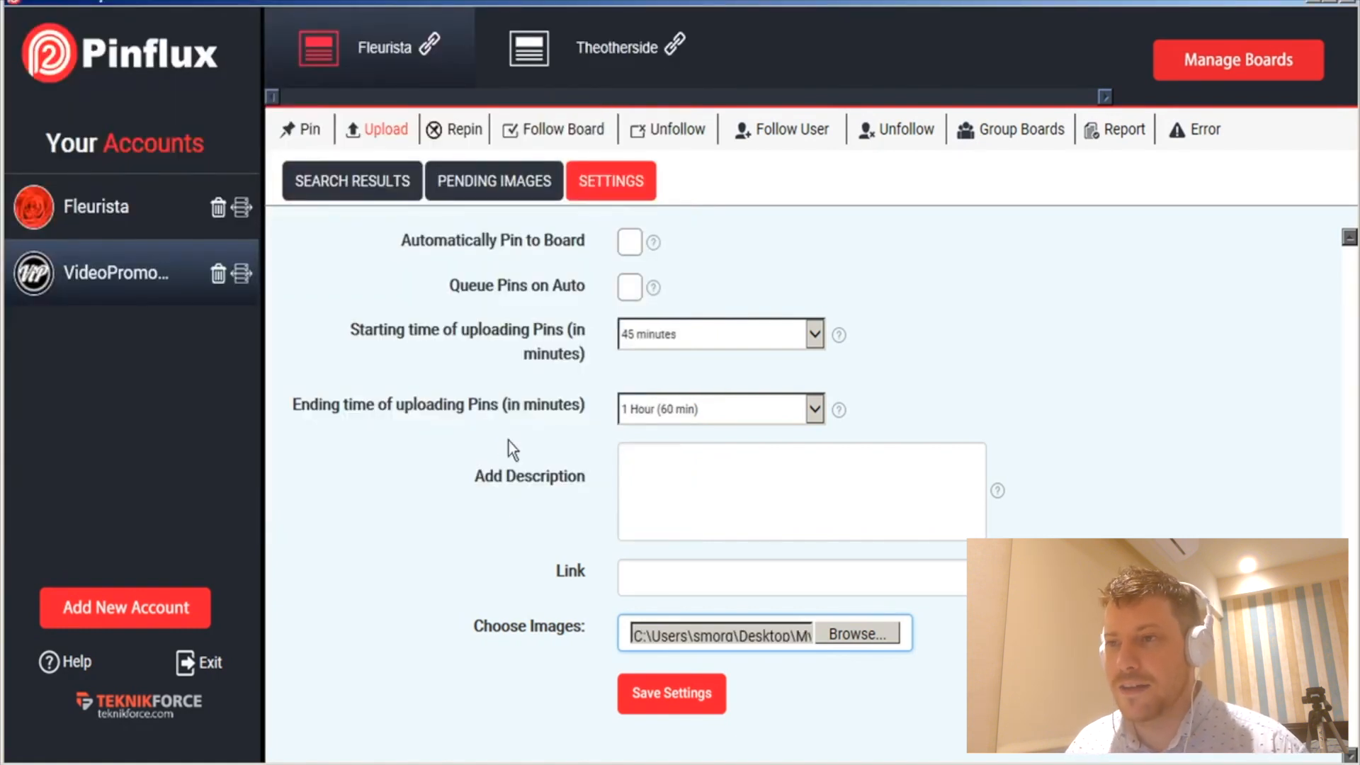
{"action": "mouse_move", "coordinate": [670, 692]}
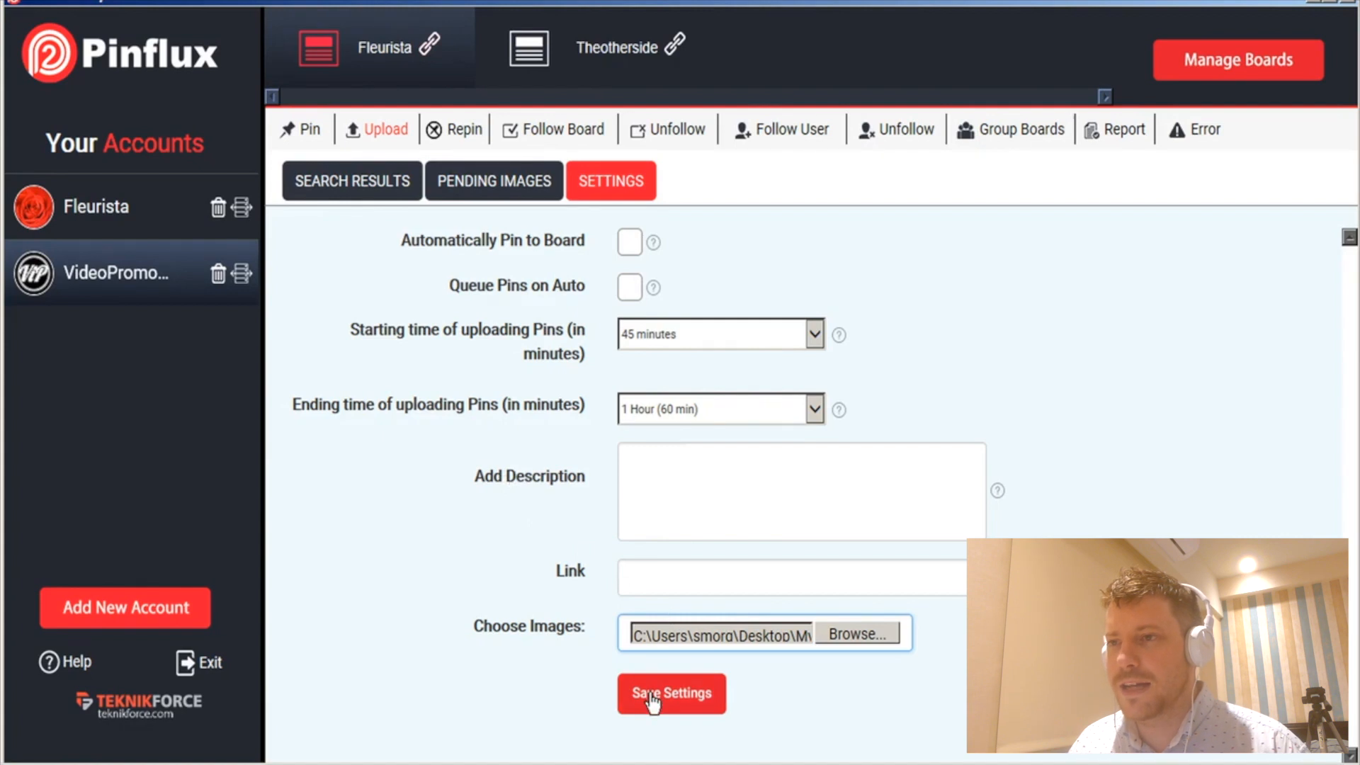
- Enter the description 'desc' and the link 'http' for the upload
{"action": "left_click", "coordinate": [781, 490]}
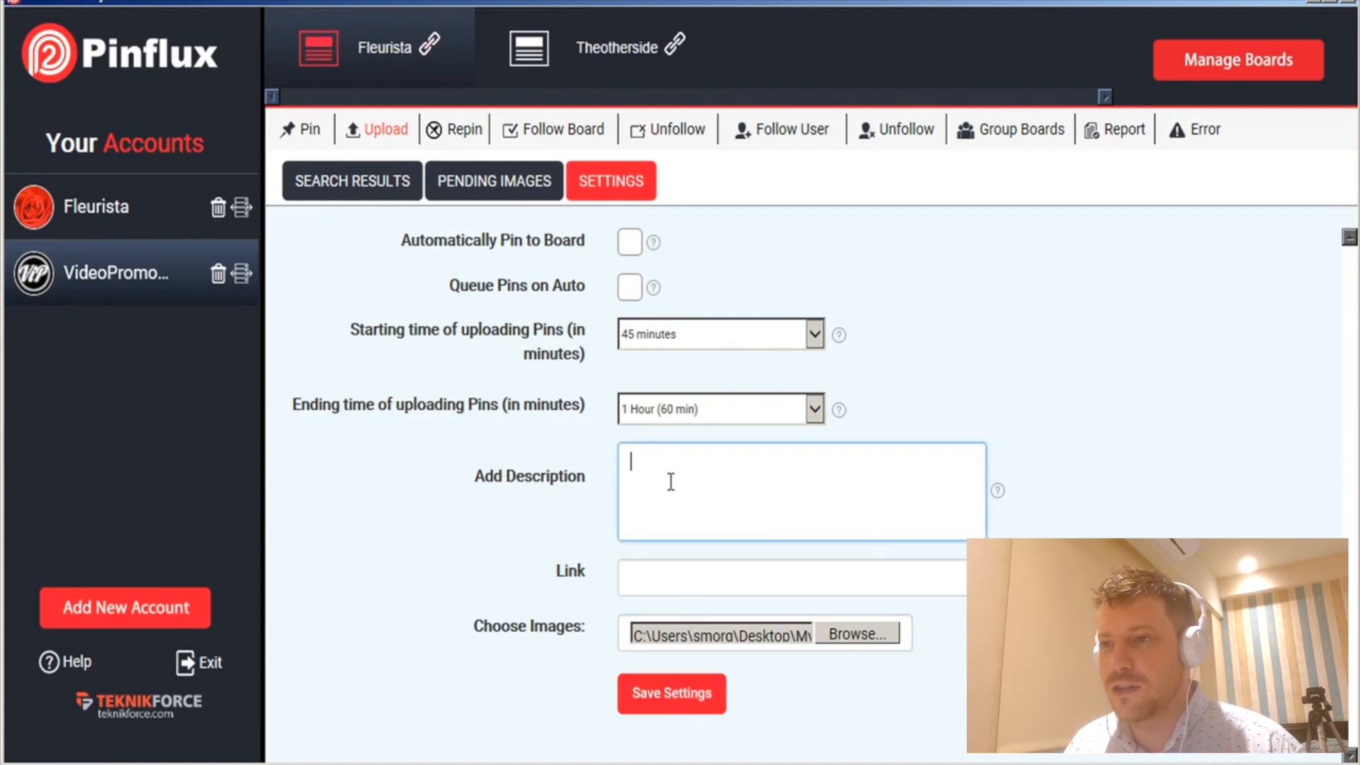
{"action": "type", "text": "desc"}
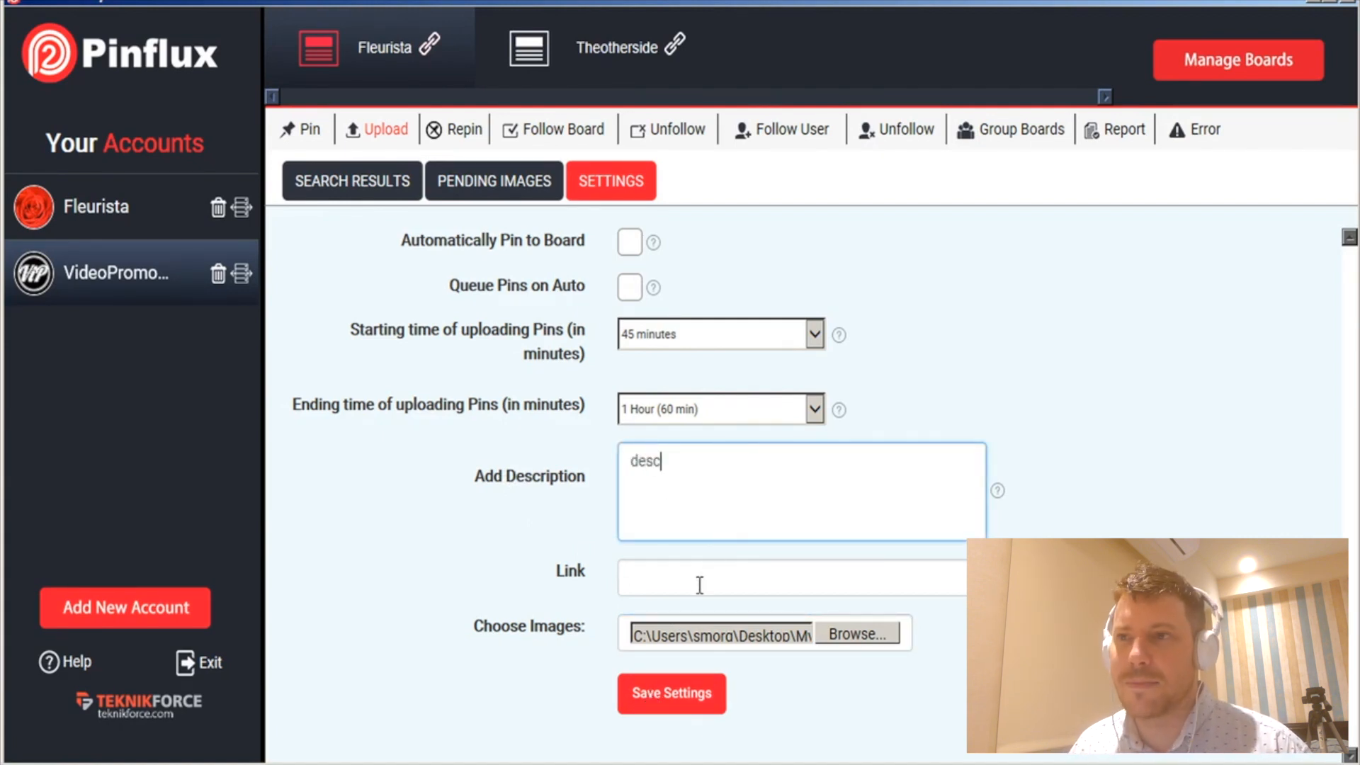
{"action": "type", "text": "http"}
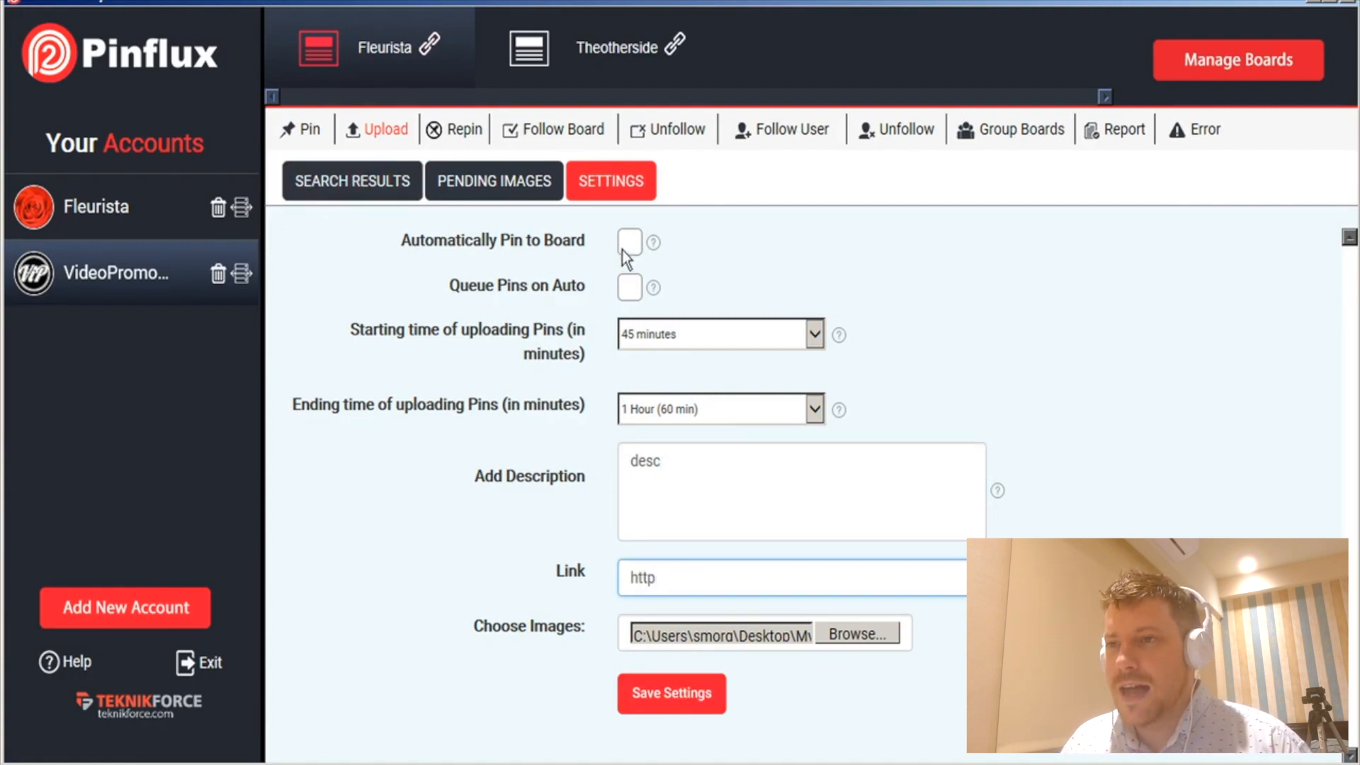
{"action": "mouse_move", "coordinate": [678, 663]}
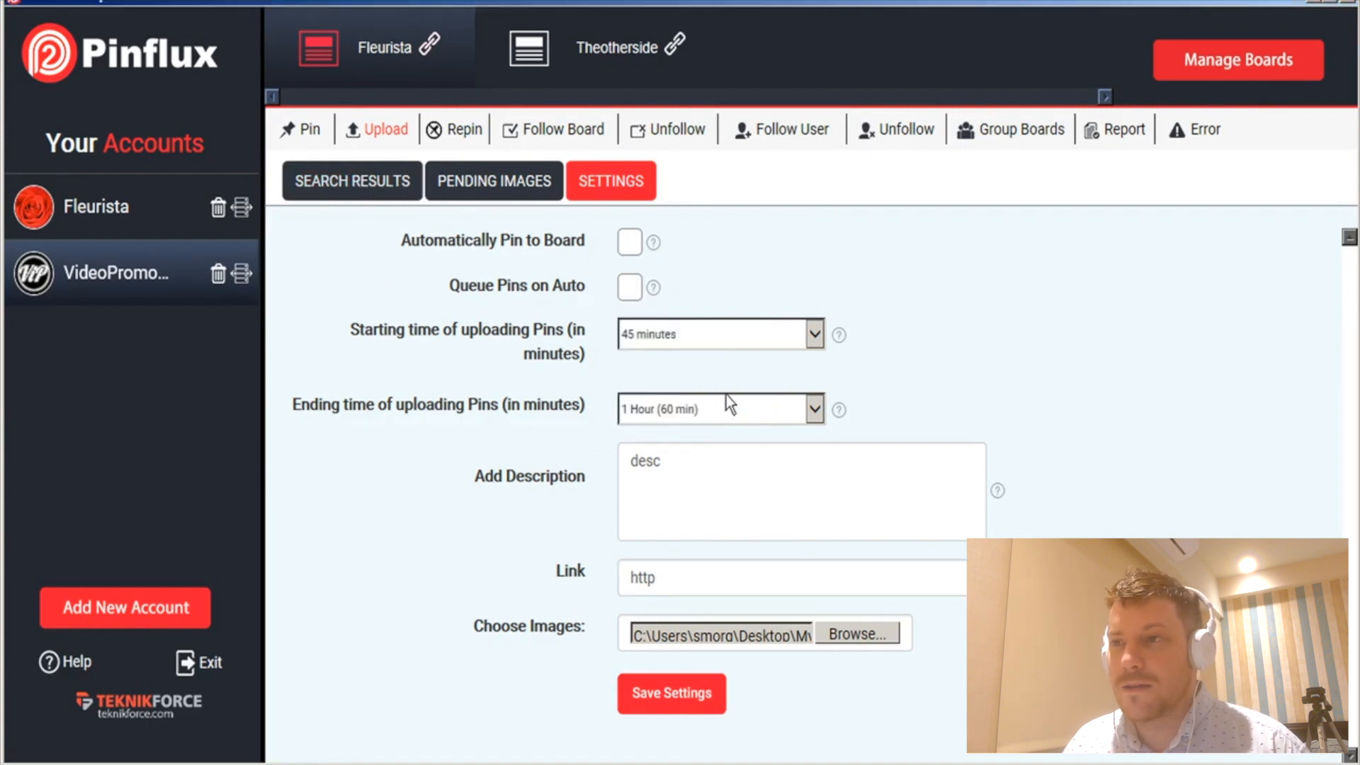
{"action": "left_click", "coordinate": [718, 334]}
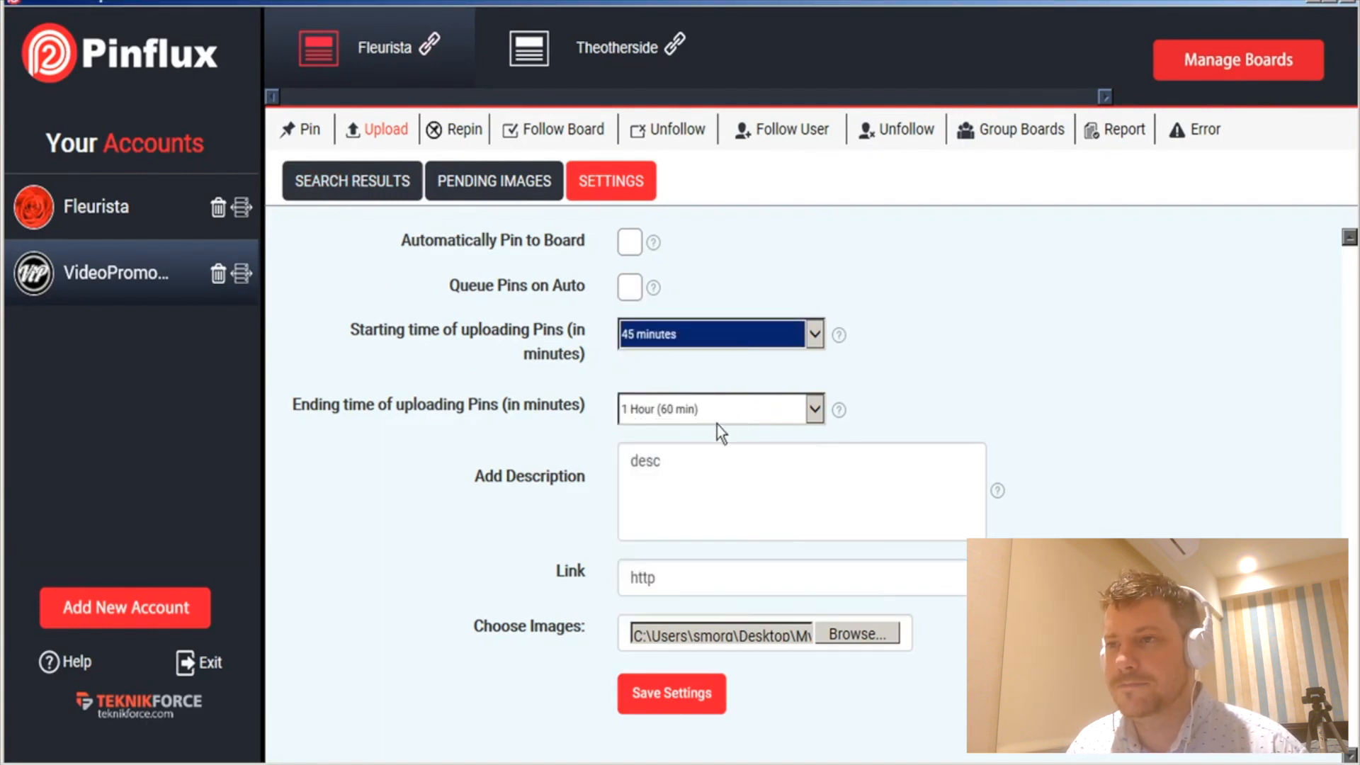
{"action": "left_click", "coordinate": [718, 409]}
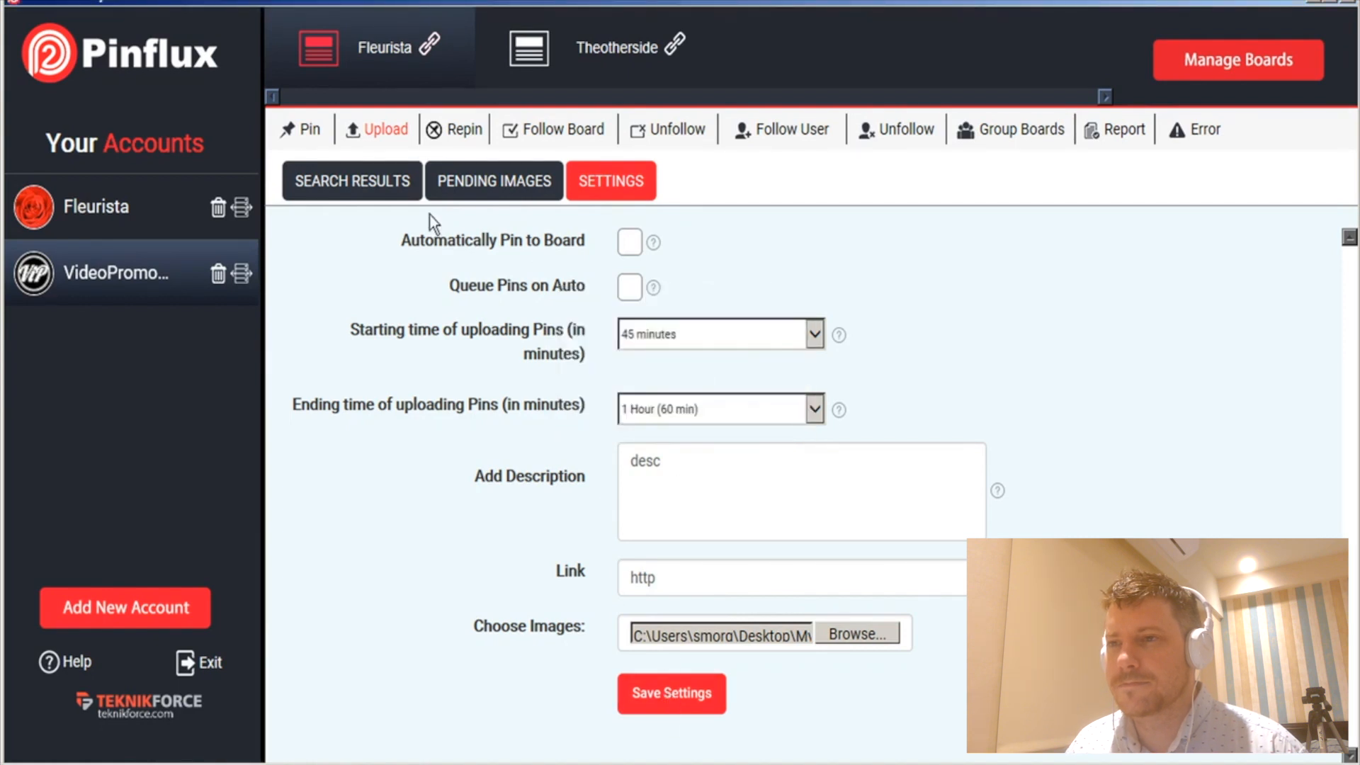
- View the three uploaded cake pins with desc and http, then move to the Repin feature
{"action": "left_click", "coordinate": [352, 180]}
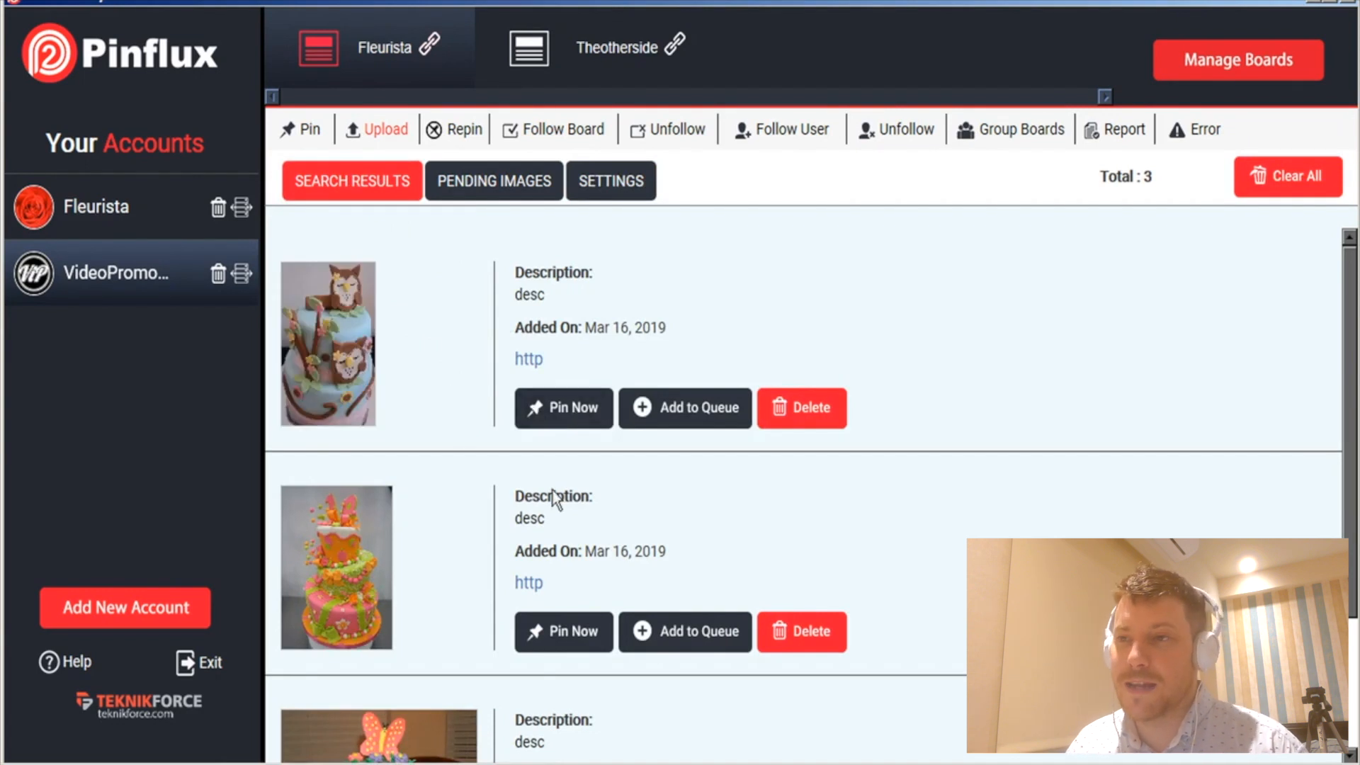
{"action": "mouse_move", "coordinate": [716, 421]}
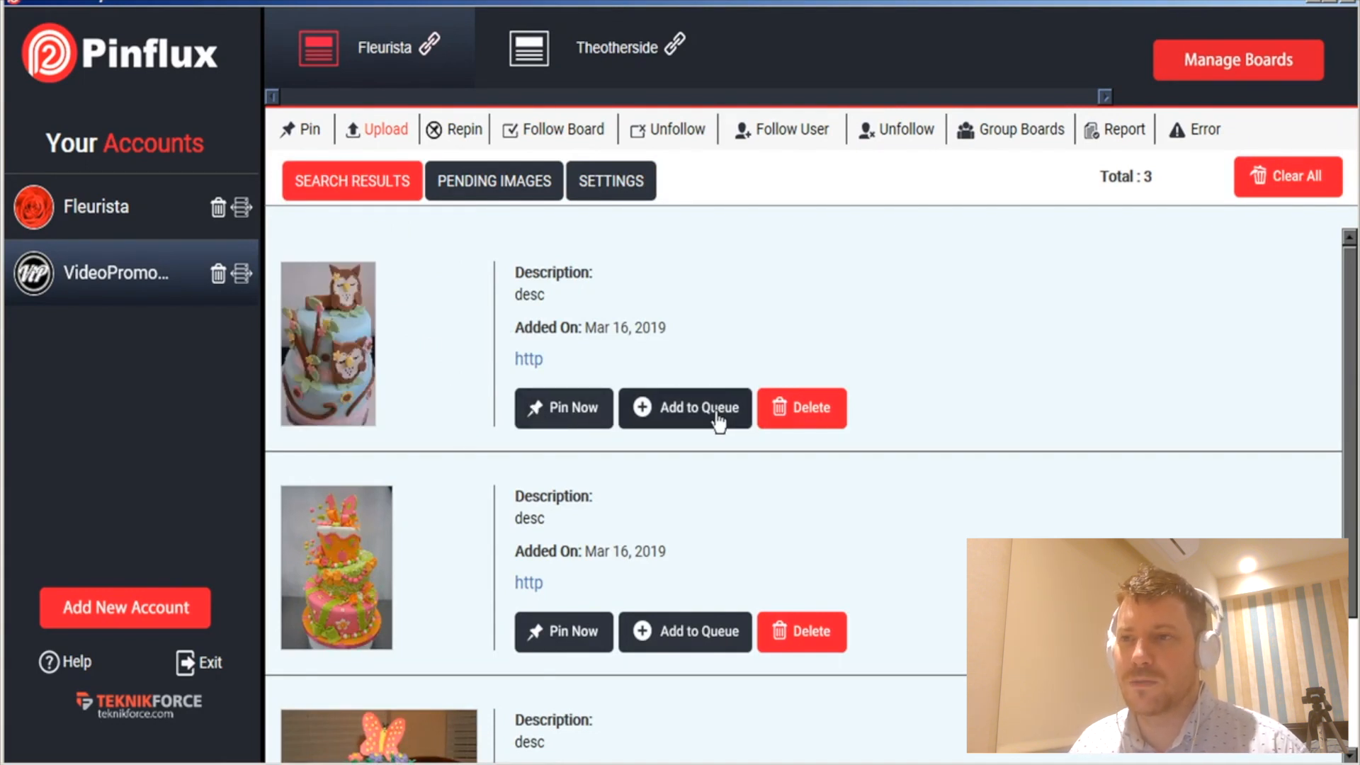
{"action": "mouse_move", "coordinate": [762, 354]}
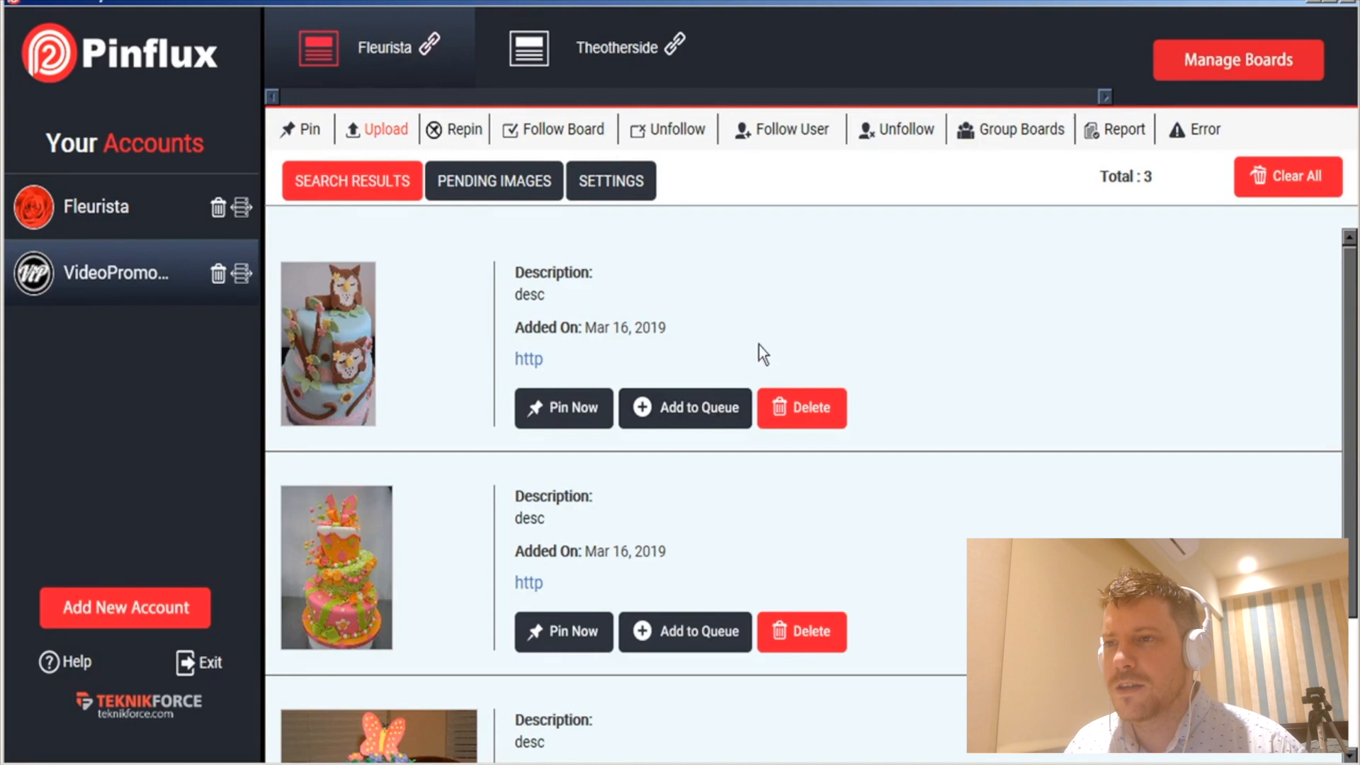
{"action": "left_click", "coordinate": [464, 129]}
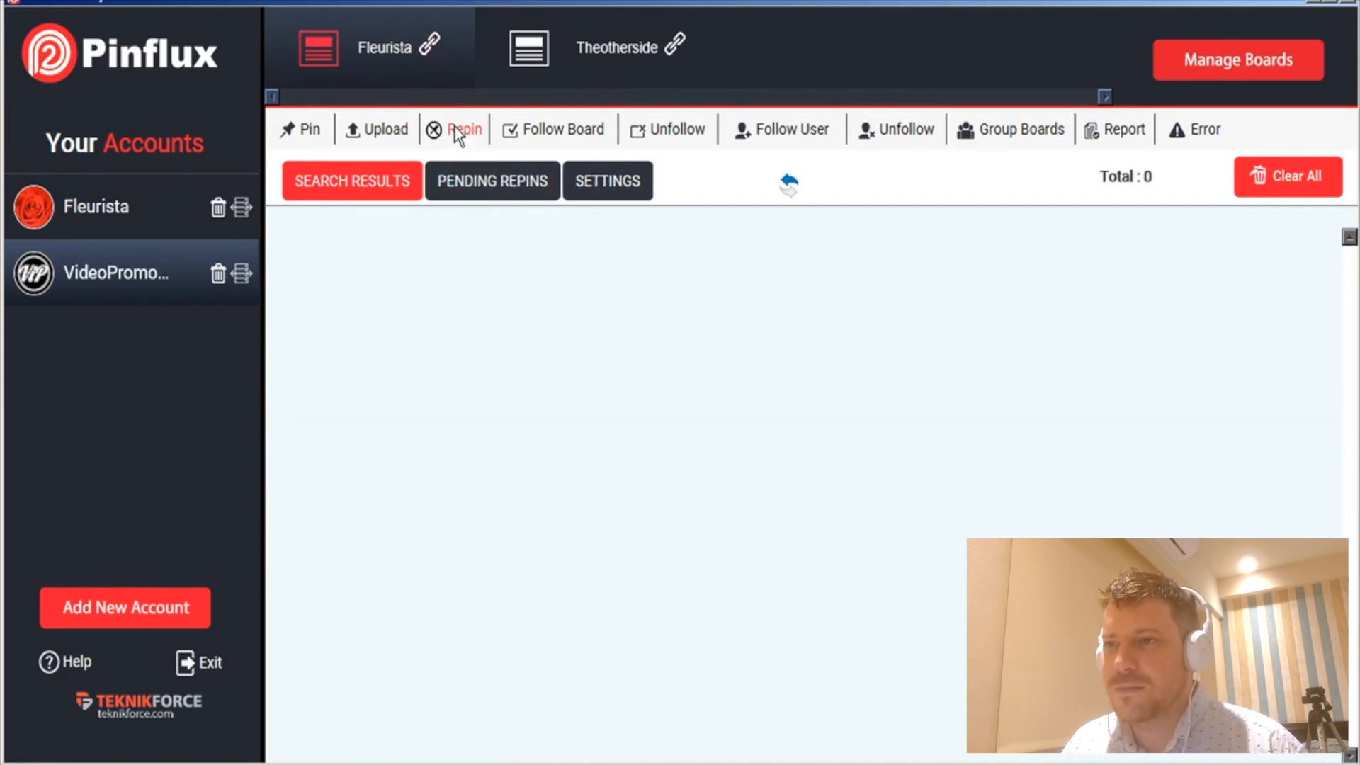
- In Repin settings, add 'floral design' to the keyword list
{"action": "left_click", "coordinate": [608, 180]}
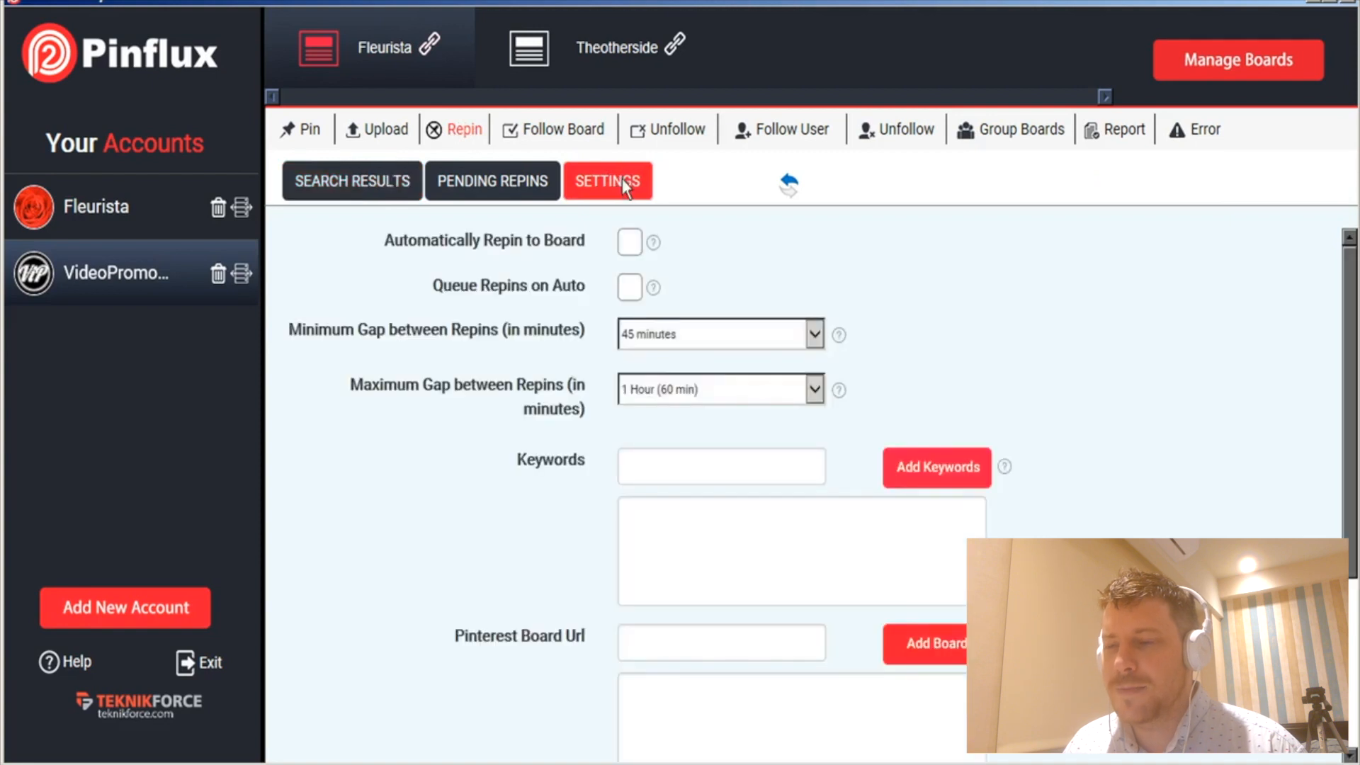
{"action": "left_click", "coordinate": [721, 466]}
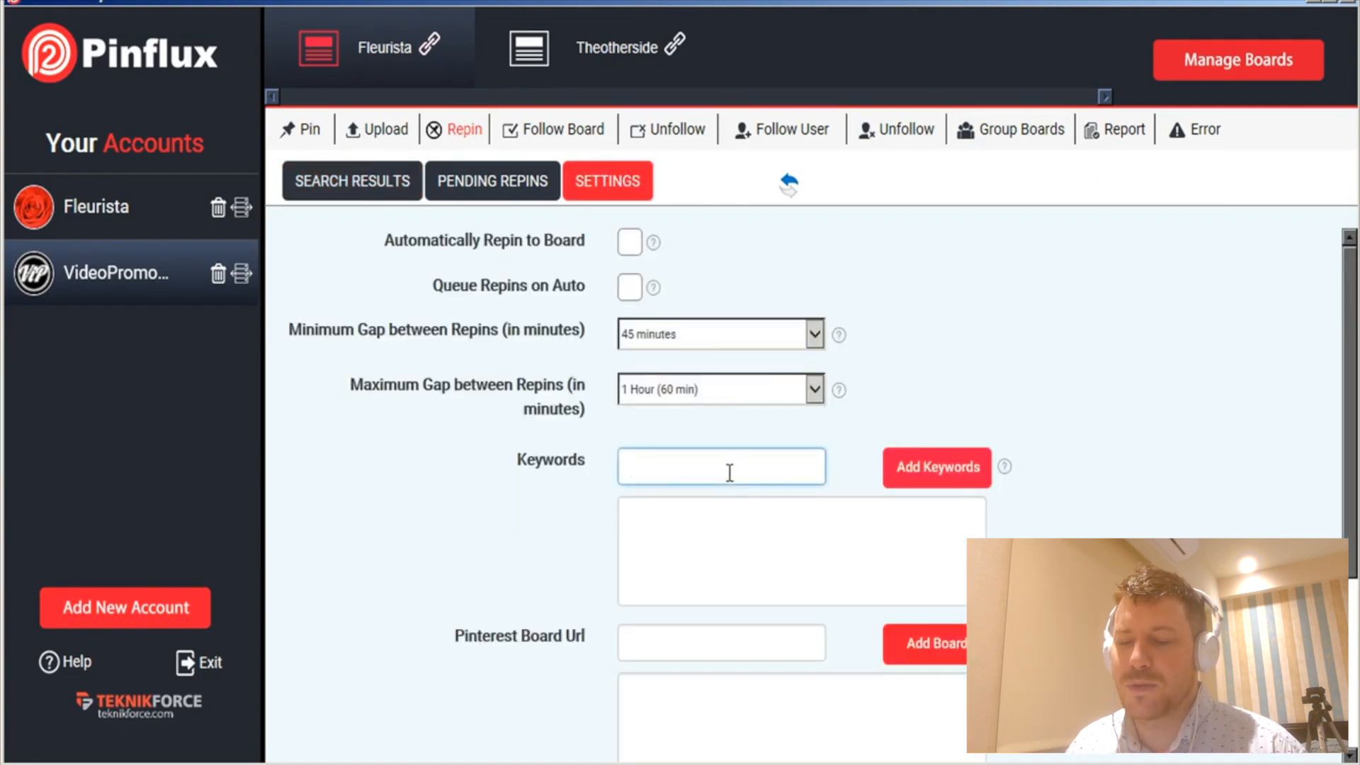
{"action": "type", "text": "floral des"}
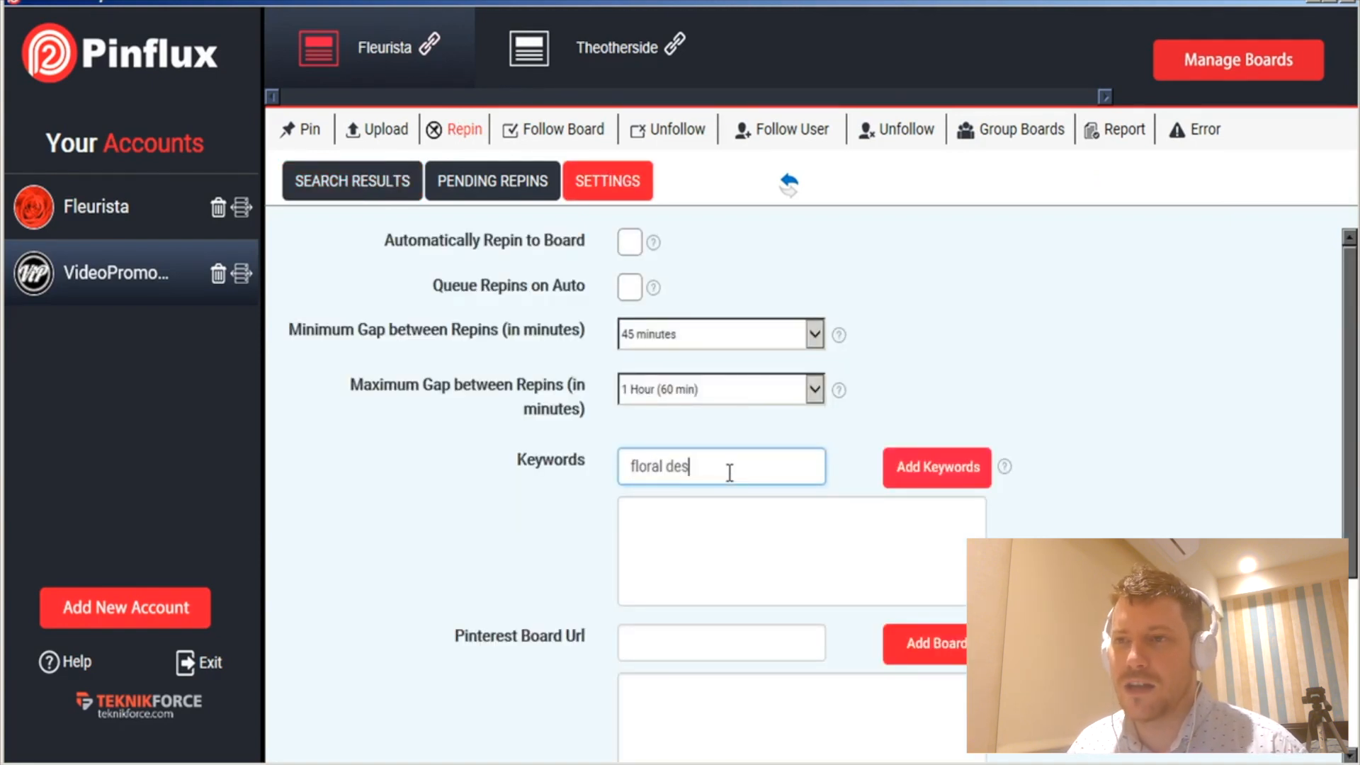
{"action": "type", "text": "ign"}
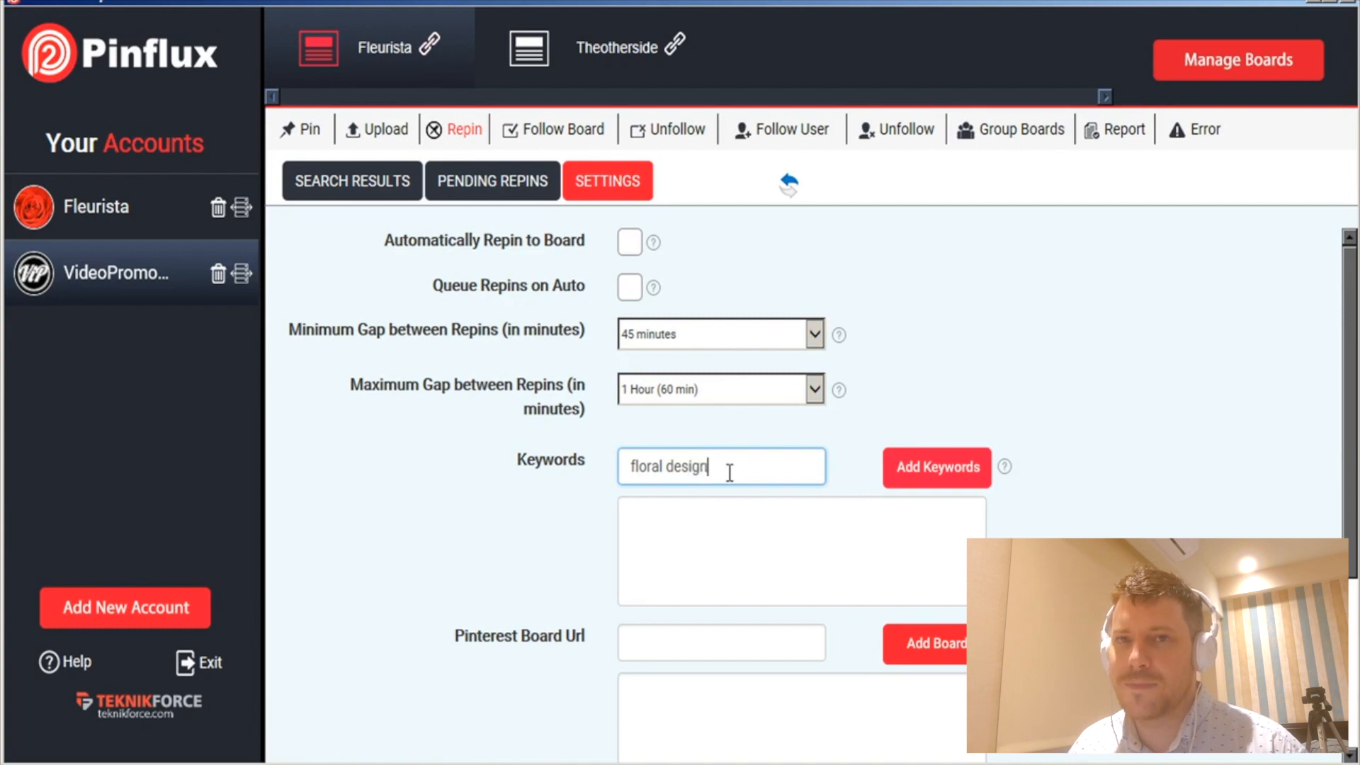
{"action": "left_click", "coordinate": [936, 467]}
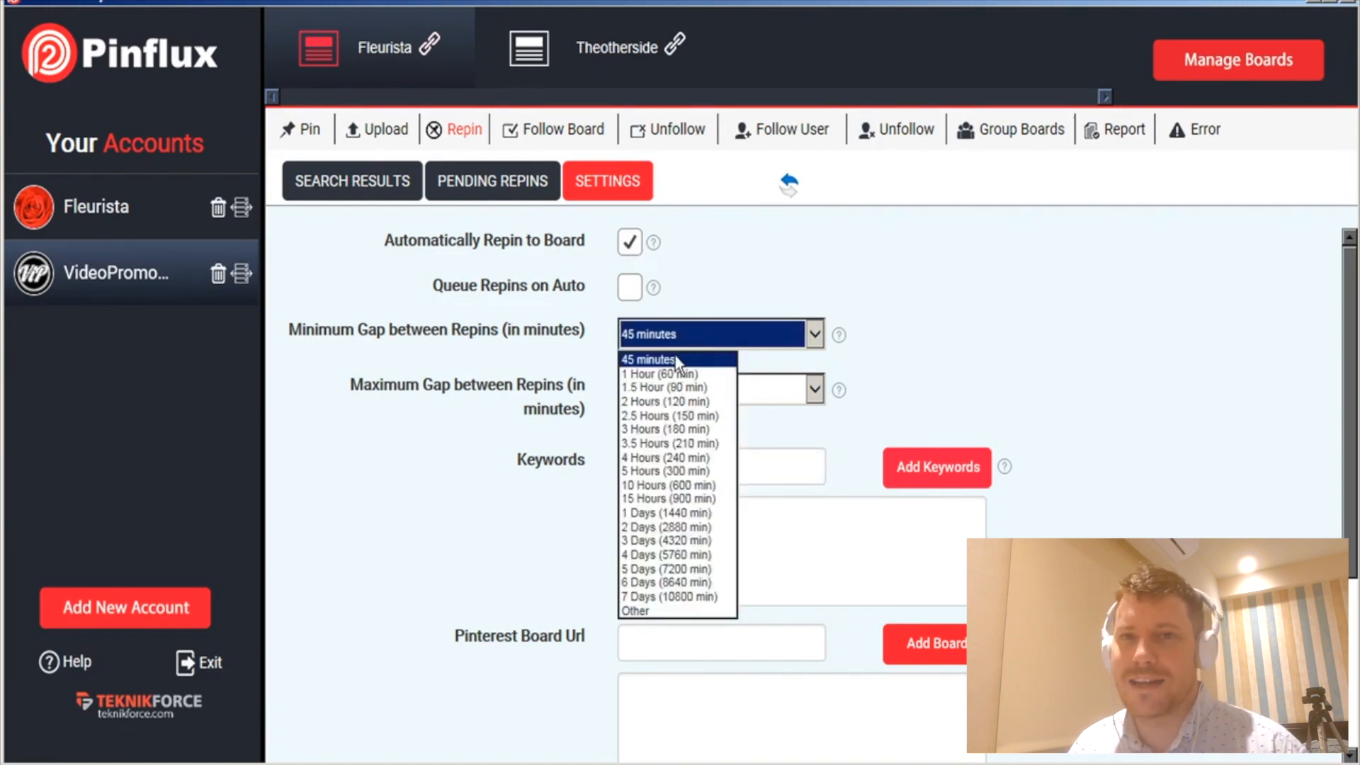
- Keep the 45-minute minimum gap, enable automatic repinning to board and save the settings
{"action": "left_click", "coordinate": [659, 373]}
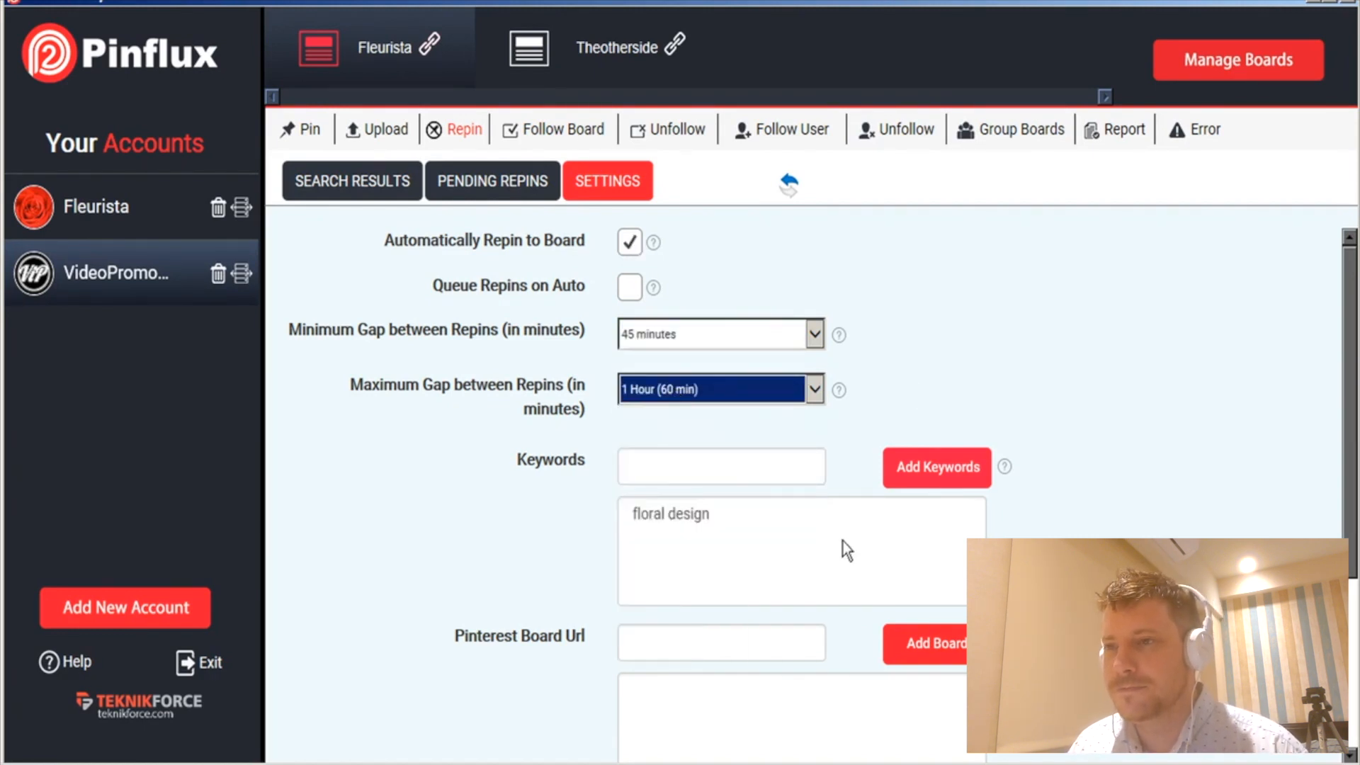
{"action": "scroll", "scroll_direction": "down", "scroll_amount": 3}
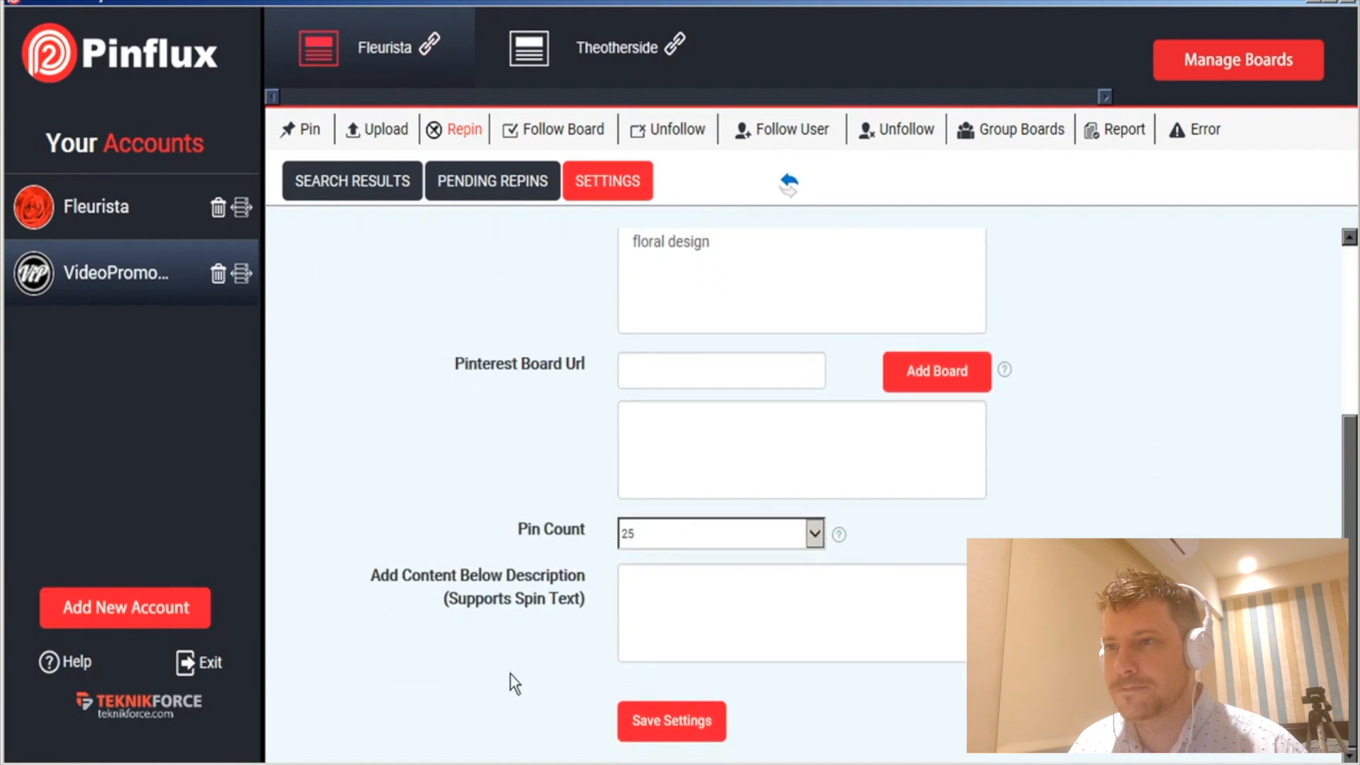
{"action": "left_click", "coordinate": [671, 722]}
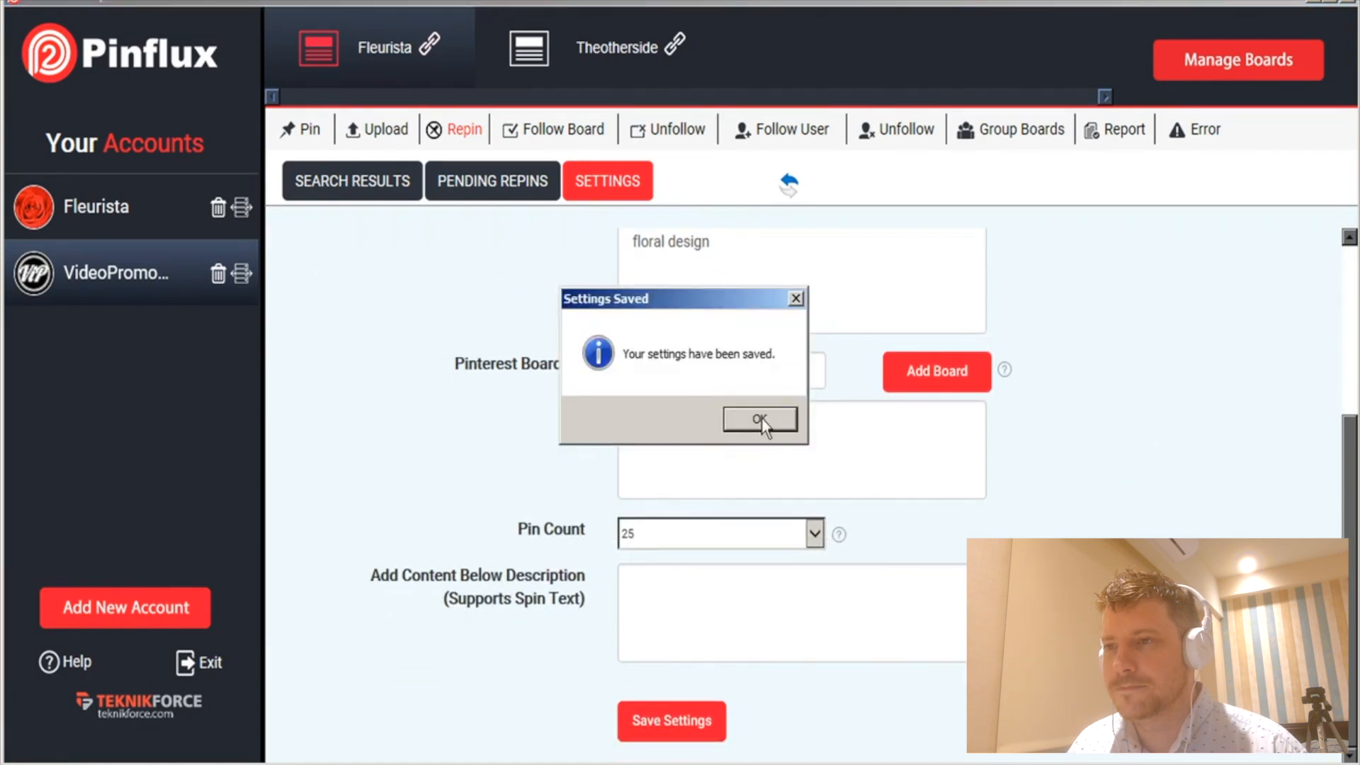
{"action": "left_click", "coordinate": [758, 420]}
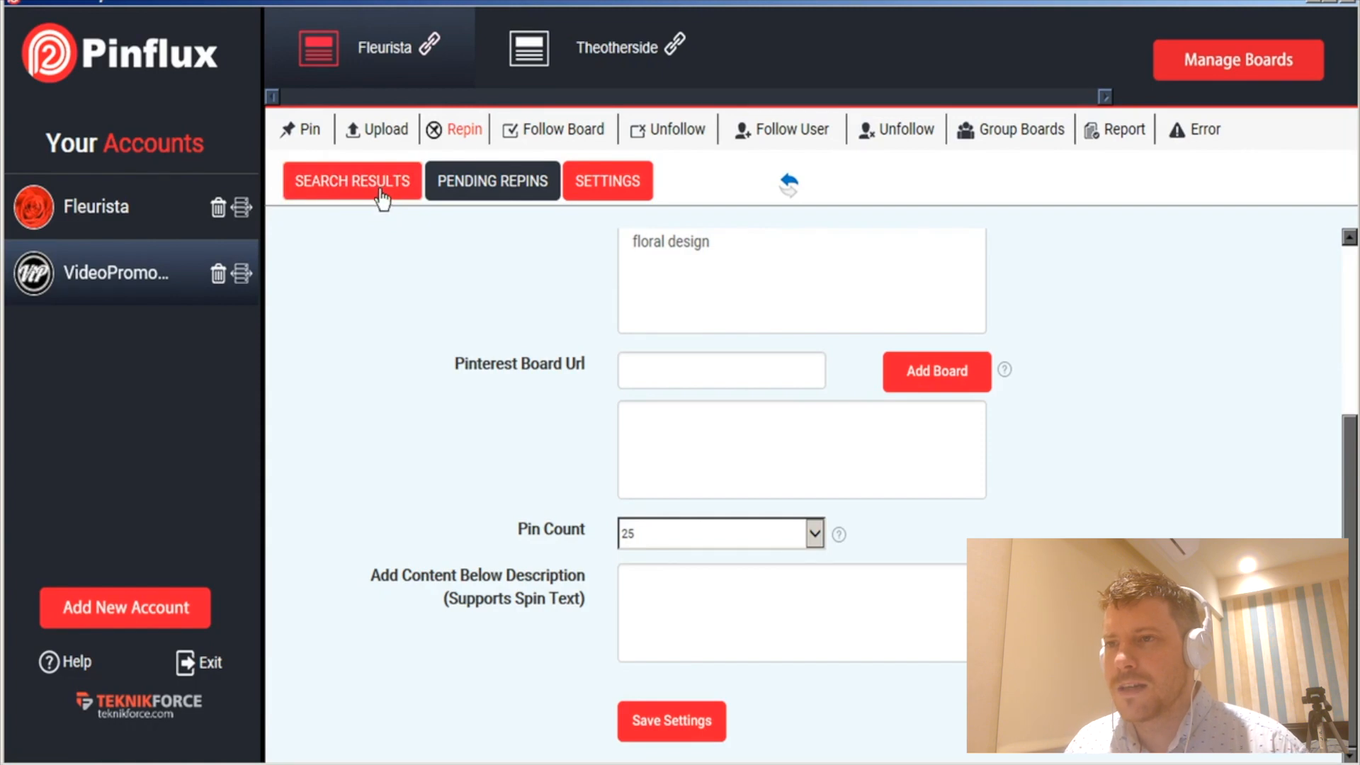
- In repin Search Results, repin the floral arrangement, the next floral pin and the flower wreath immediately
{"action": "left_click", "coordinate": [351, 180]}
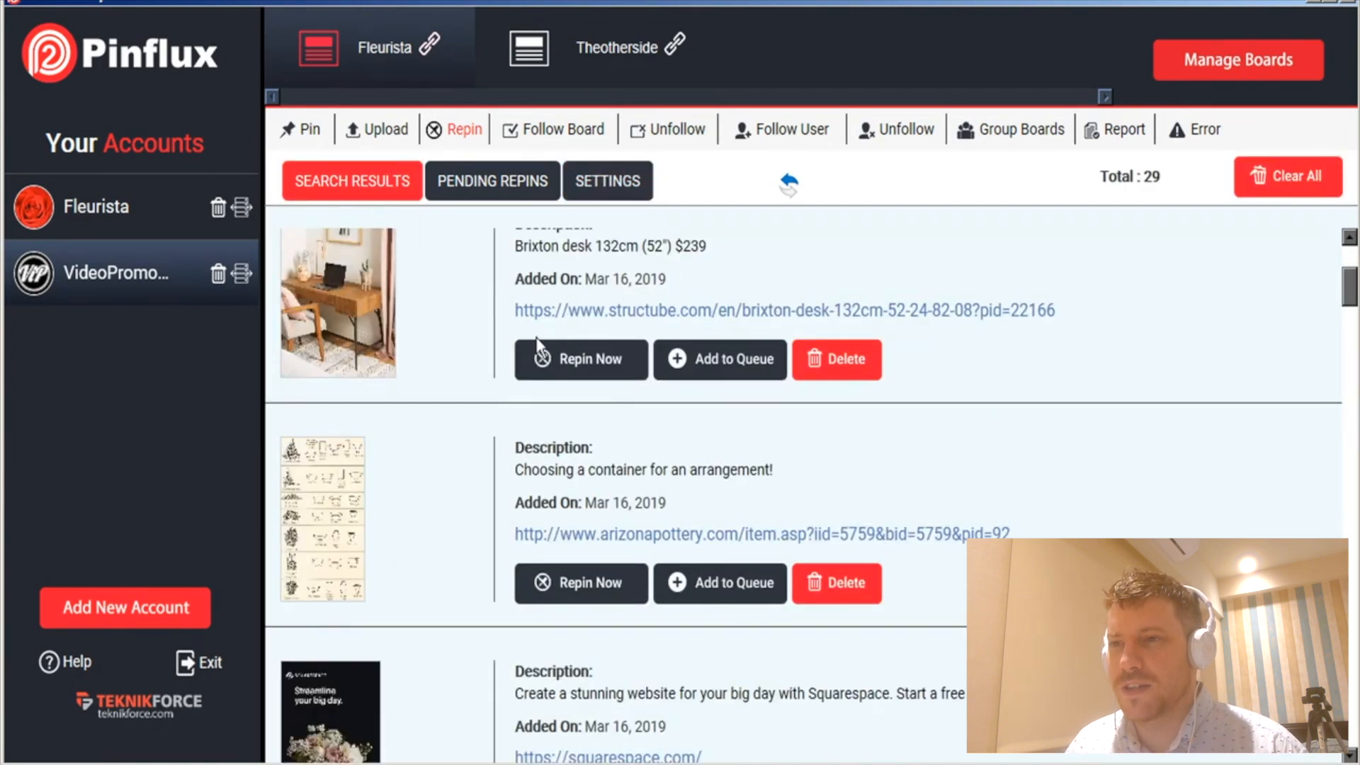
{"action": "scroll", "scroll_direction": "down", "scroll_amount": 3}
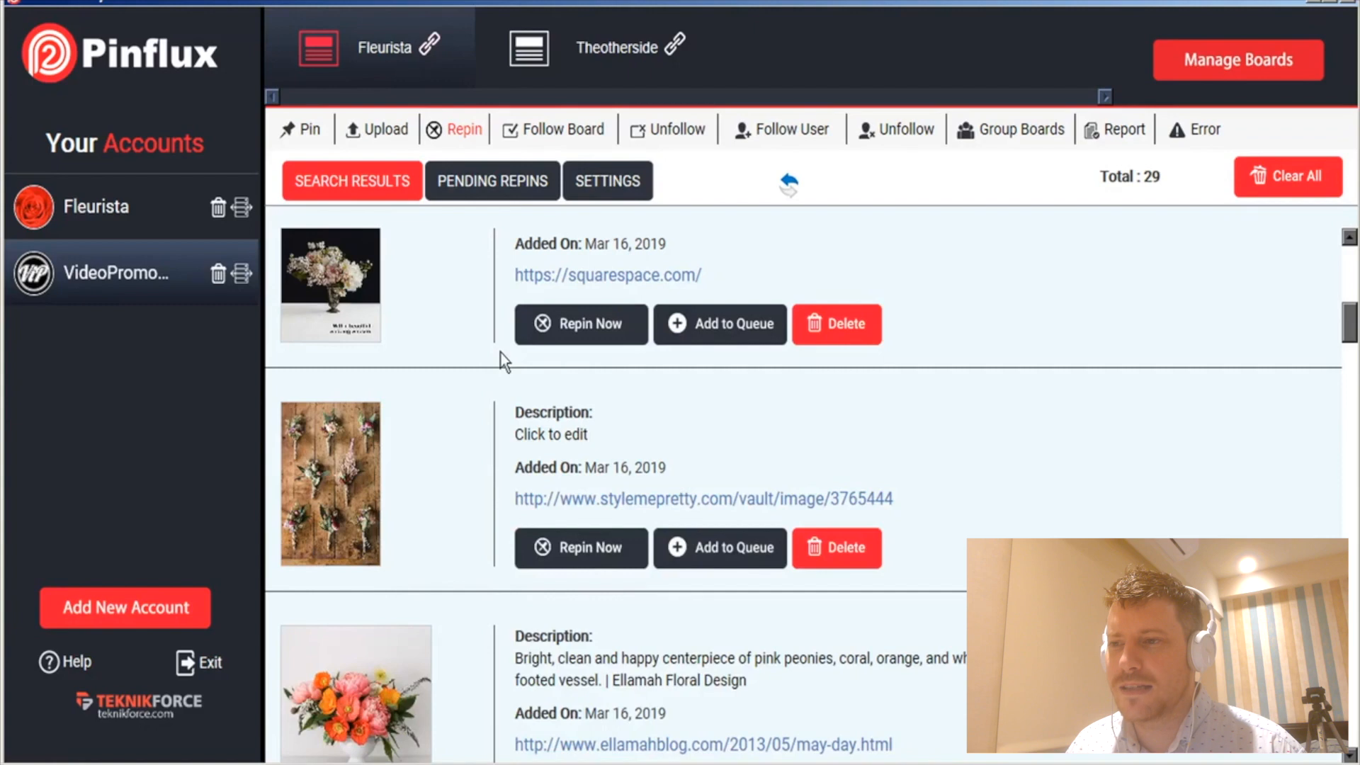
{"action": "scroll", "scroll_direction": "down", "scroll_amount": 3}
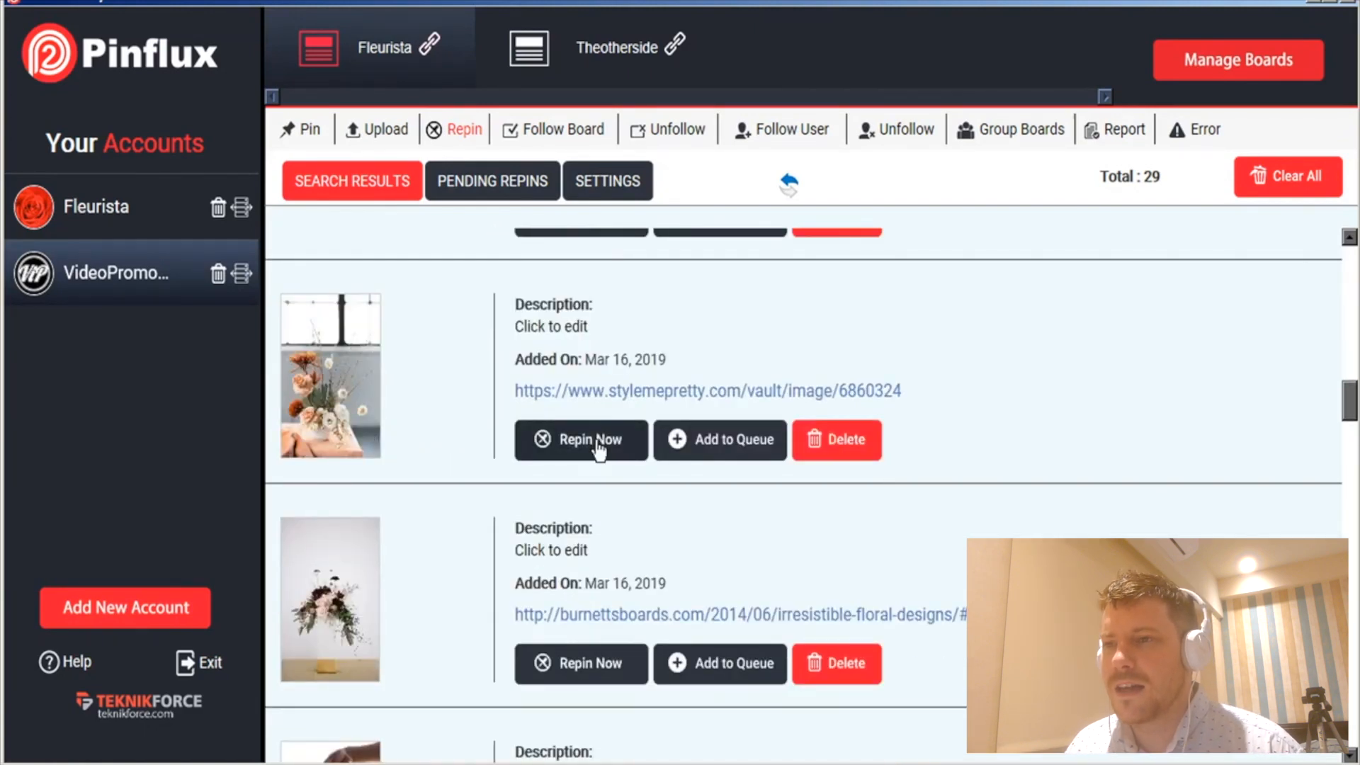
{"action": "left_click", "coordinate": [581, 439]}
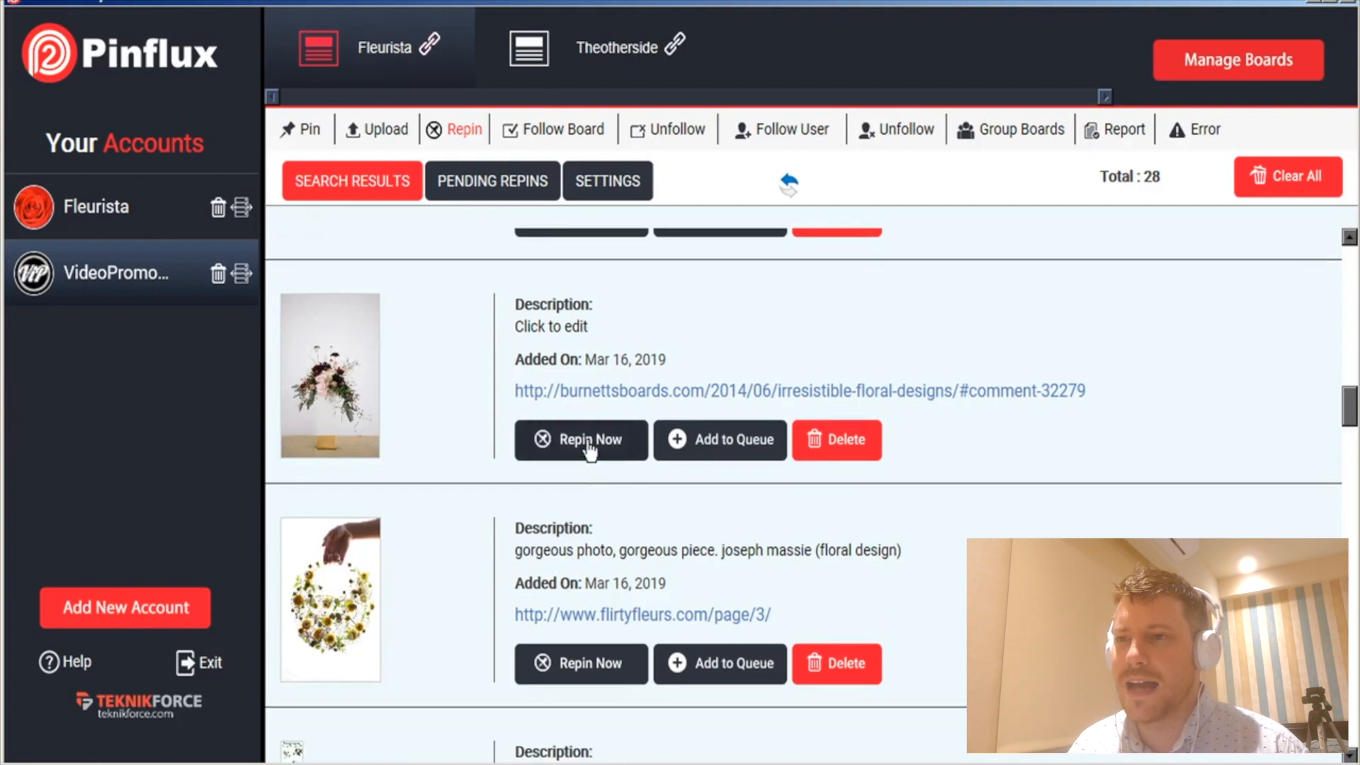
{"action": "left_click", "coordinate": [581, 439]}
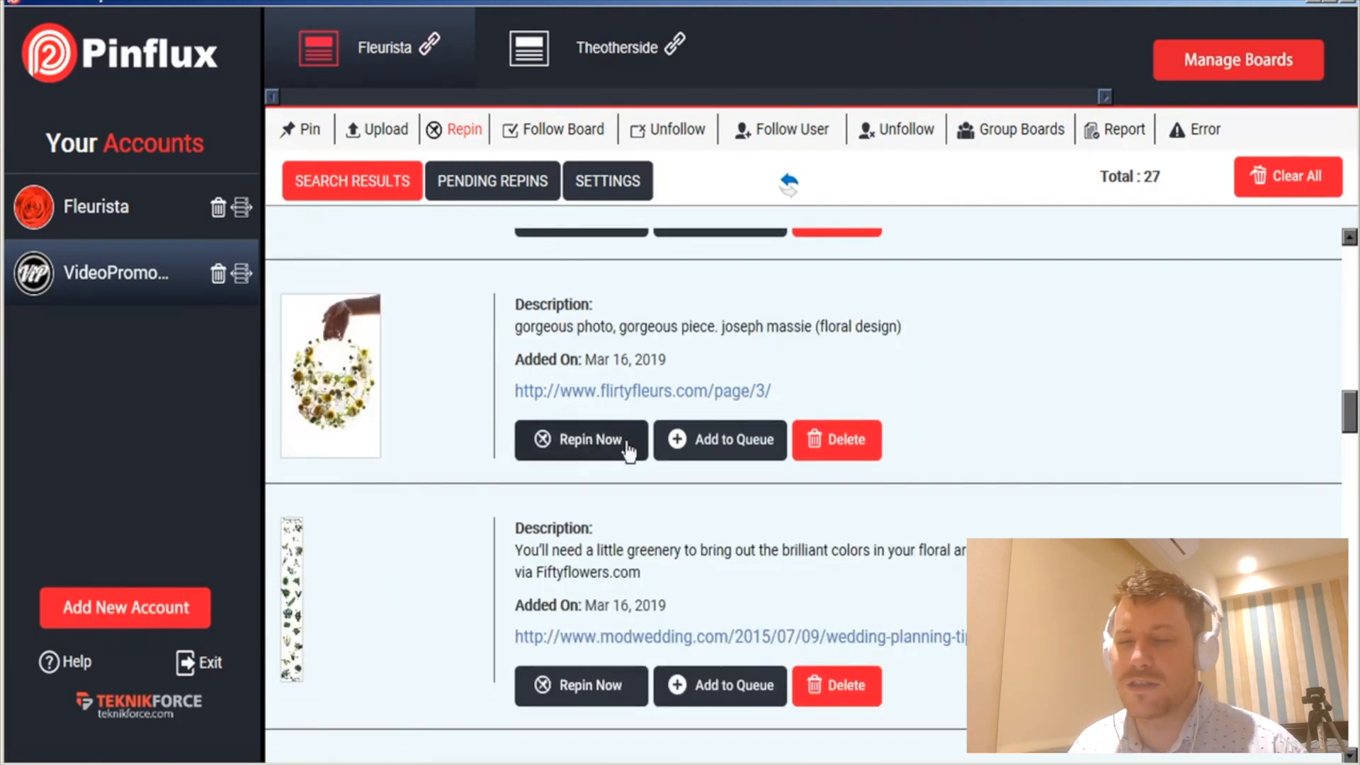
{"action": "left_click", "coordinate": [581, 439]}
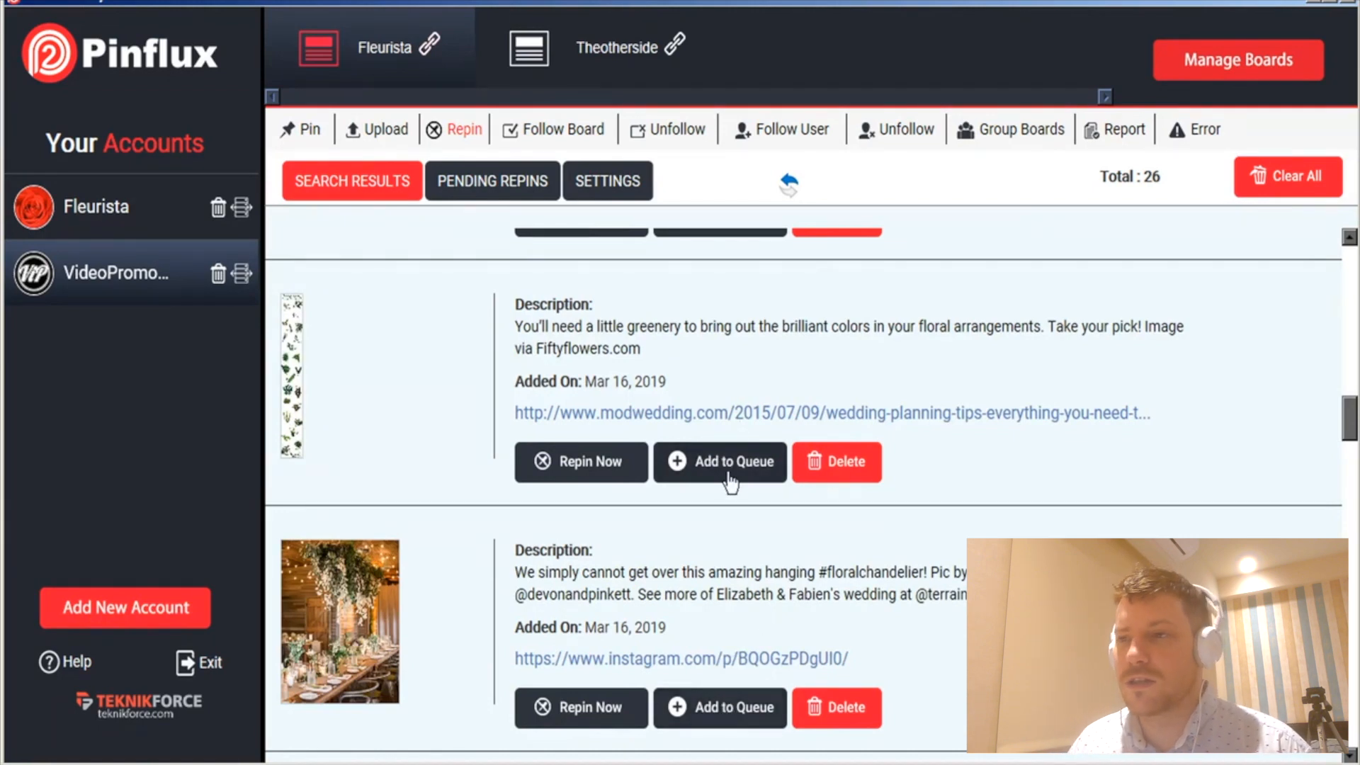
- Queue the white floral arrangement pin for repinning, then move to the Follow Board section
{"action": "scroll", "scroll_direction": "down", "scroll_amount": 3}
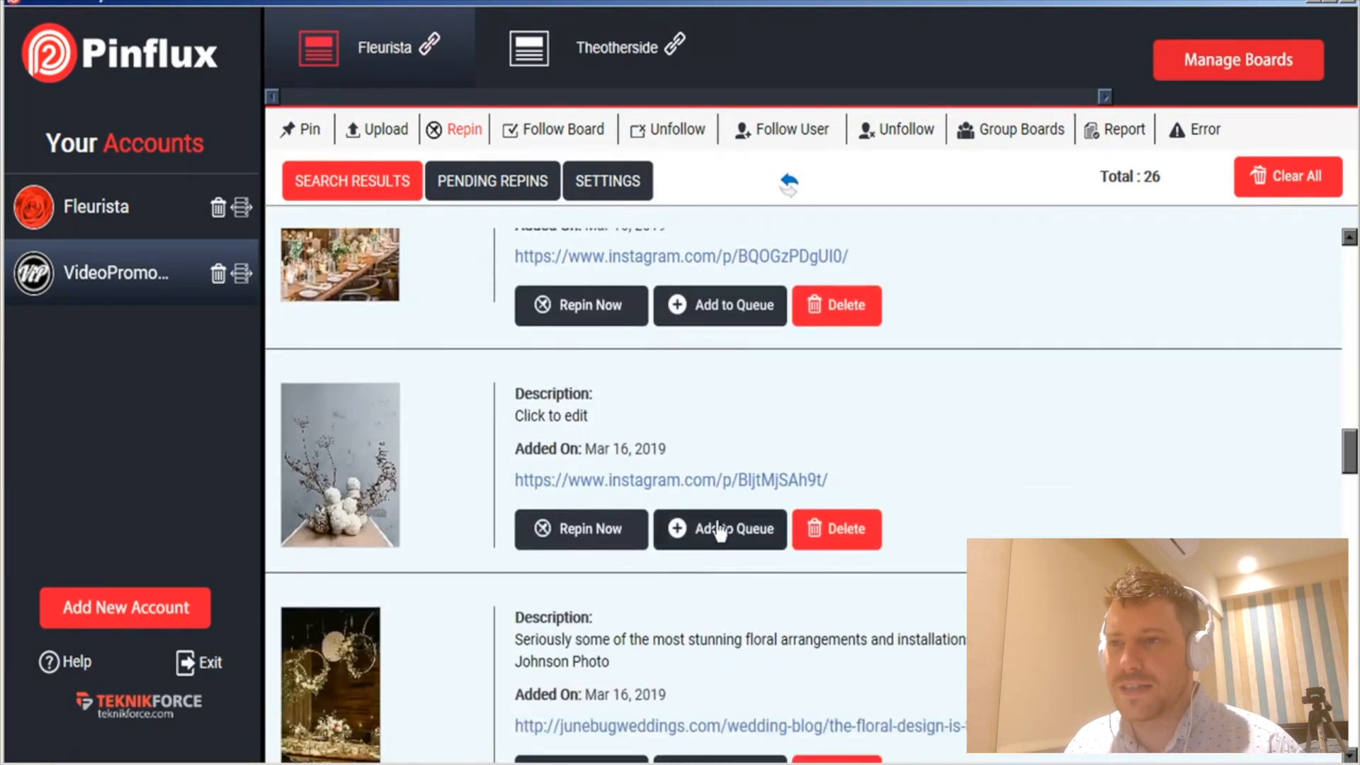
{"action": "left_click", "coordinate": [835, 528]}
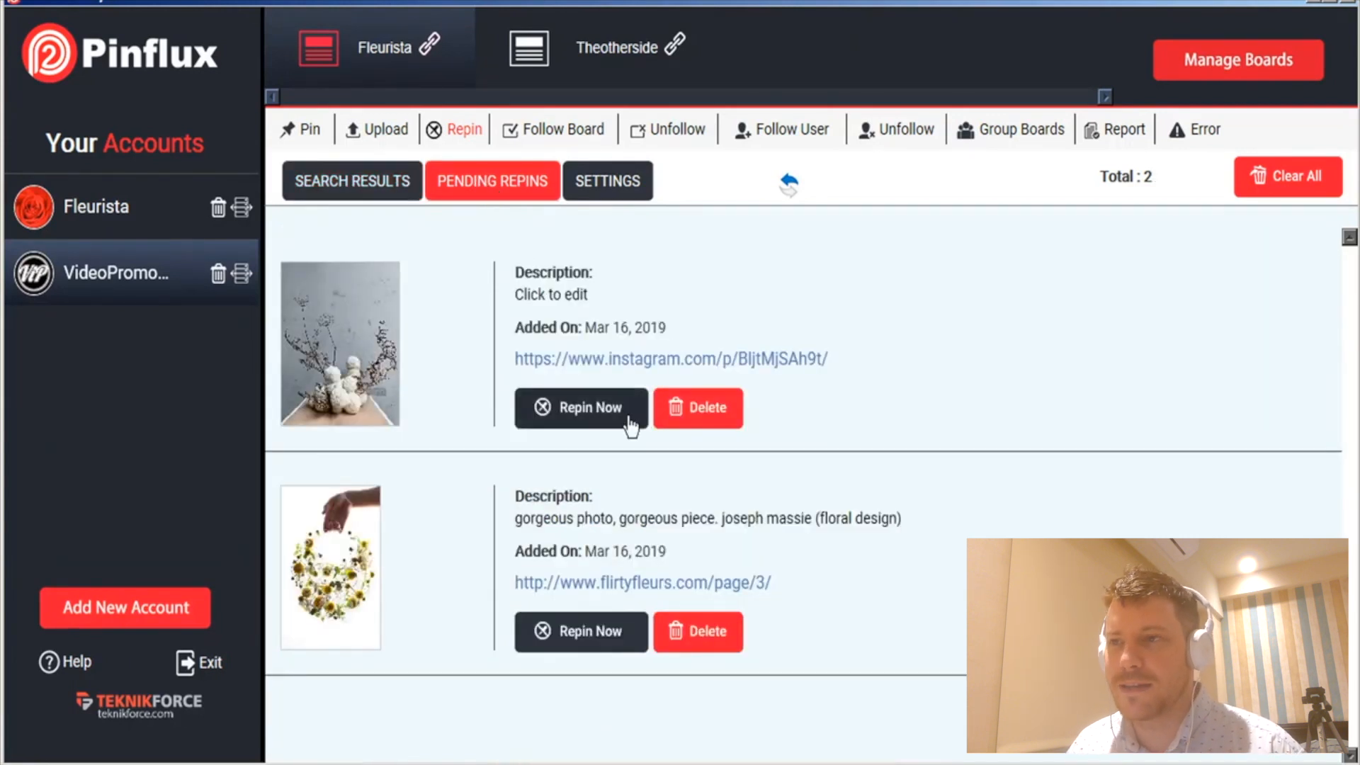
{"action": "left_click", "coordinate": [562, 129]}
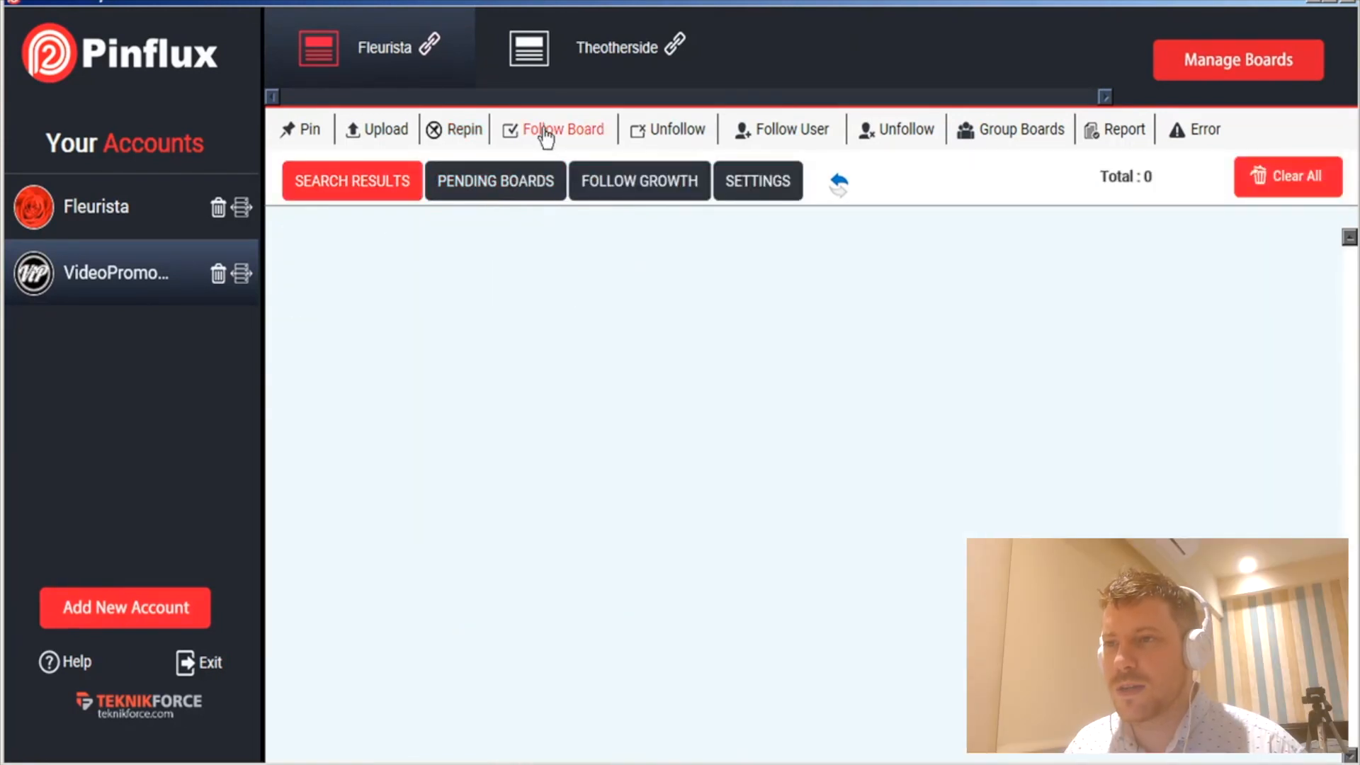
- Add 'floral design' to the board-following keywords, save, and confirm the settings-saved message
{"action": "left_click", "coordinate": [756, 180]}
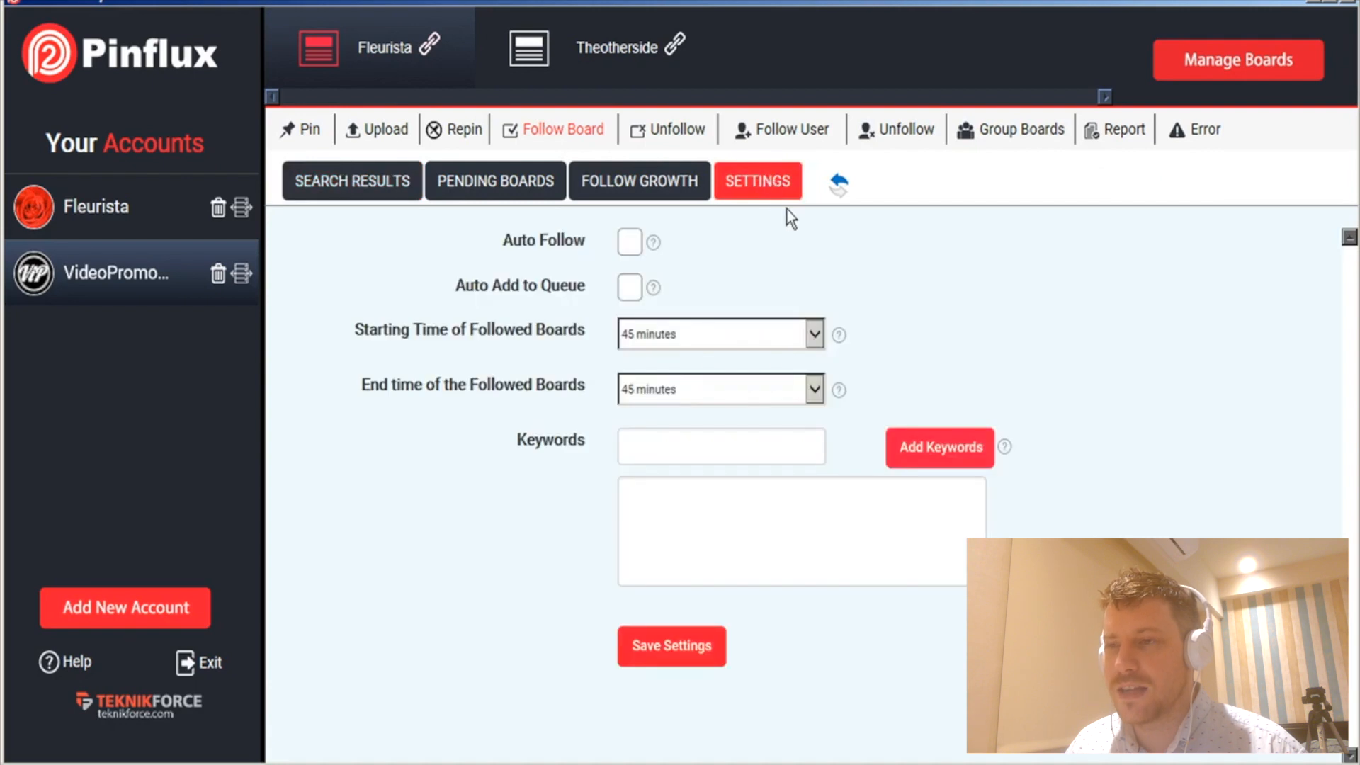
{"action": "left_click", "coordinate": [720, 447]}
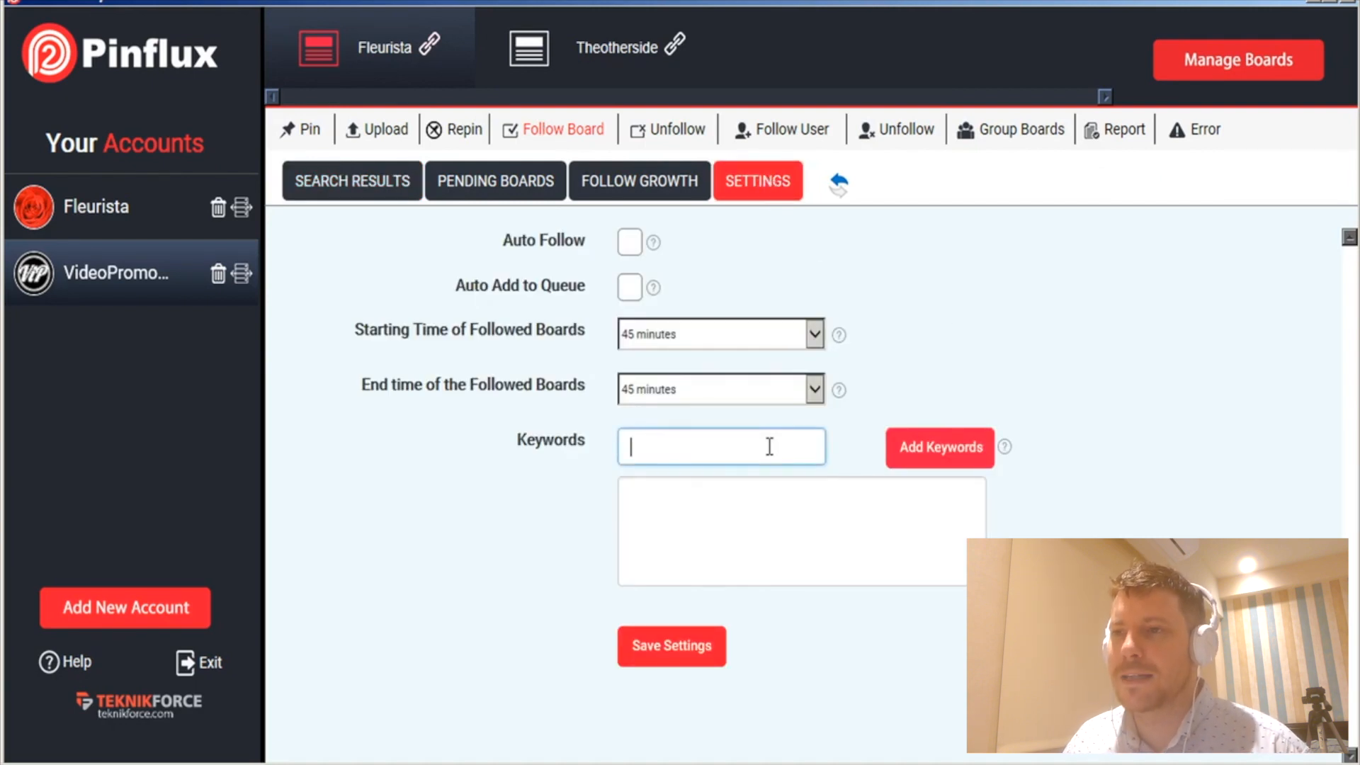
{"action": "type", "text": "floral design"}
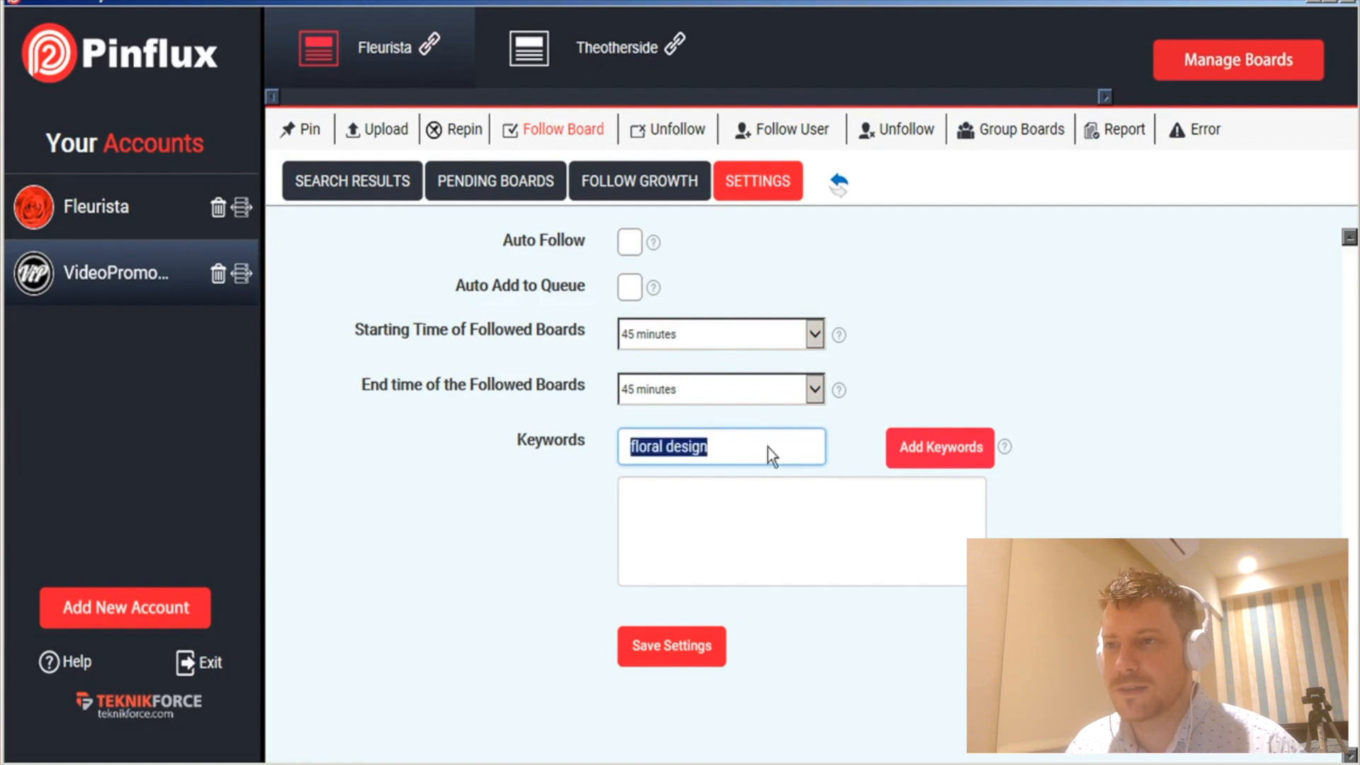
{"action": "left_click", "coordinate": [670, 646]}
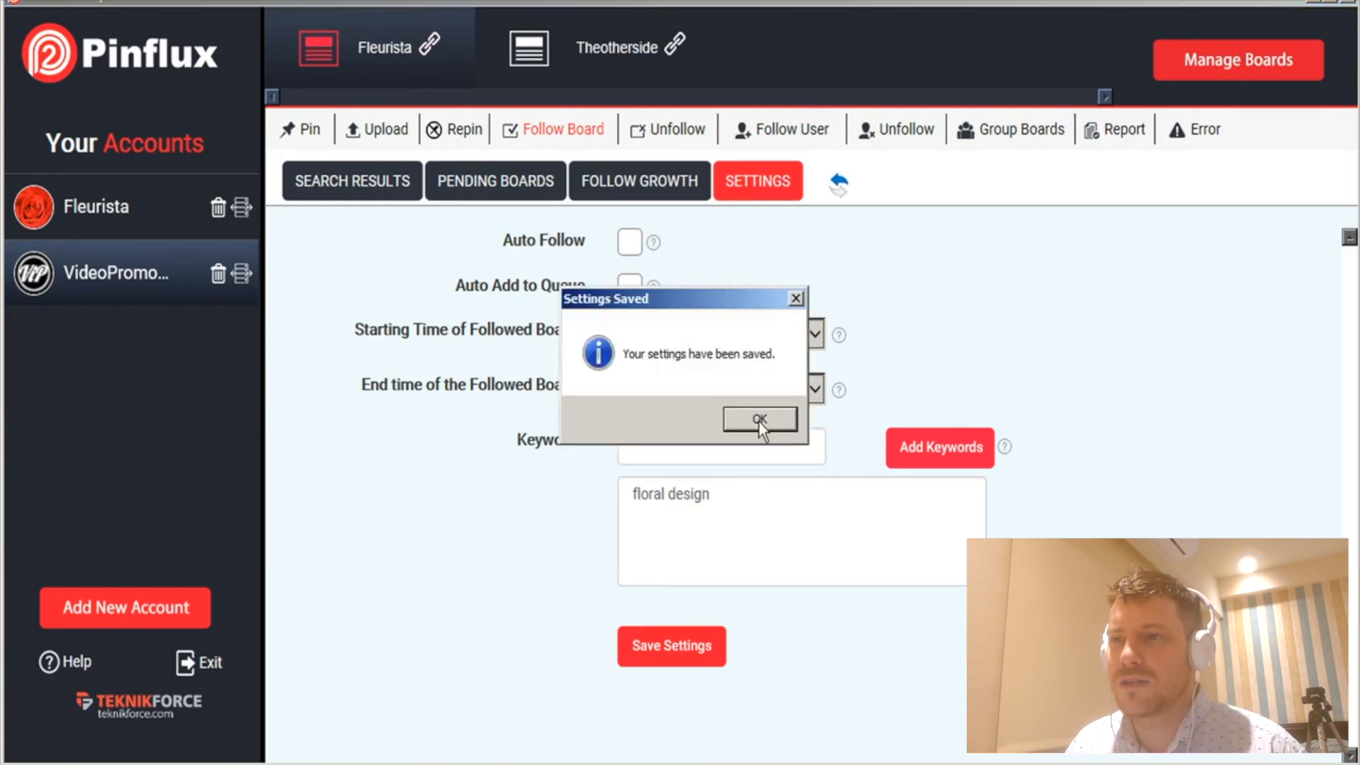
{"action": "left_click", "coordinate": [758, 419]}
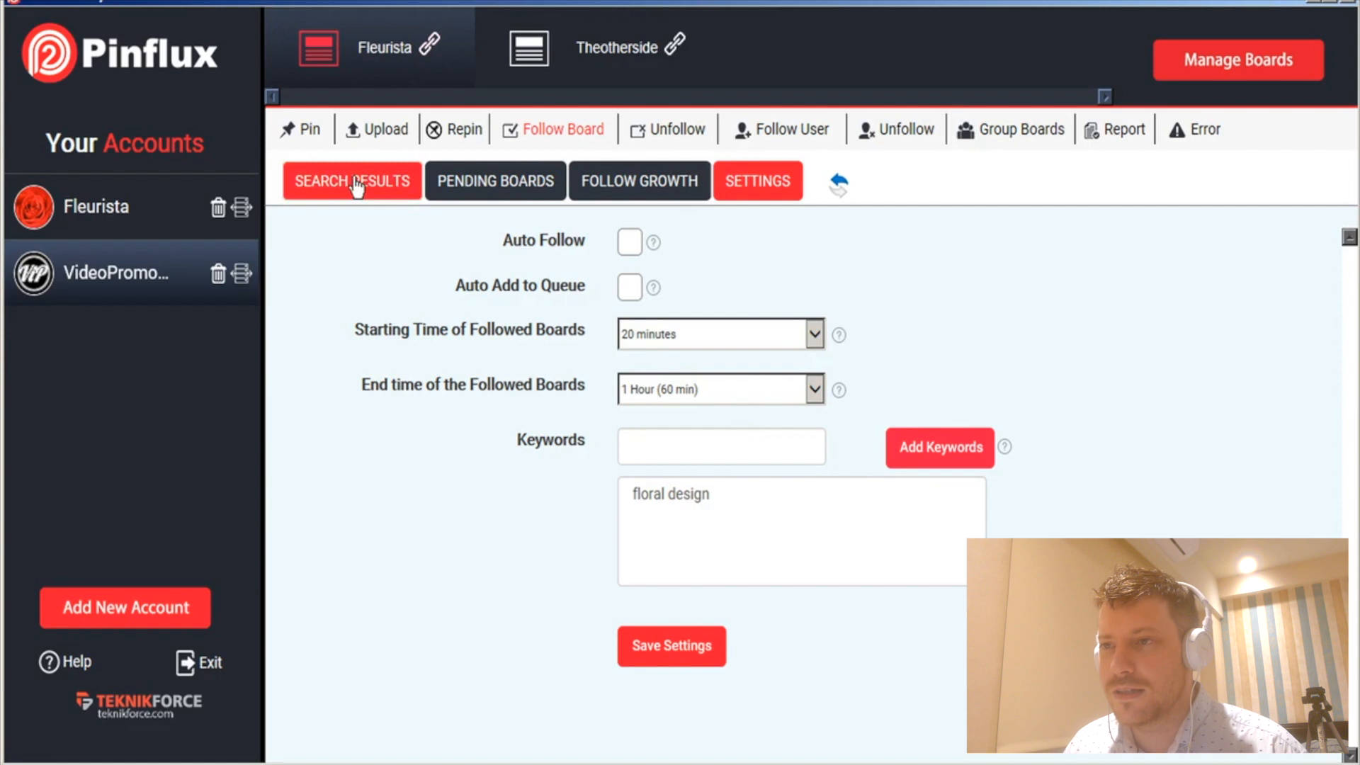
- Queue a Floral Design board from the keyword search results, then return to the follow-board settings
{"action": "left_click", "coordinate": [351, 182]}
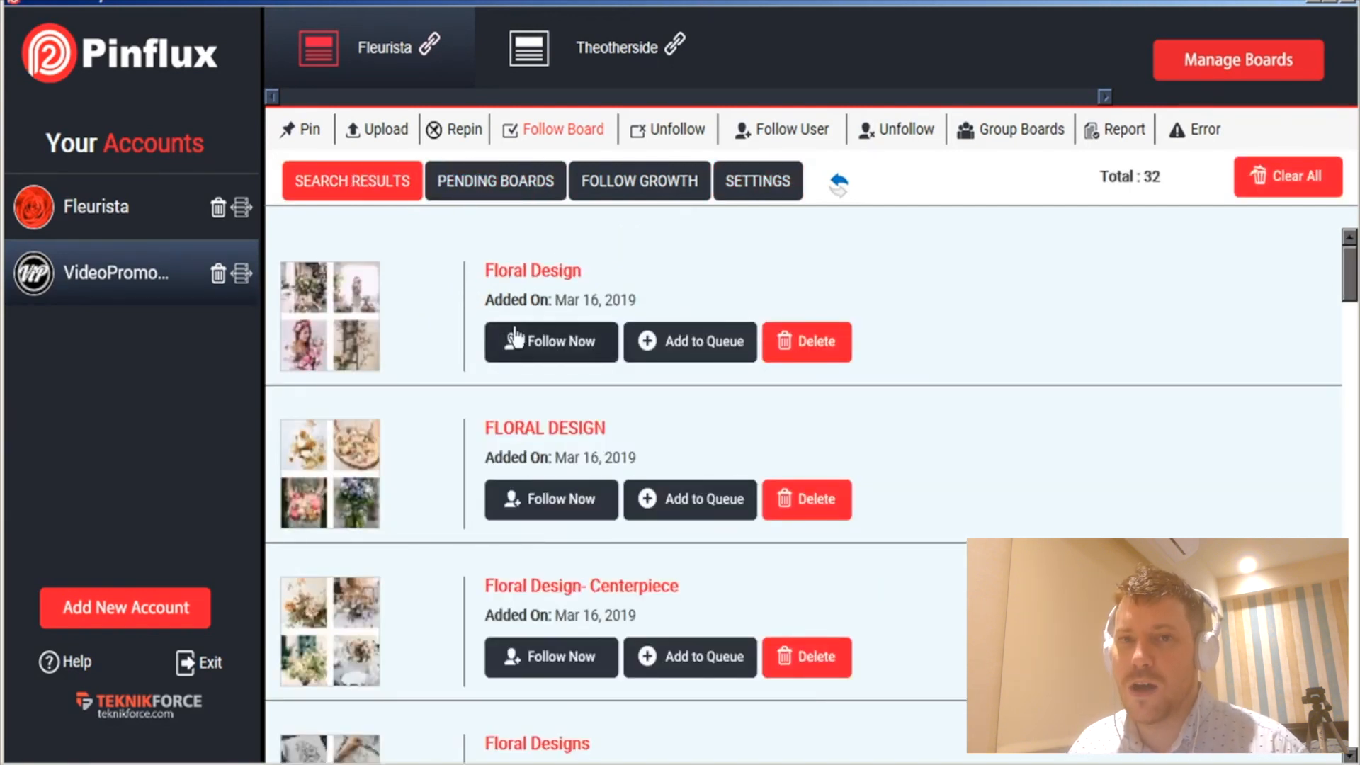
{"action": "mouse_move", "coordinate": [548, 354]}
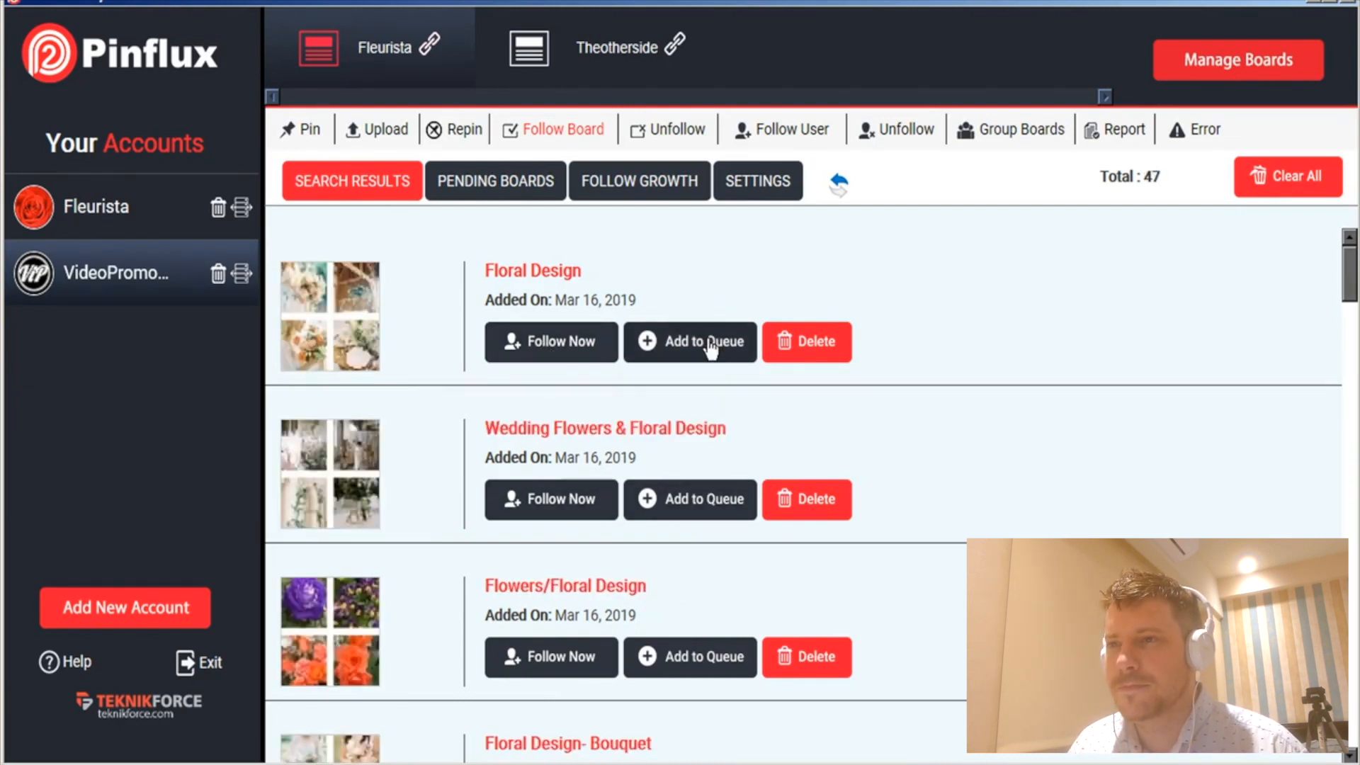
{"action": "left_click", "coordinate": [690, 342]}
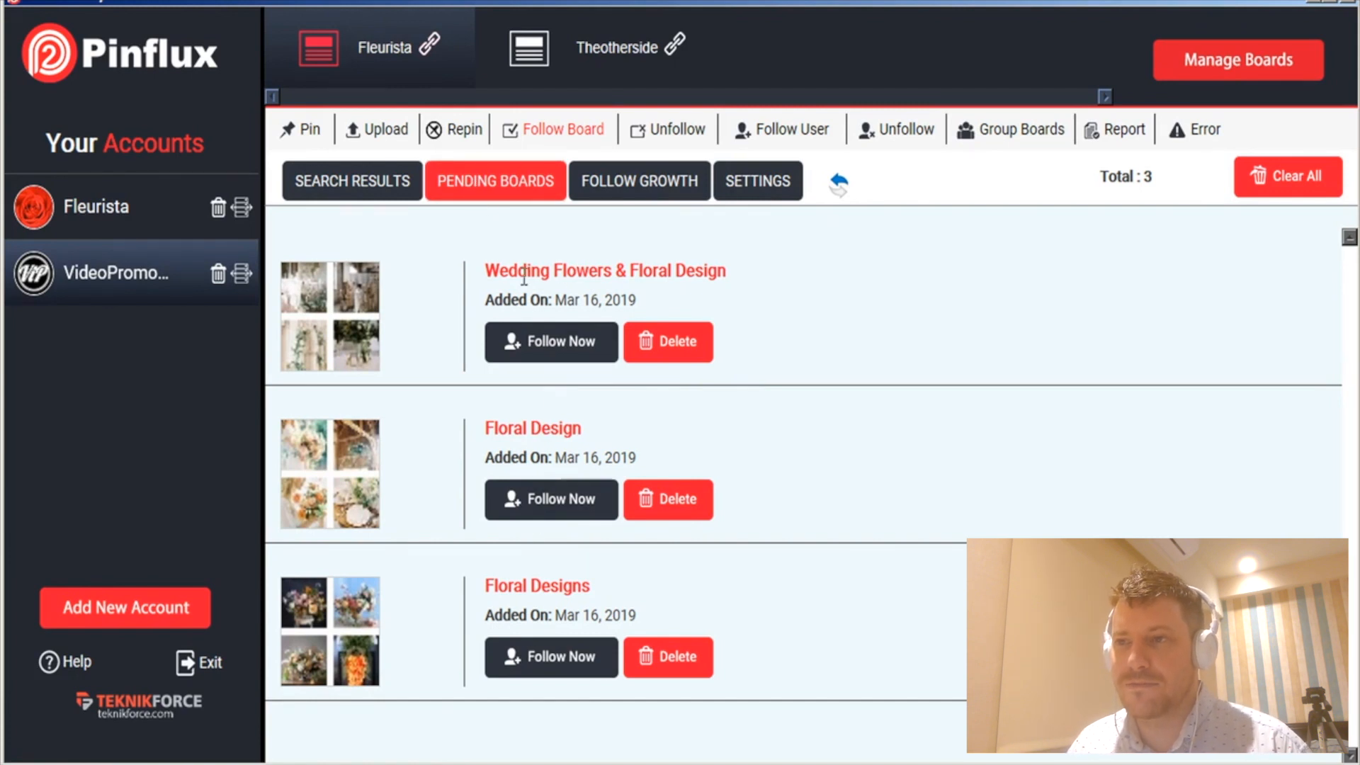
{"action": "mouse_move", "coordinate": [639, 181]}
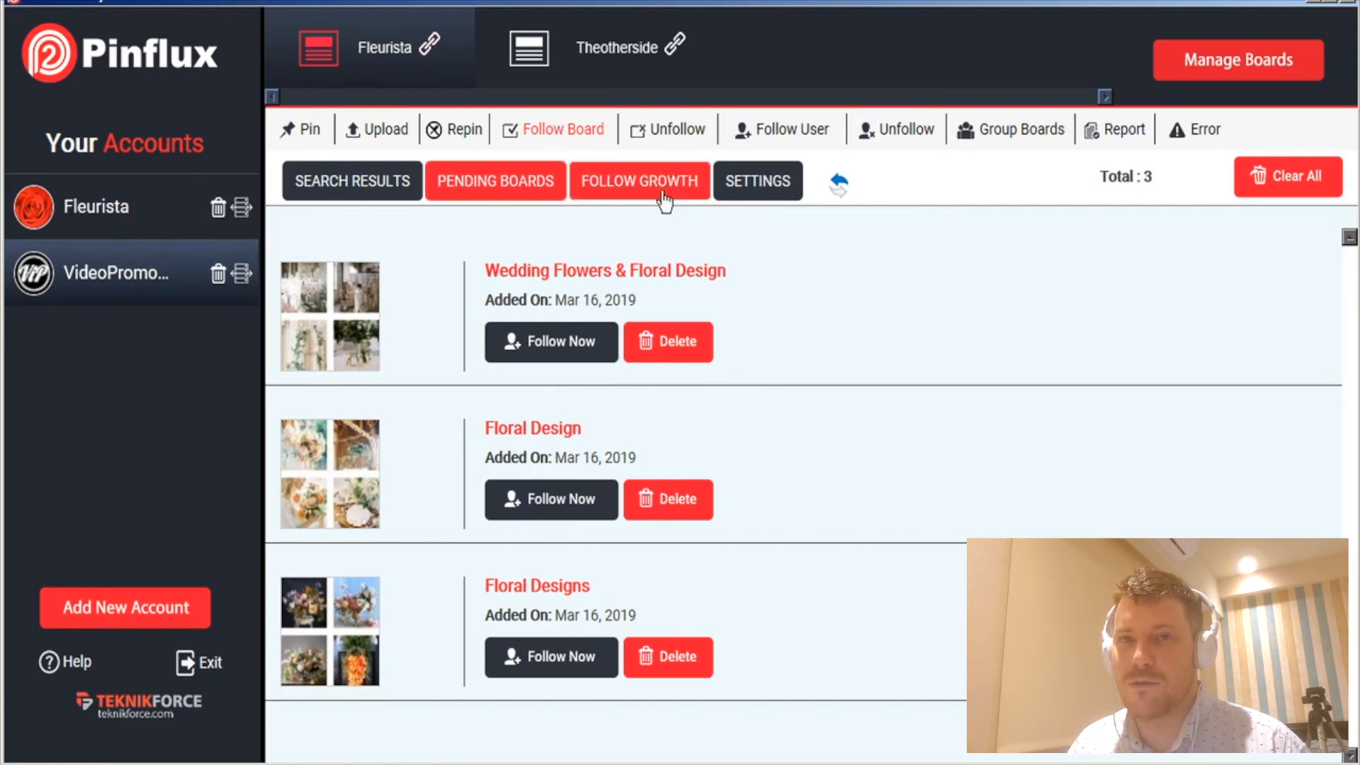
{"action": "left_click", "coordinate": [757, 179]}
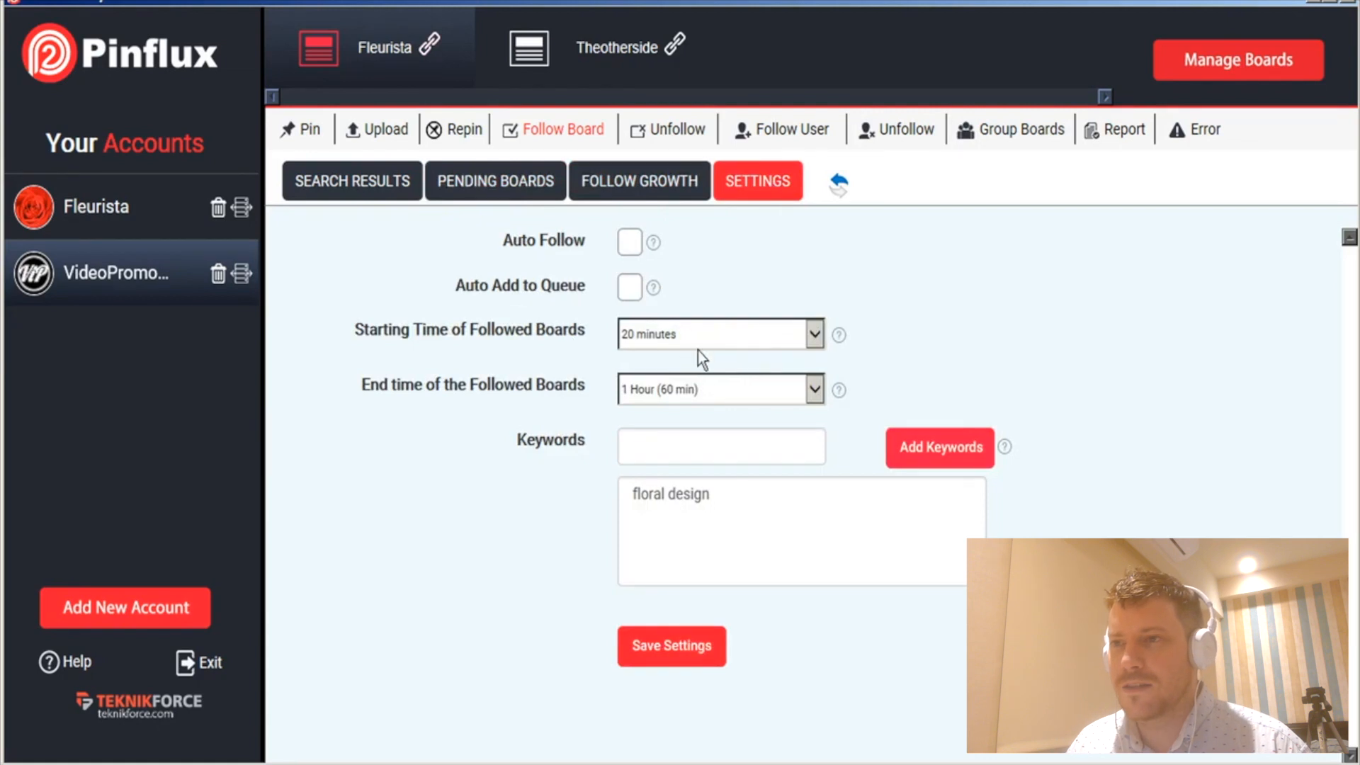
{"action": "mouse_move", "coordinate": [797, 285]}
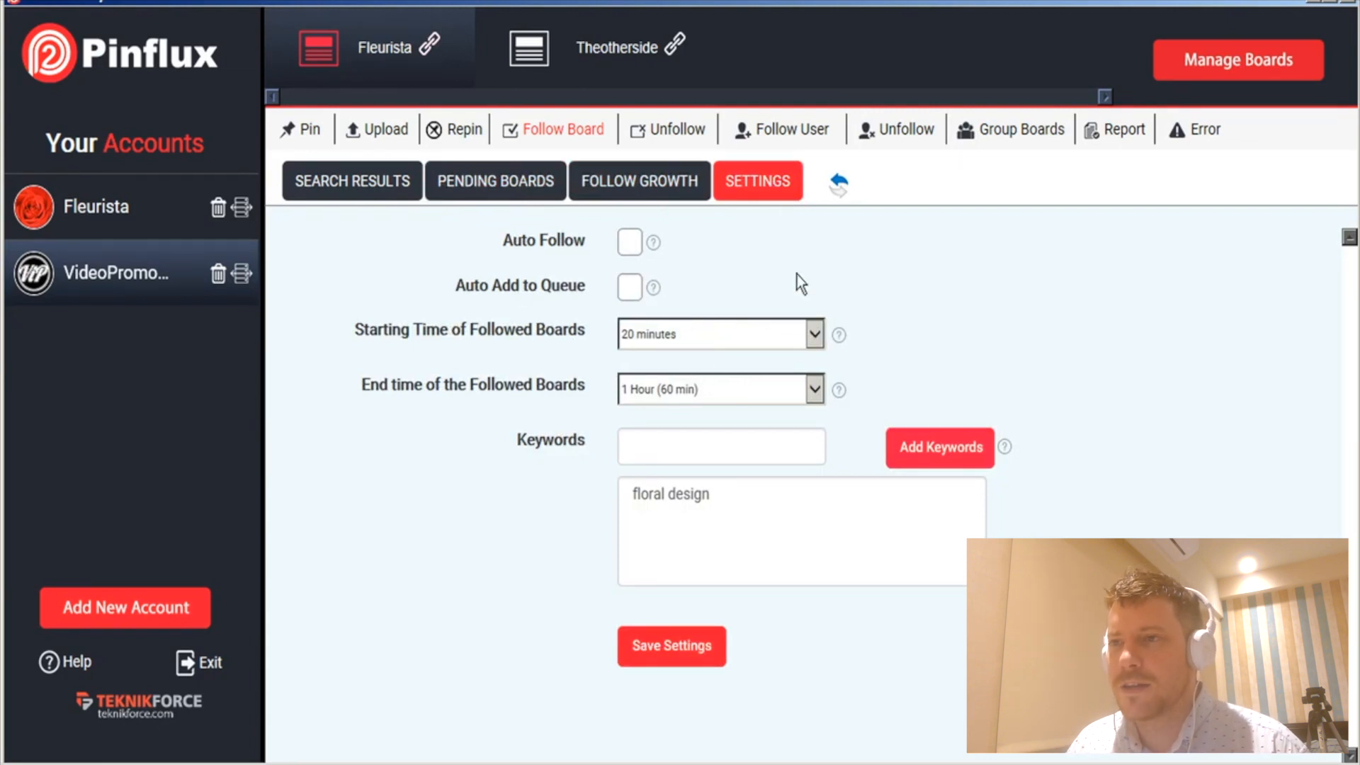
{"action": "mouse_move", "coordinate": [771, 295]}
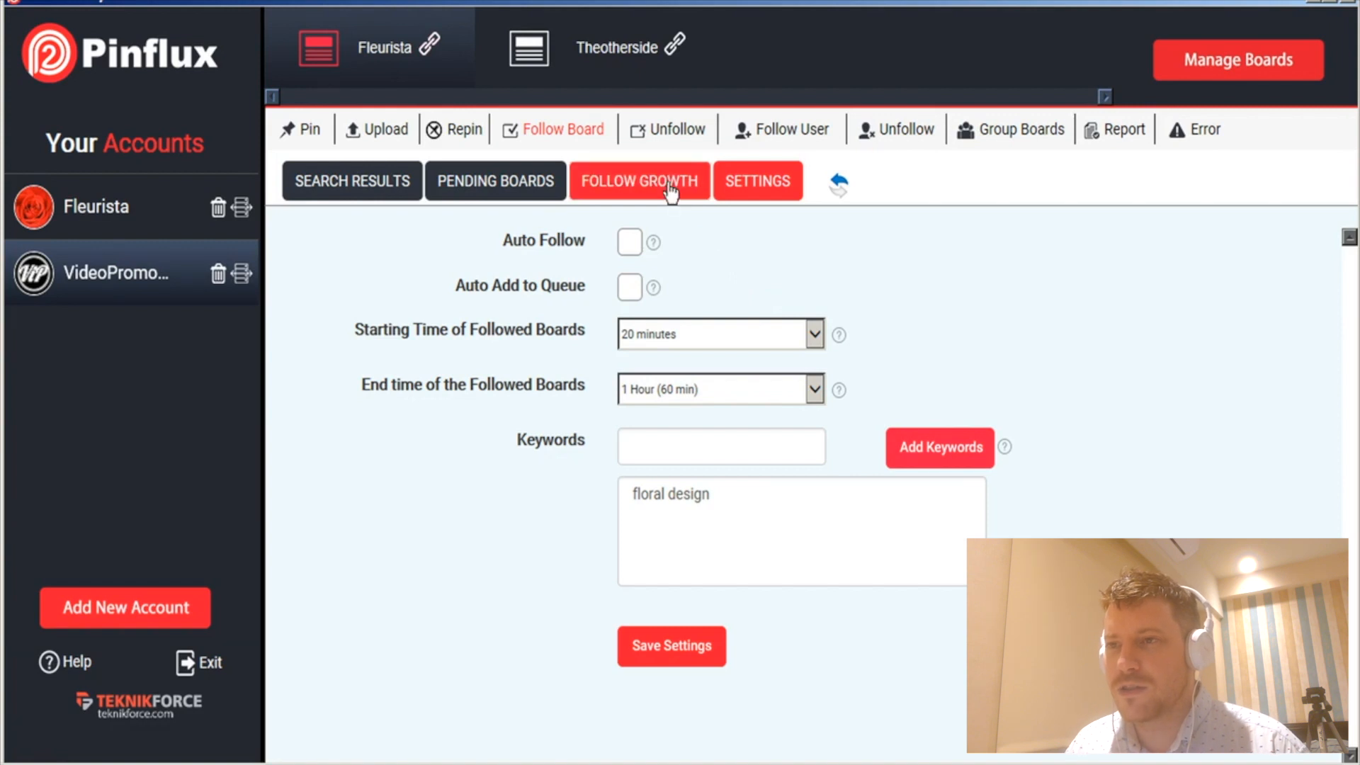
- Show the Follow Growth chart with 2 boards followed on 03-16-2019
{"action": "left_click", "coordinate": [639, 182]}
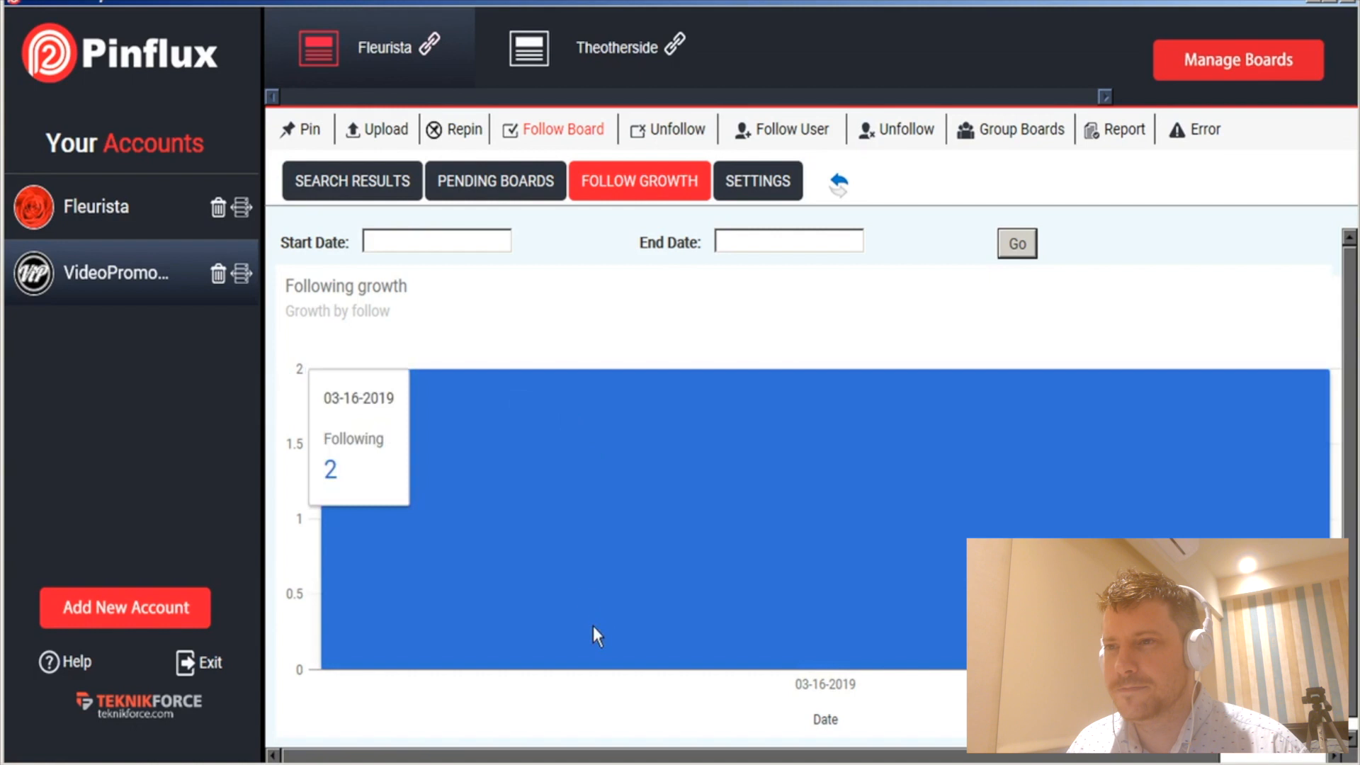
{"action": "mouse_move", "coordinate": [306, 393]}
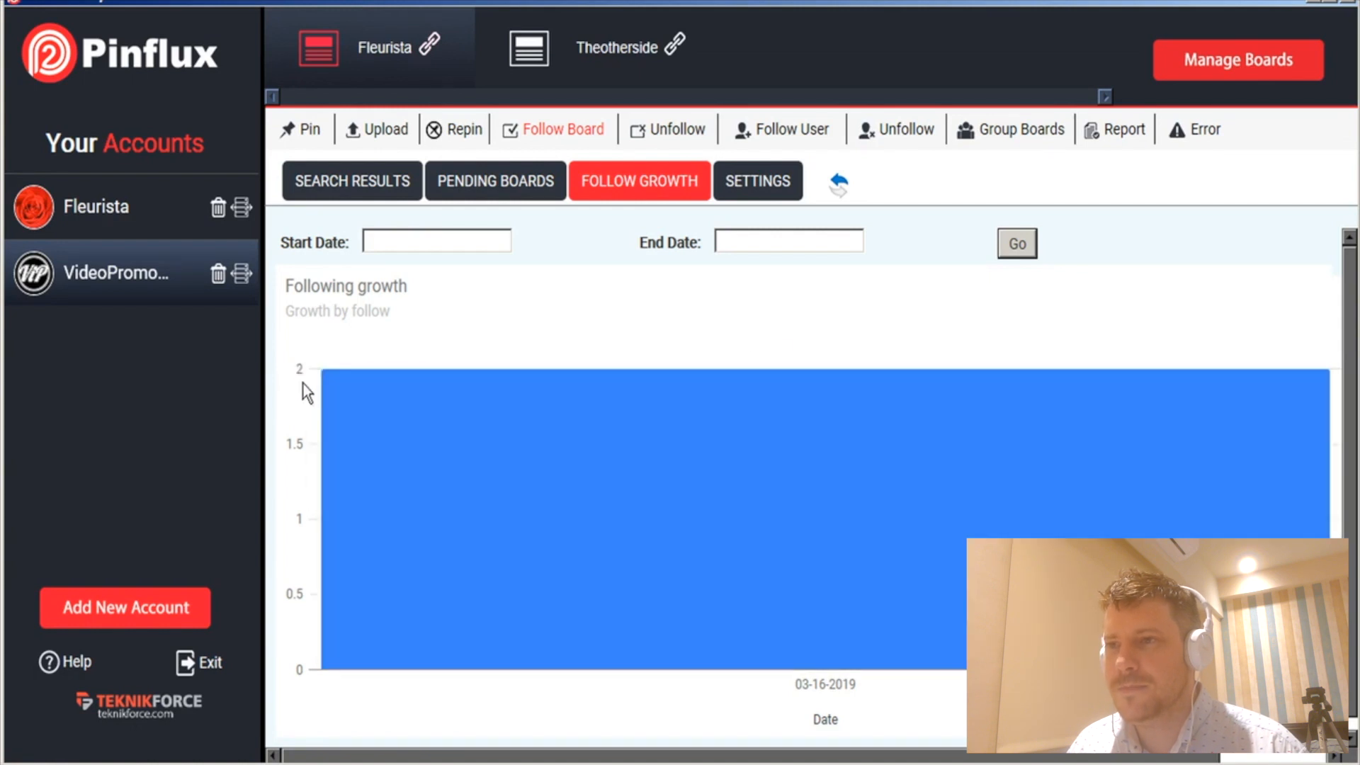
{"action": "mouse_move", "coordinate": [602, 298]}
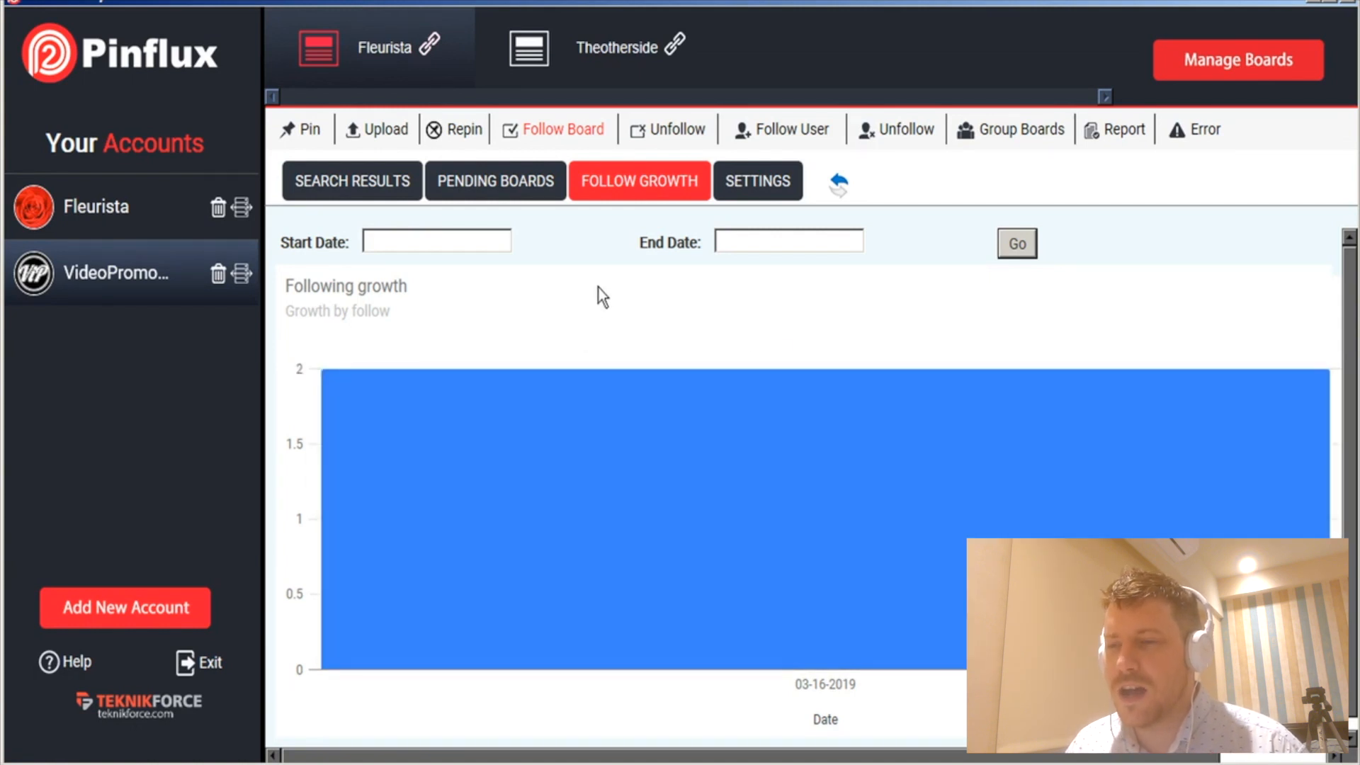
- Enable Auto Unfollow in the board-unfollow settings, leaving the pins and followers thresholds at 0
{"action": "left_click", "coordinate": [676, 129]}
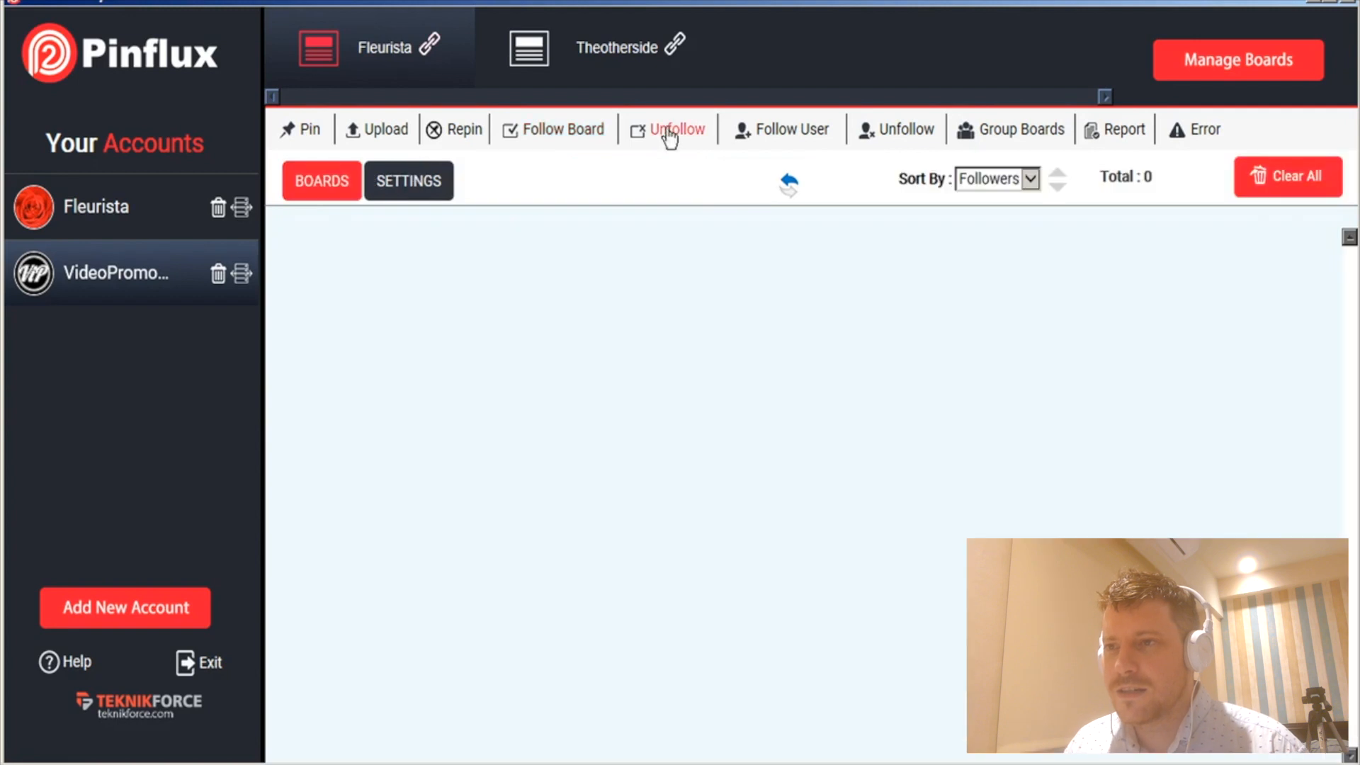
{"action": "left_click", "coordinate": [408, 180]}
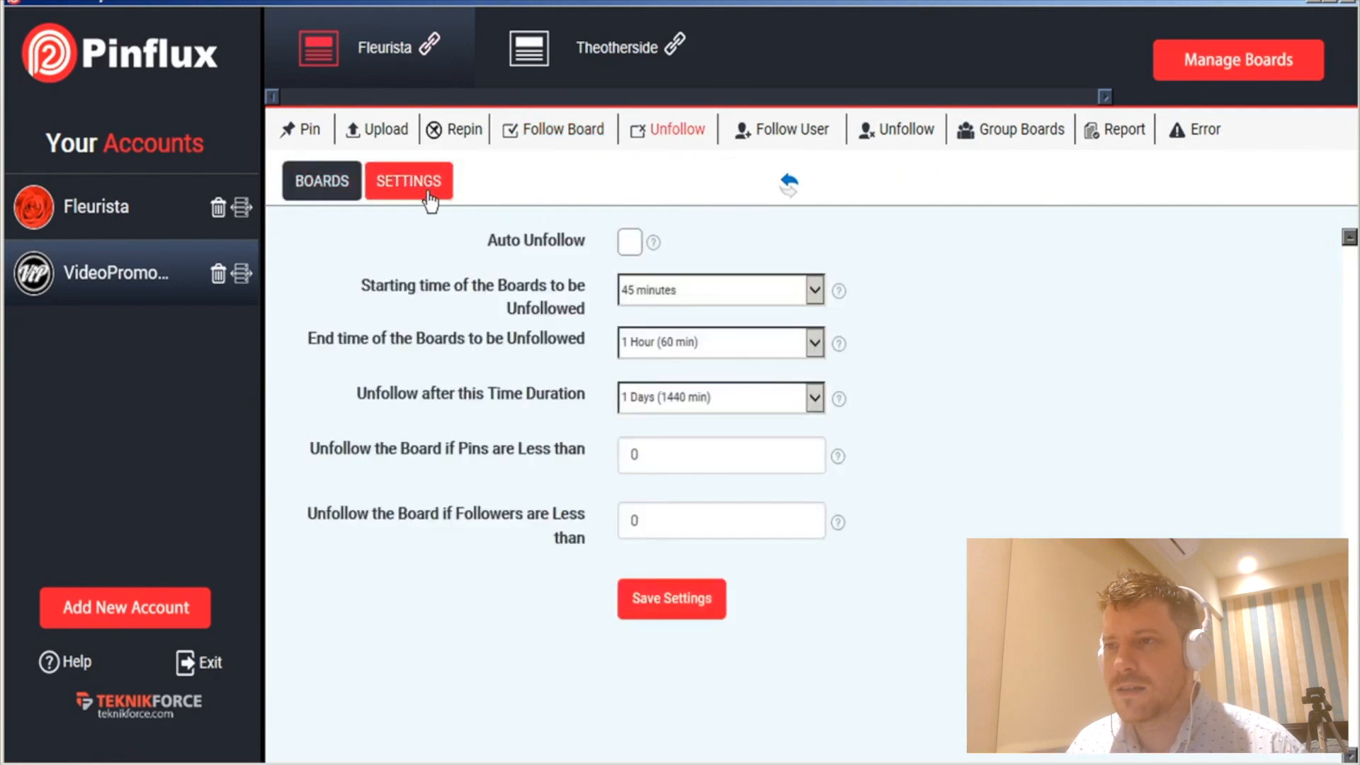
{"action": "mouse_move", "coordinate": [629, 246]}
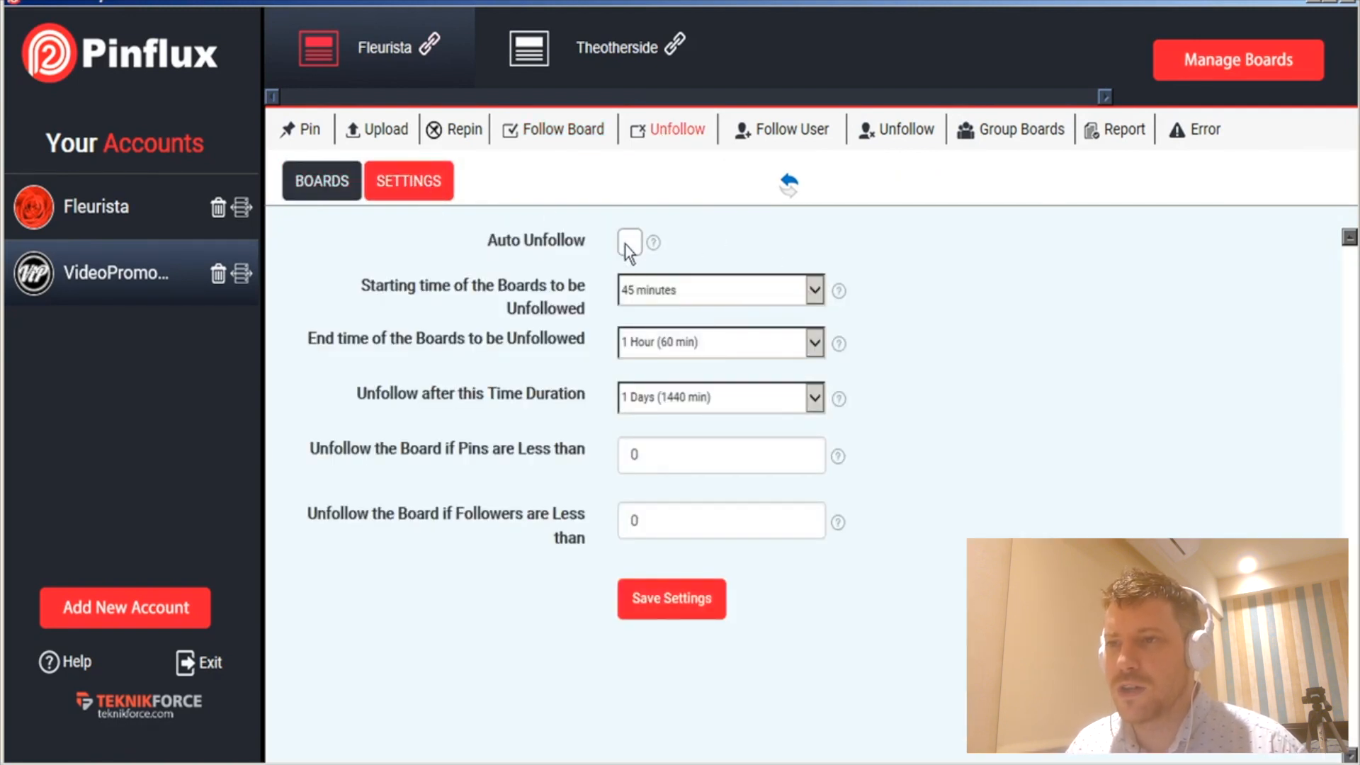
{"action": "left_click", "coordinate": [629, 240]}
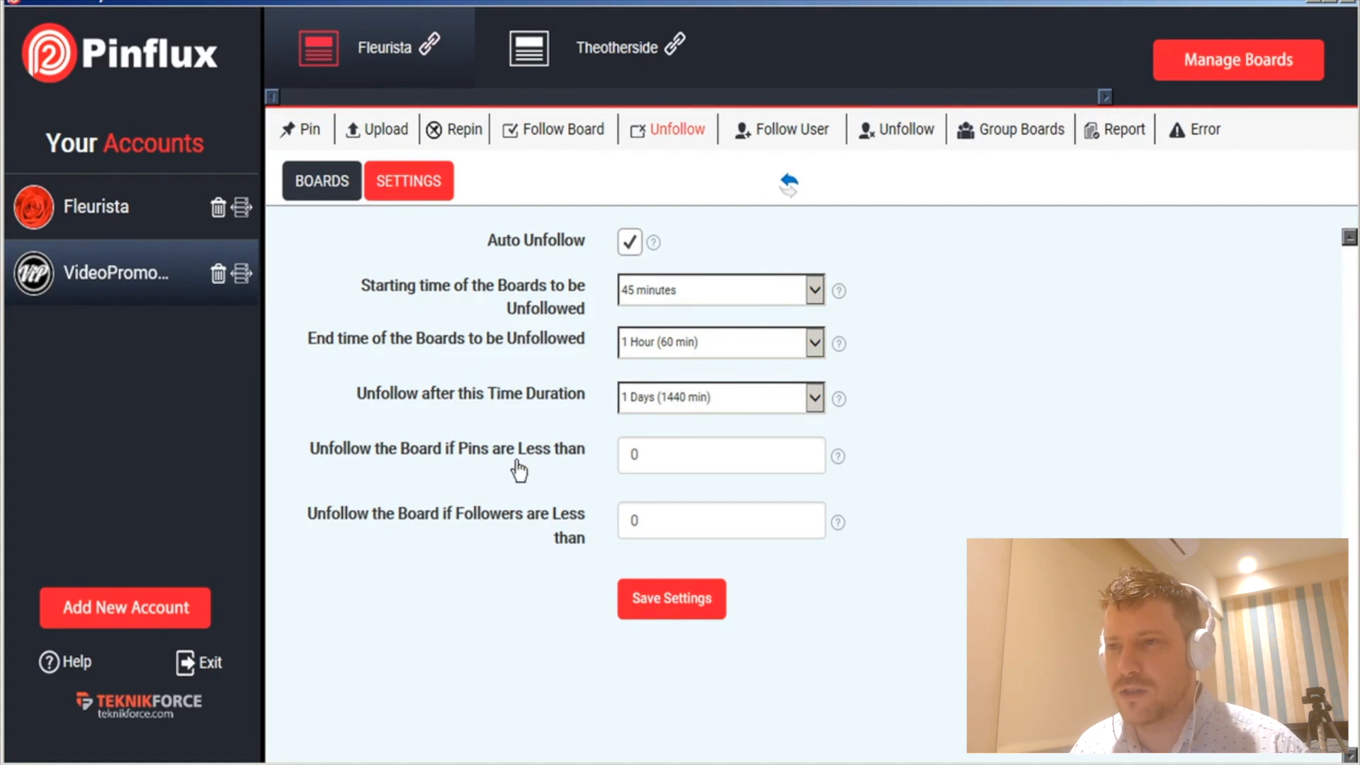
{"action": "left_click", "coordinate": [720, 455]}
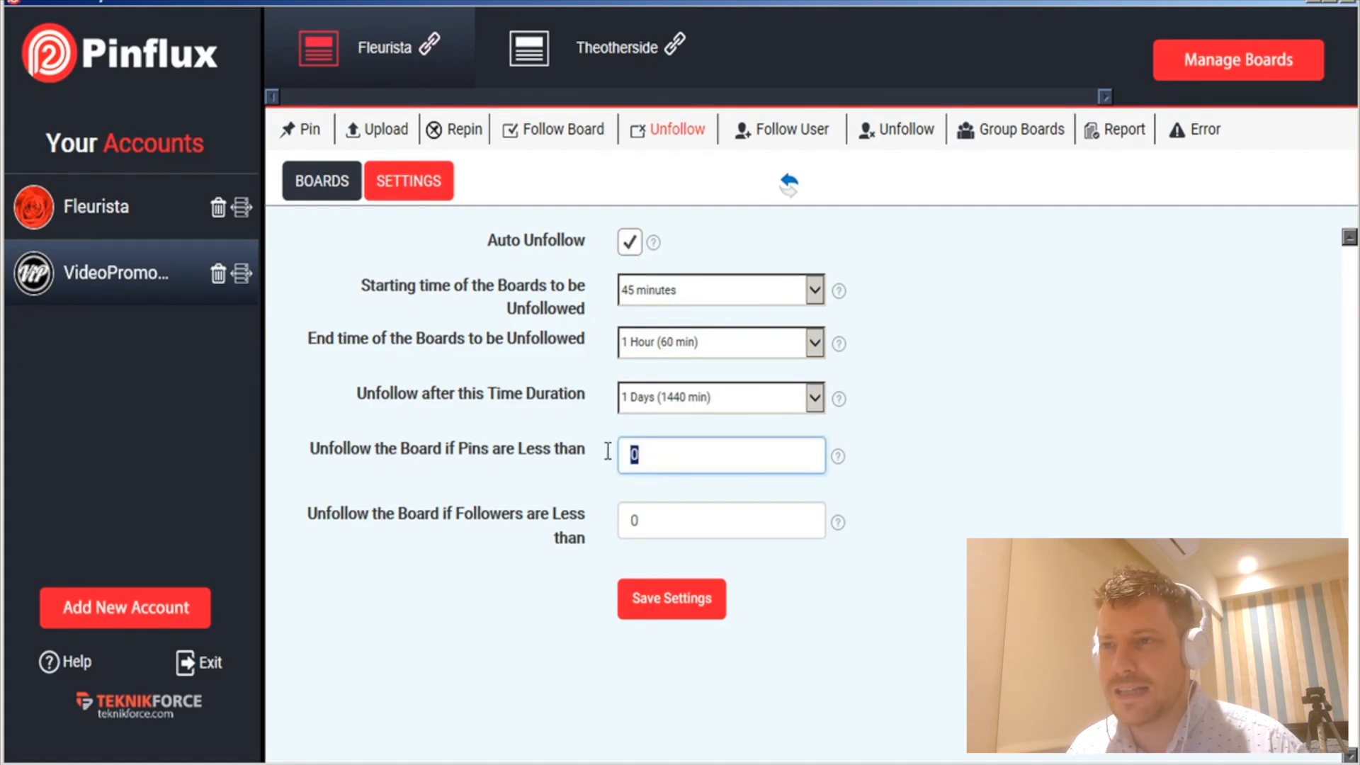
{"action": "left_click", "coordinate": [721, 520]}
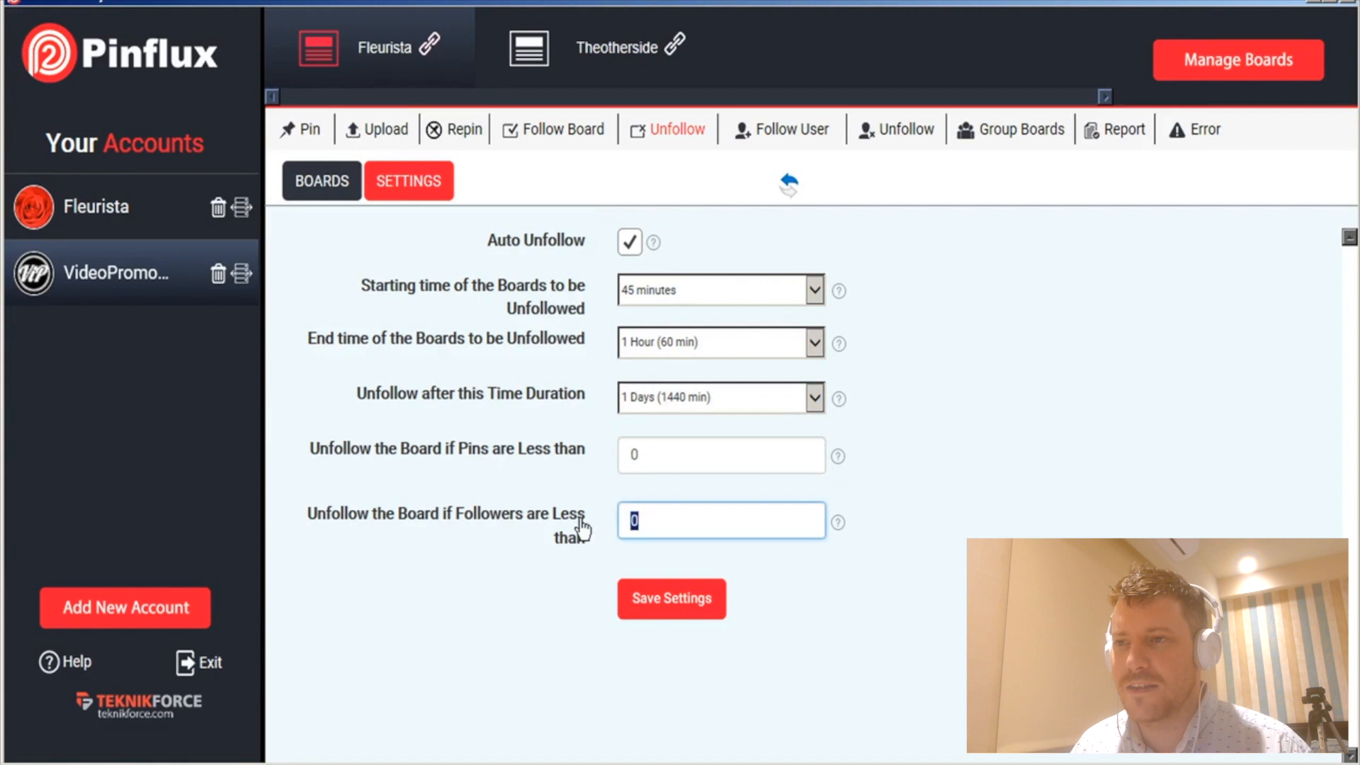
{"action": "mouse_move", "coordinate": [824, 294]}
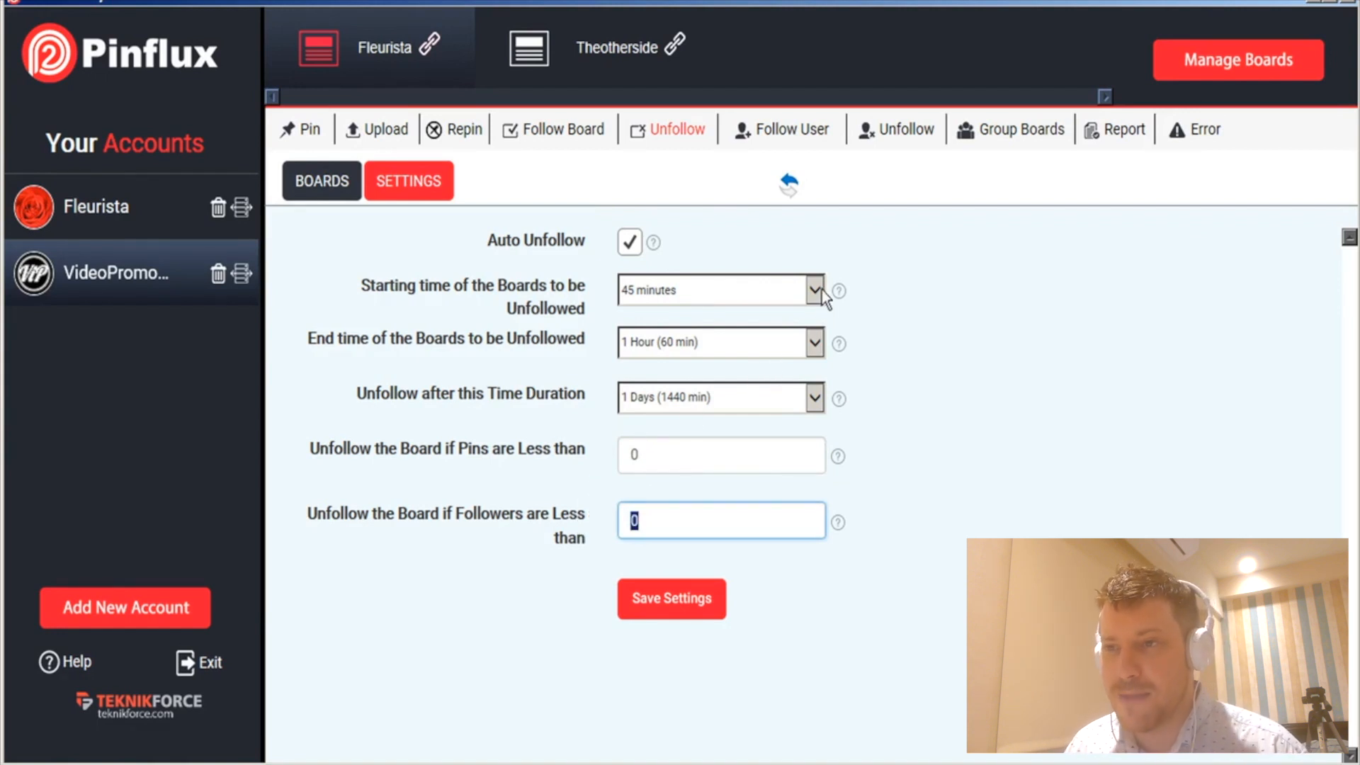
{"action": "mouse_move", "coordinate": [629, 252]}
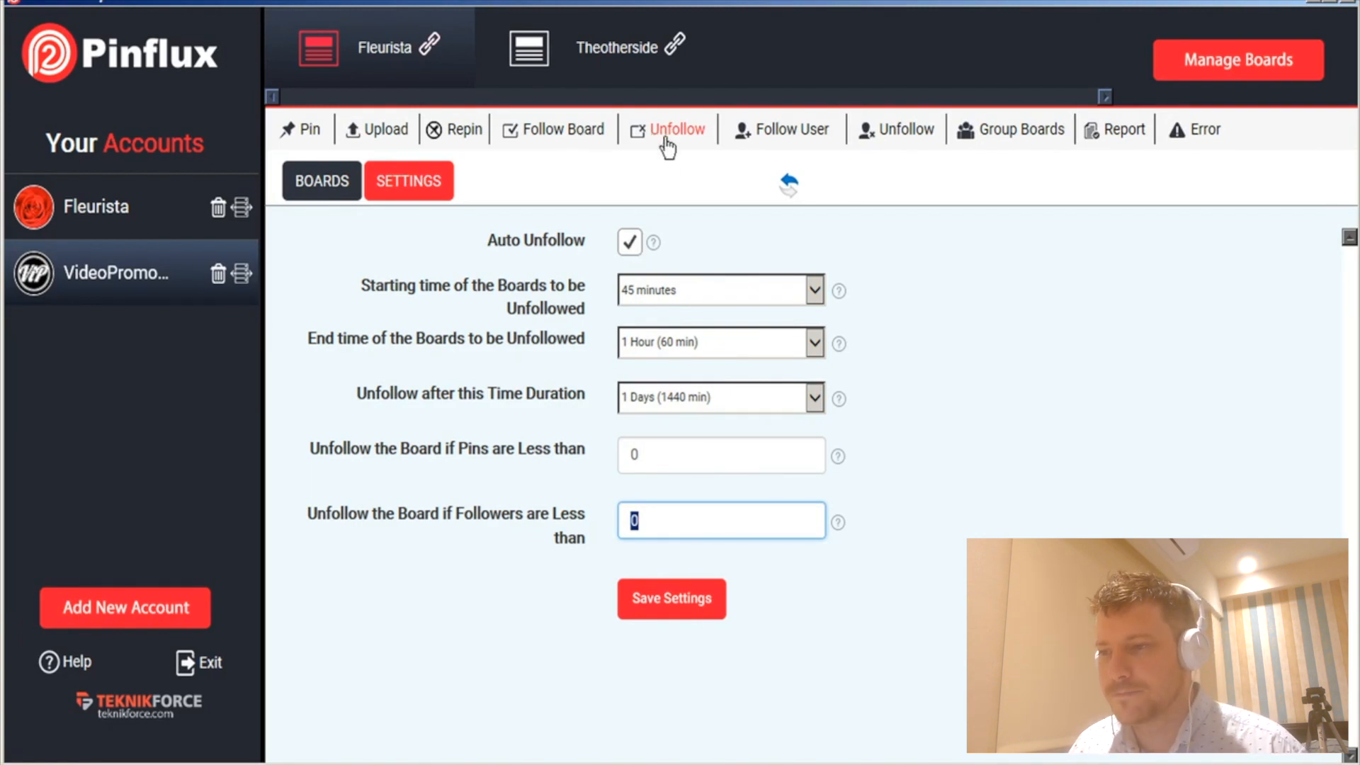
- Add floral design as a user-follow keyword, set a 20-minute starting time, save and confirm
{"action": "left_click", "coordinate": [790, 128]}
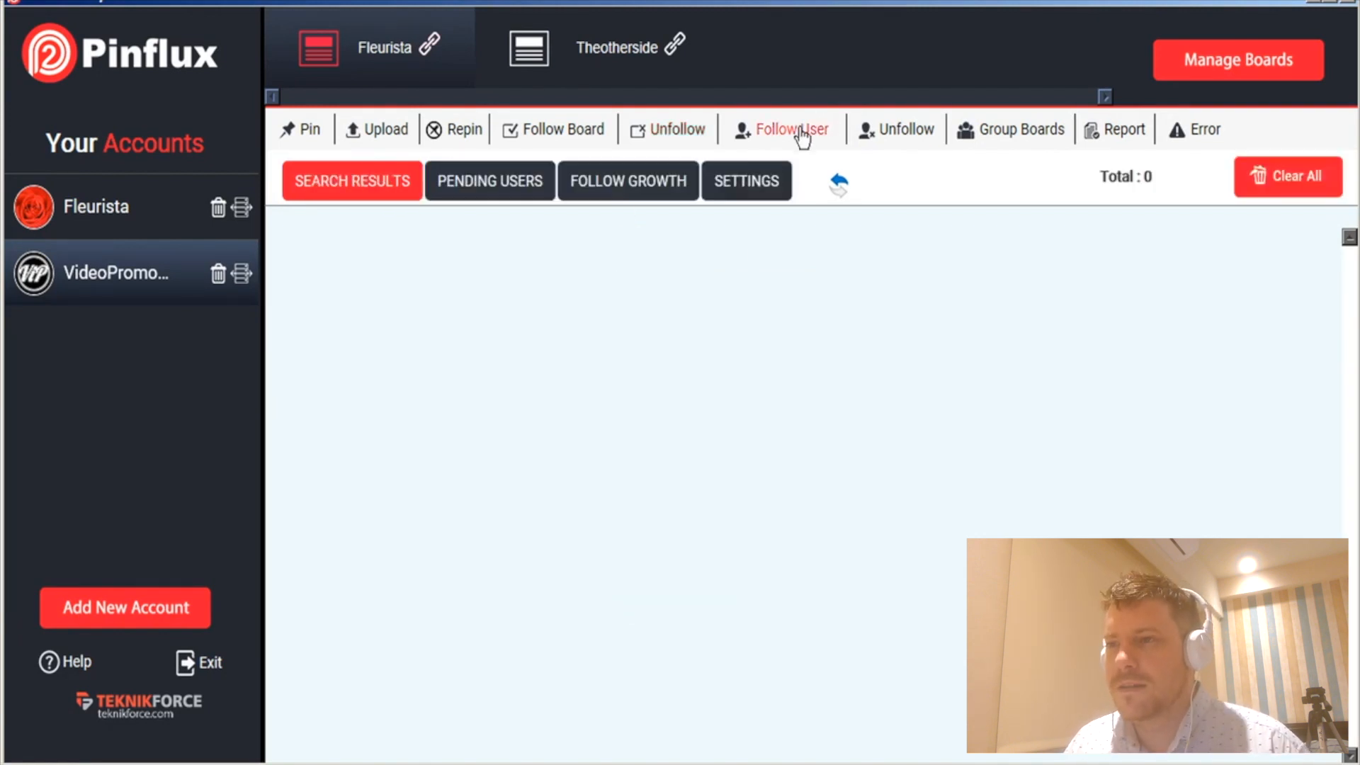
{"action": "left_click", "coordinate": [745, 180]}
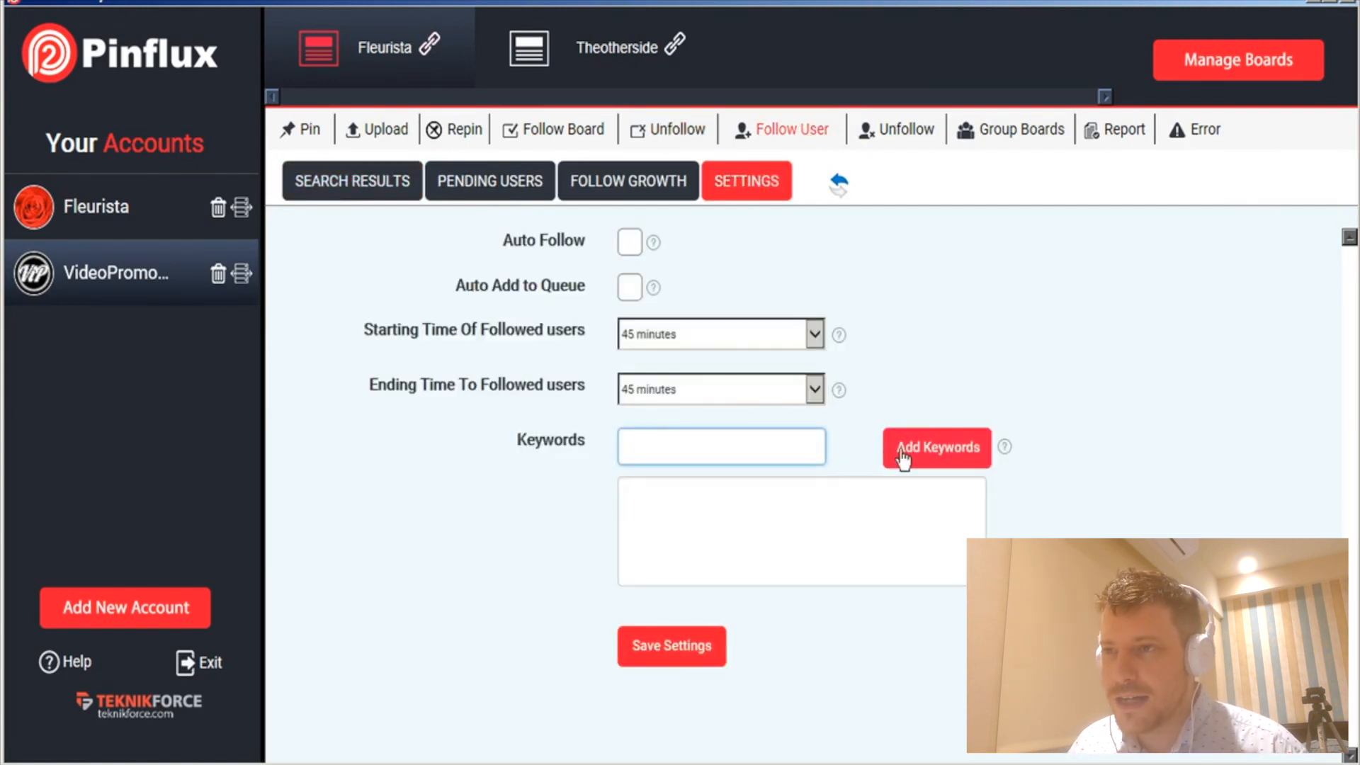
{"action": "mouse_move", "coordinate": [890, 551]}
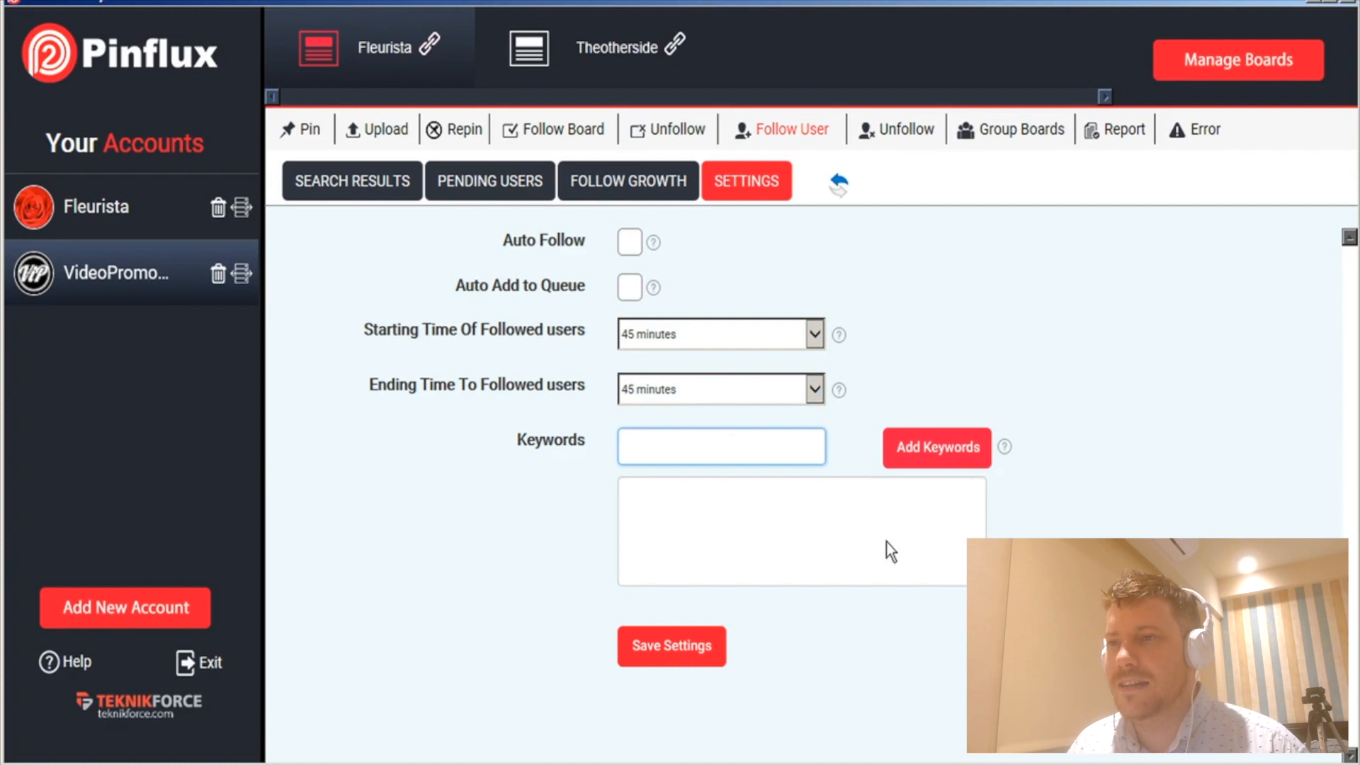
{"action": "left_click", "coordinate": [936, 448]}
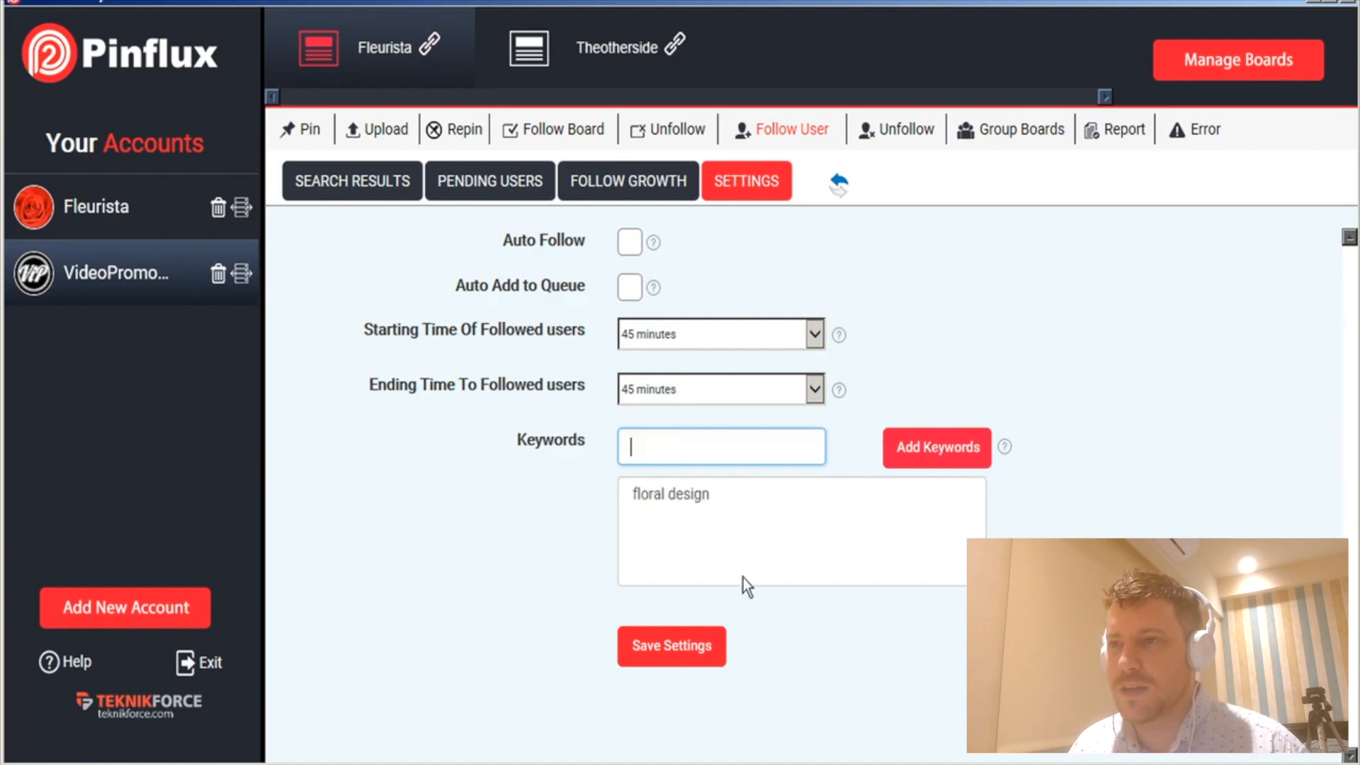
{"action": "left_click", "coordinate": [720, 334]}
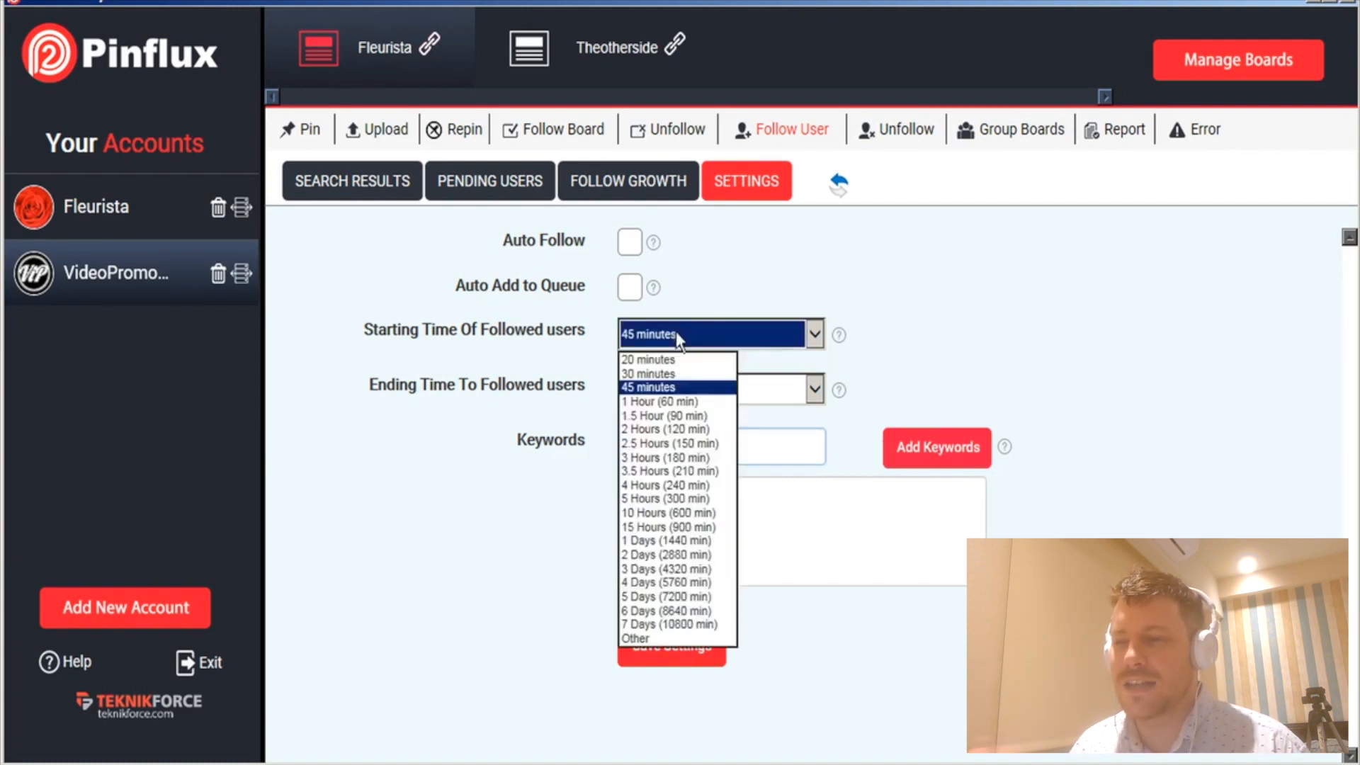
{"action": "left_click", "coordinate": [648, 358]}
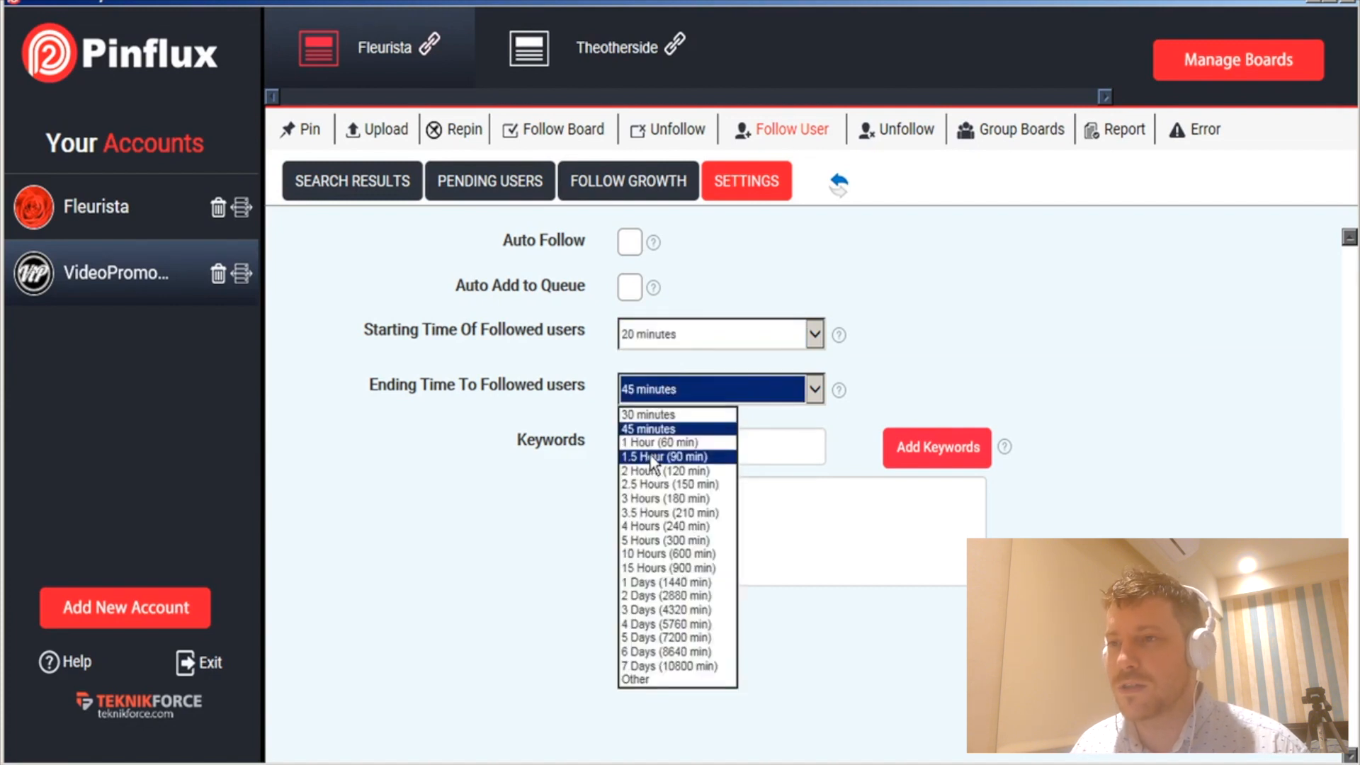
{"action": "left_click", "coordinate": [671, 646]}
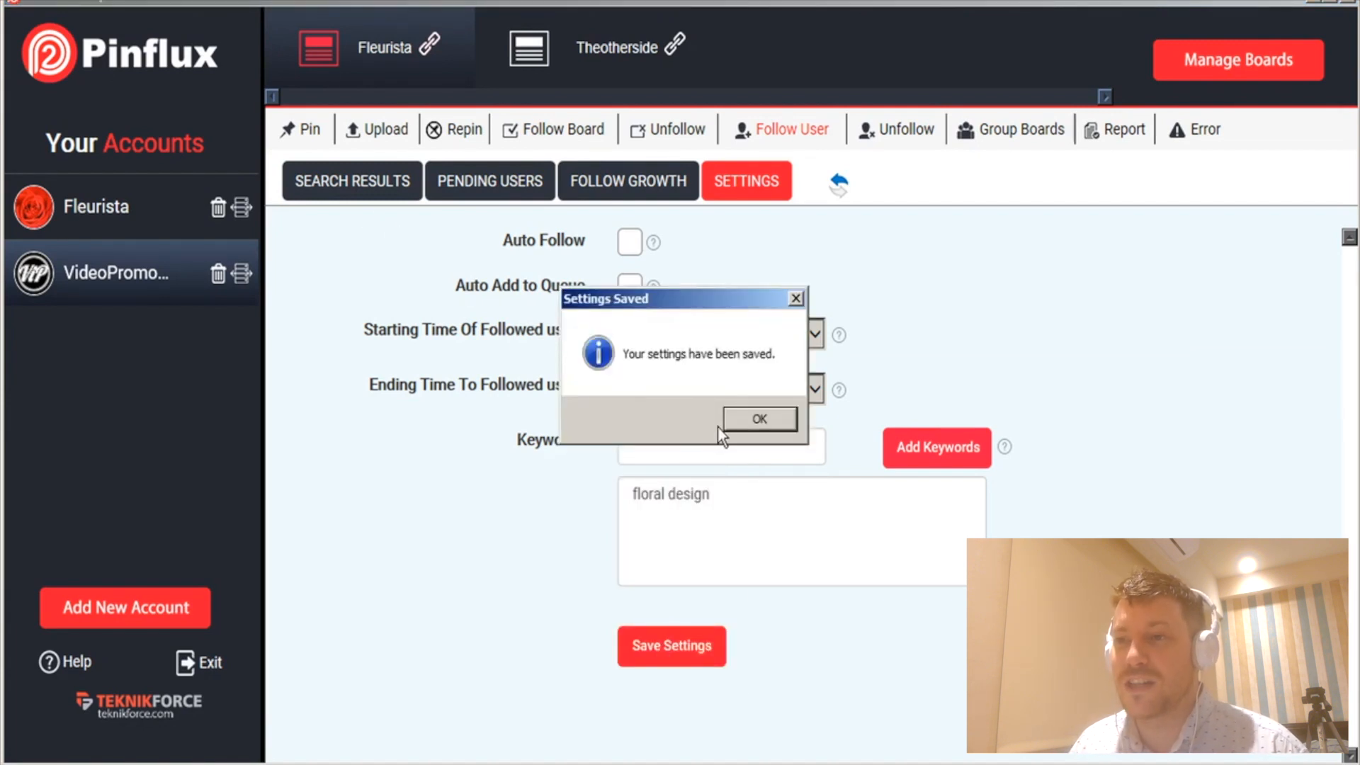
{"action": "left_click", "coordinate": [758, 419]}
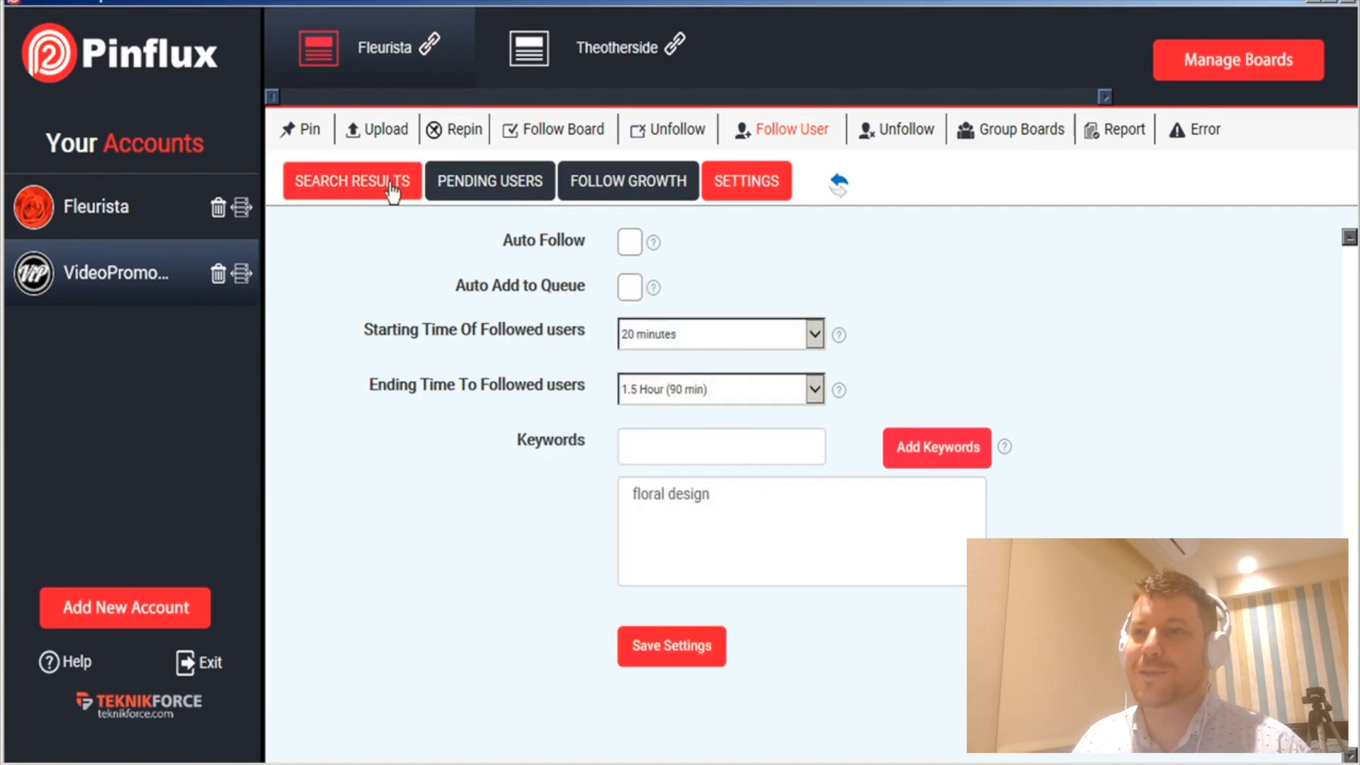
- Review the 48 users found for following, then return to the user-follow settings
{"action": "left_click", "coordinate": [351, 180]}
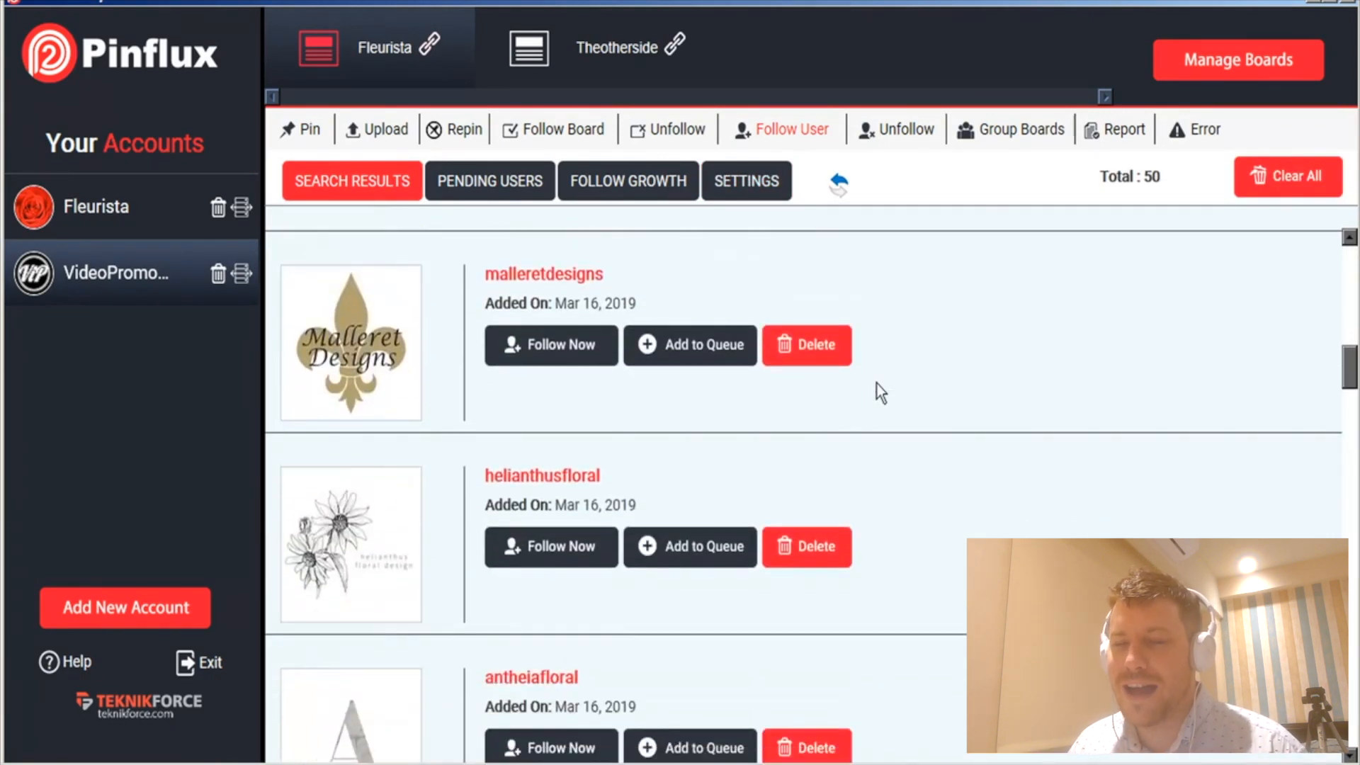
{"action": "scroll", "scroll_direction": "down", "scroll_amount": 3}
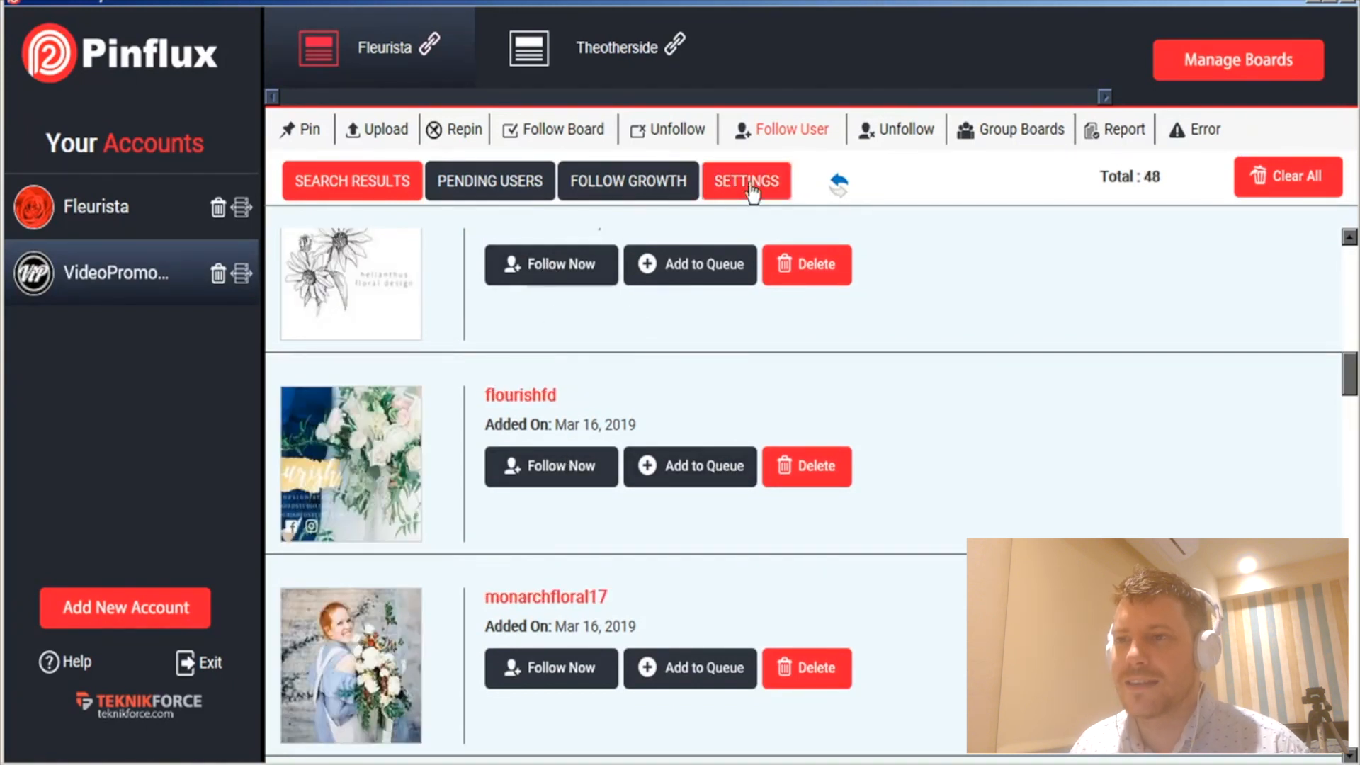
{"action": "left_click", "coordinate": [745, 180]}
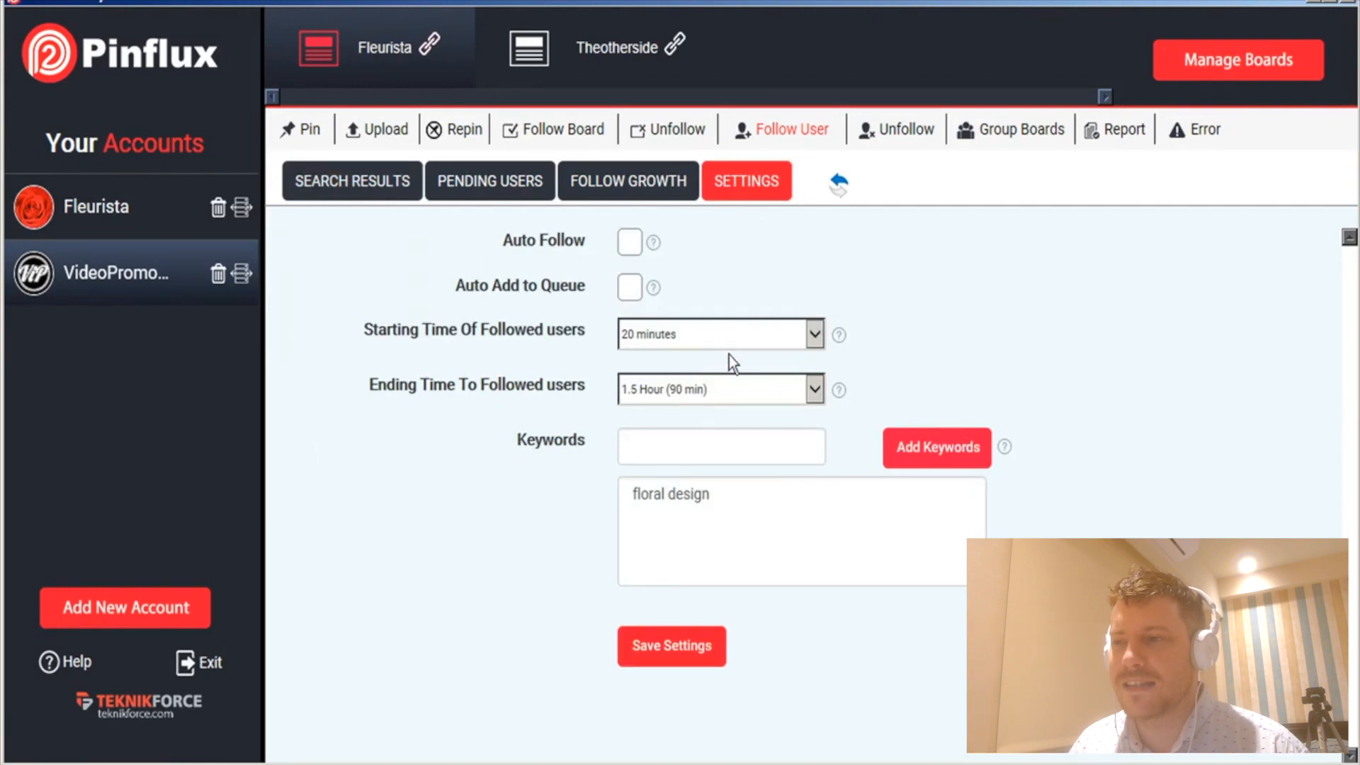
{"action": "mouse_move", "coordinate": [894, 138]}
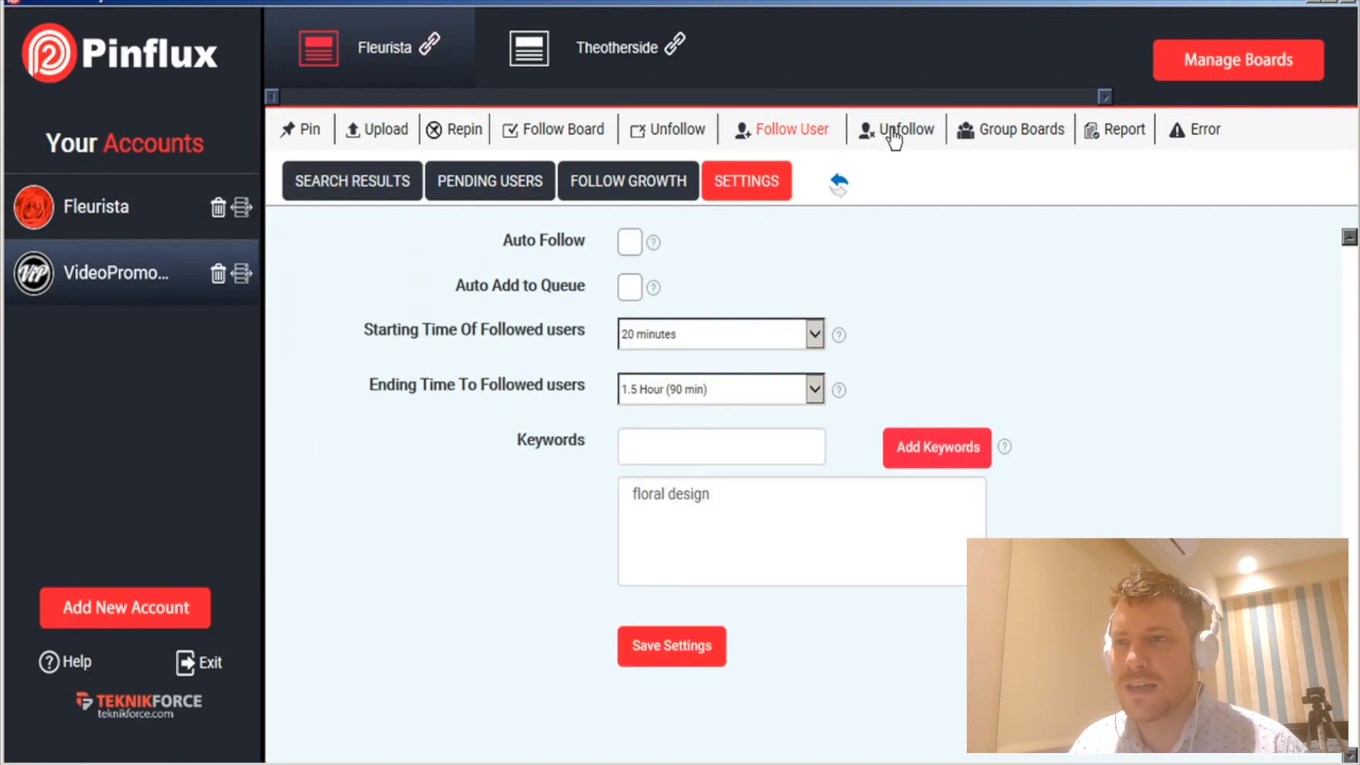
- Show the user-unfollow settings with auto-unfollow off, 45-minute times and 1-day duration
{"action": "left_click", "coordinate": [905, 129]}
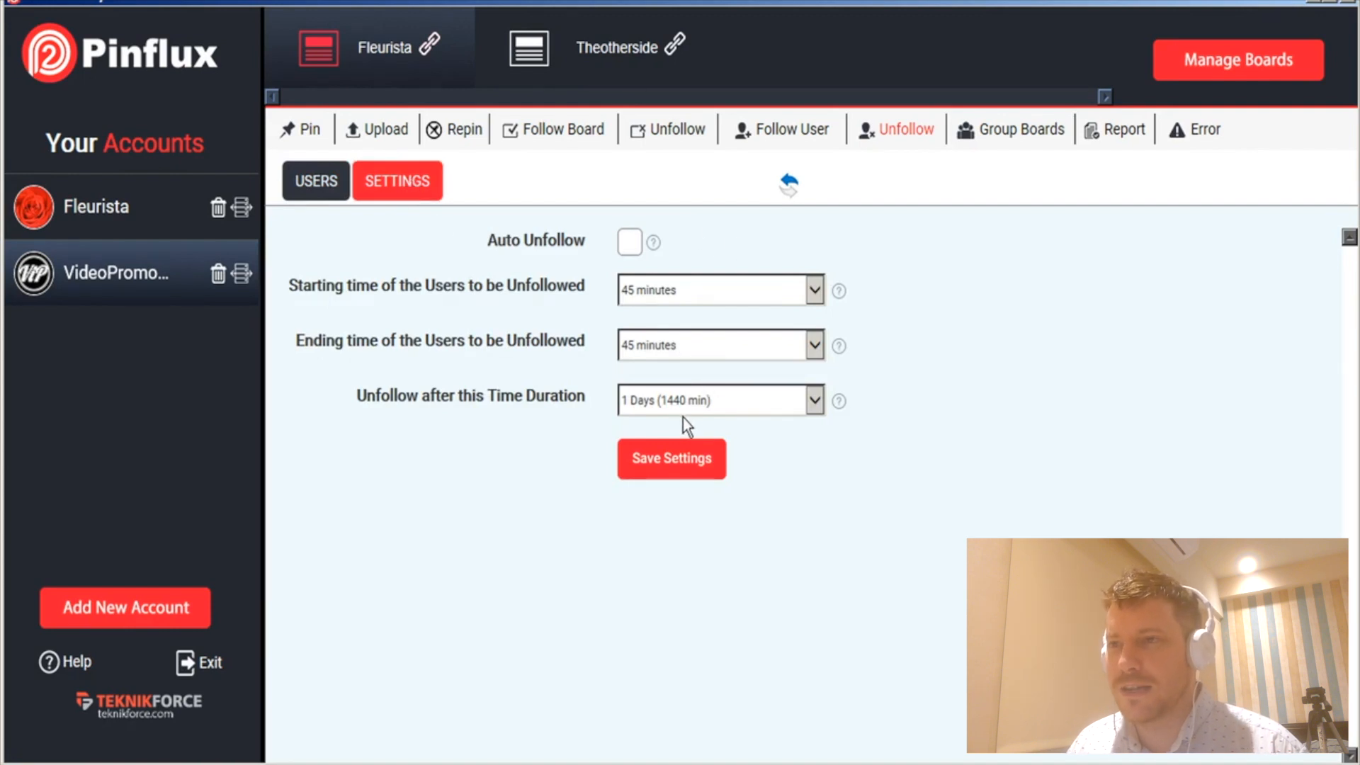
{"action": "mouse_move", "coordinate": [731, 301]}
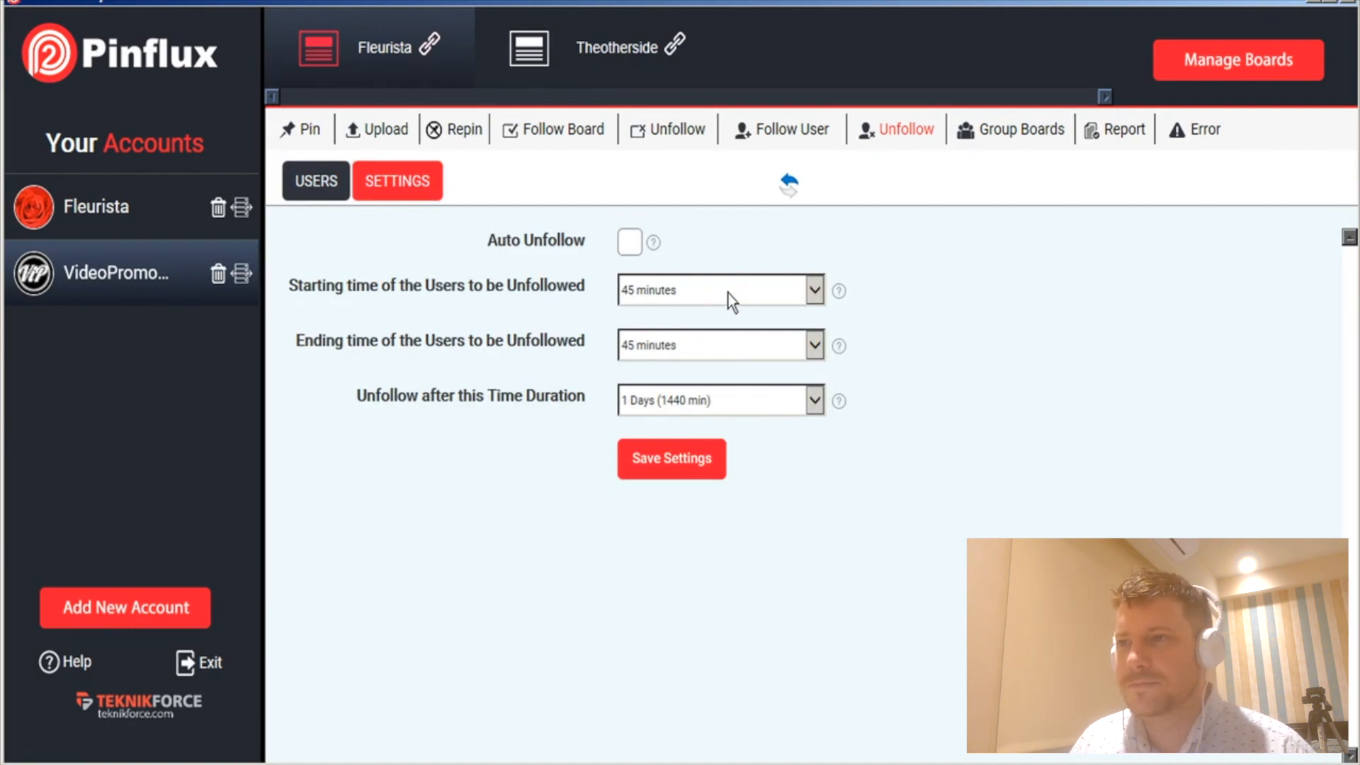
{"action": "mouse_move", "coordinate": [1033, 169]}
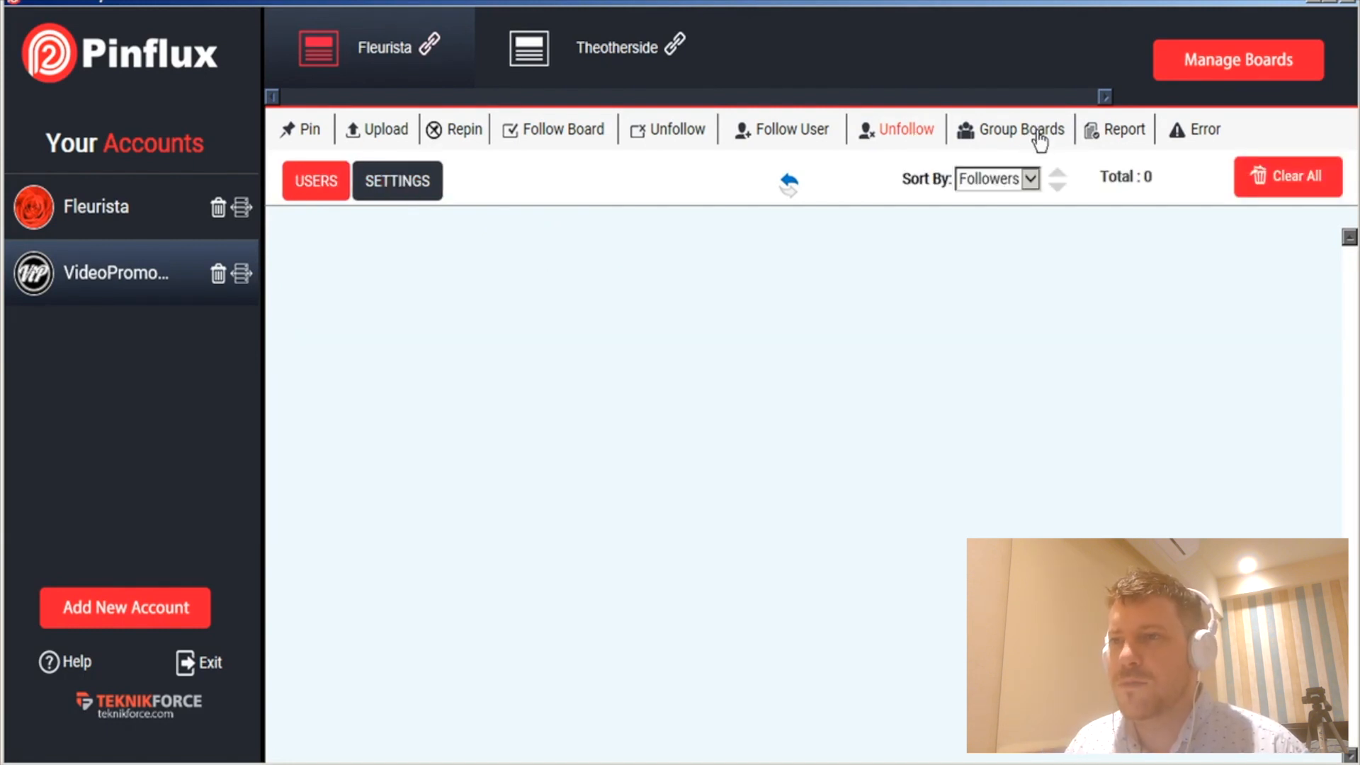
- Search group boards titled 'flowers' and list matches such as Repurposed Planters with pins, collaborators and followers
{"action": "left_click", "coordinate": [1018, 129]}
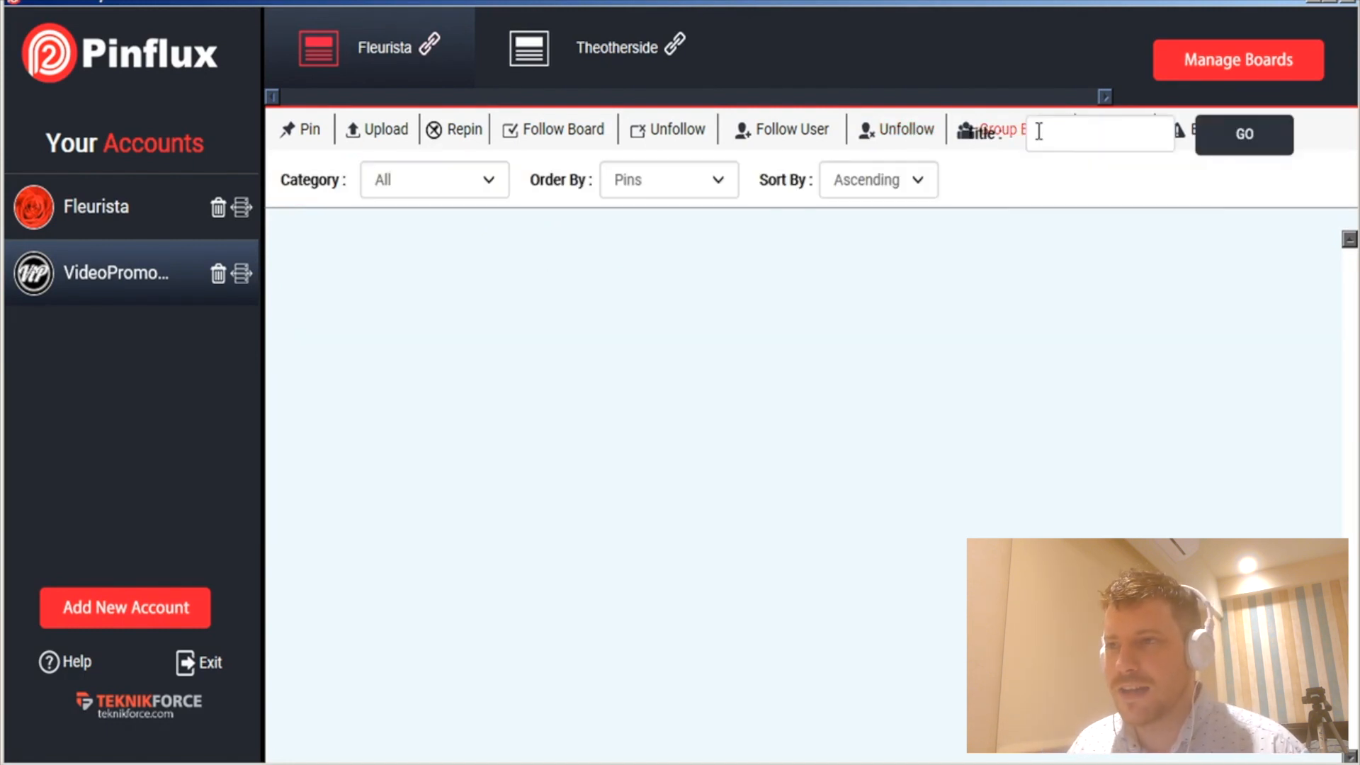
{"action": "left_click", "coordinate": [489, 179]}
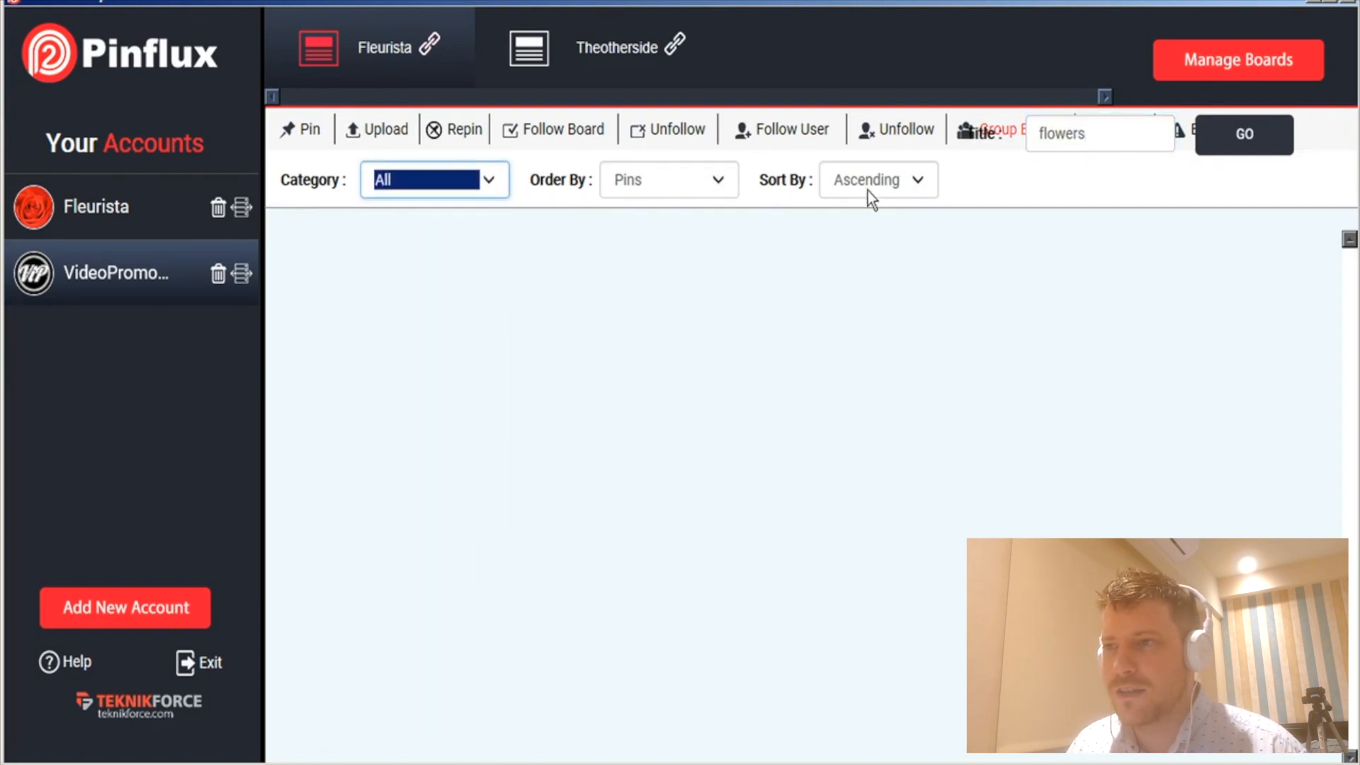
{"action": "left_click", "coordinate": [1244, 134]}
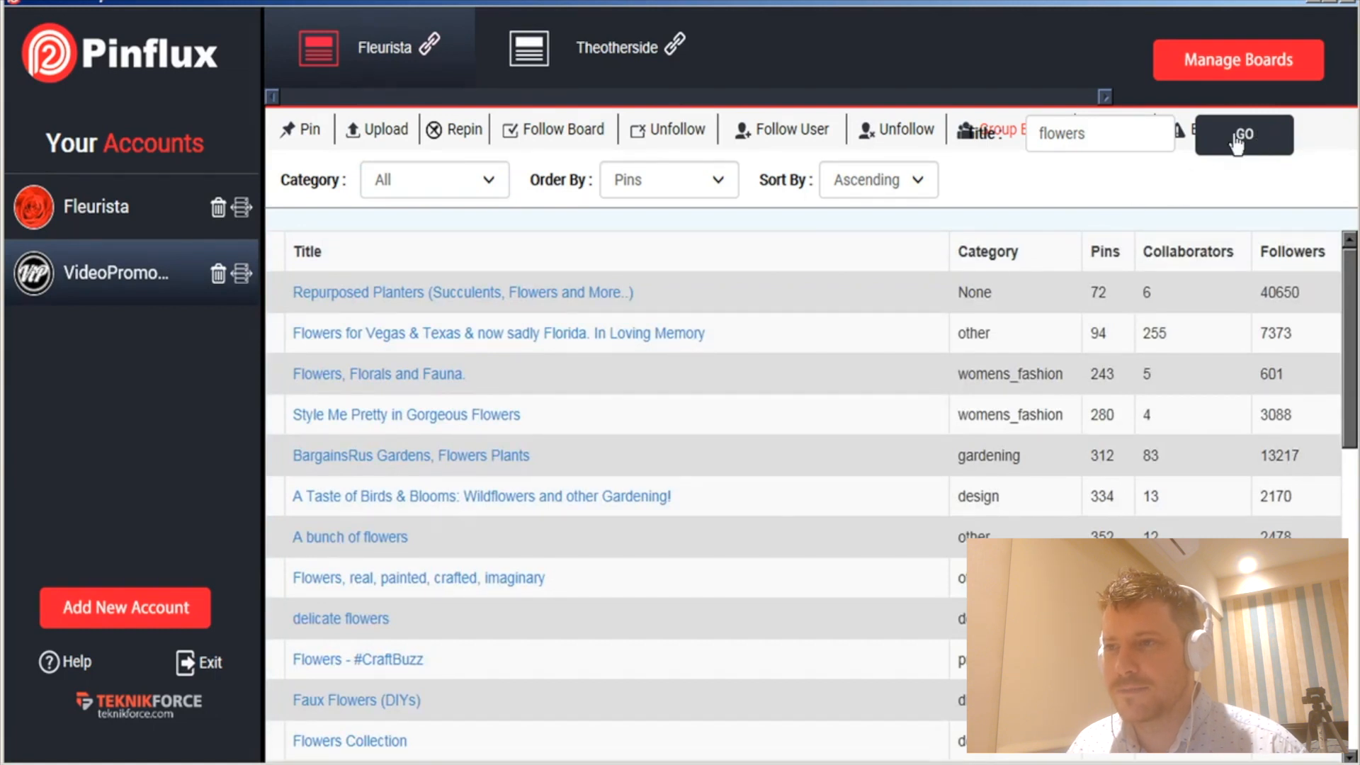
{"action": "mouse_move", "coordinate": [780, 265]}
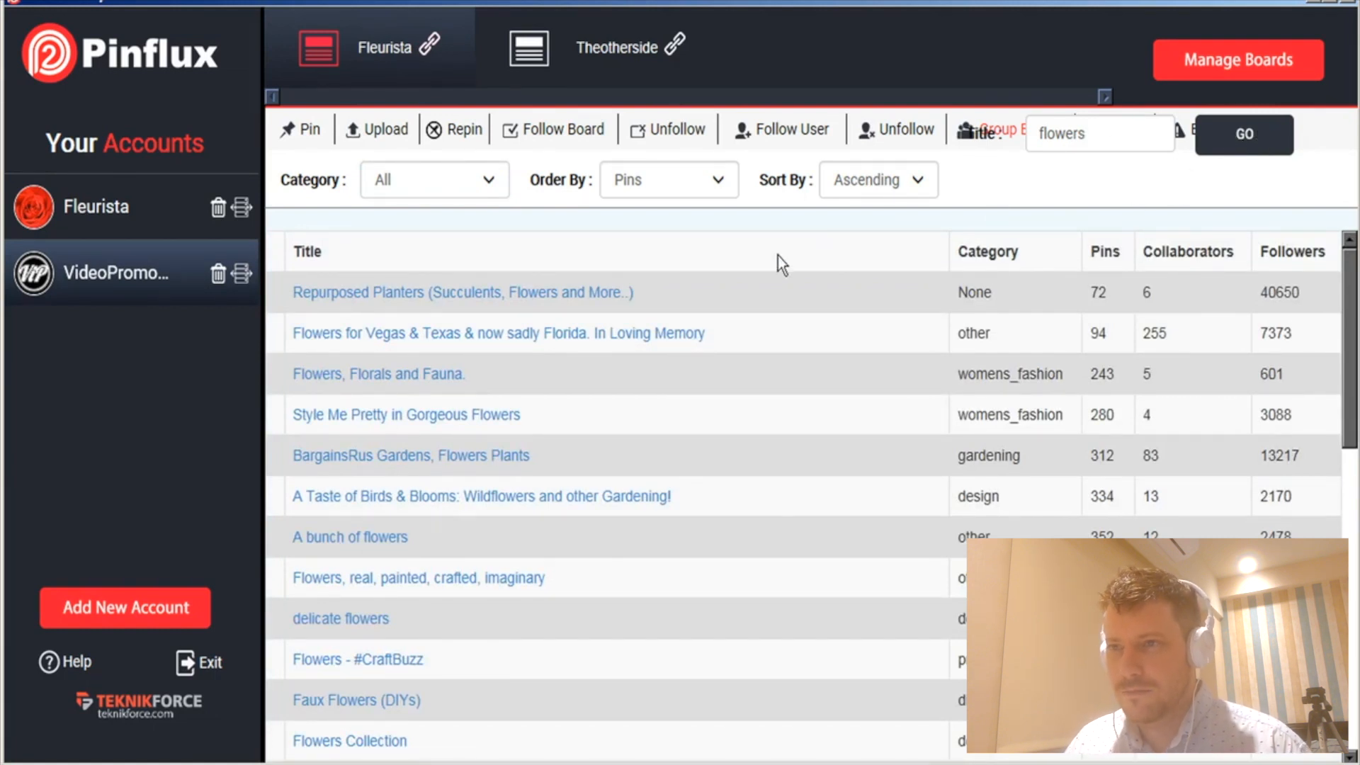
{"action": "mouse_move", "coordinate": [408, 377]}
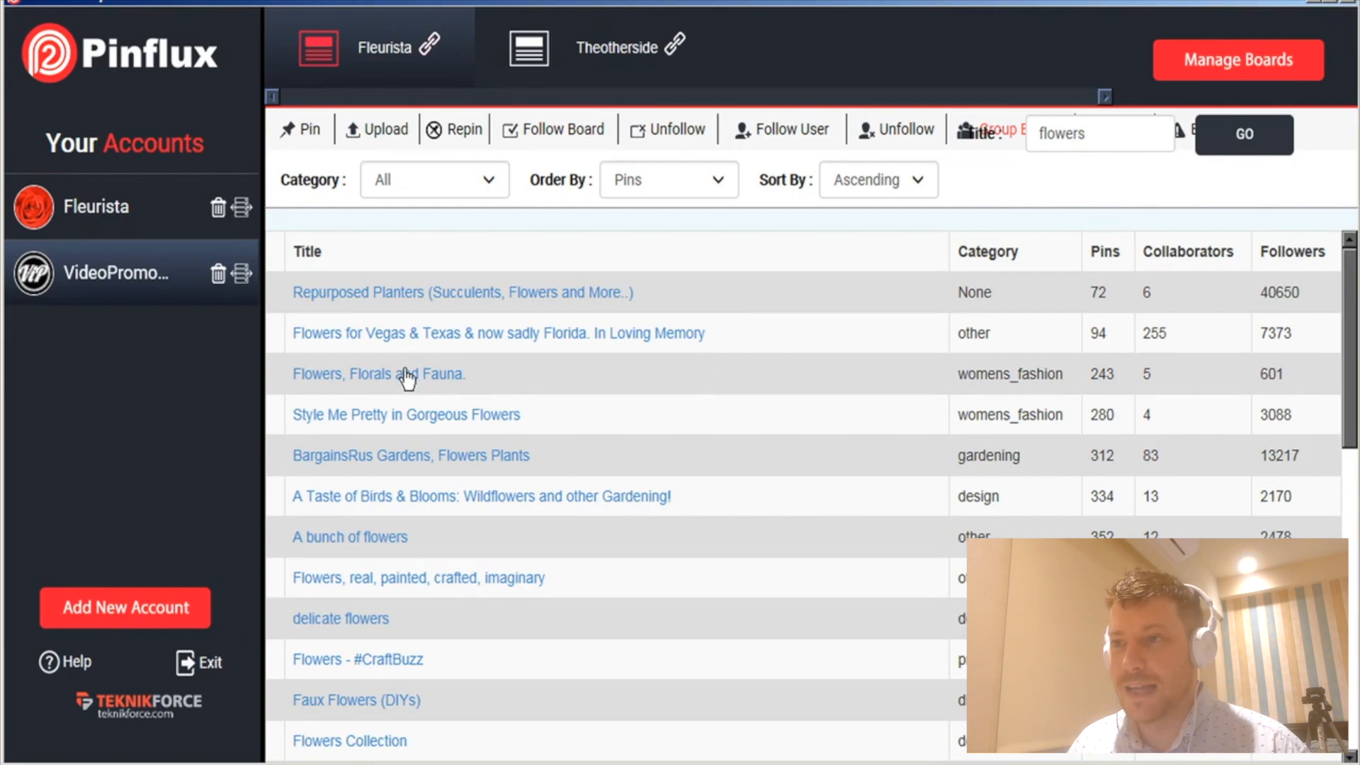
{"action": "scroll", "scroll_direction": "down", "scroll_amount": 3}
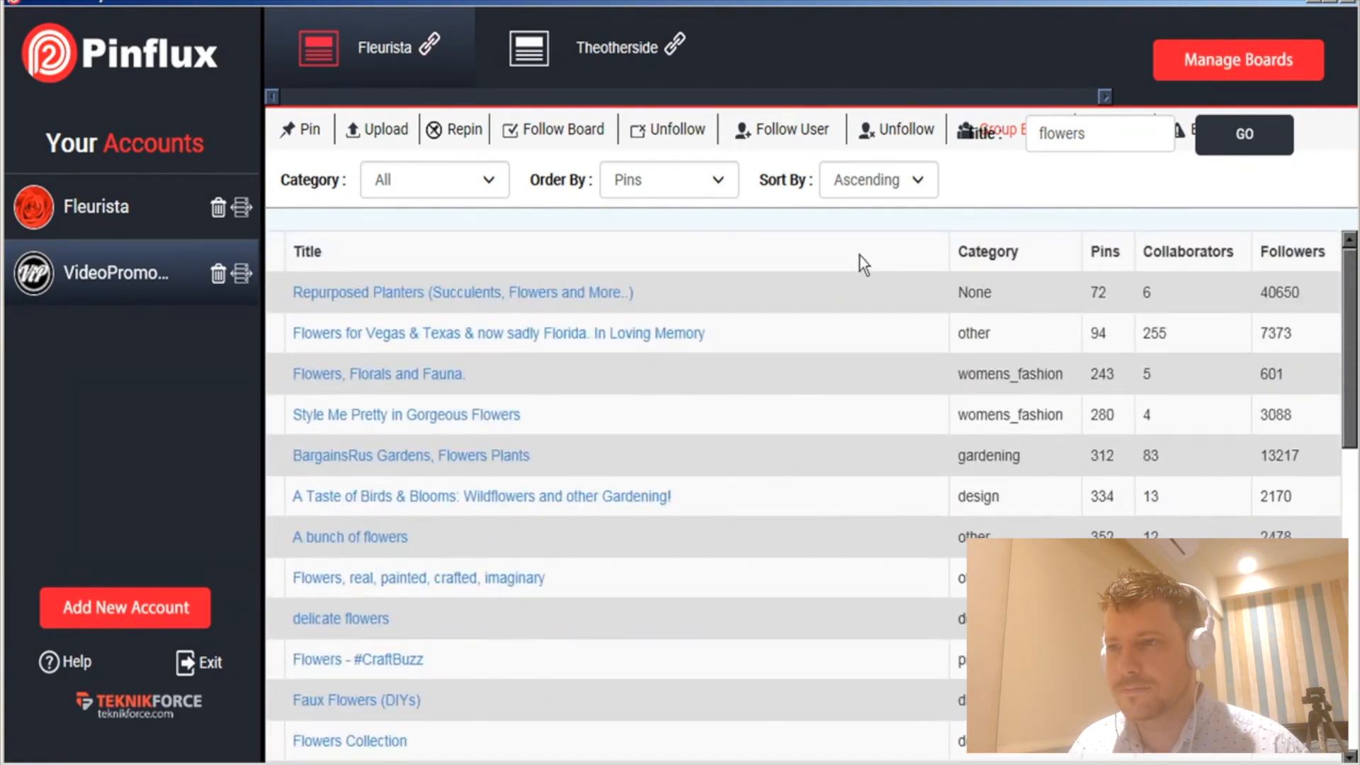
{"action": "mouse_move", "coordinate": [221, 368]}
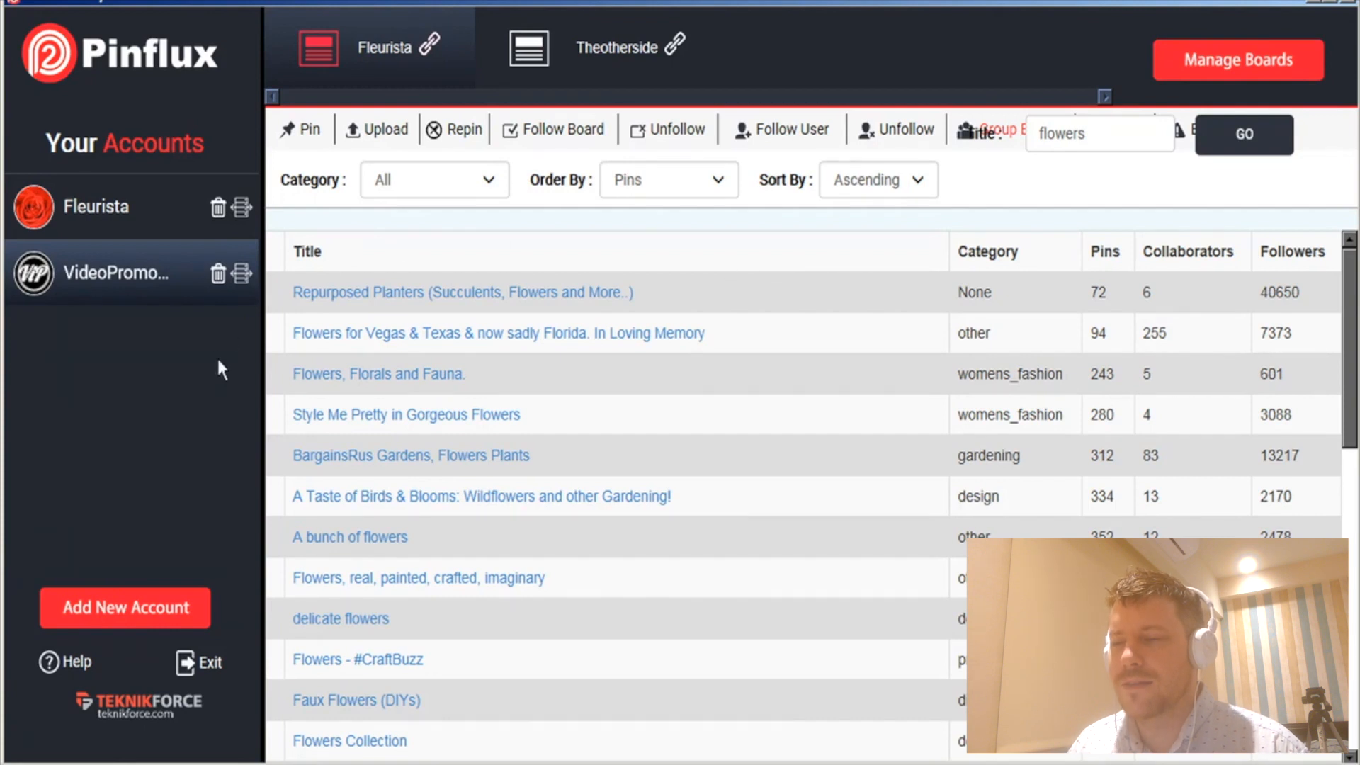
{"action": "mouse_move", "coordinate": [68, 671]}
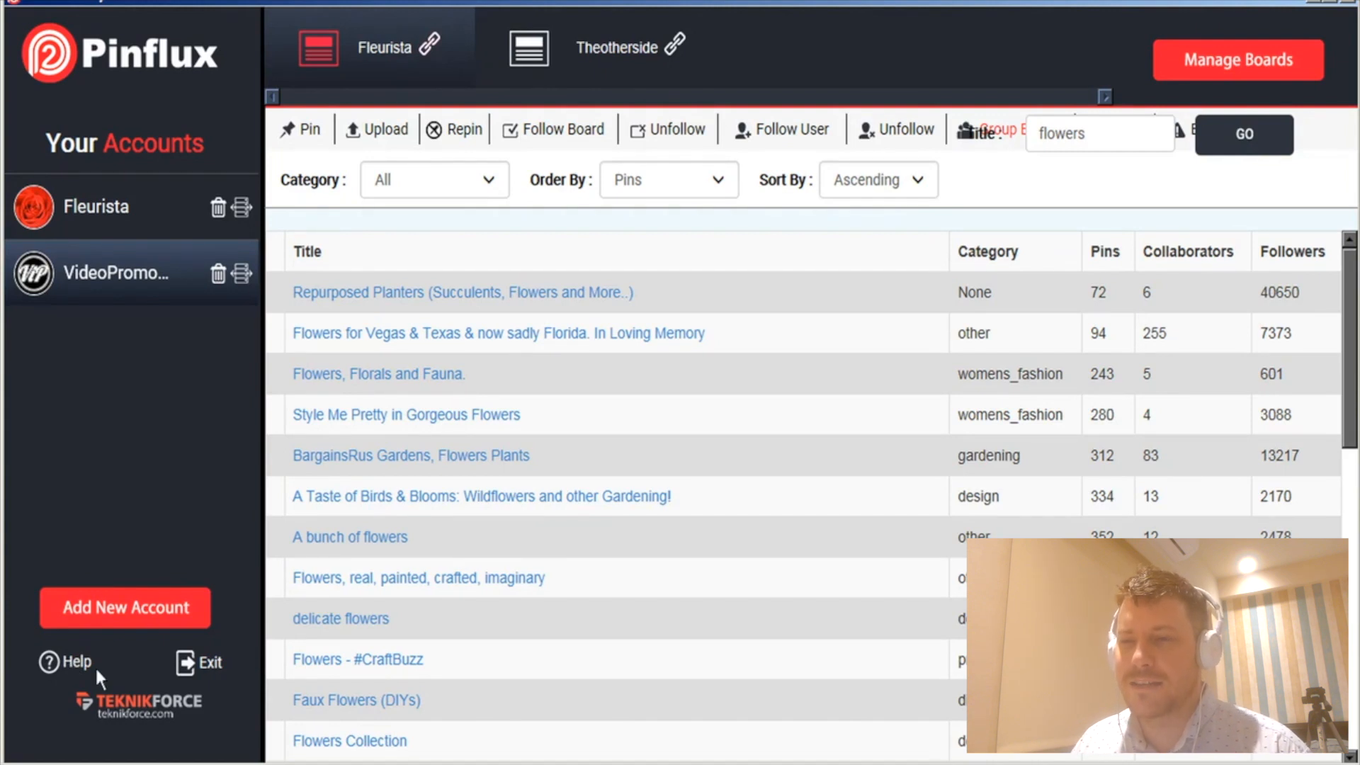
{"action": "mouse_move", "coordinate": [173, 71]}
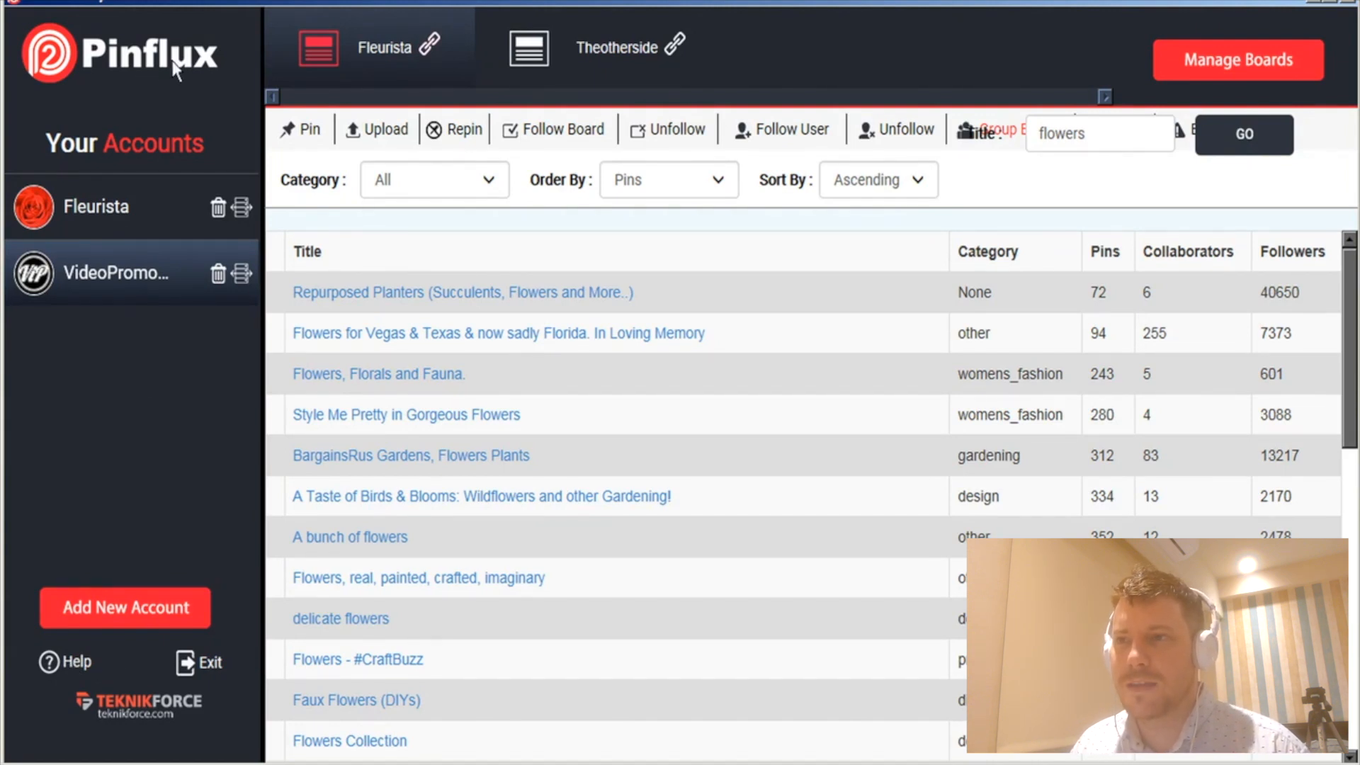
{"action": "mouse_move", "coordinate": [204, 65]}
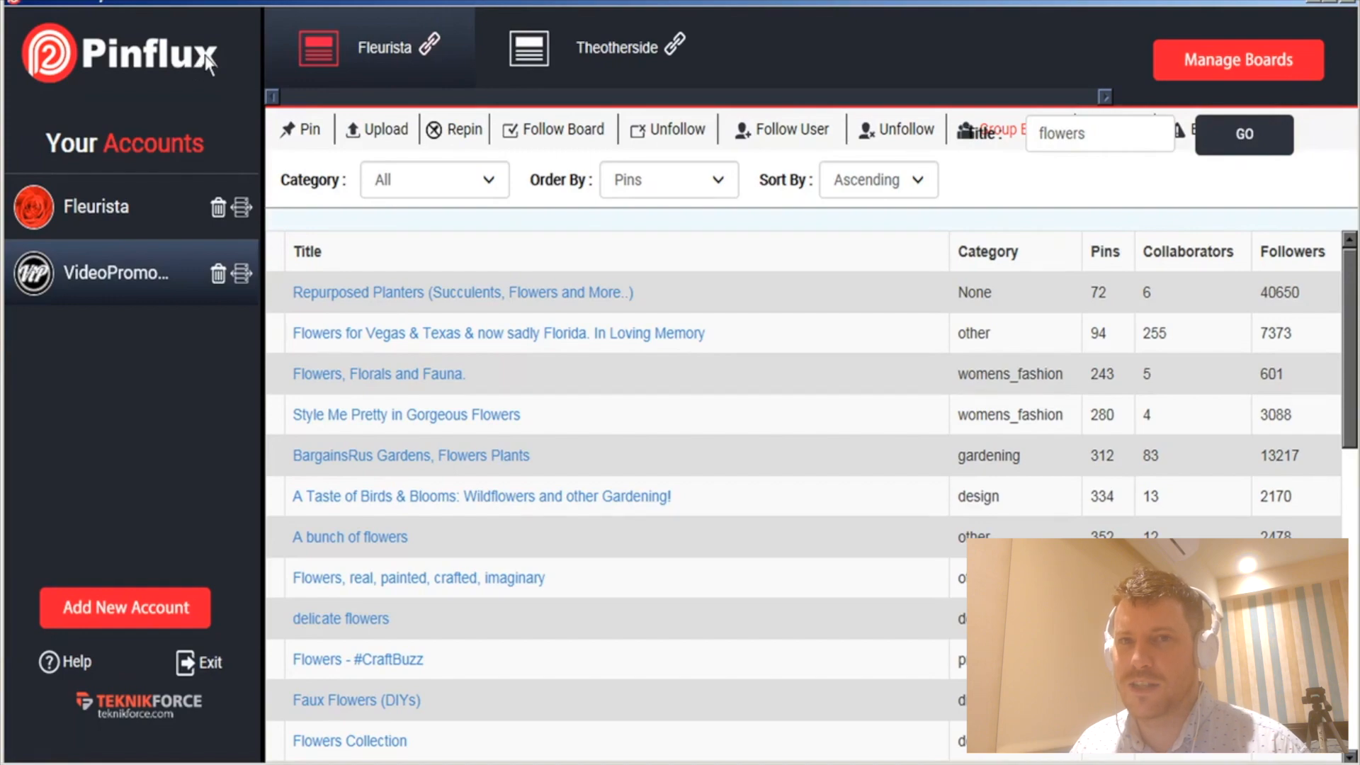